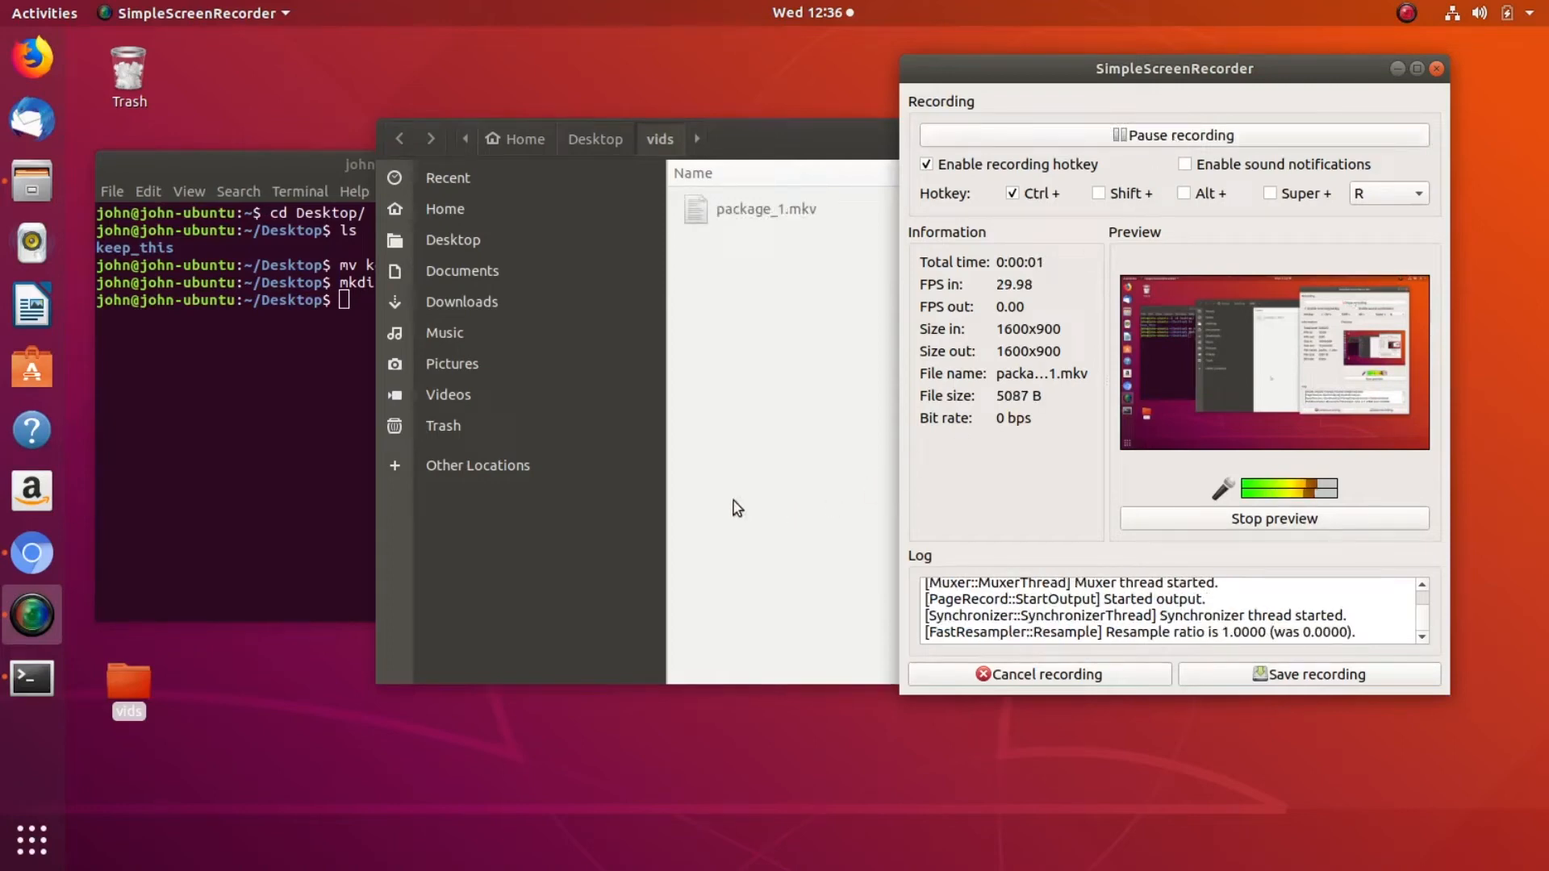
pyautogui.moveTo(817, 271)
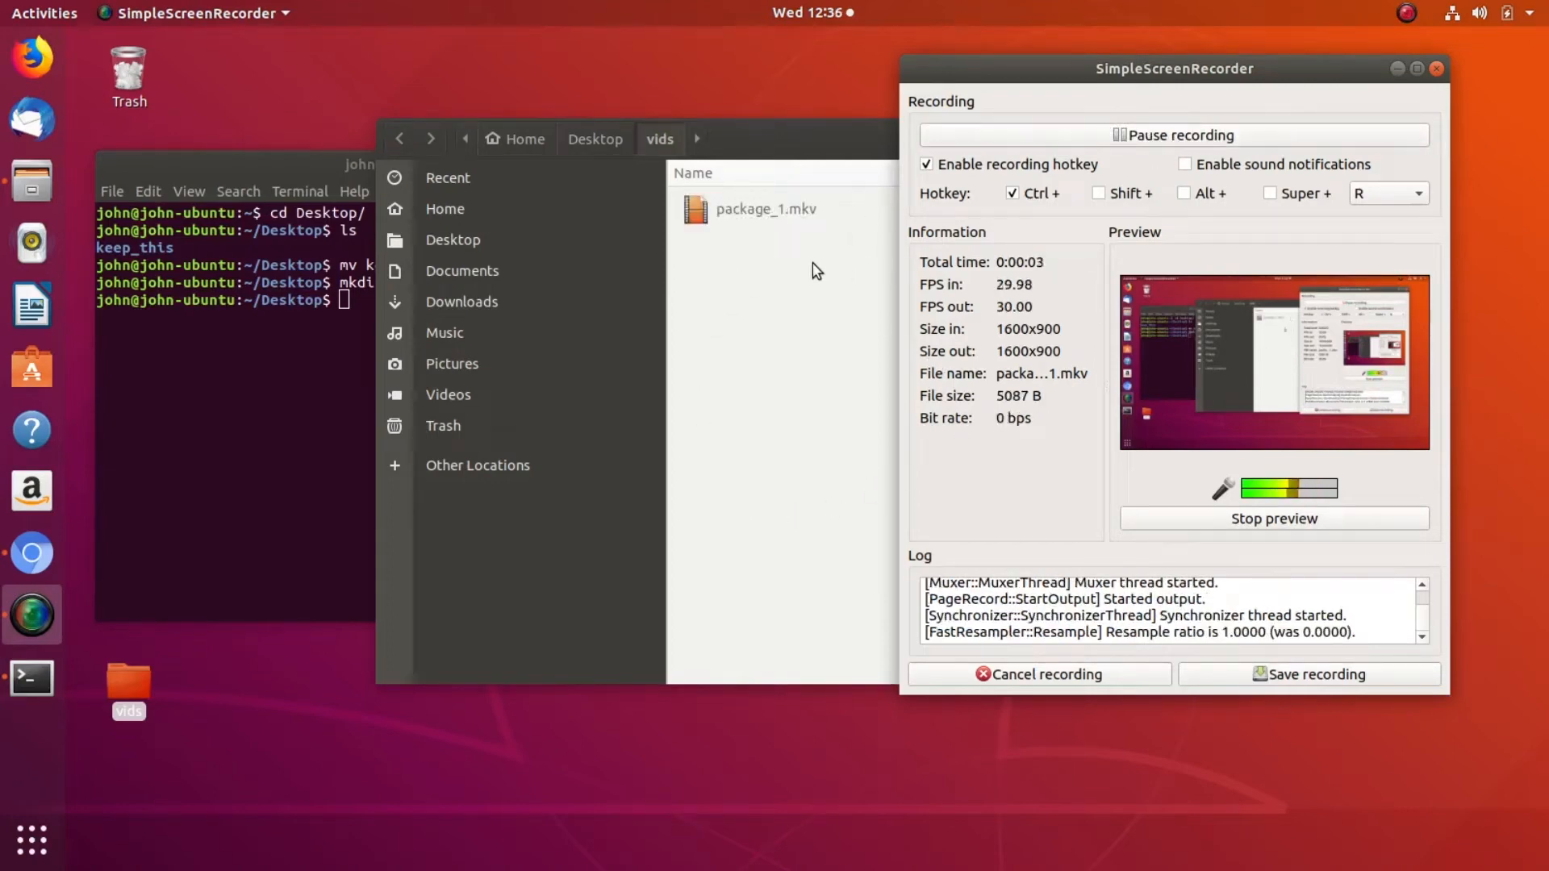
pyautogui.moveTo(802, 192)
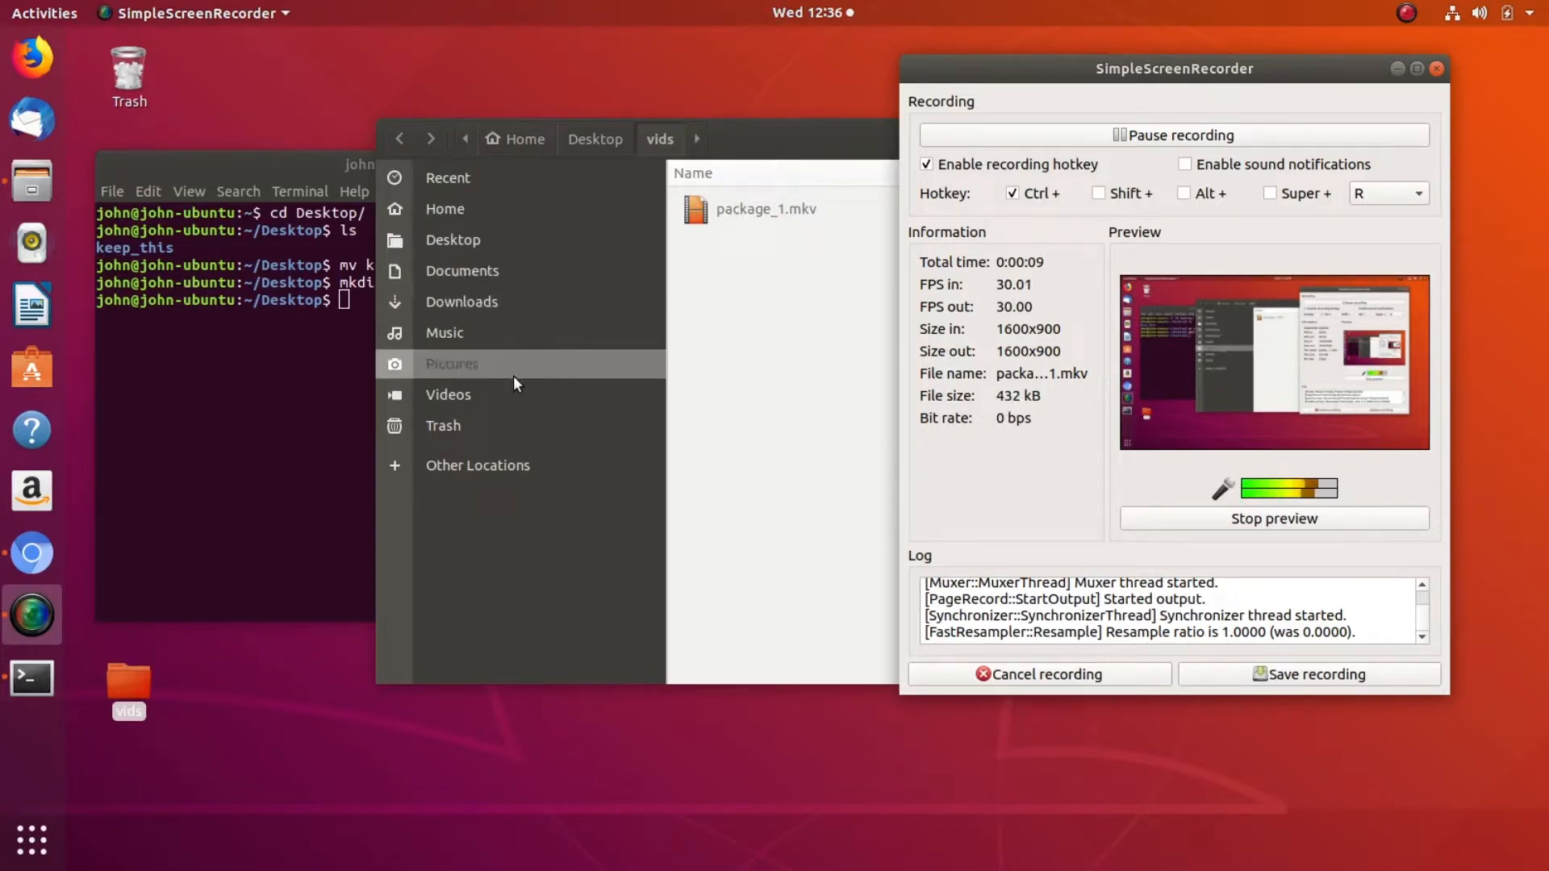
pyautogui.moveTo(919, 226)
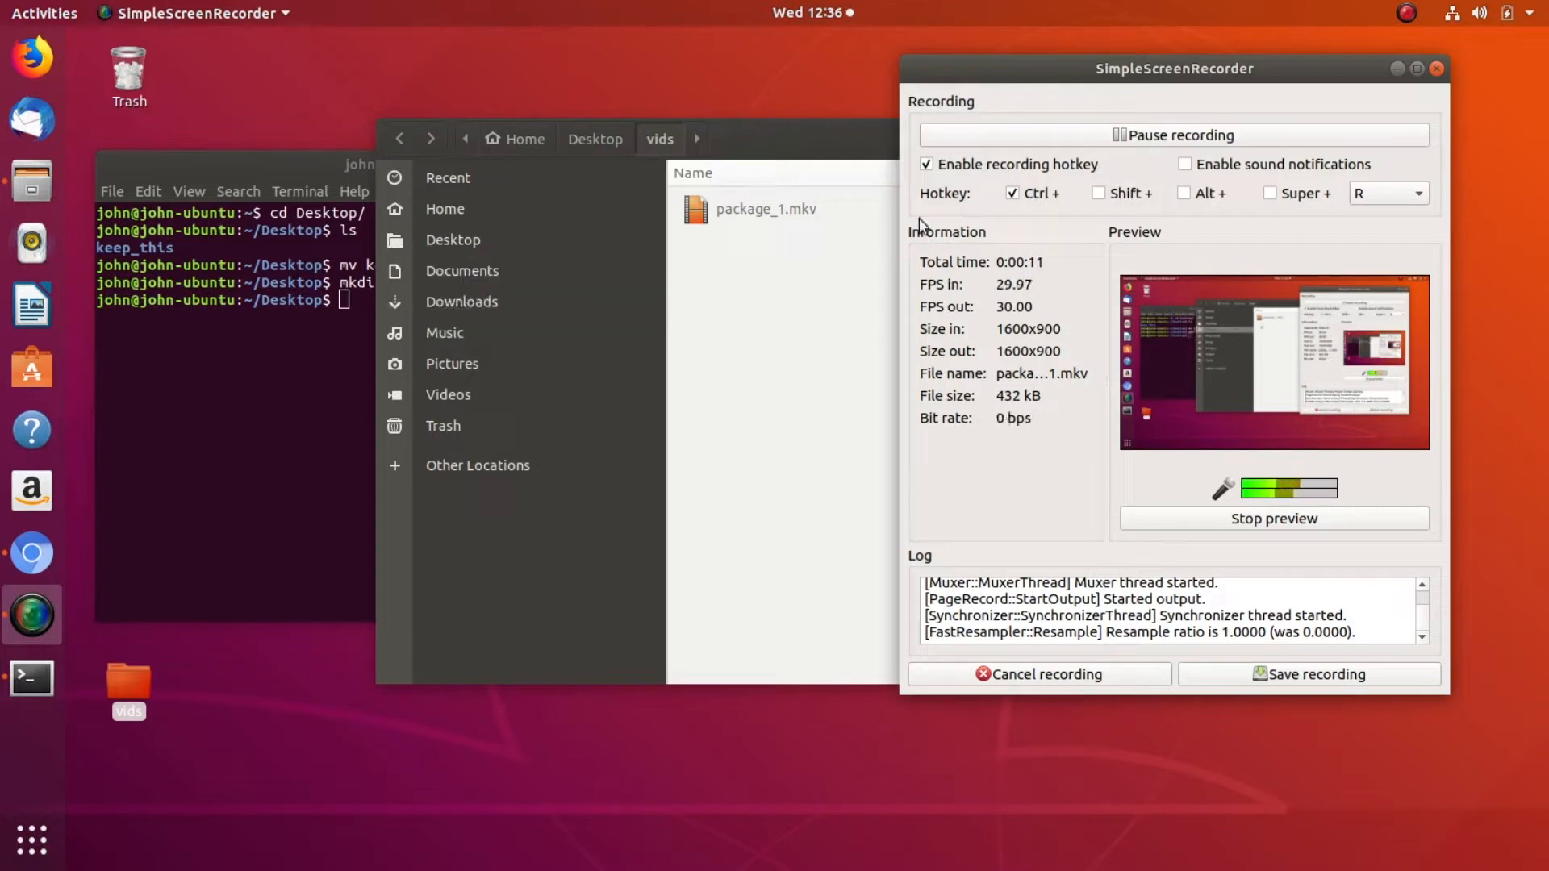
pyautogui.moveTo(715, 263)
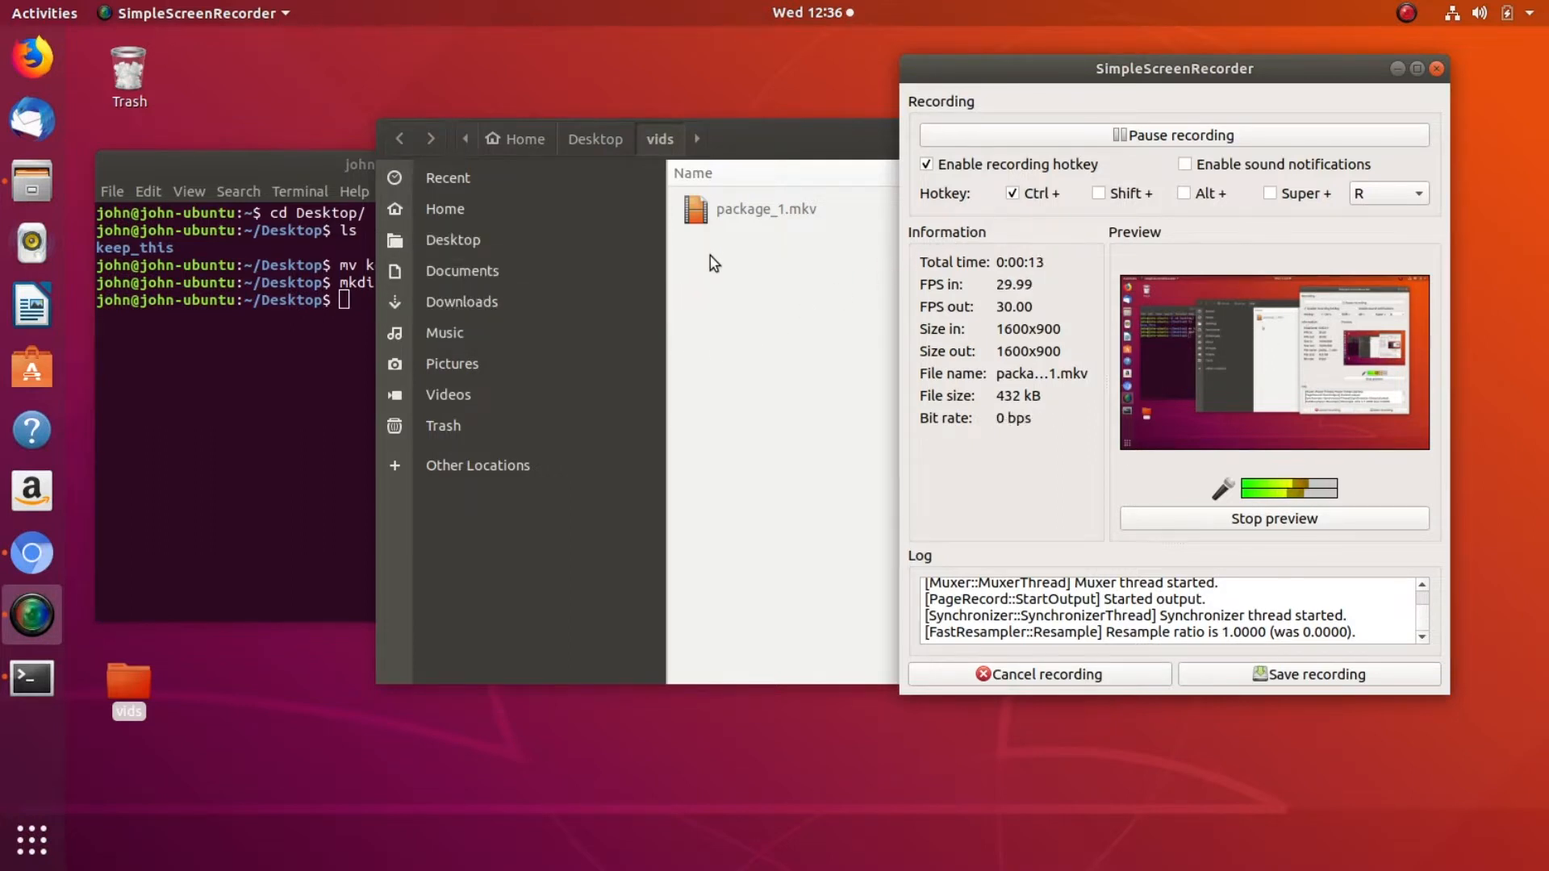
pyautogui.moveTo(129, 376)
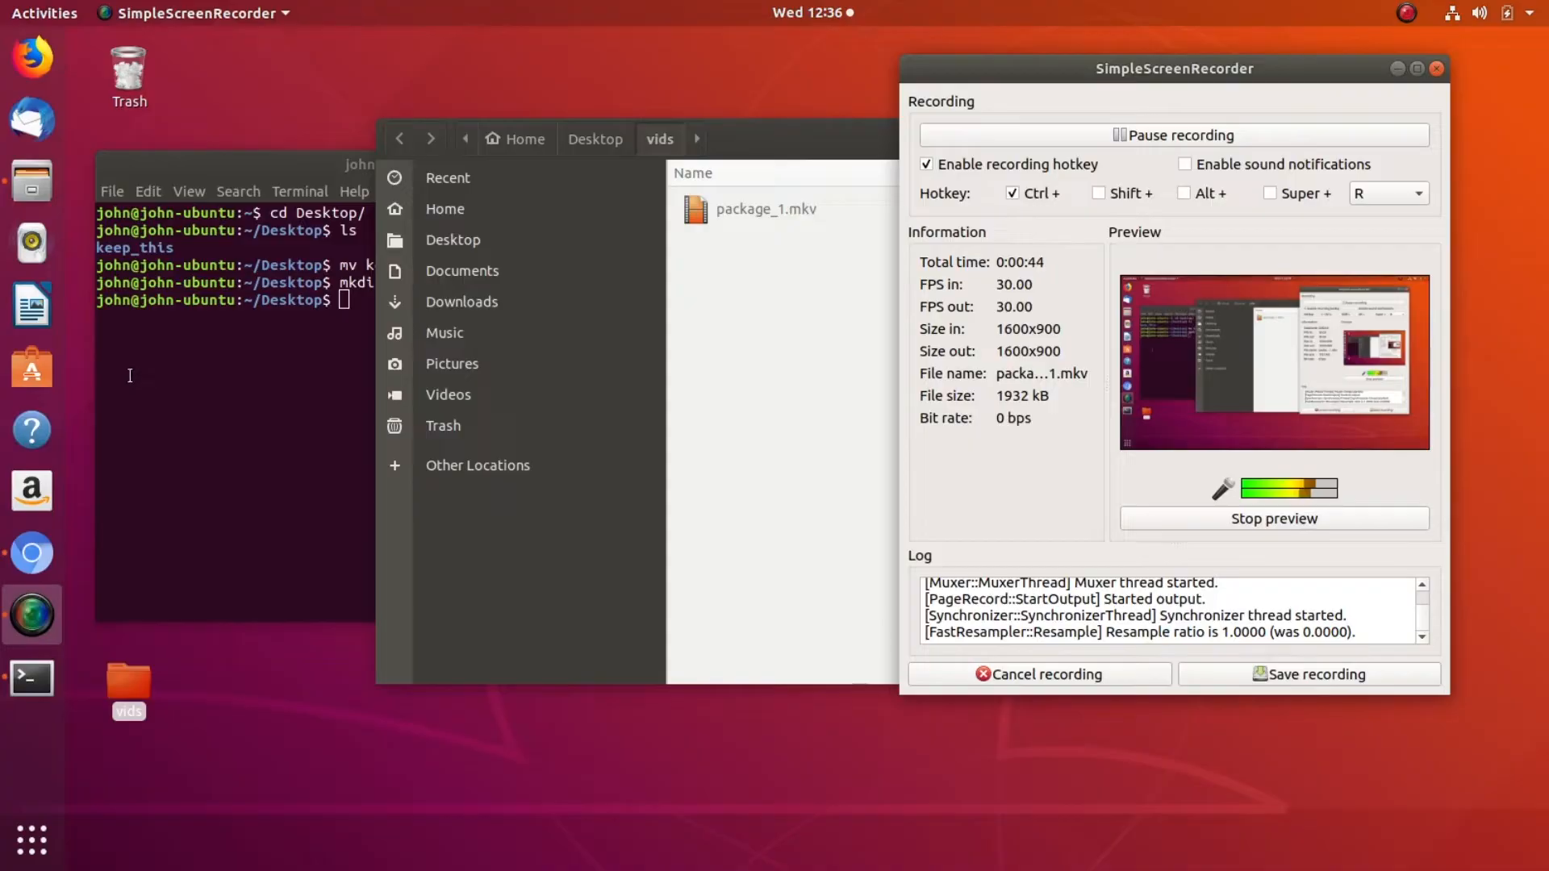
pyautogui.moveTo(10, 452)
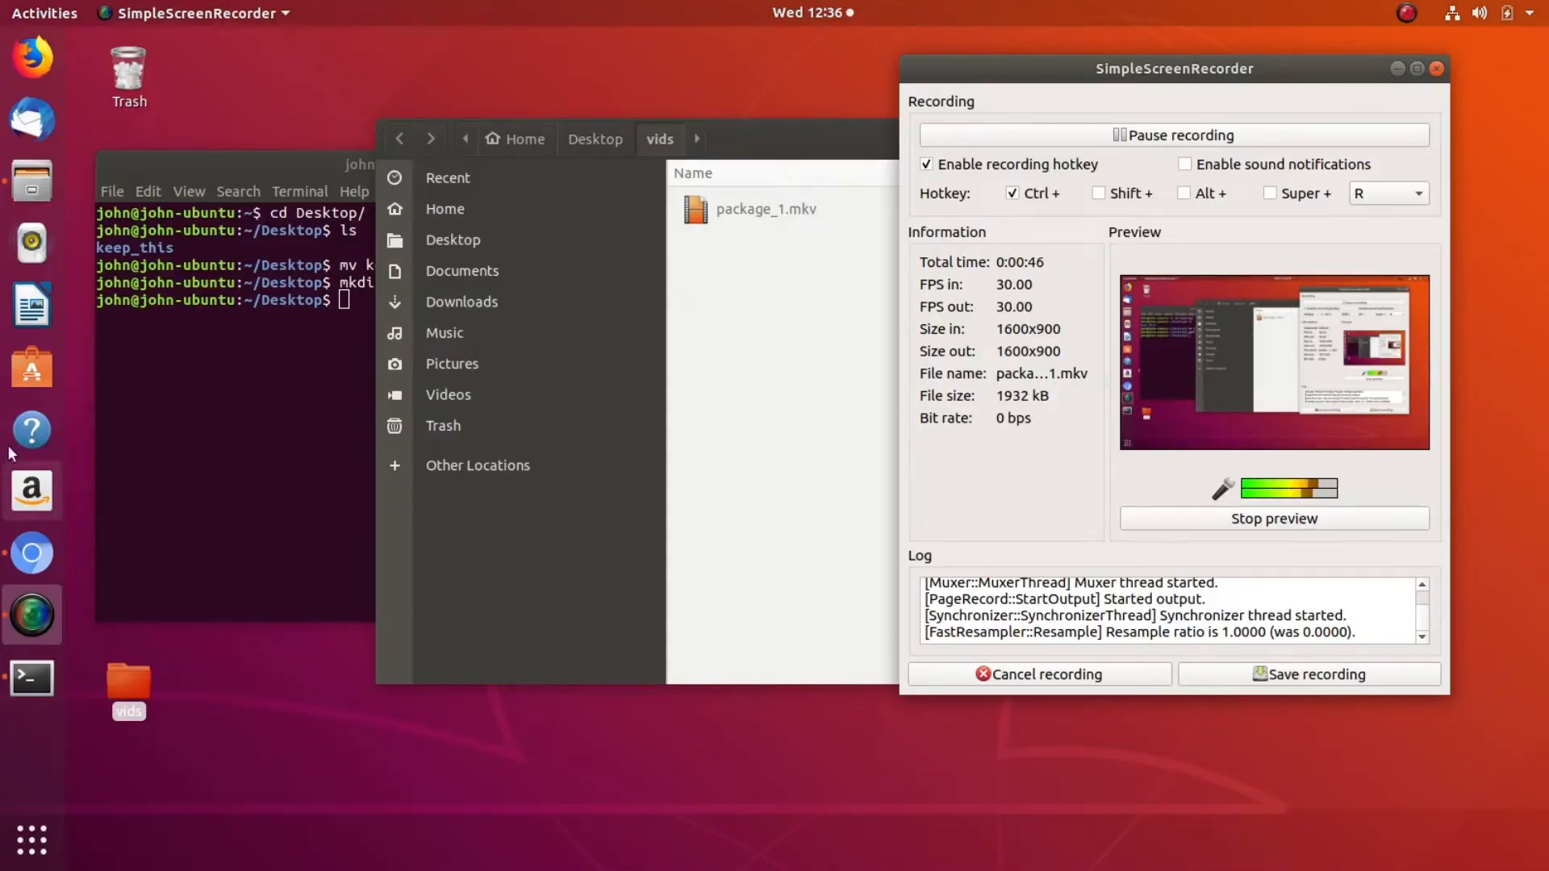
pyautogui.moveTo(145, 397)
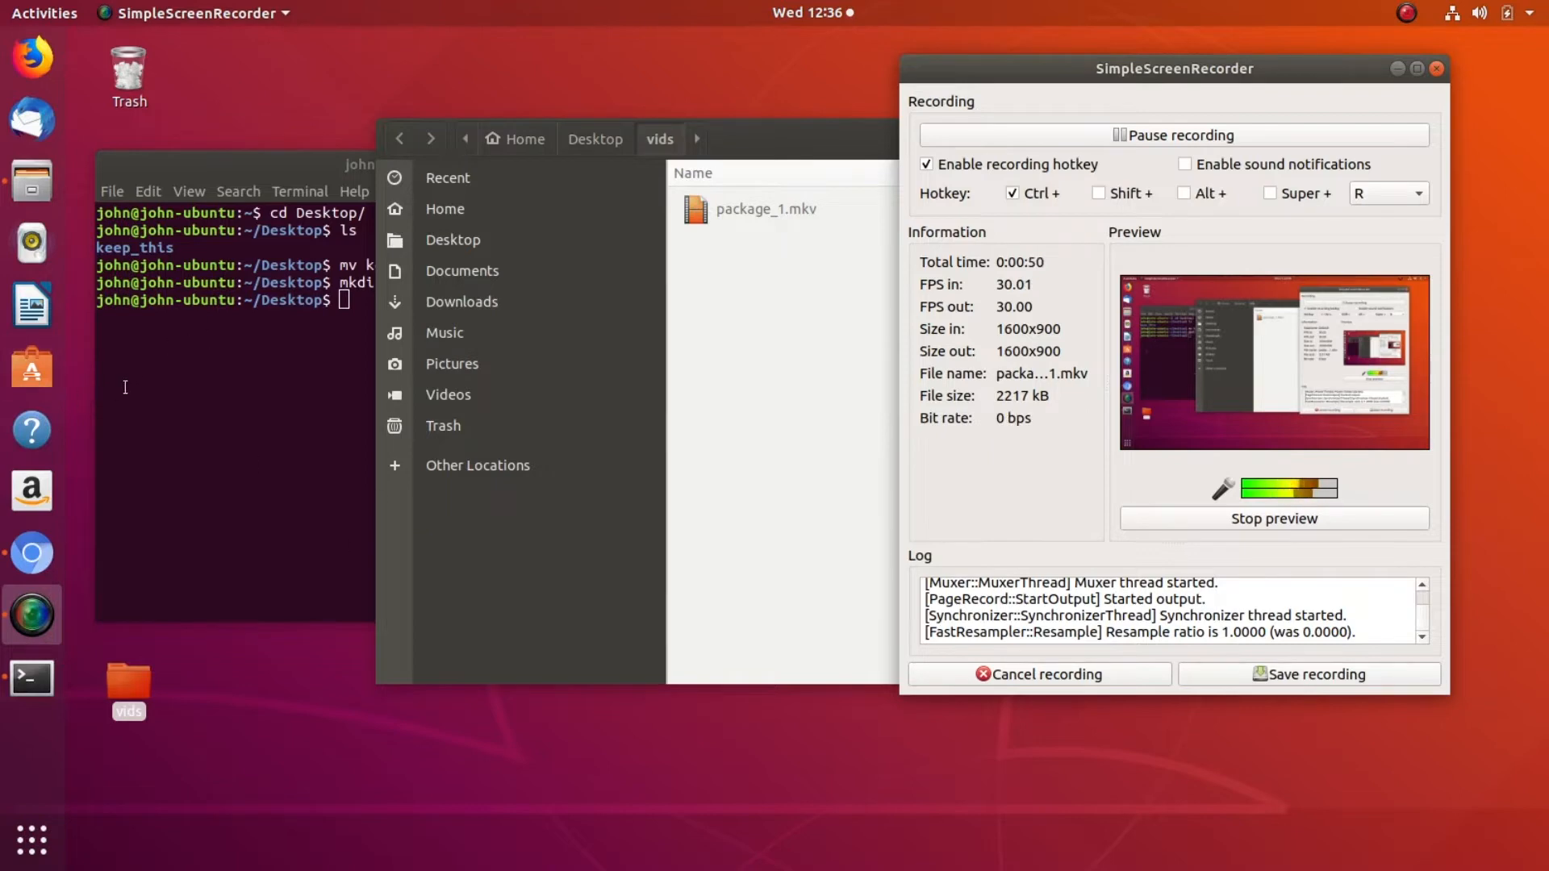
pyautogui.moveTo(31, 373)
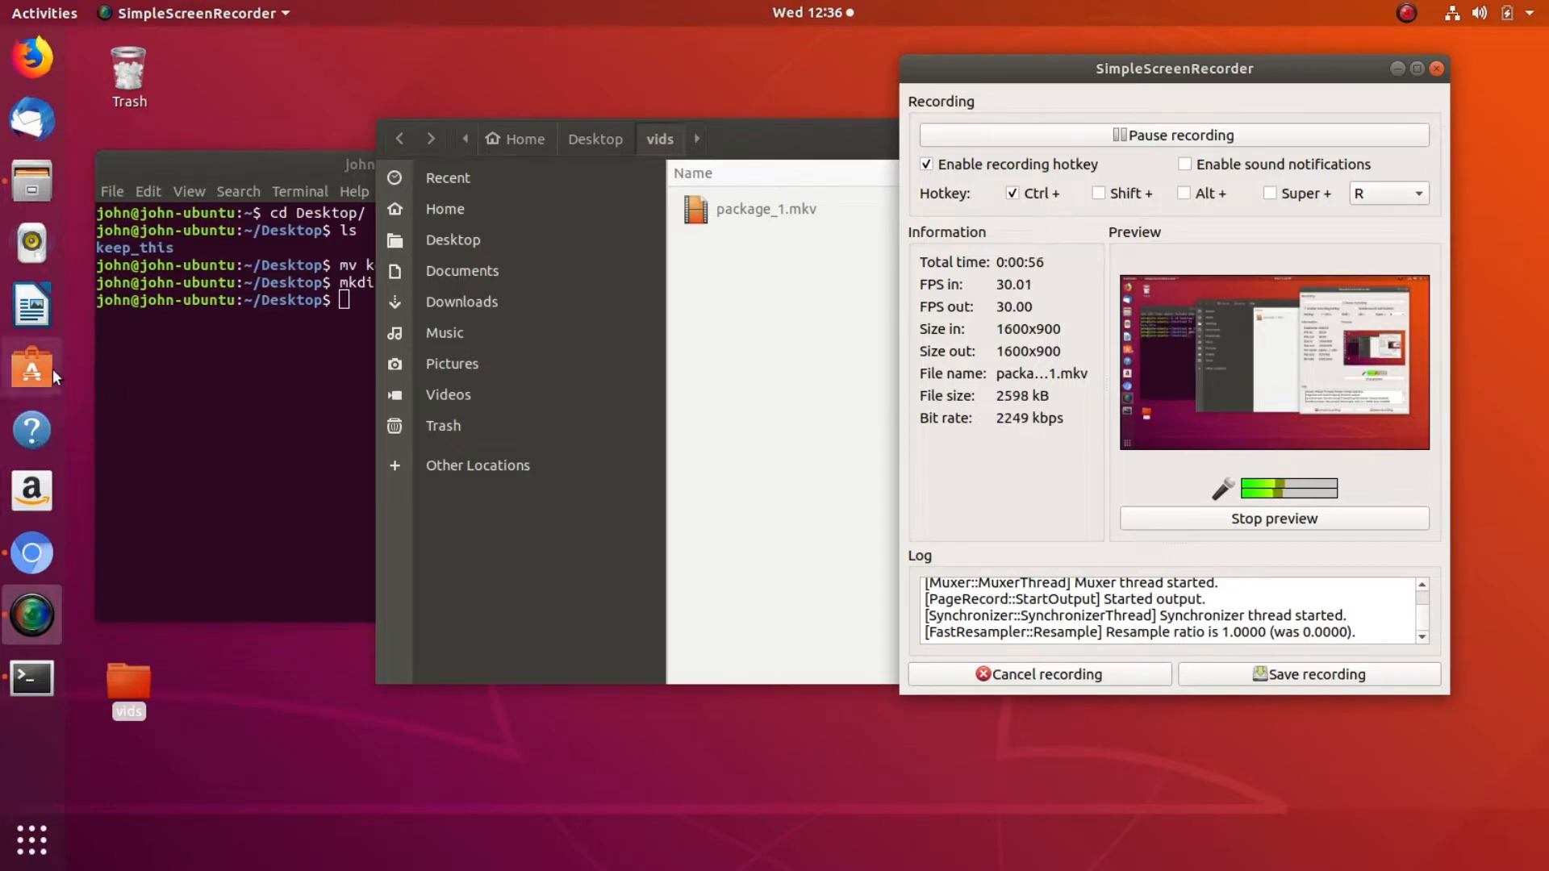
pyautogui.moveTo(32, 371)
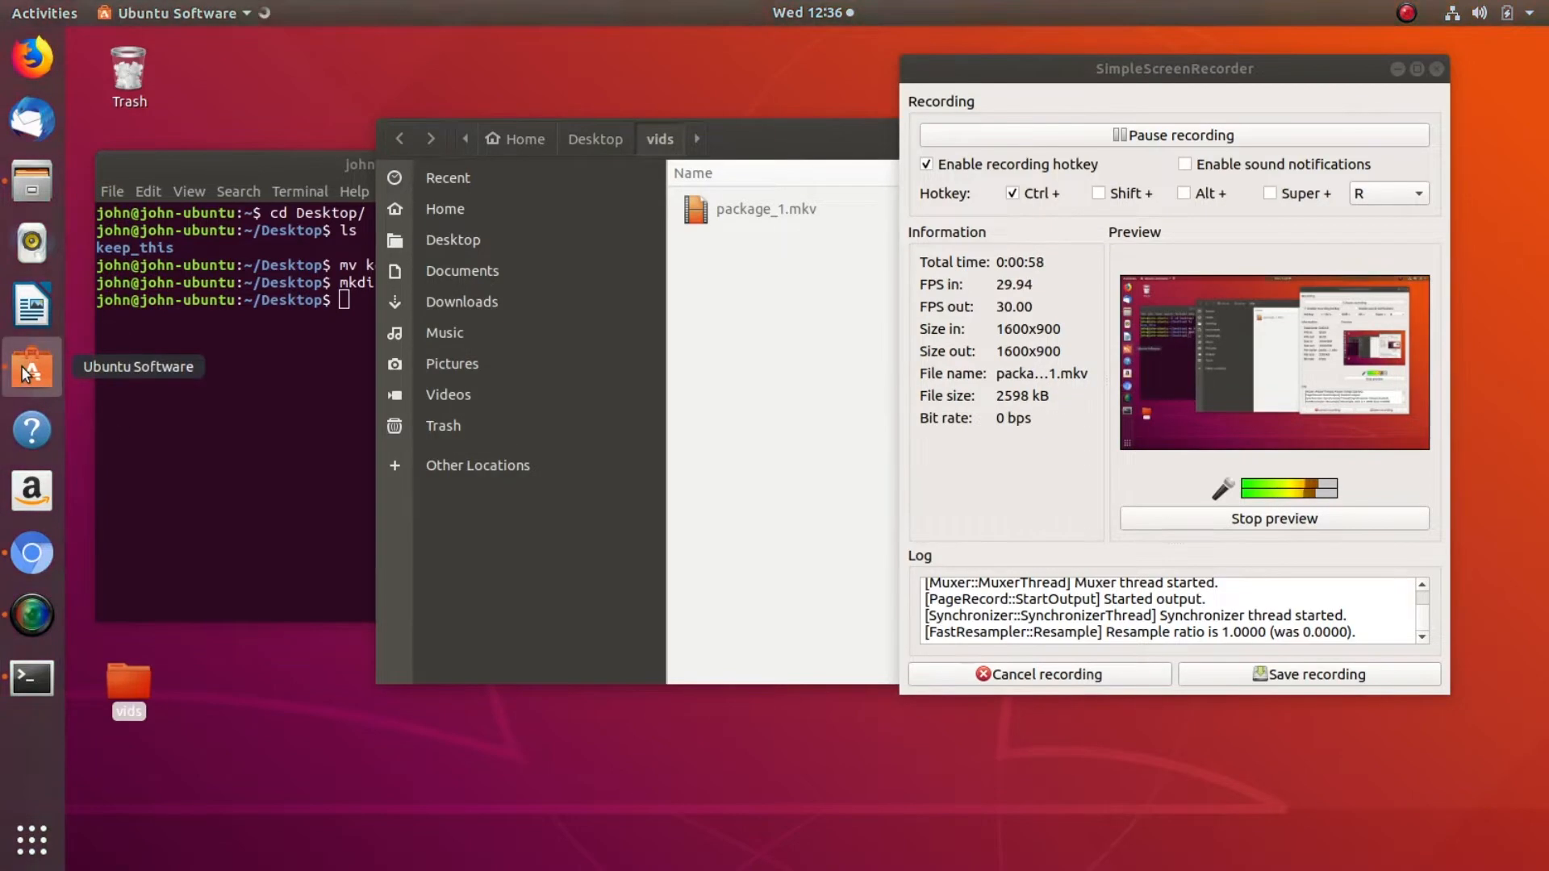
# - Search Ubuntu Software for 'sublime text', install it and authenticate with the password
pyautogui.click(32, 368)
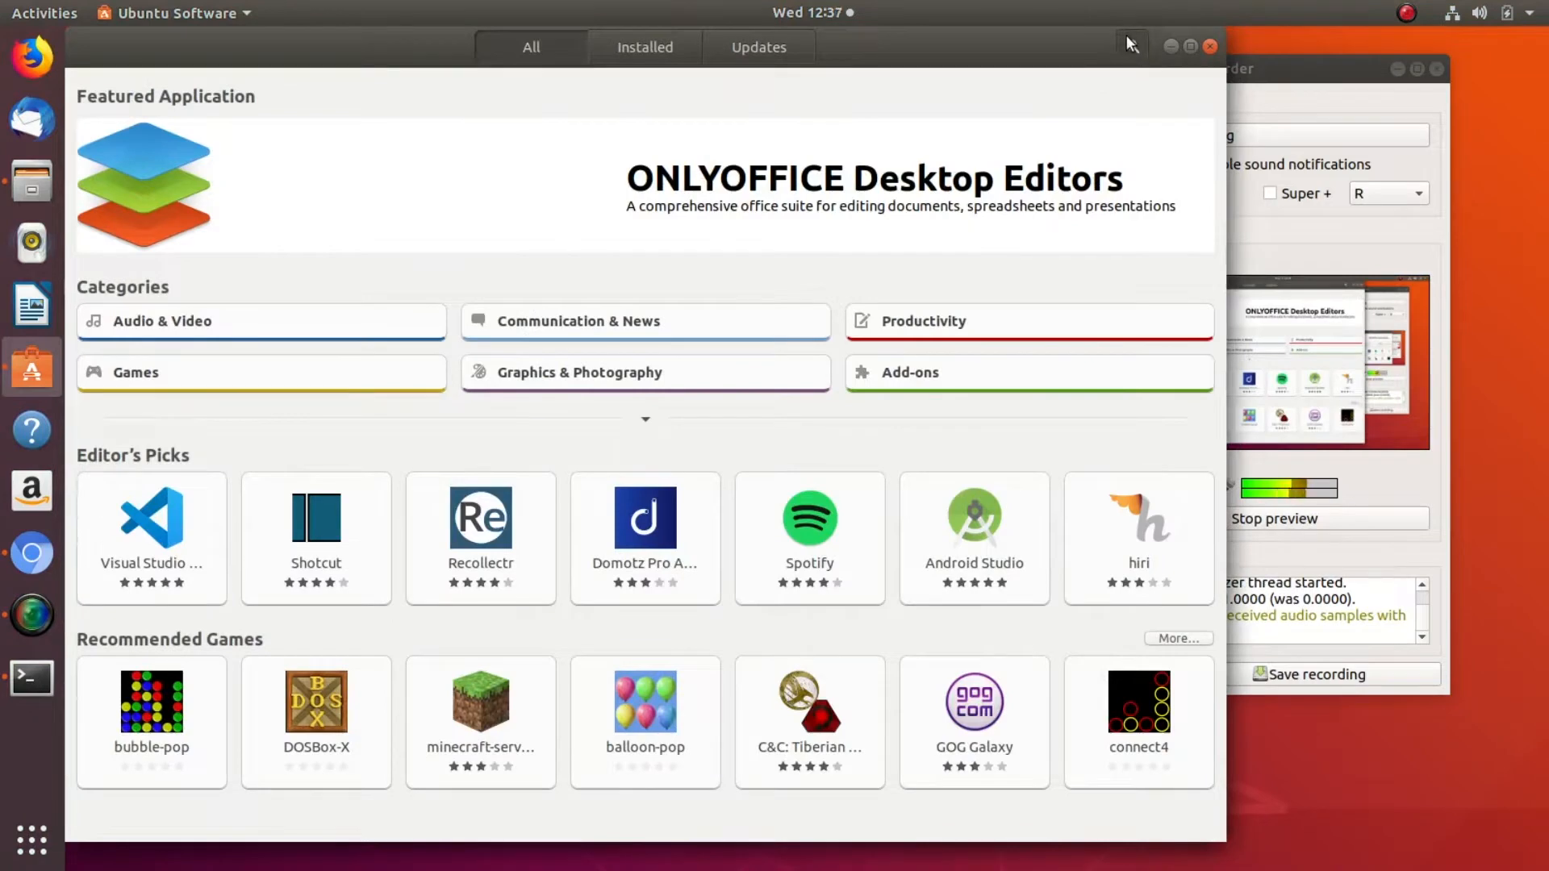
pyautogui.click(1133, 46)
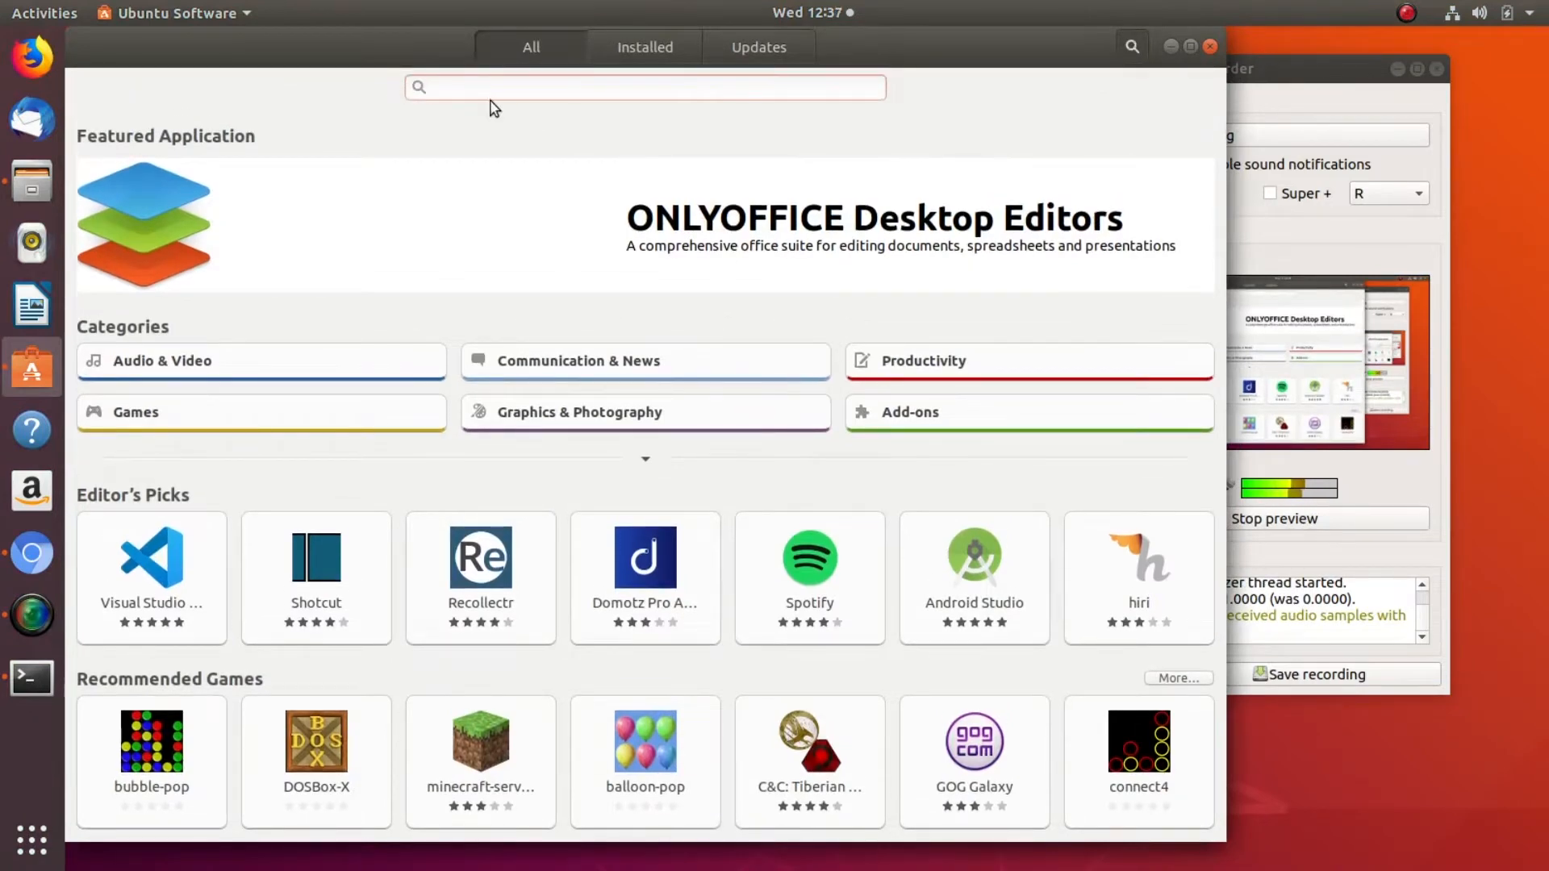
pyautogui.write('sublime te')
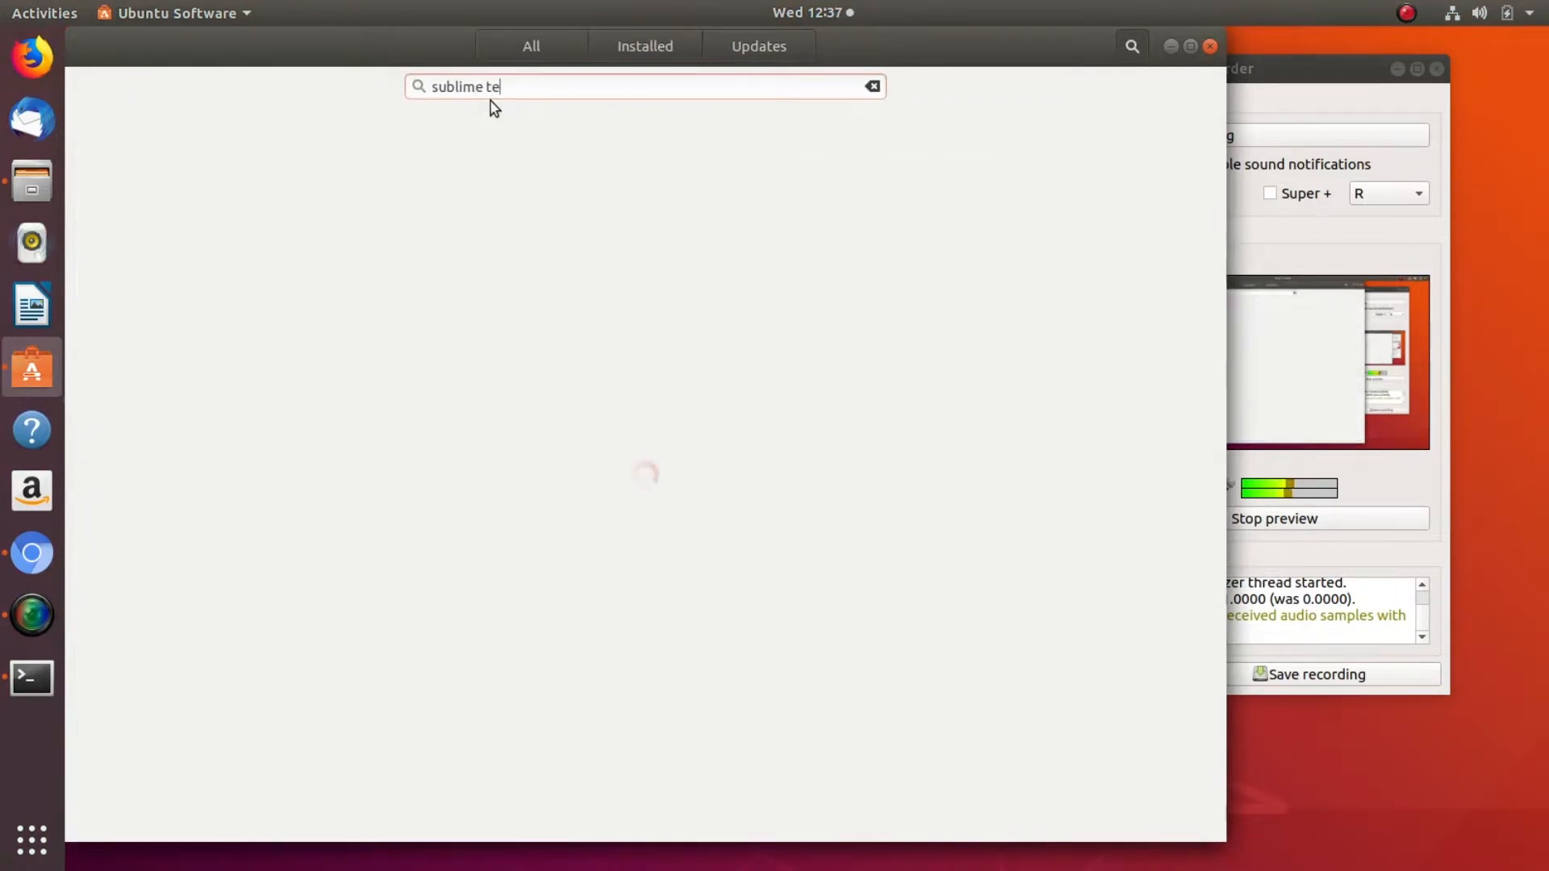
pyautogui.write('xt')
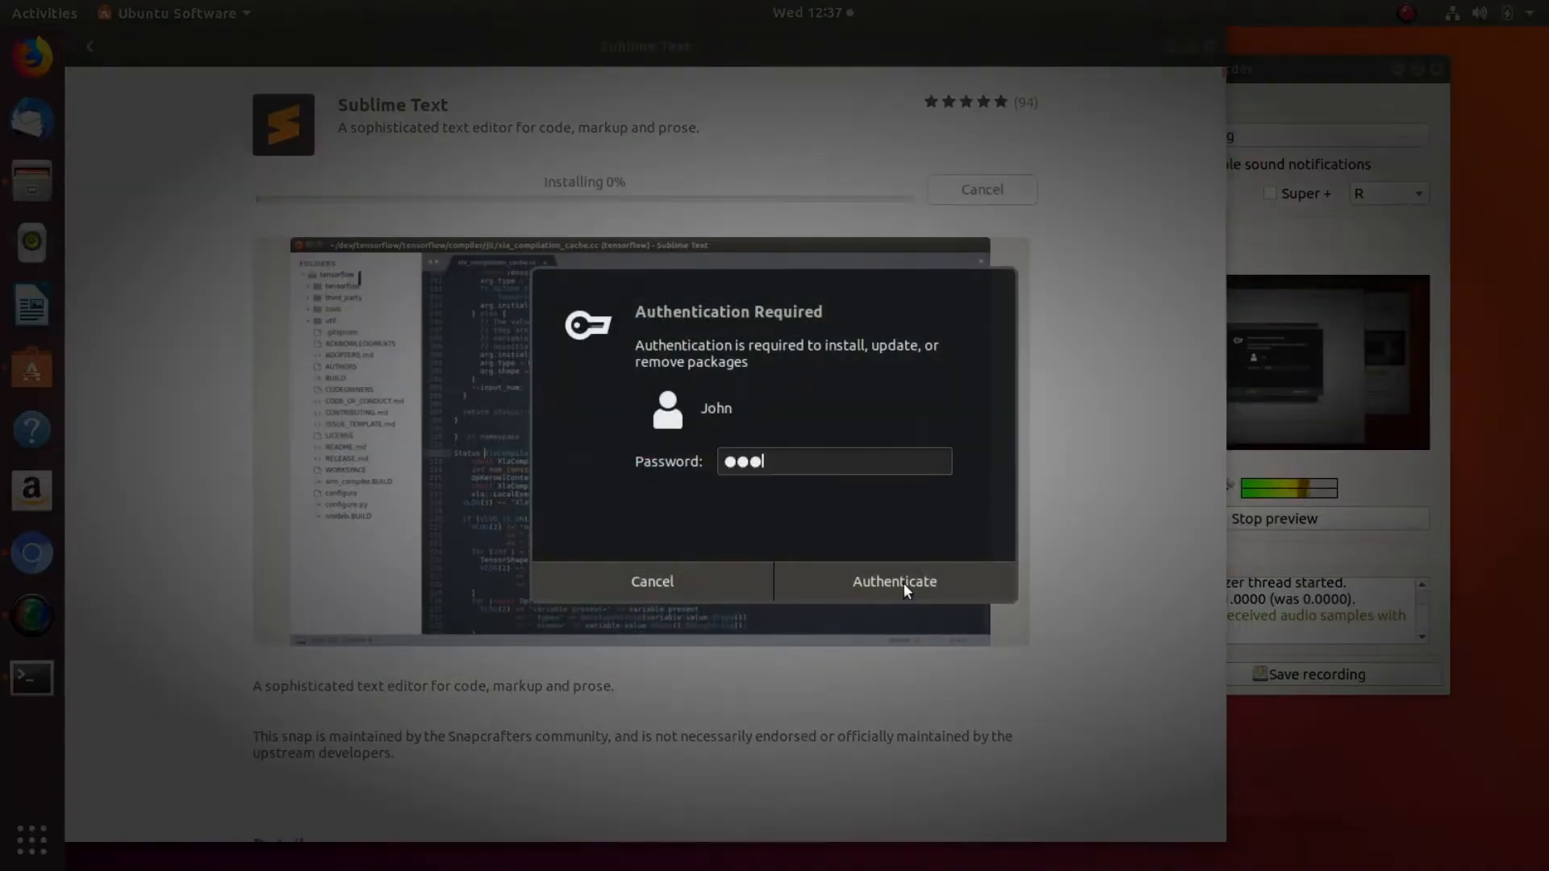
pyautogui.click(893, 581)
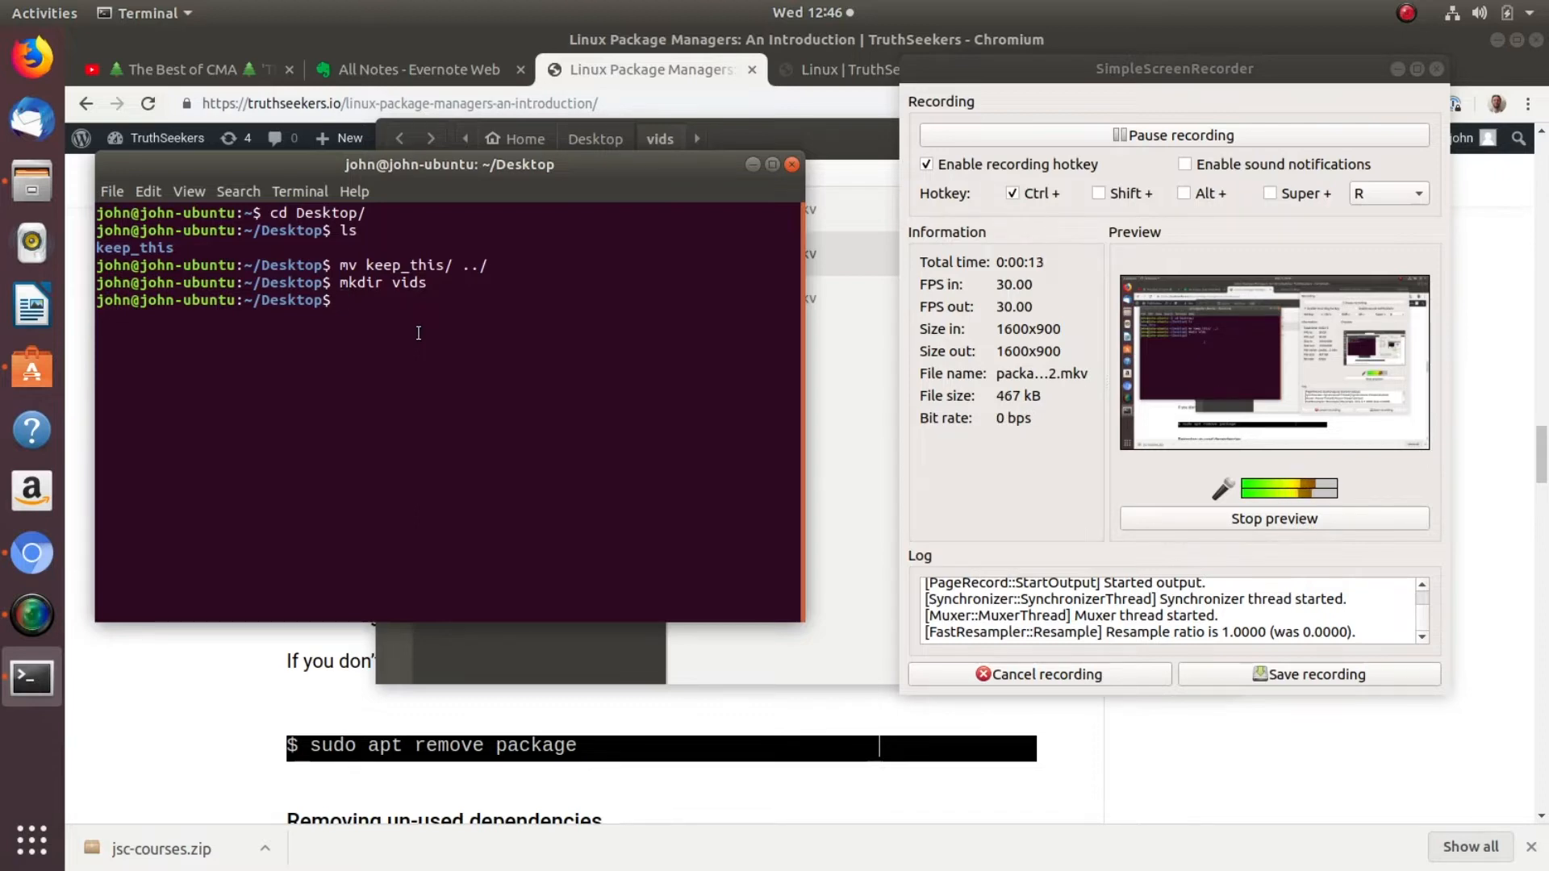
# - Run 'sudo apt upgrade', give the password and answer Y, then pause the recording
pyautogui.write('sudo')
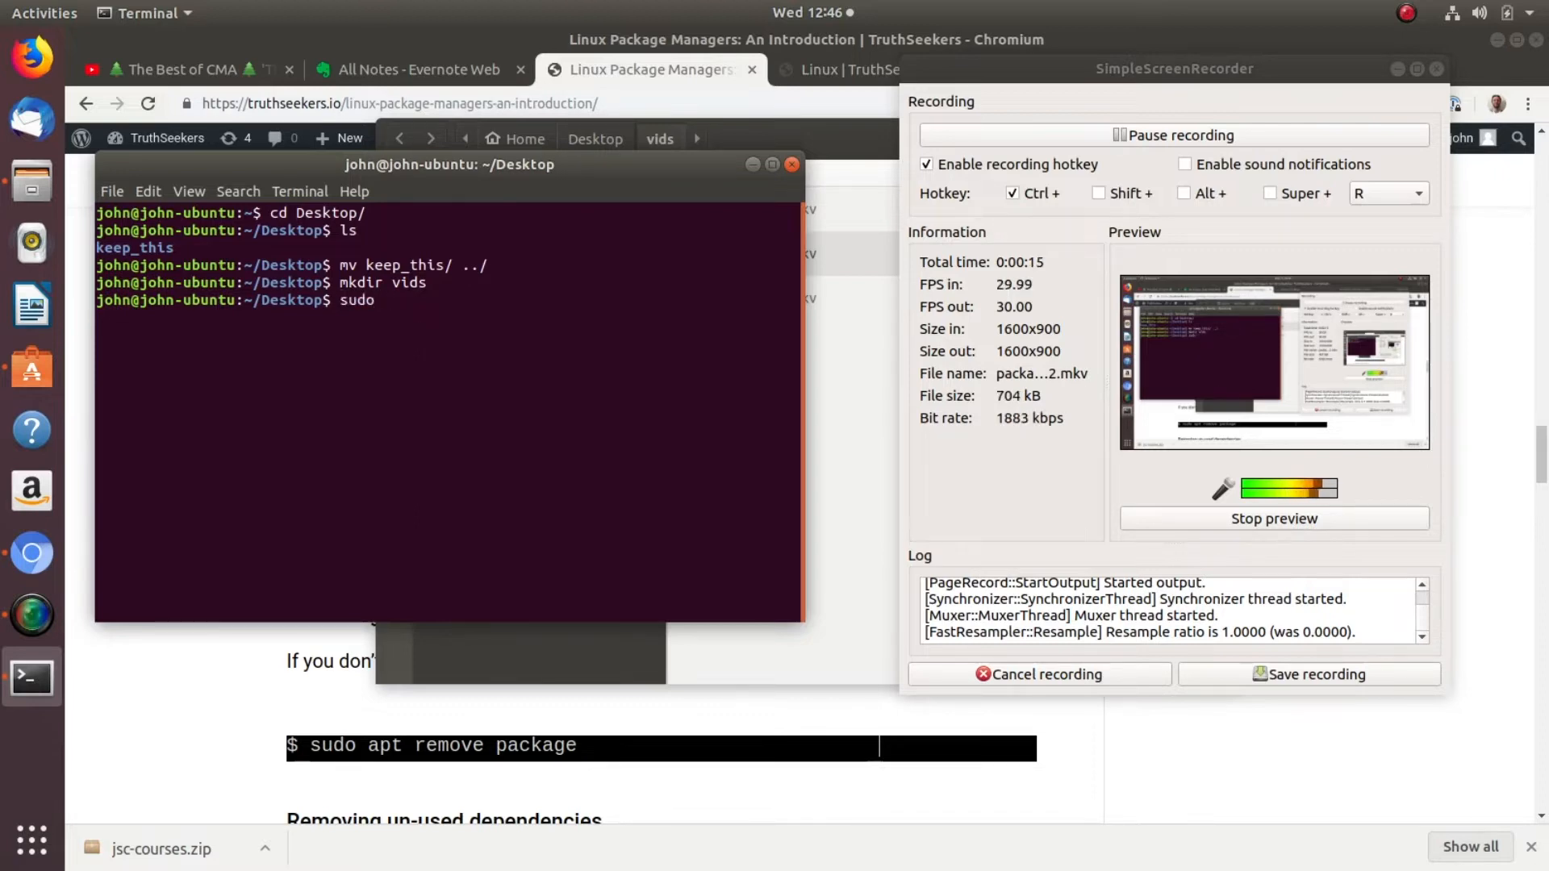
pyautogui.write('apt upg')
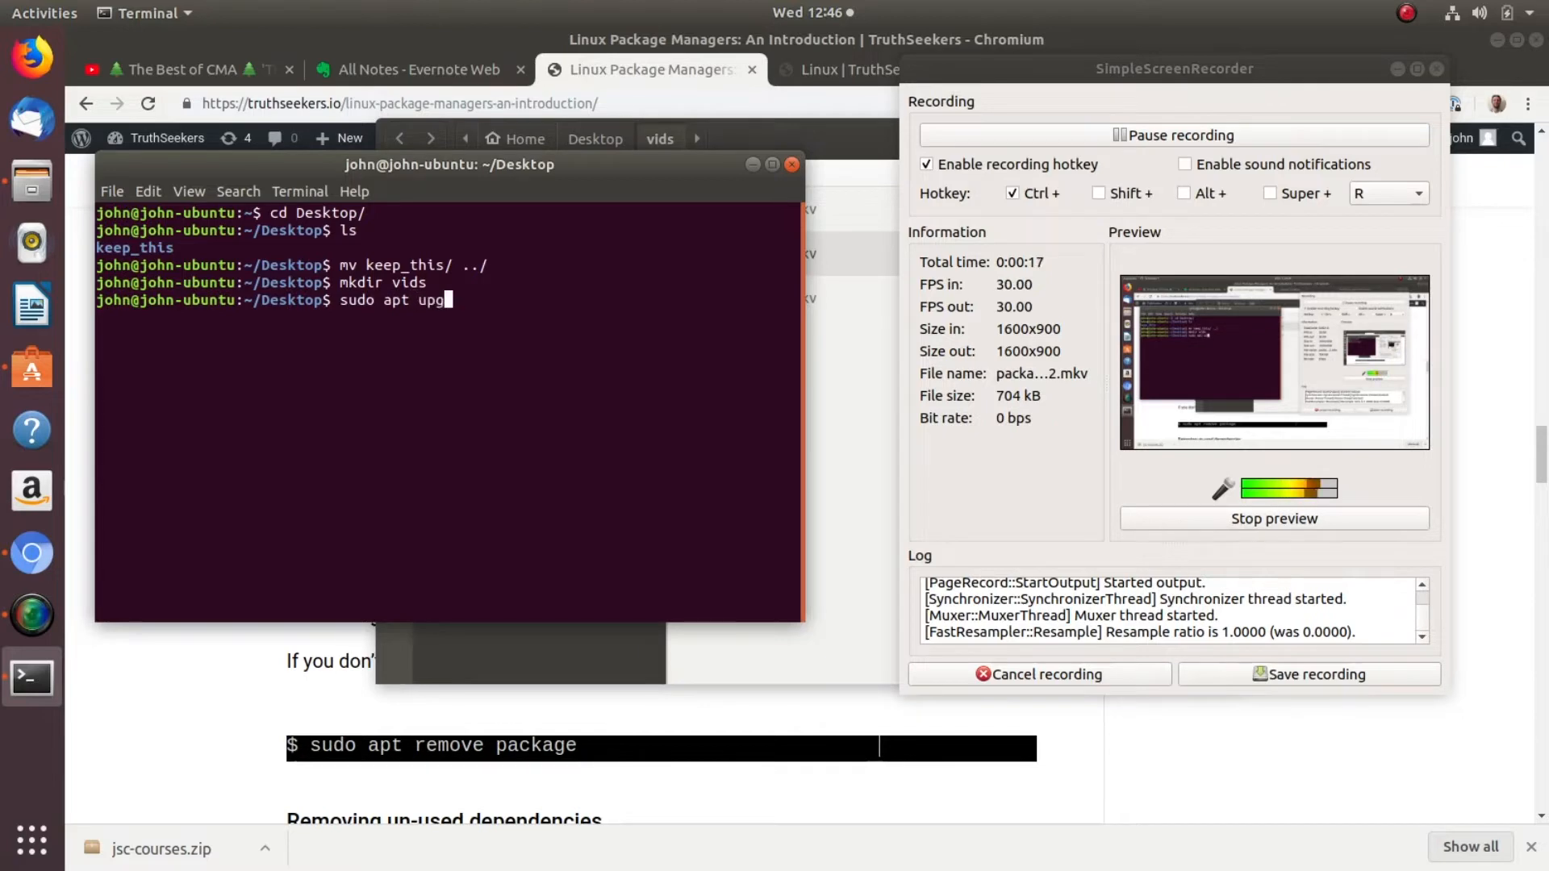
pyautogui.press('Return')
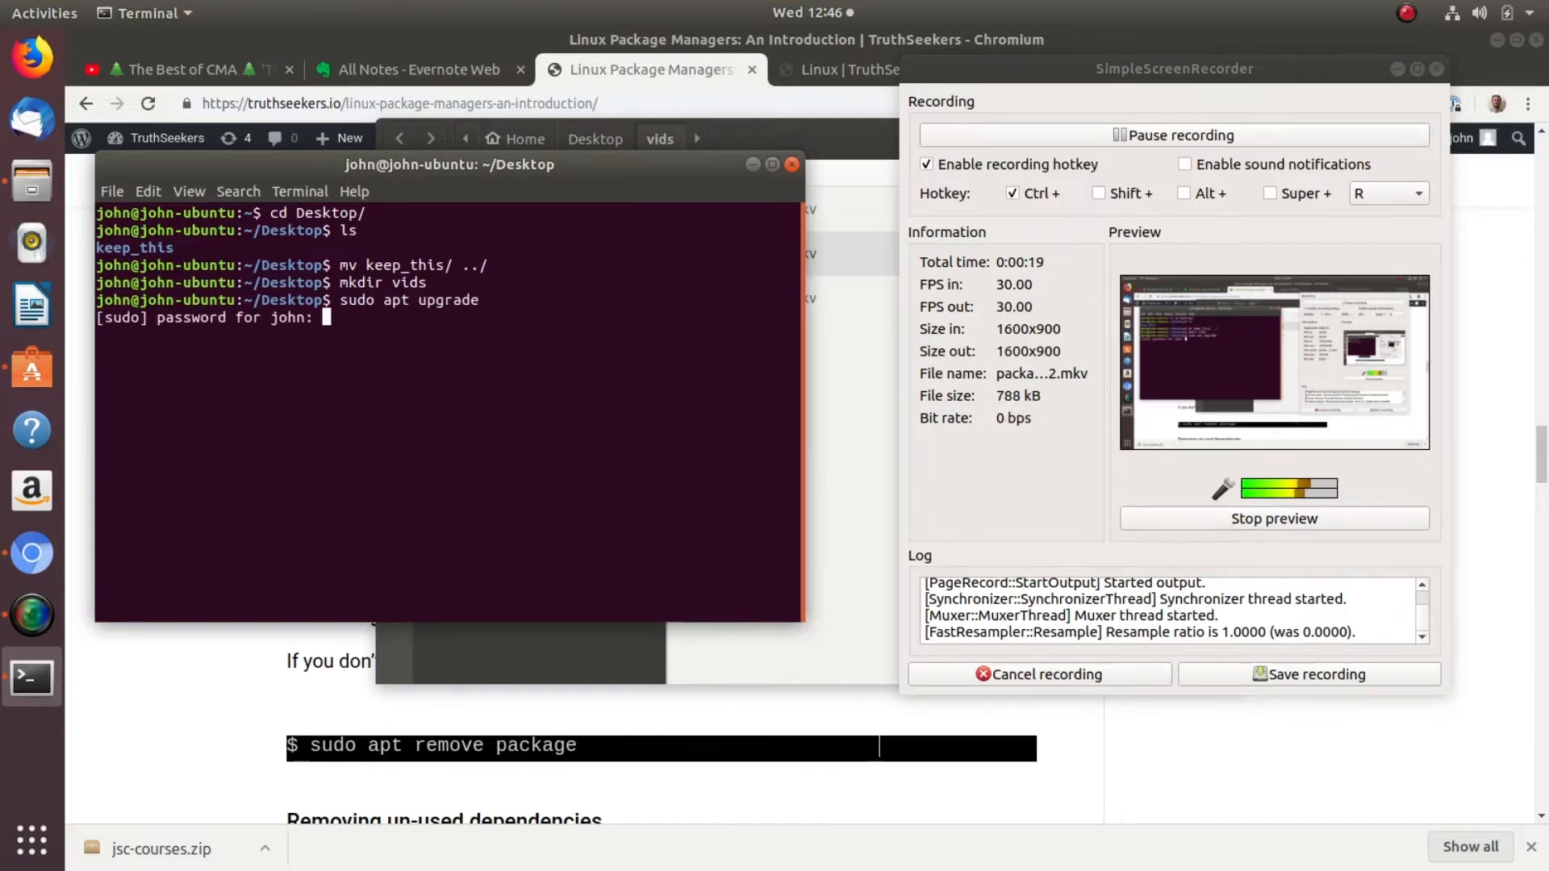
pyautogui.press('Return')
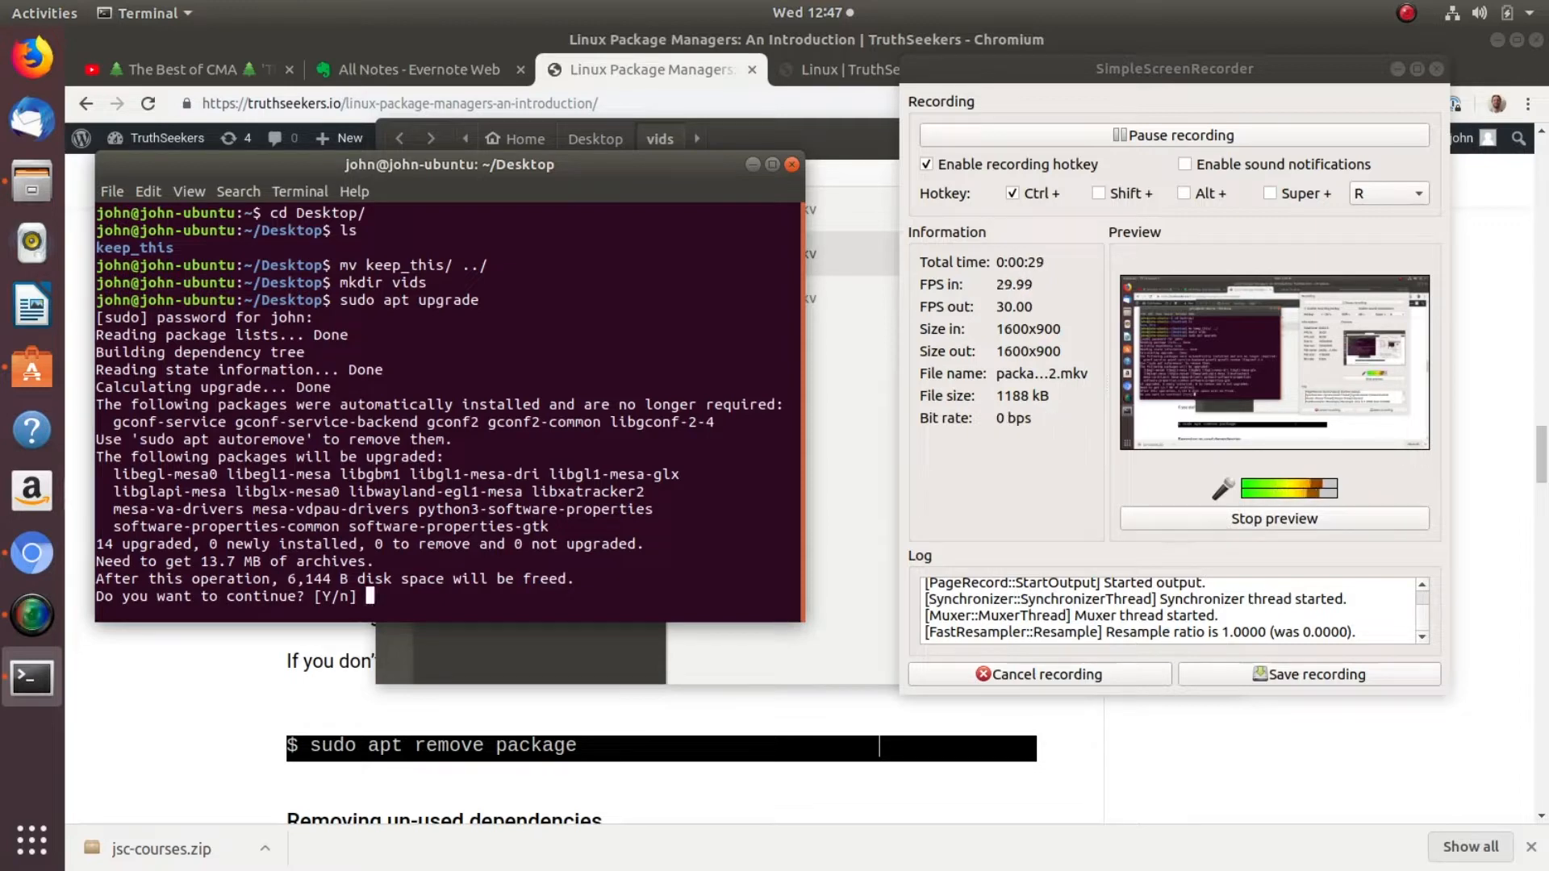
pyautogui.write('Y')
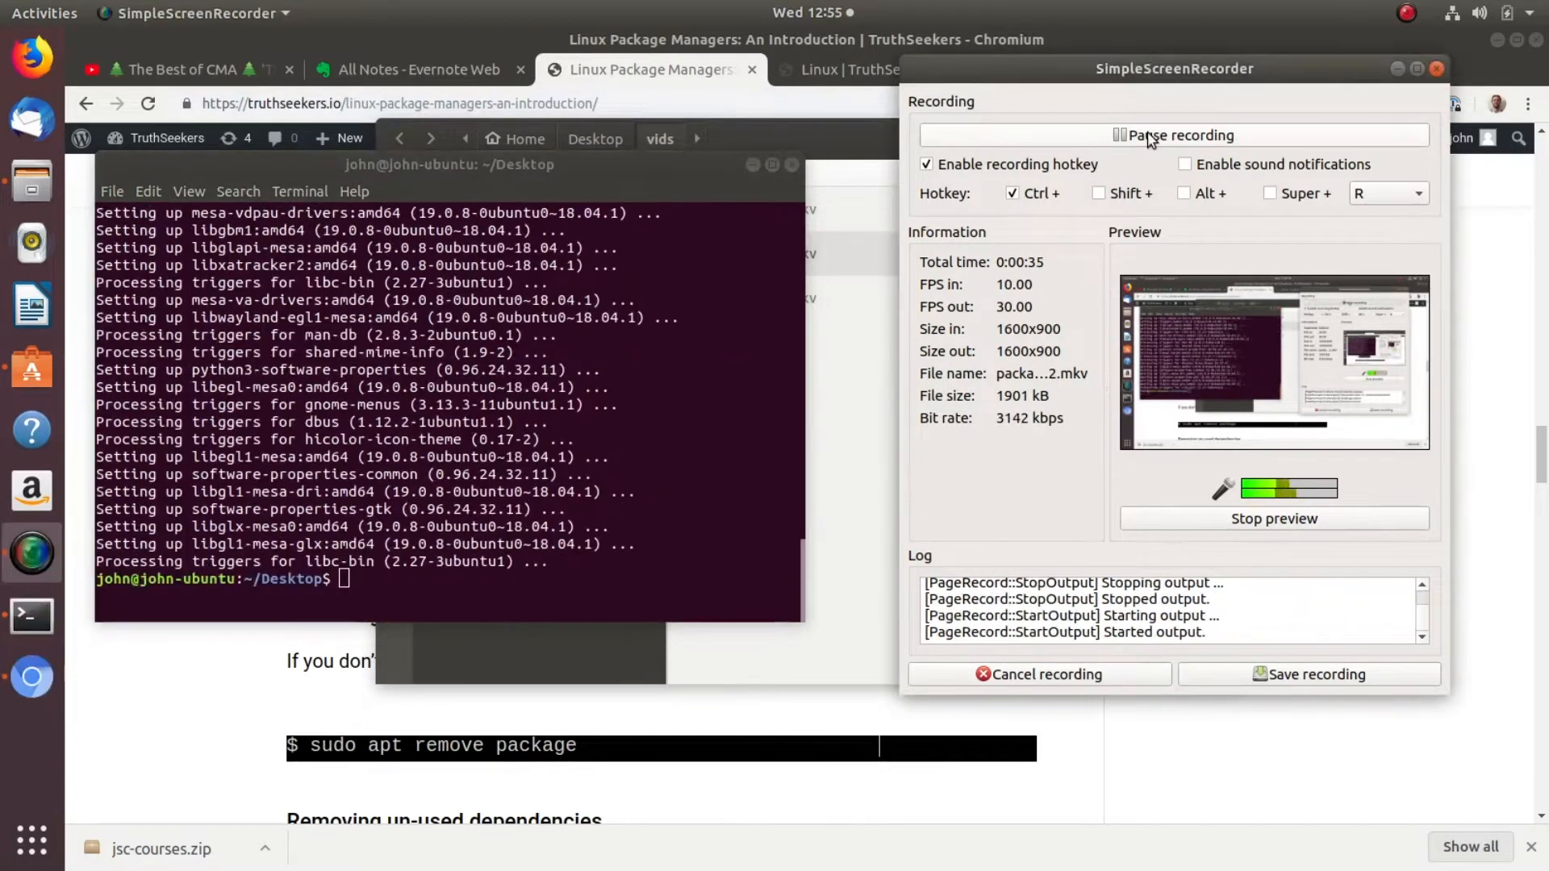
pyautogui.click(1173, 135)
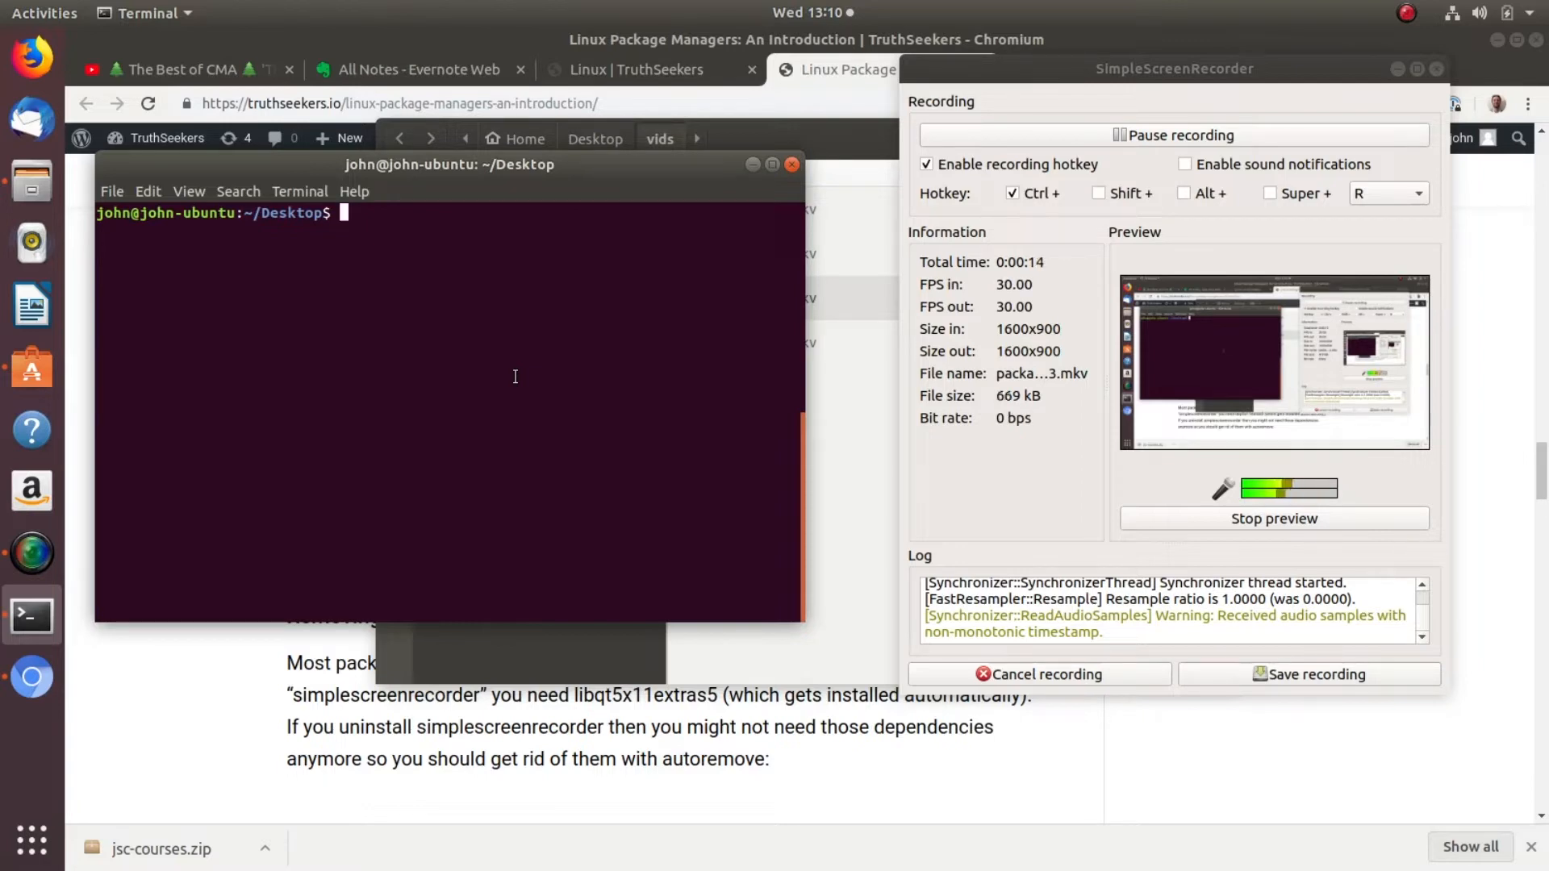
# - Run 'sudo apt install vim zsh' and let the installation finish
pyautogui.write('su')
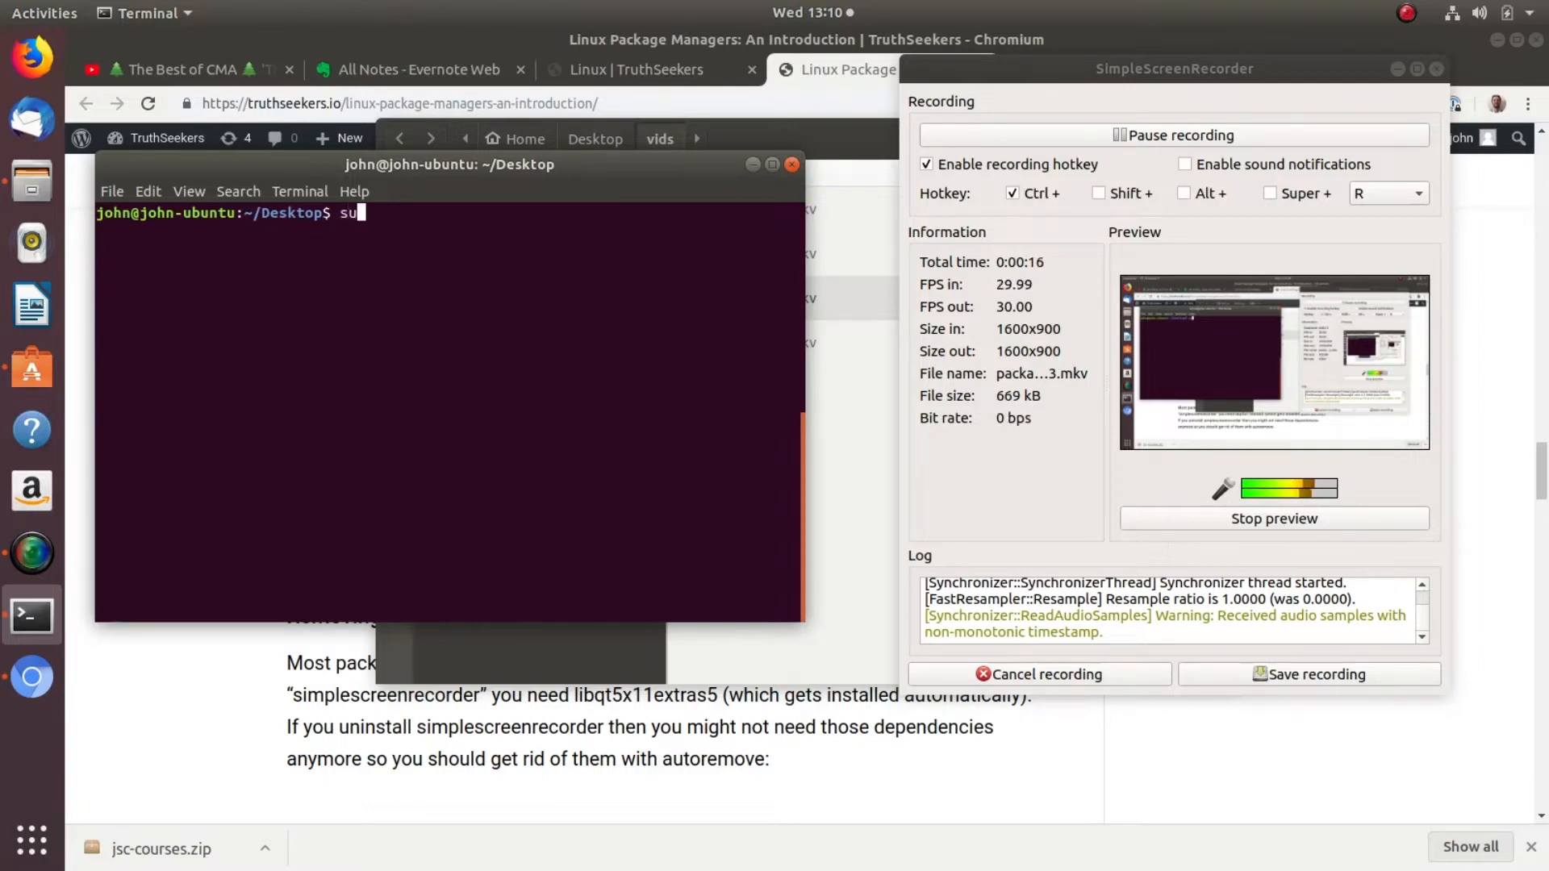
pyautogui.write('do apt insta')
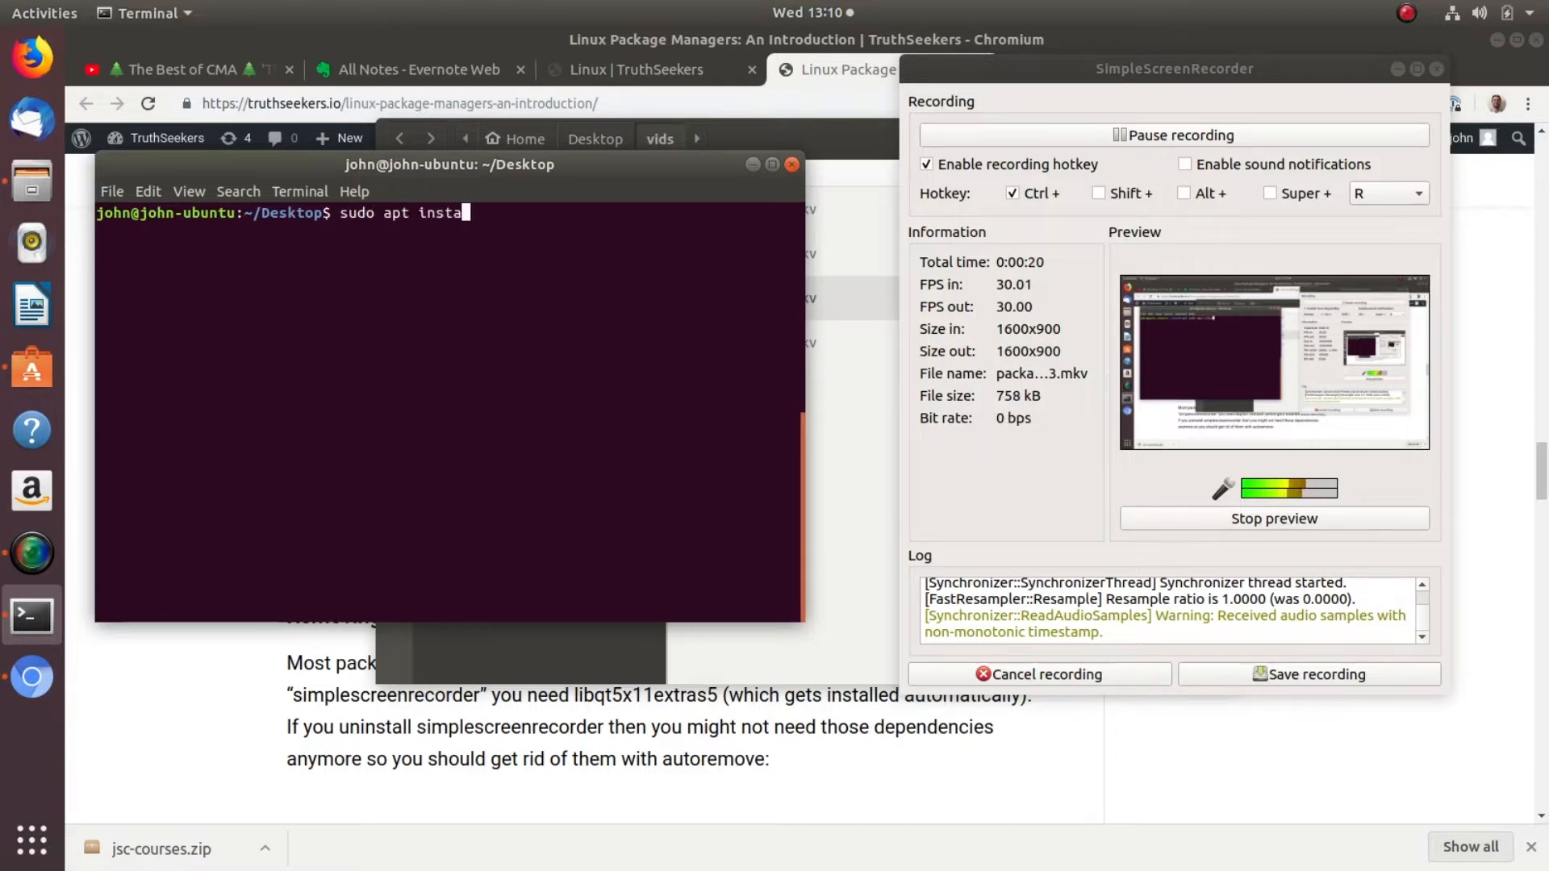
pyautogui.write('ll v')
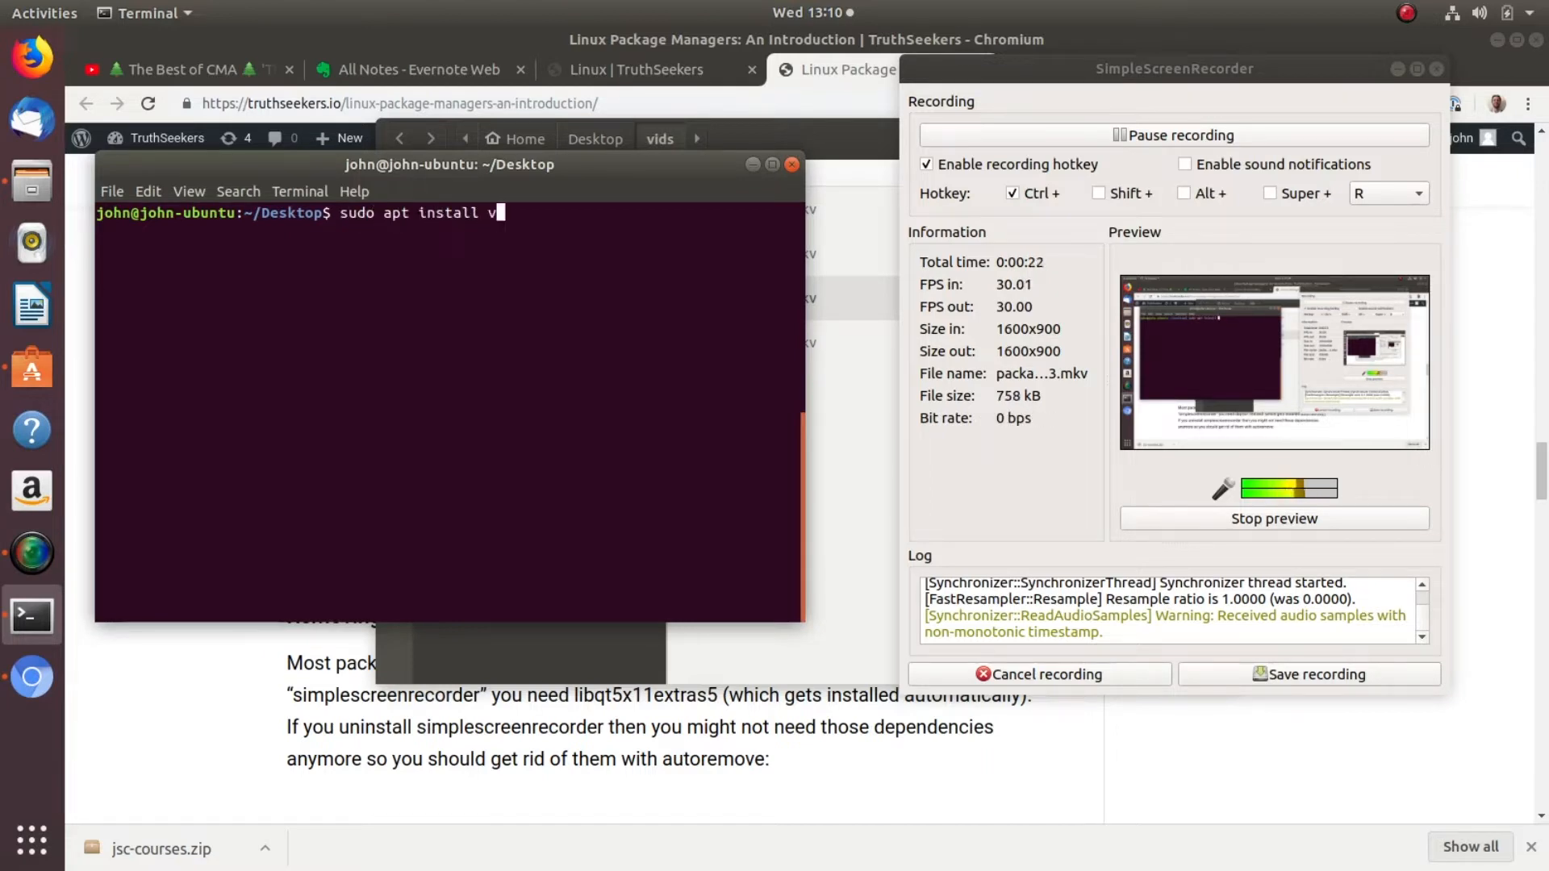
pyautogui.write('im')
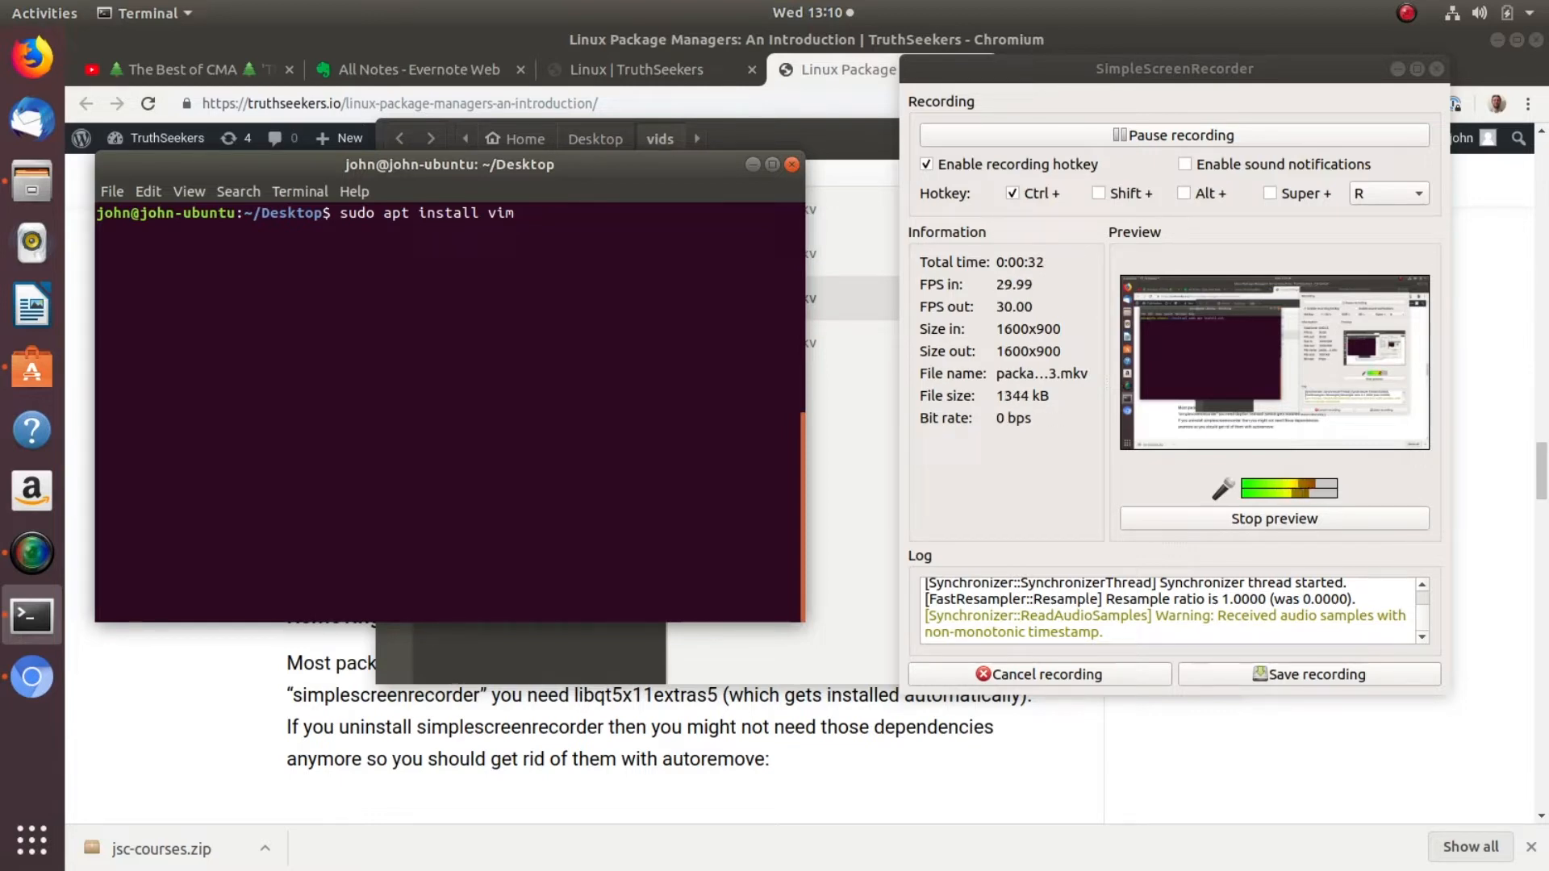
pyautogui.write('zsh')
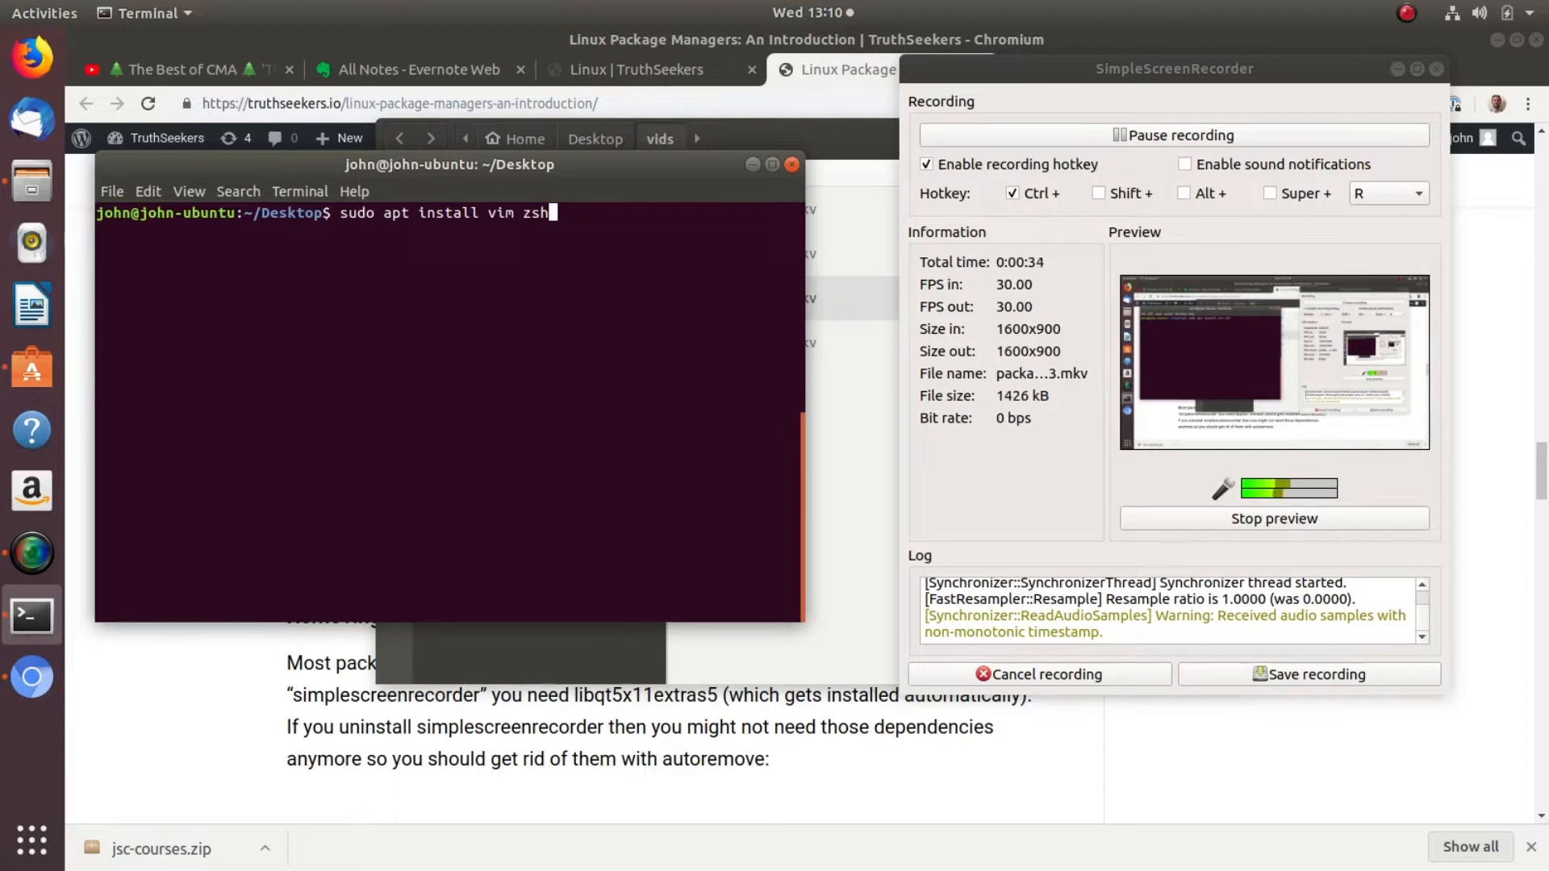
pyautogui.press('Return')
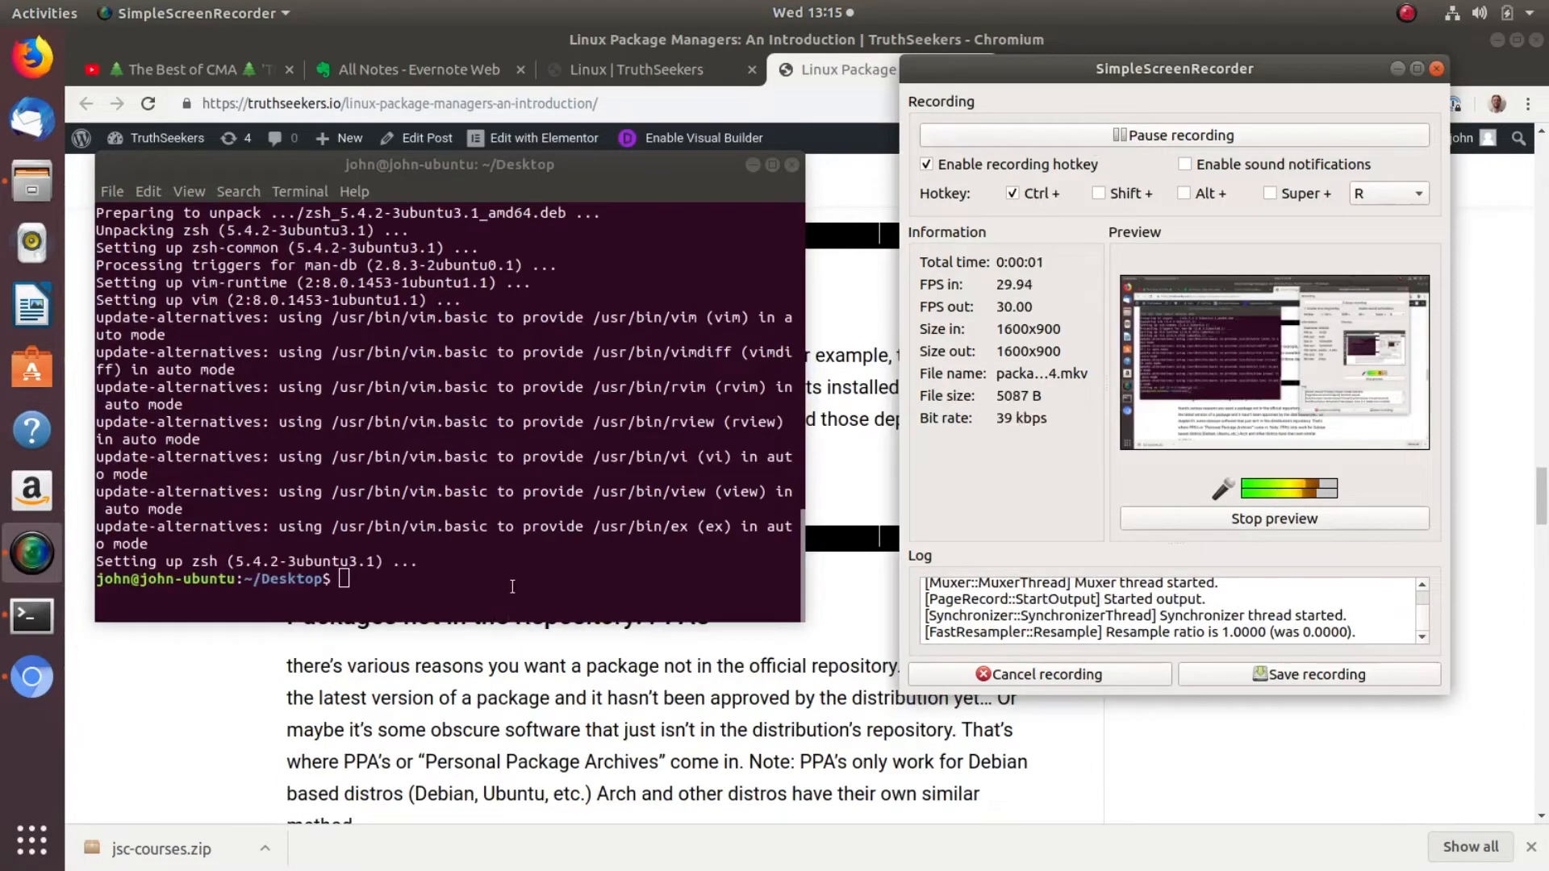
# - Run 'sudo apt remove zsh' in the terminal and confirm the removal with Y
pyautogui.click(445, 395)
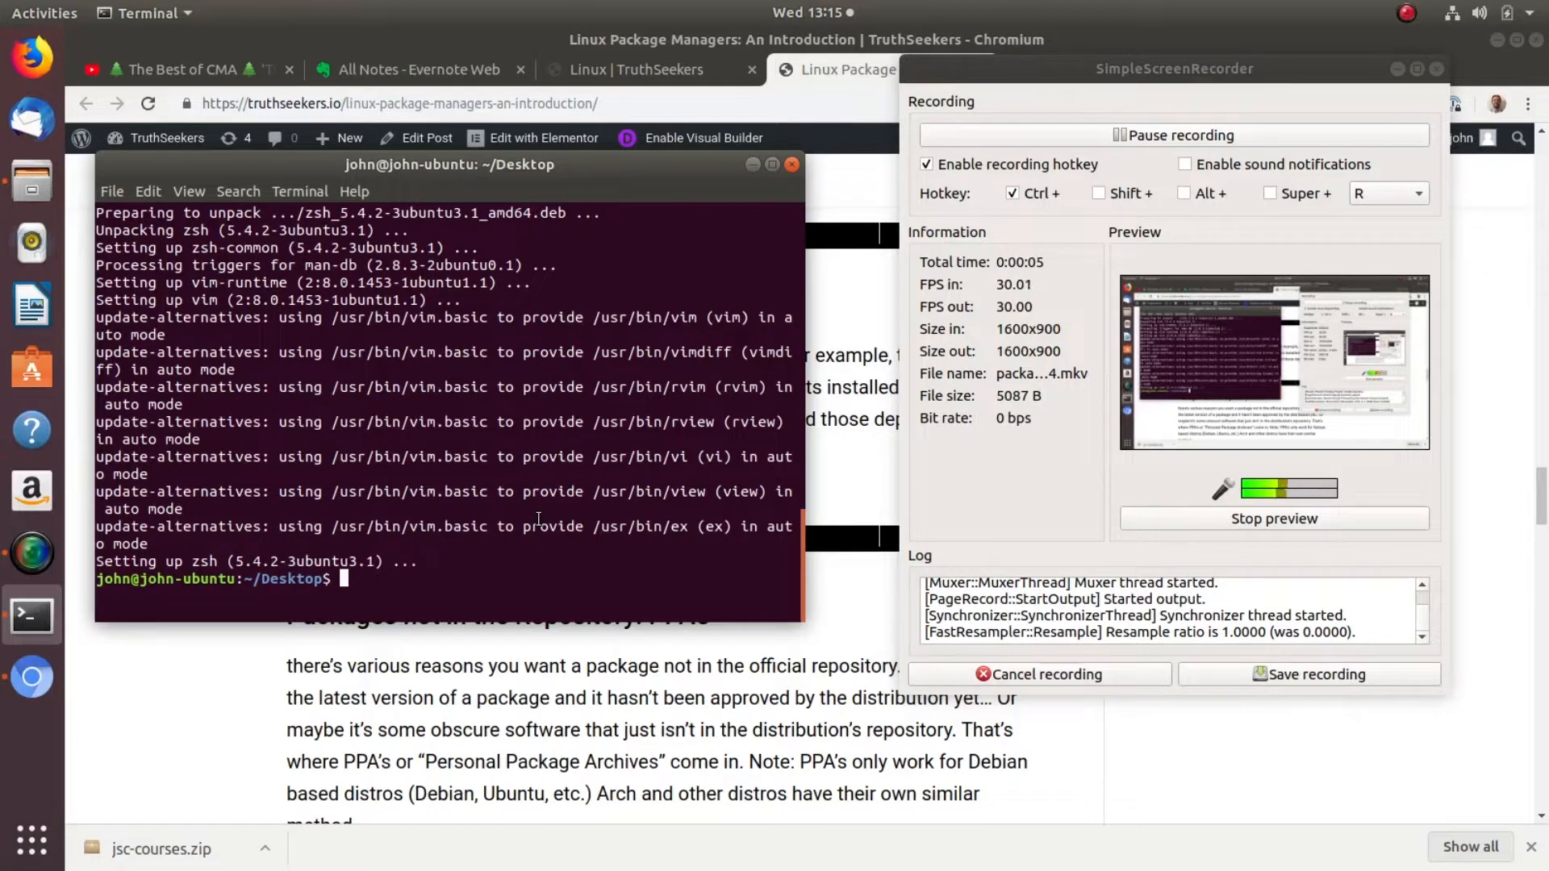
pyautogui.write('sudo apt rem')
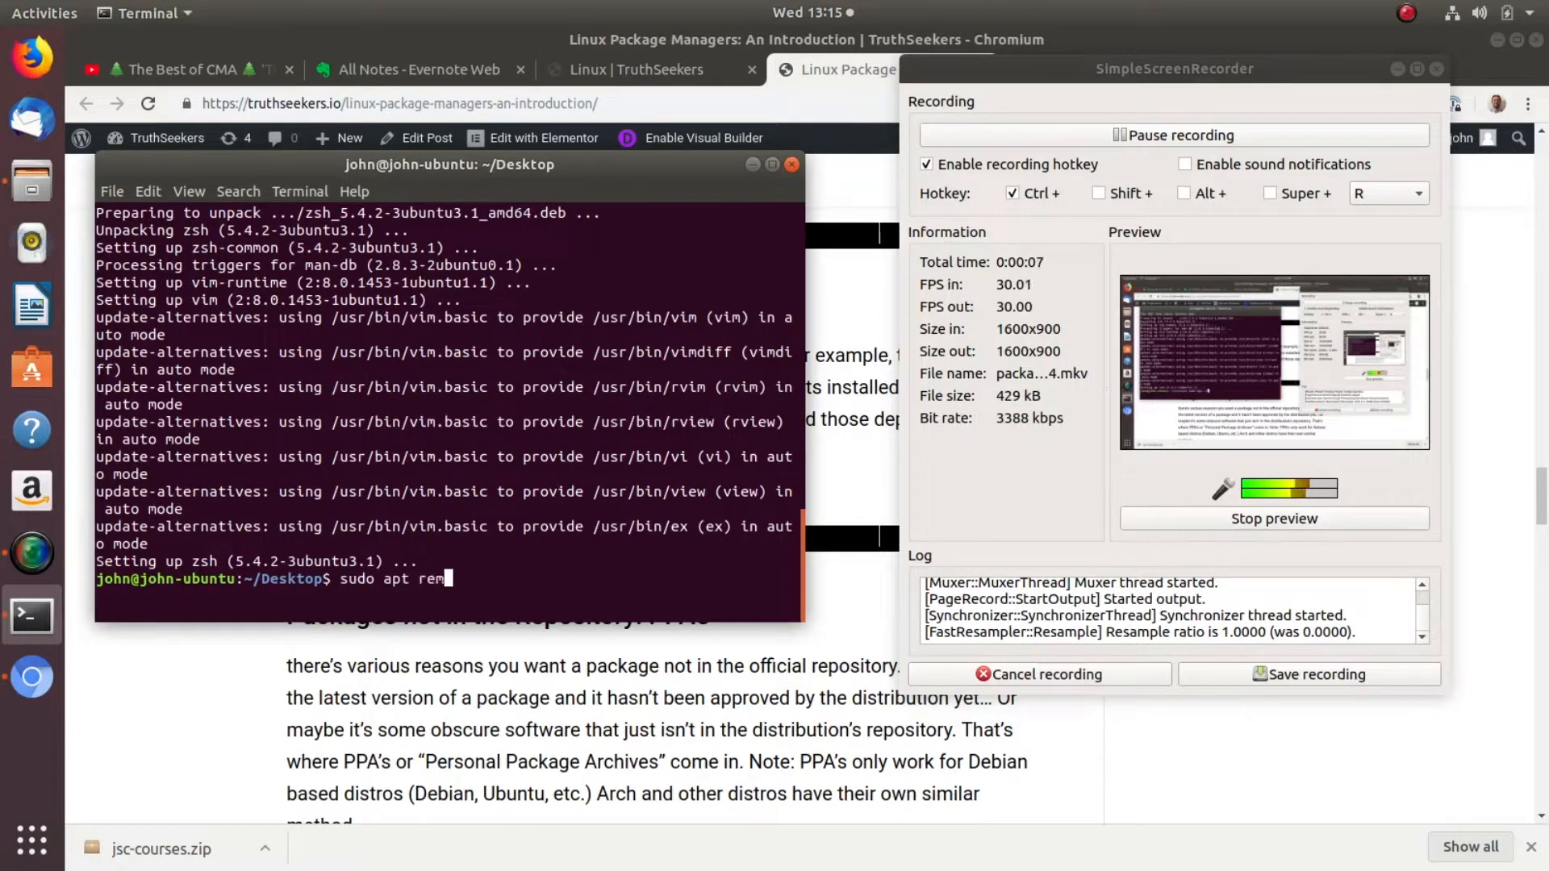
pyautogui.write('ove zsh')
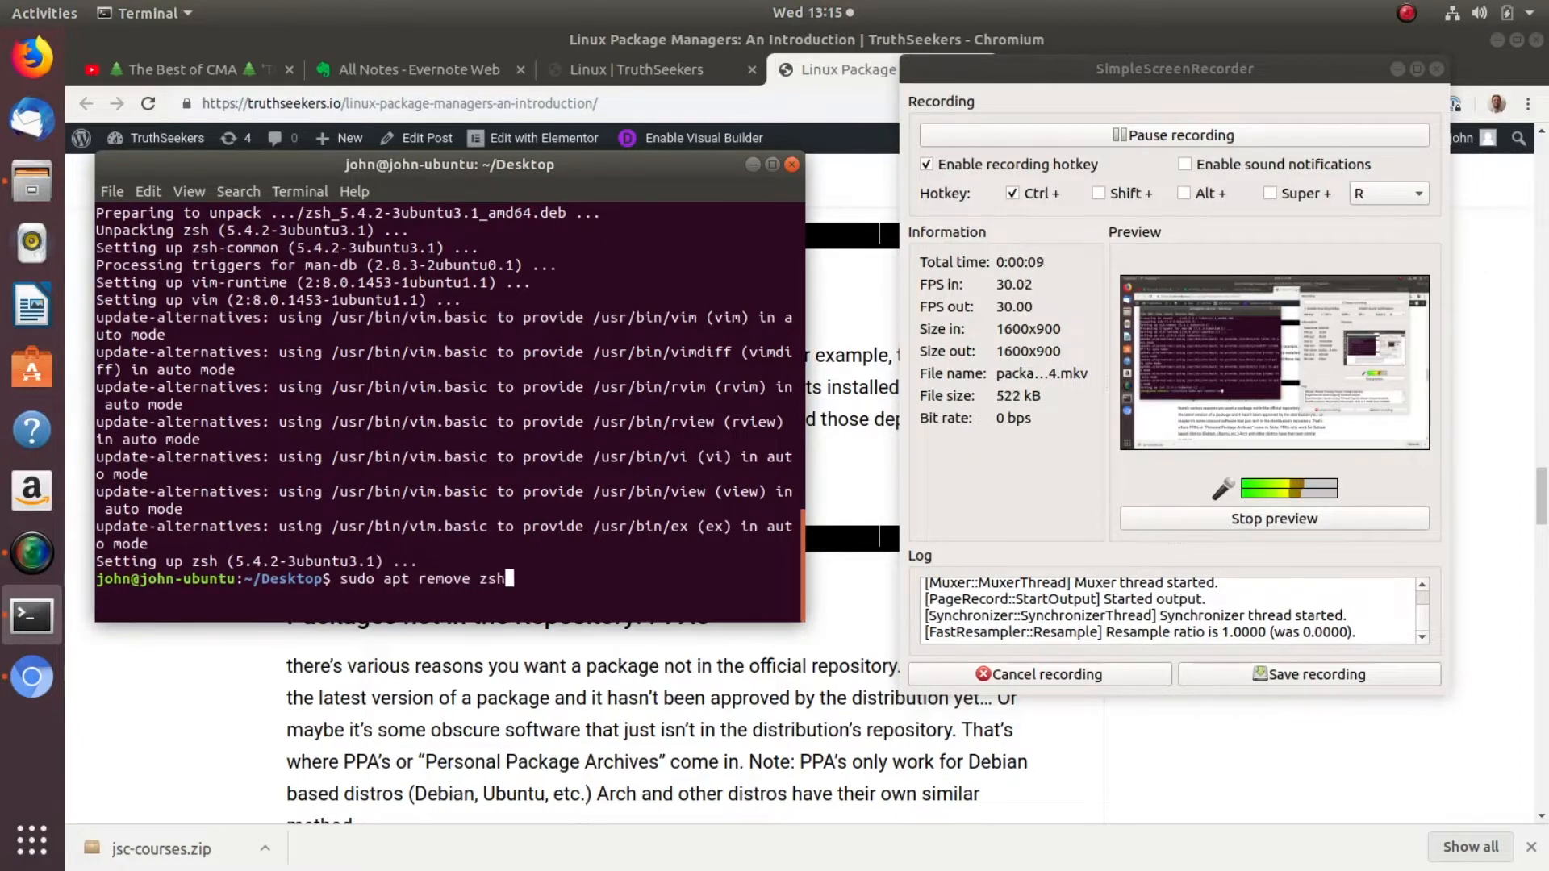
pyautogui.press('Return')
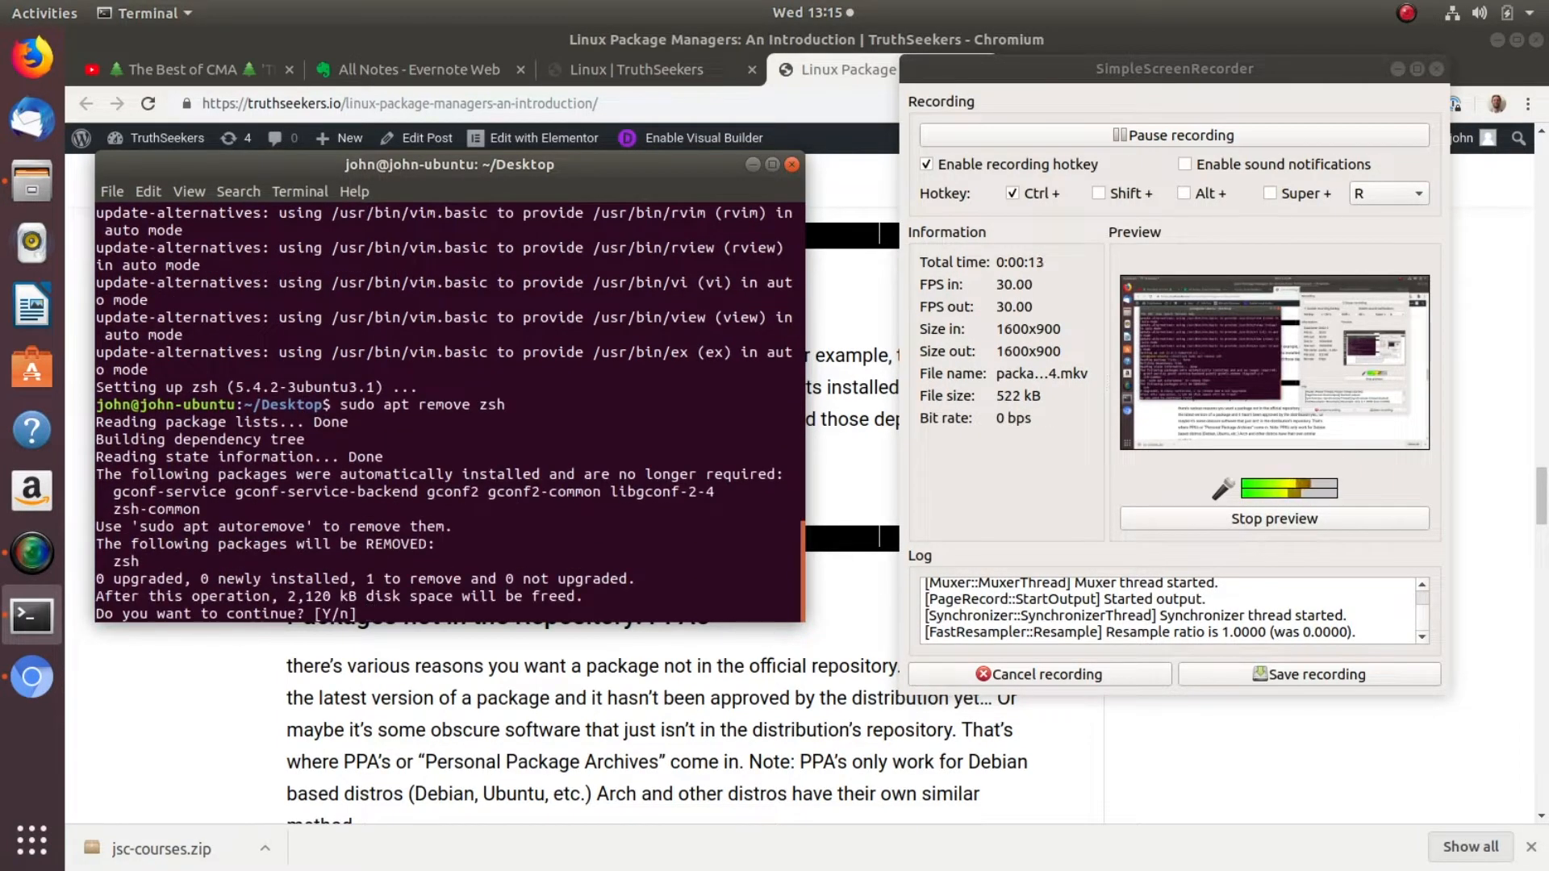
pyautogui.write('Y')
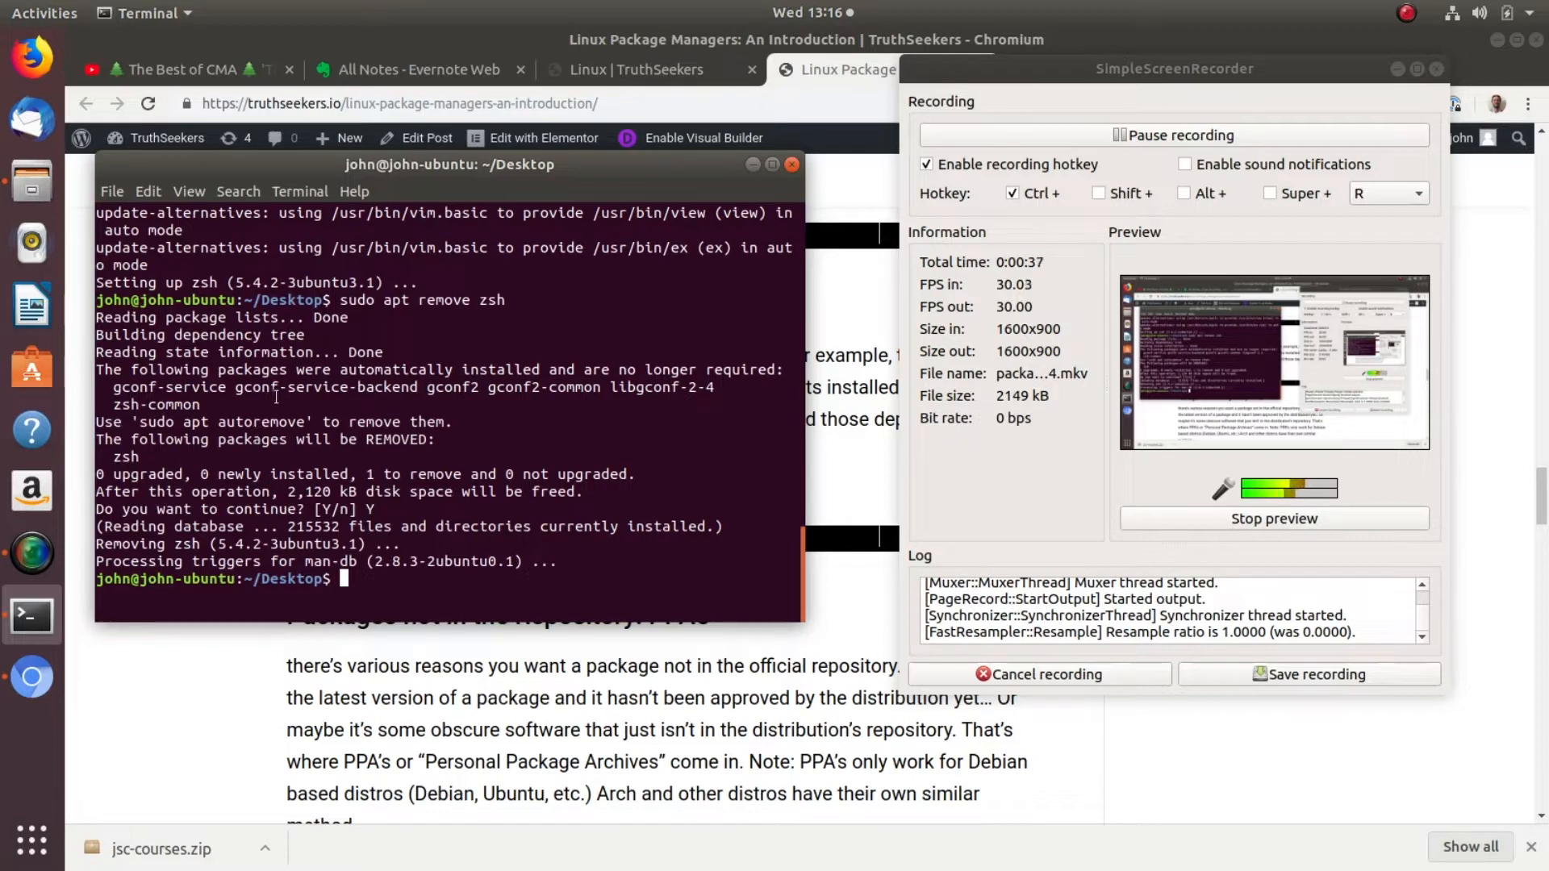
# - Run sudo apt autoremove for leftover gconf and zsh-common packages and answer Y
pyautogui.write('sudo apt autoremove')
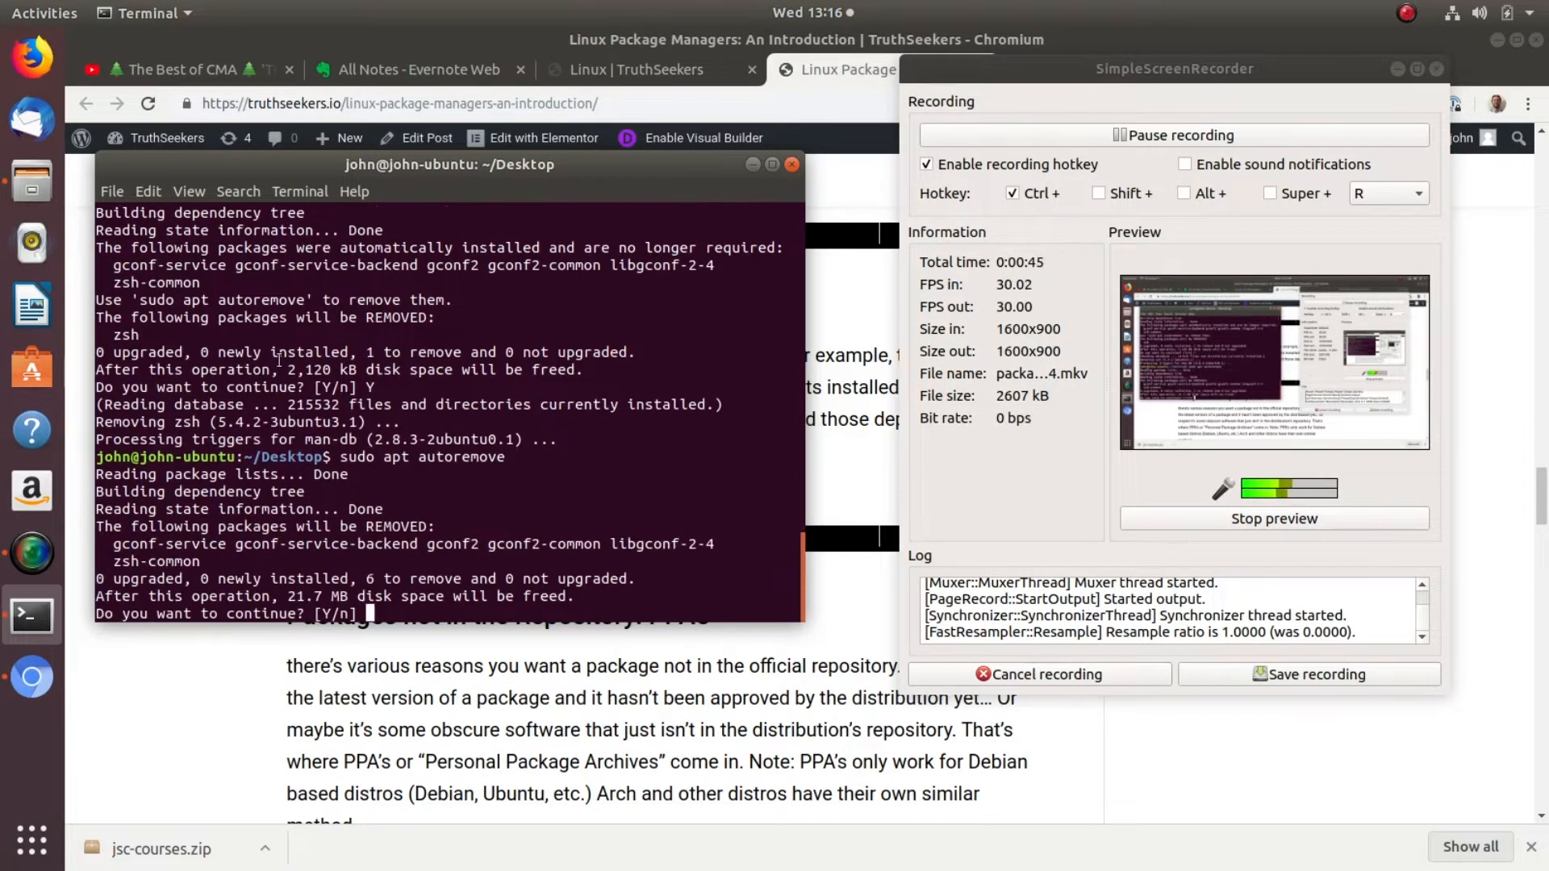
pyautogui.write('Y')
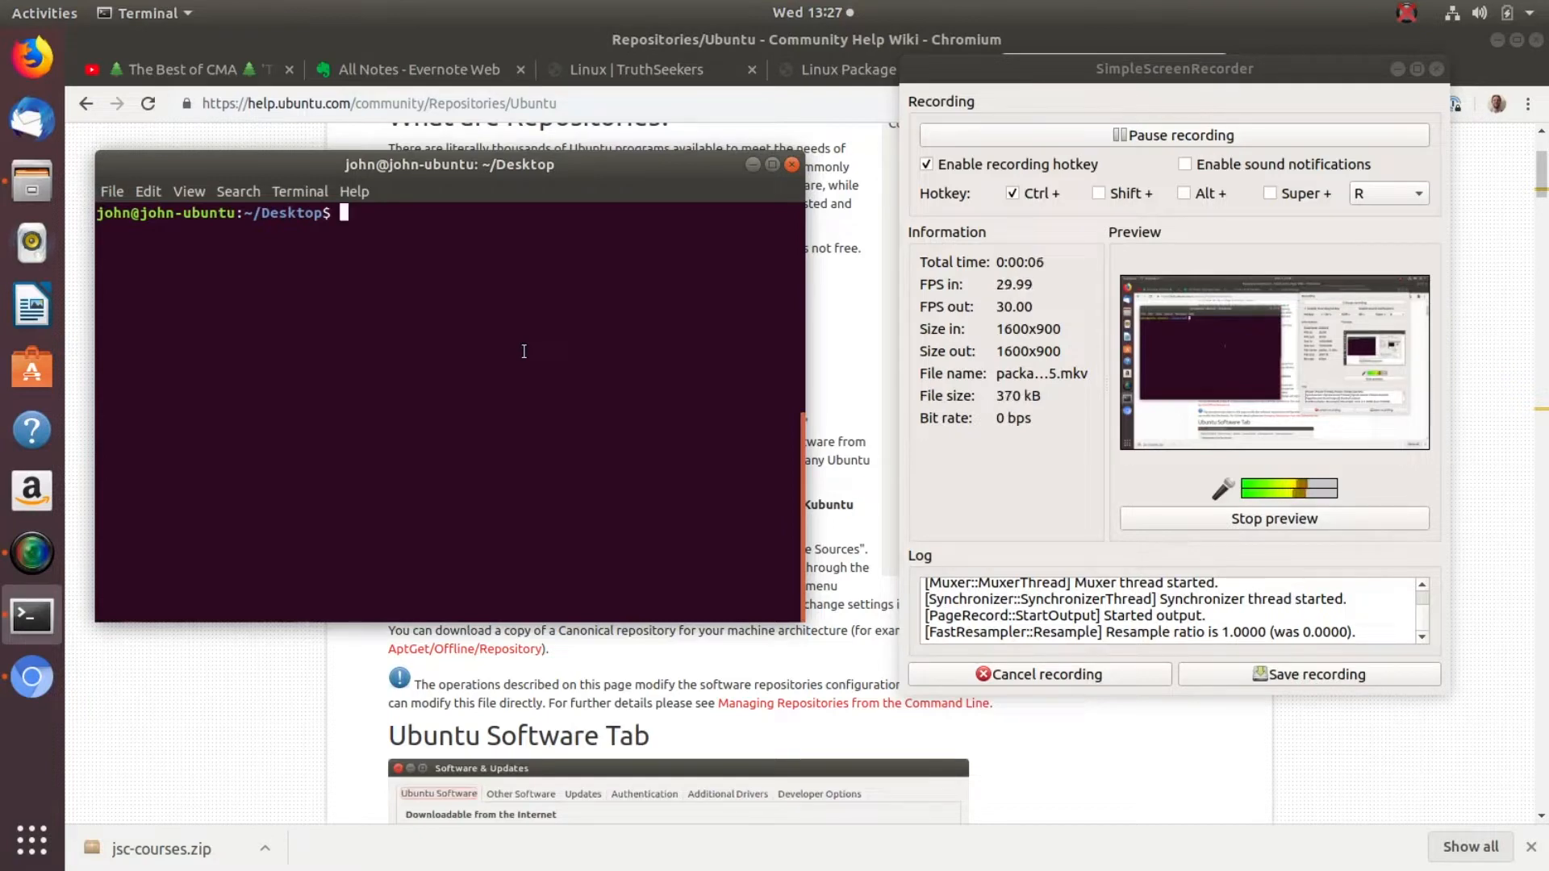
# - Run 'sudo apt install atom' and hit the 'Unable to locate package' error
pyautogui.write('sudo apt install')
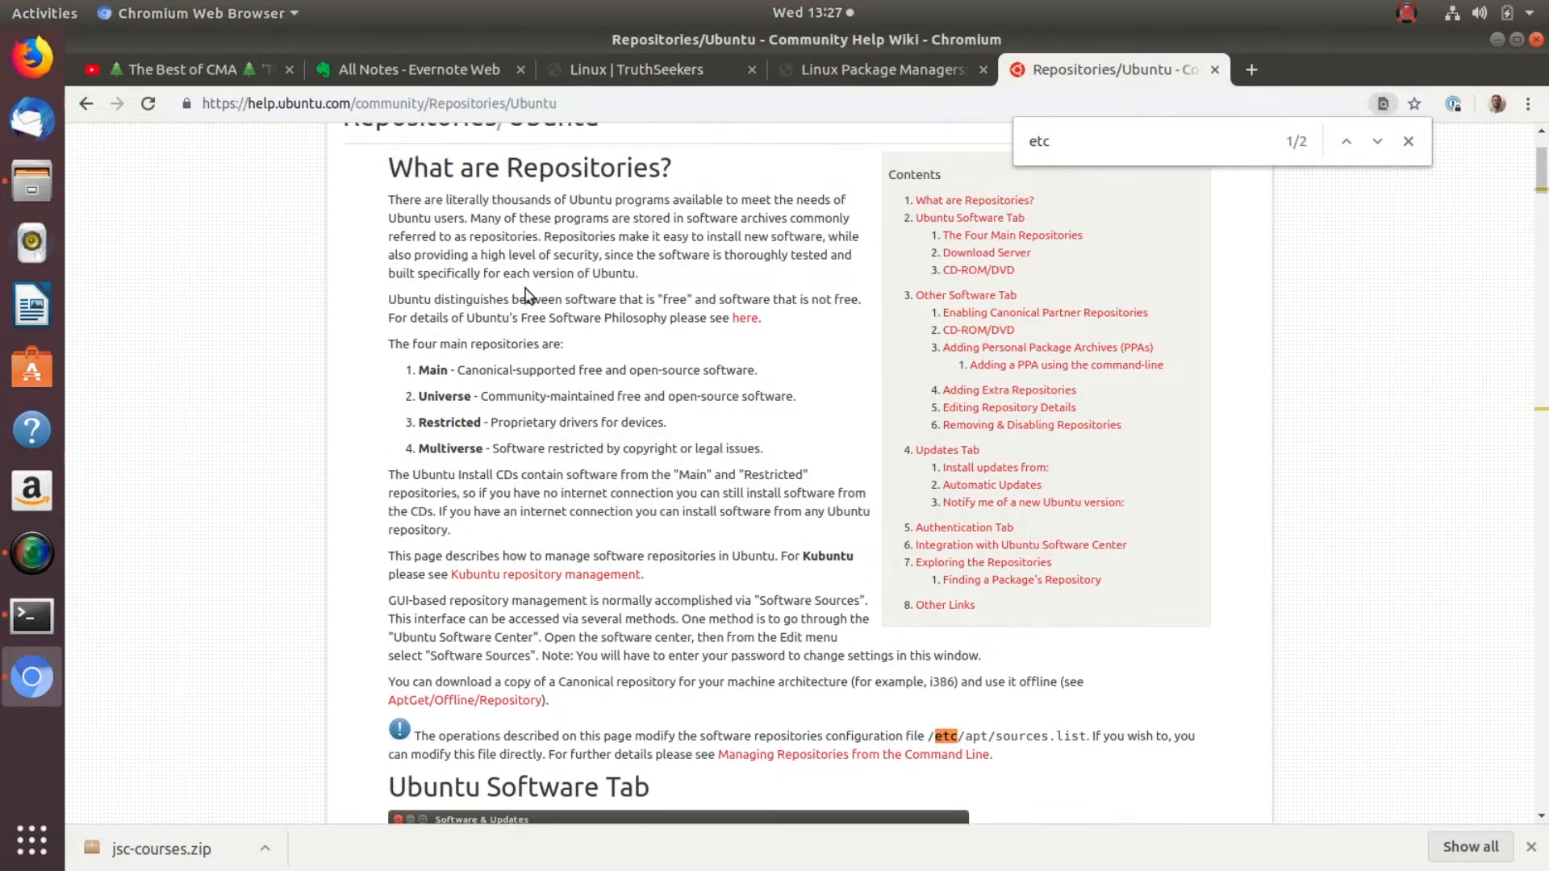
pyautogui.moveTo(401, 366)
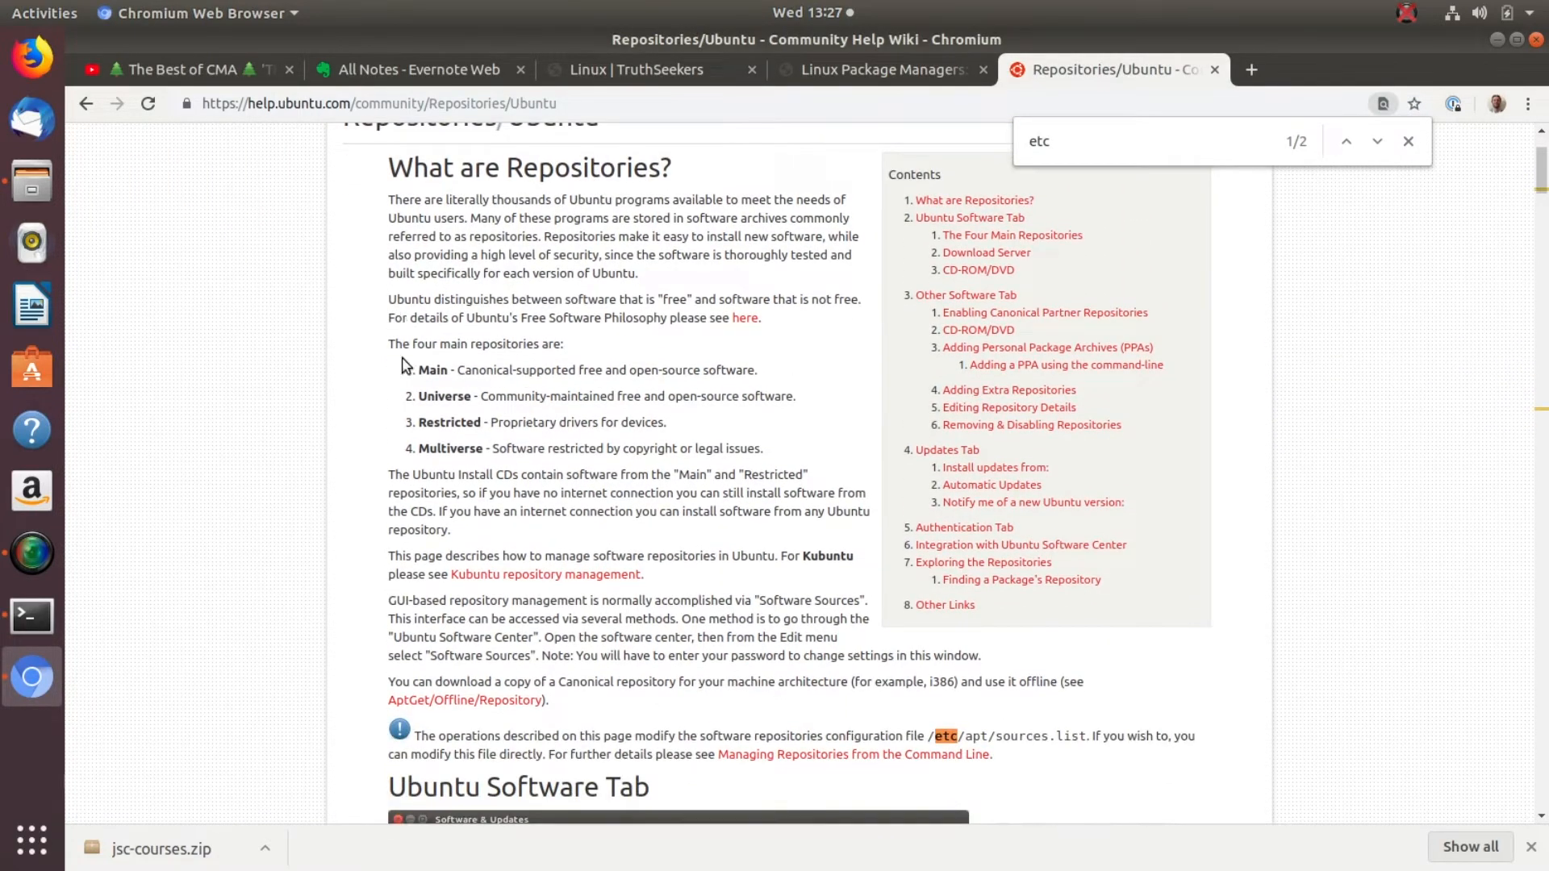
# - Scroll the Repositories wiki page to the /etc/apt/sources.list mention
pyautogui.scroll(-3)
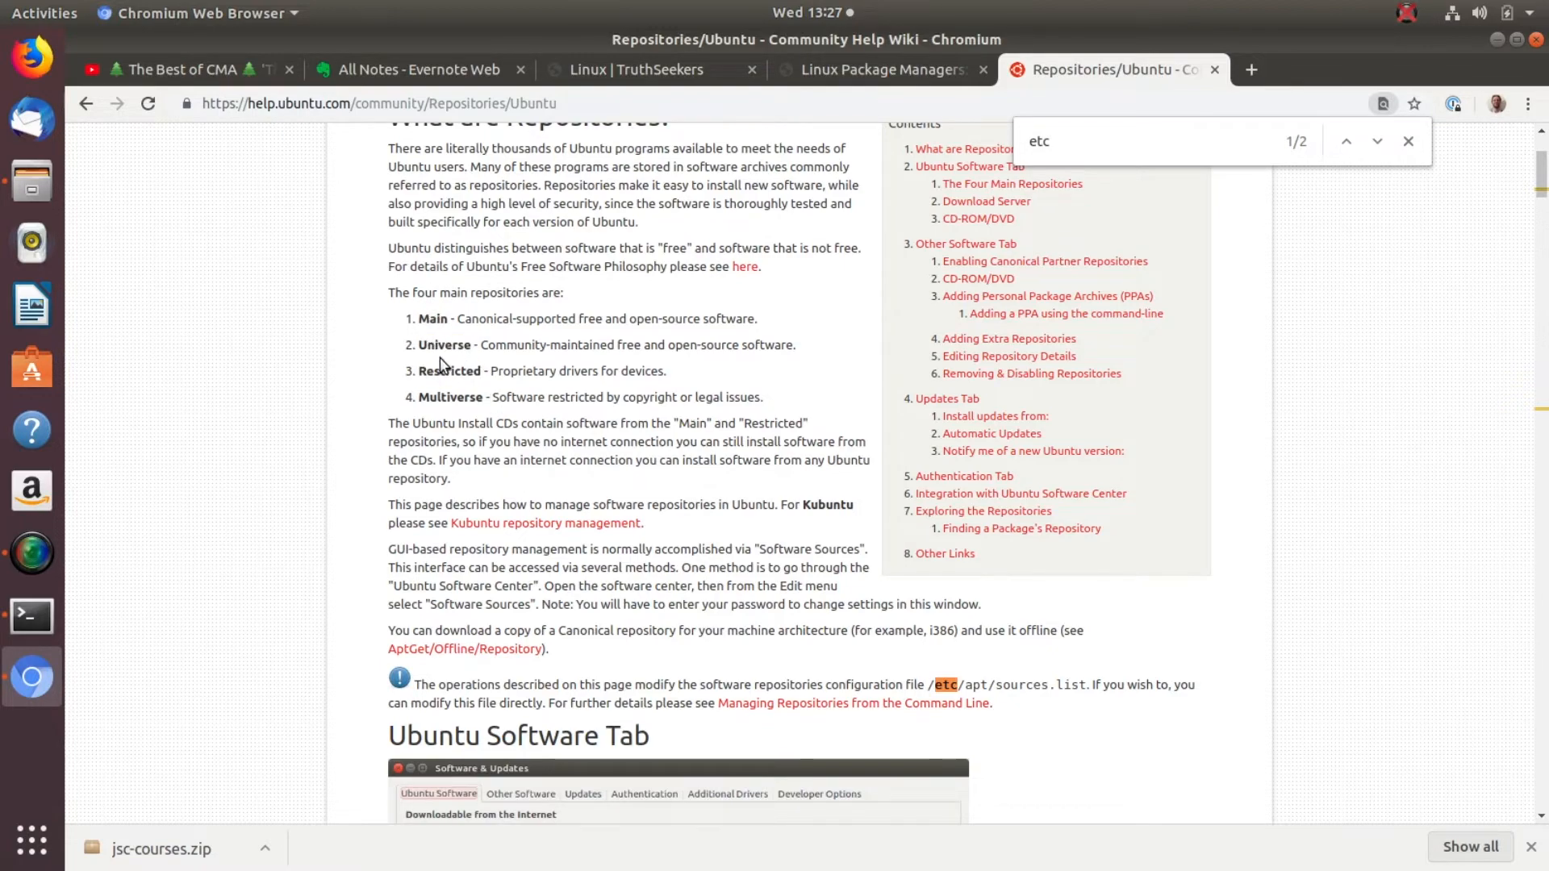
pyautogui.moveTo(451, 404)
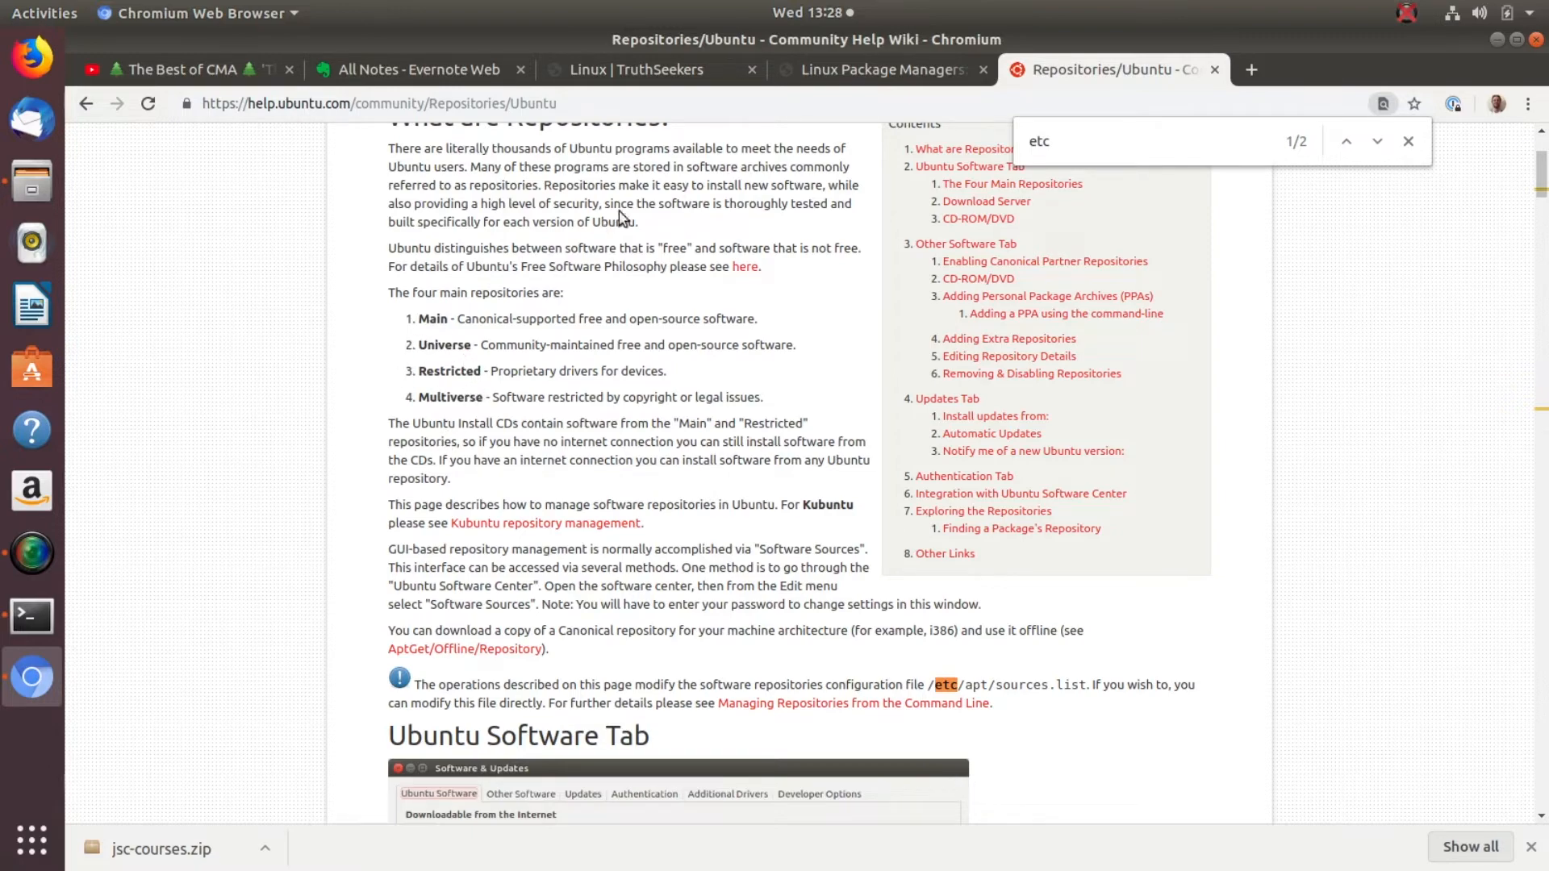
pyautogui.moveTo(485, 339)
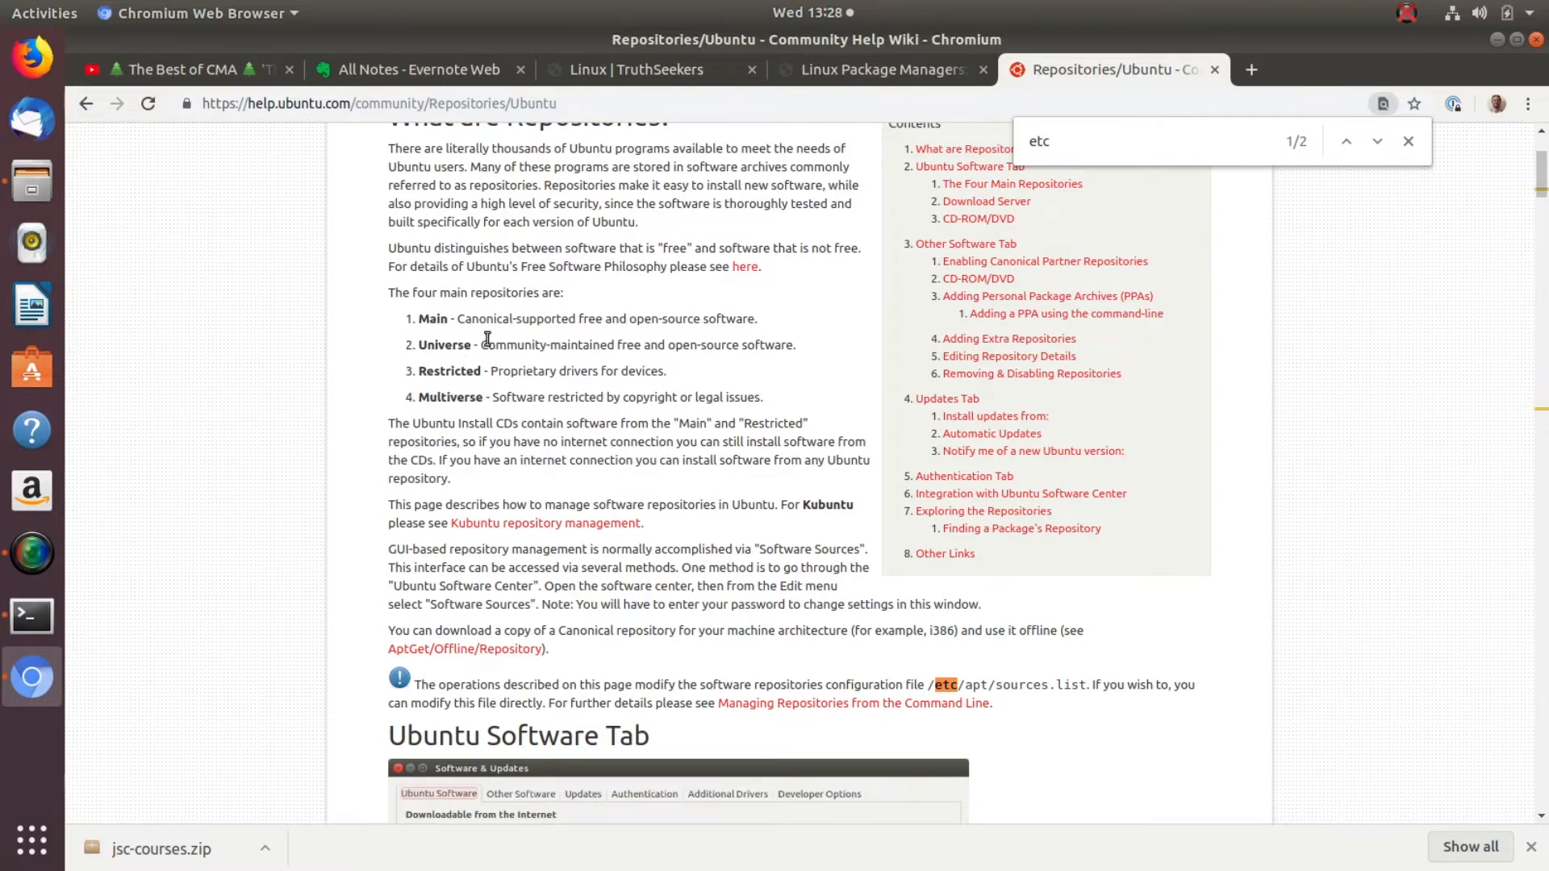
pyautogui.moveTo(577, 343)
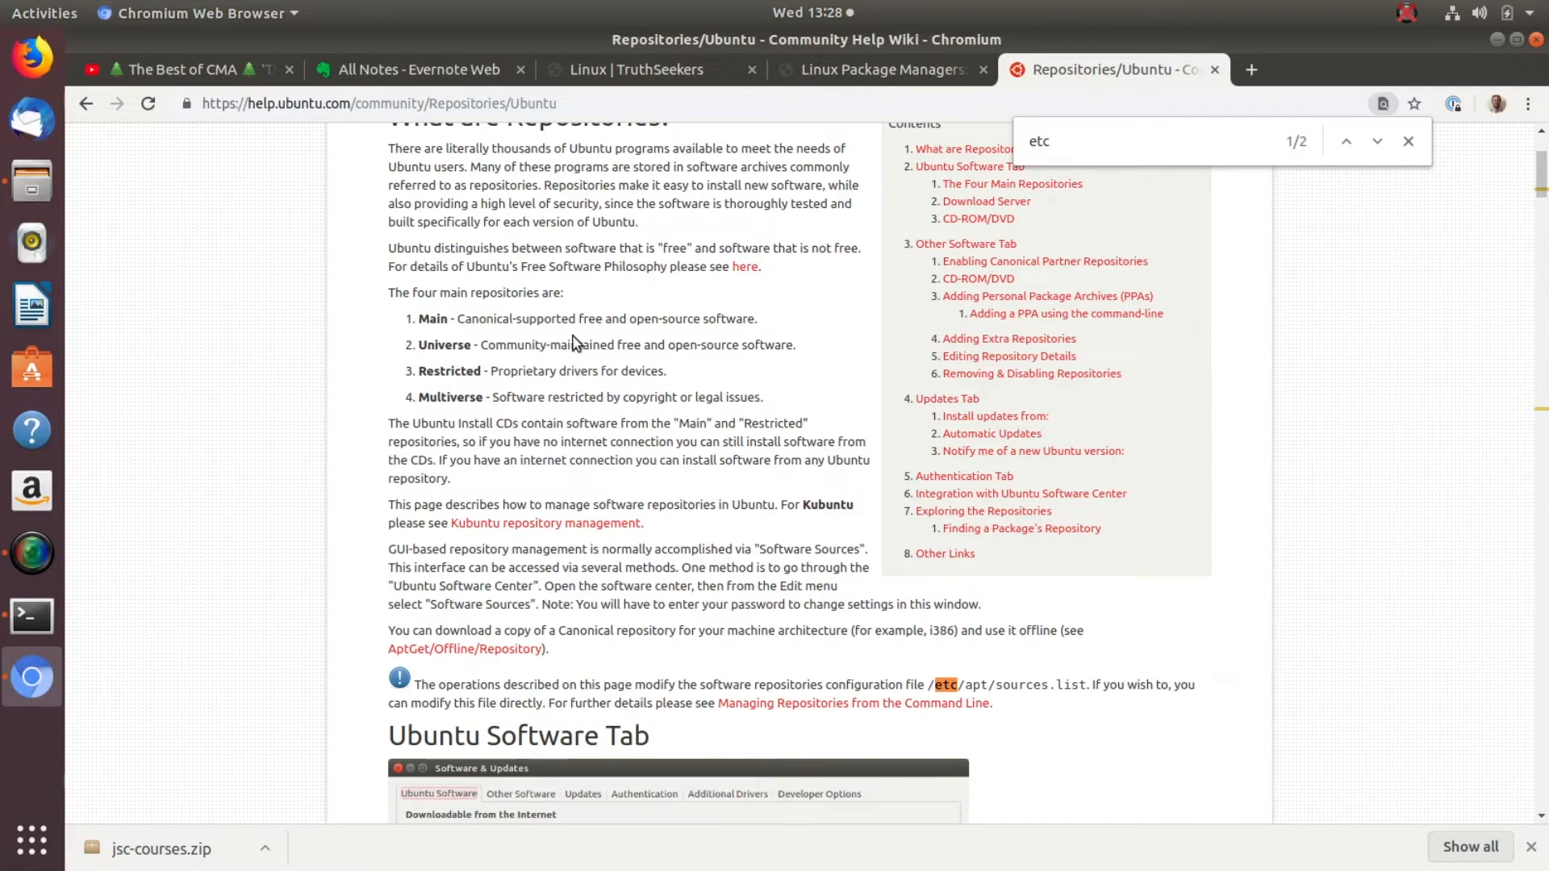
pyautogui.moveTo(552, 237)
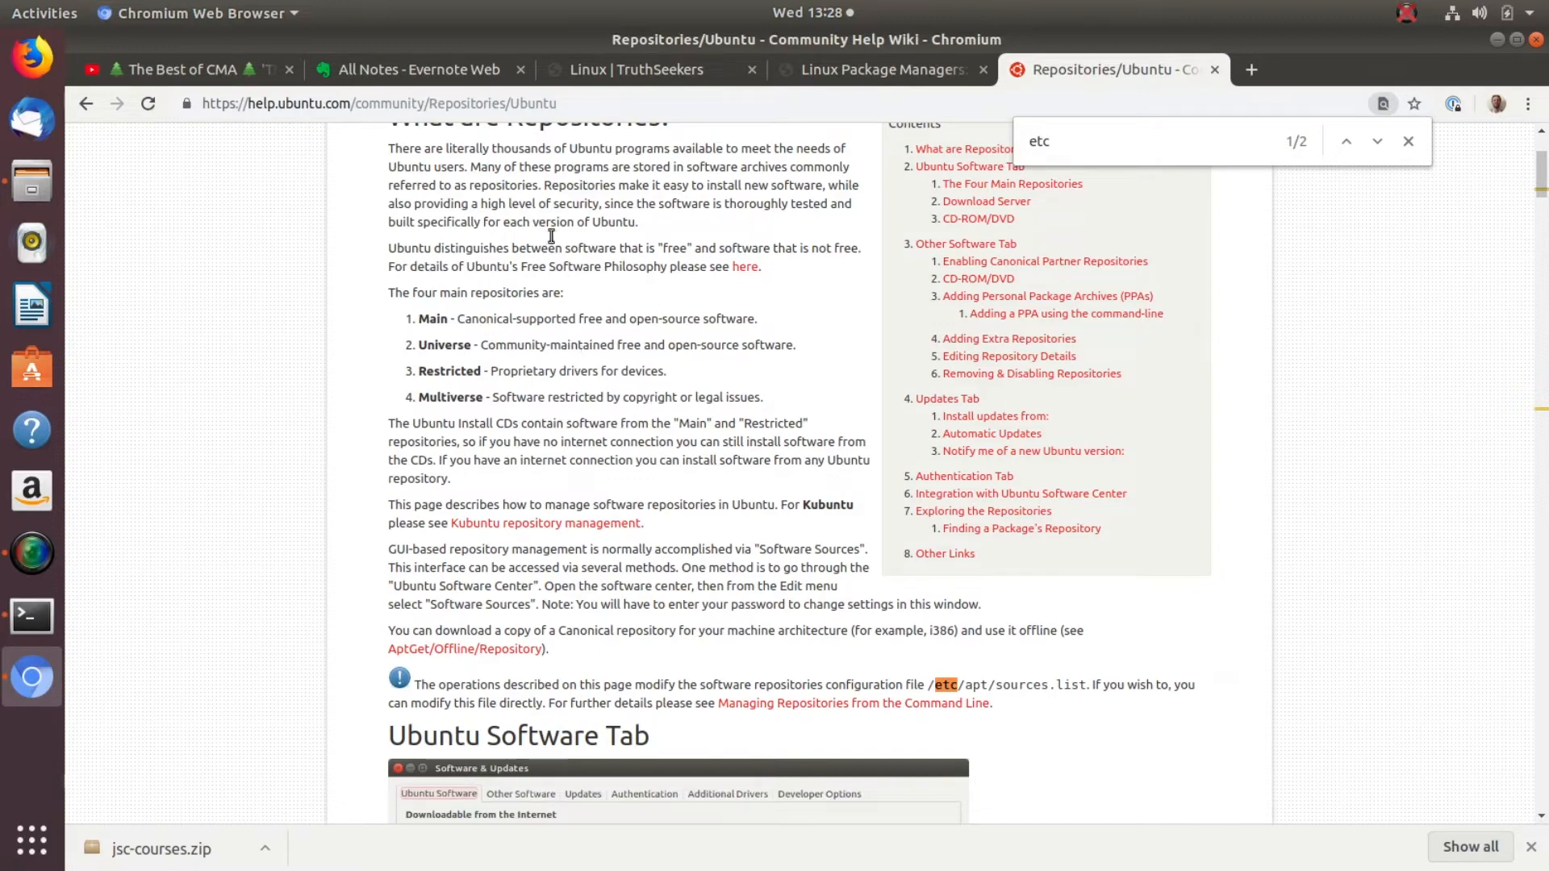
pyautogui.moveTo(563, 471)
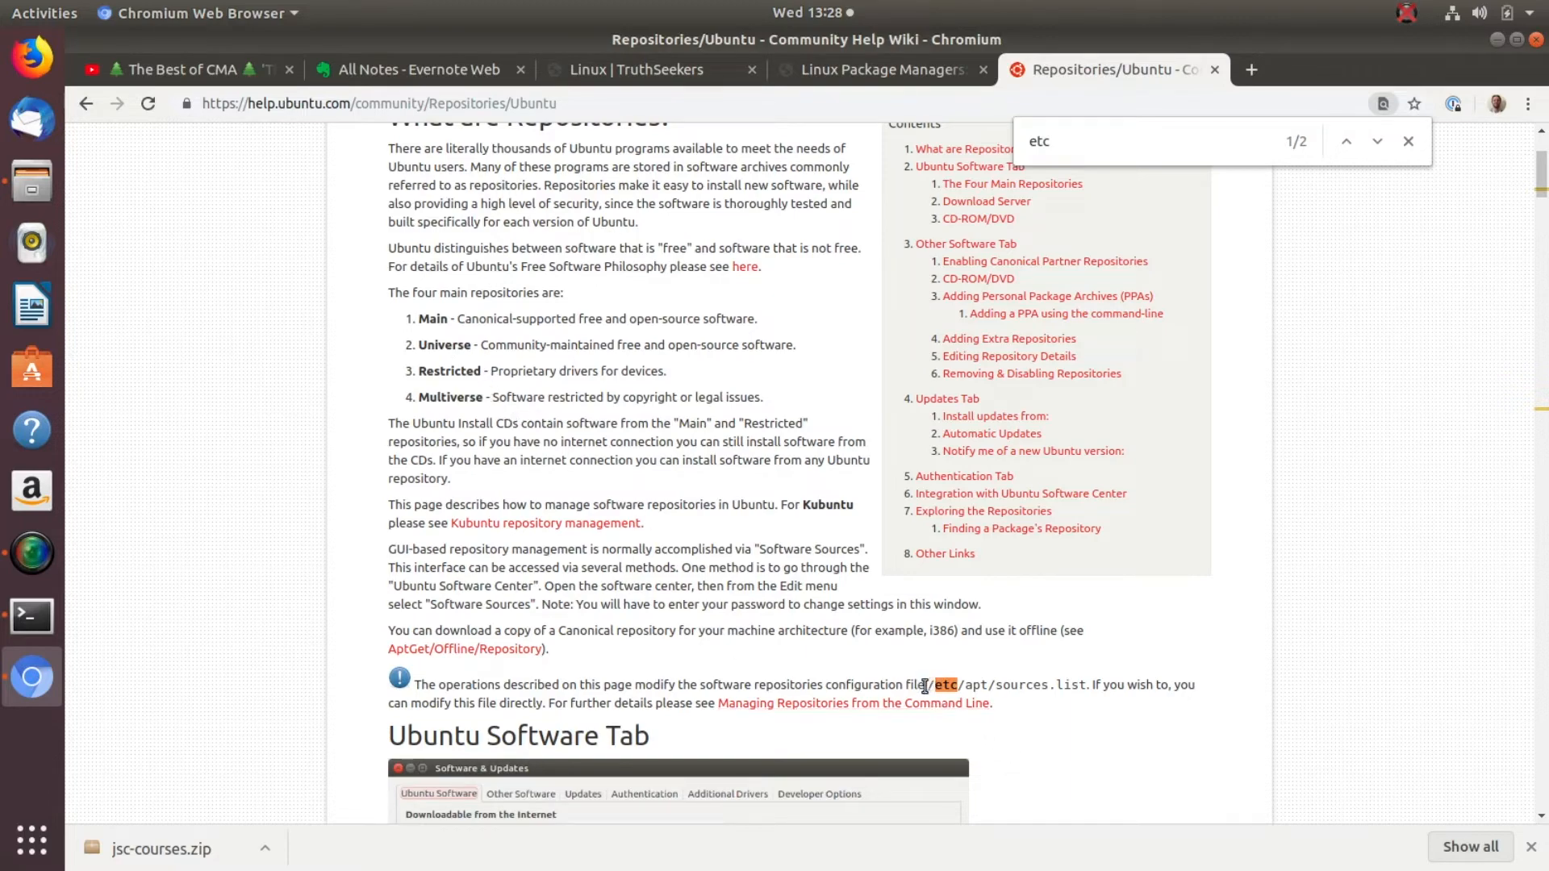
pyautogui.moveTo(1031, 700)
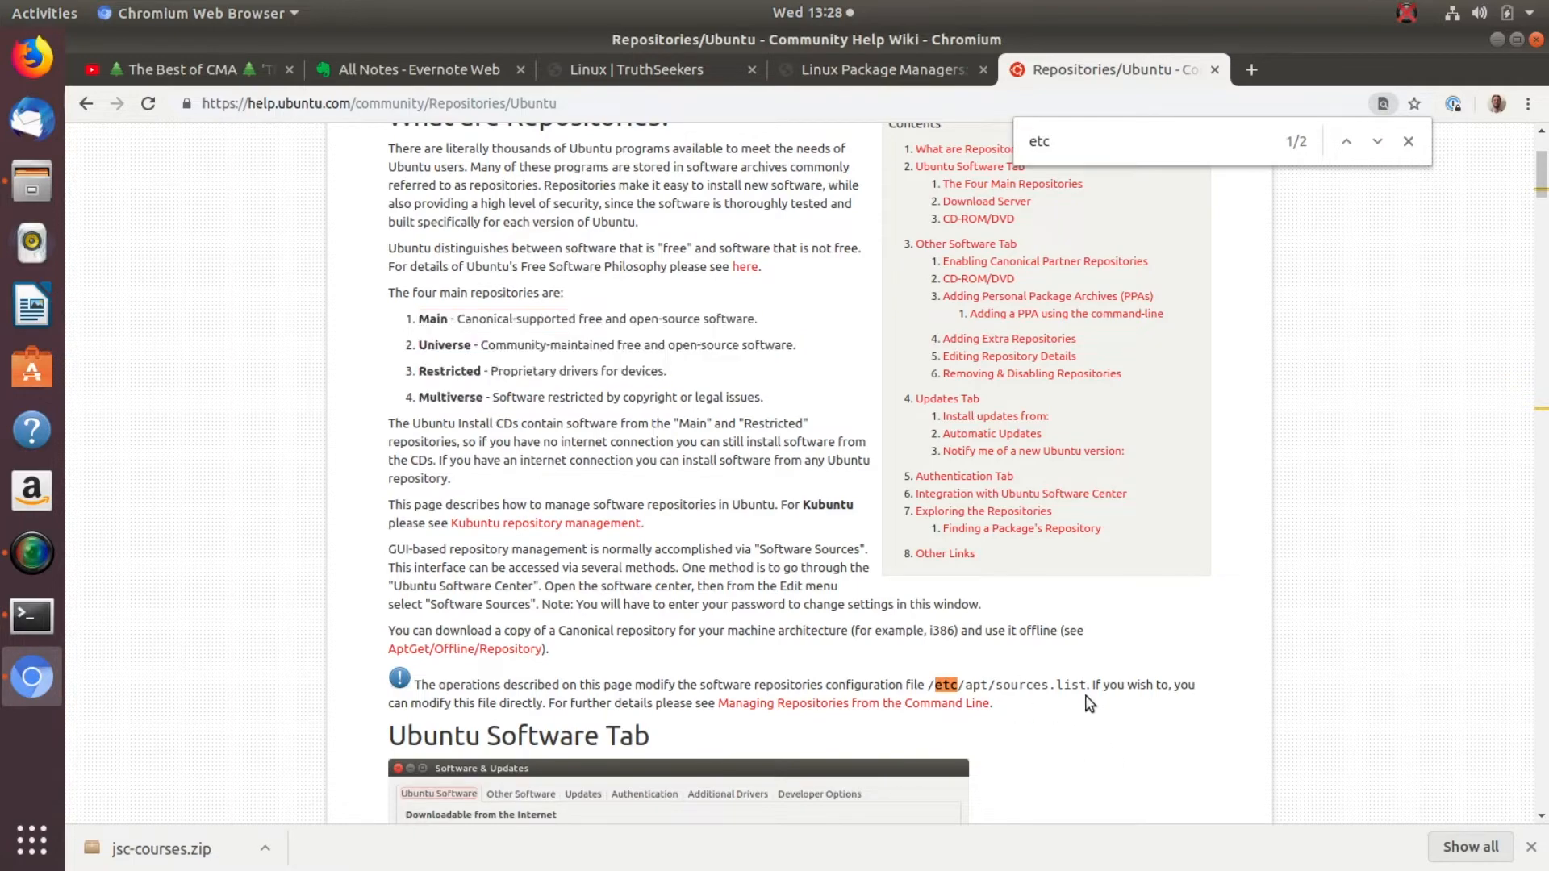
pyautogui.moveTo(844, 654)
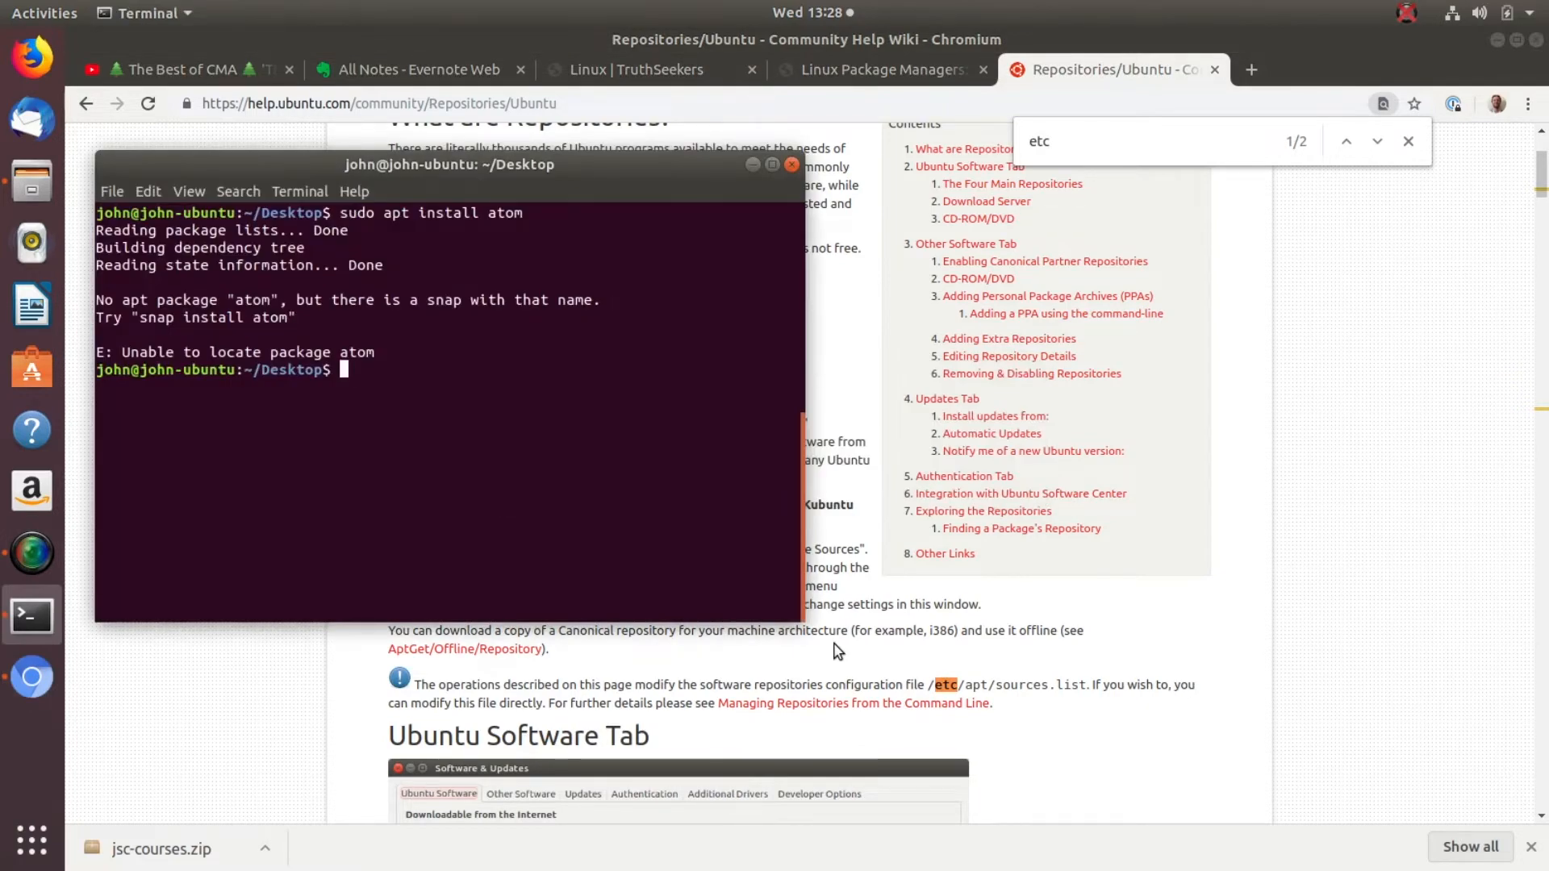
# - Change directory to /etc/apt/sources.list.d/ in the terminal
pyautogui.write('cd /')
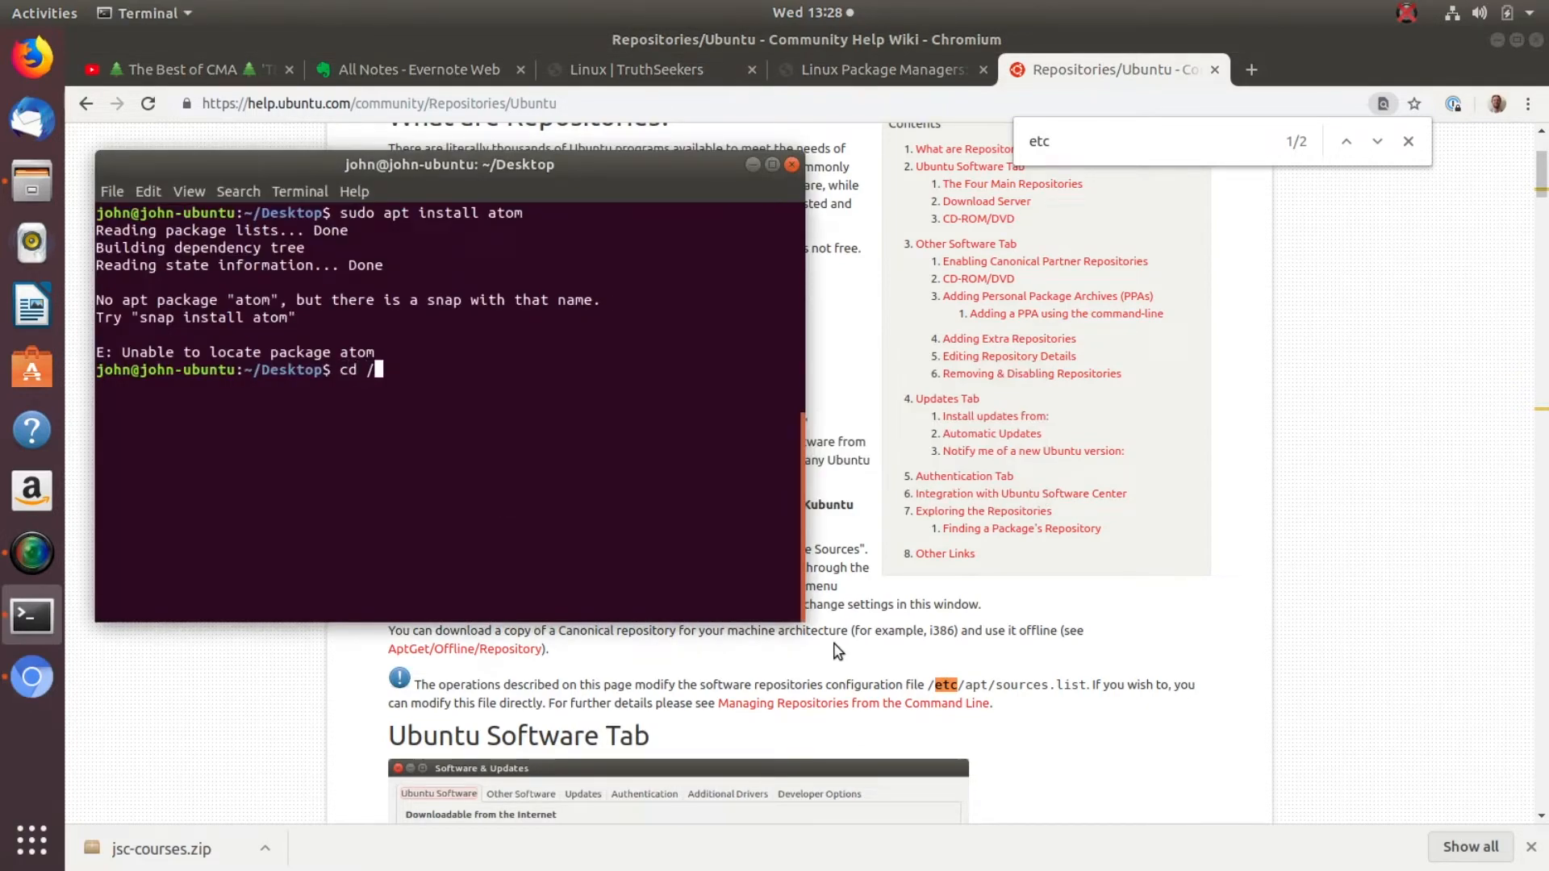
pyautogui.write('etc/apt/sources.list.d/')
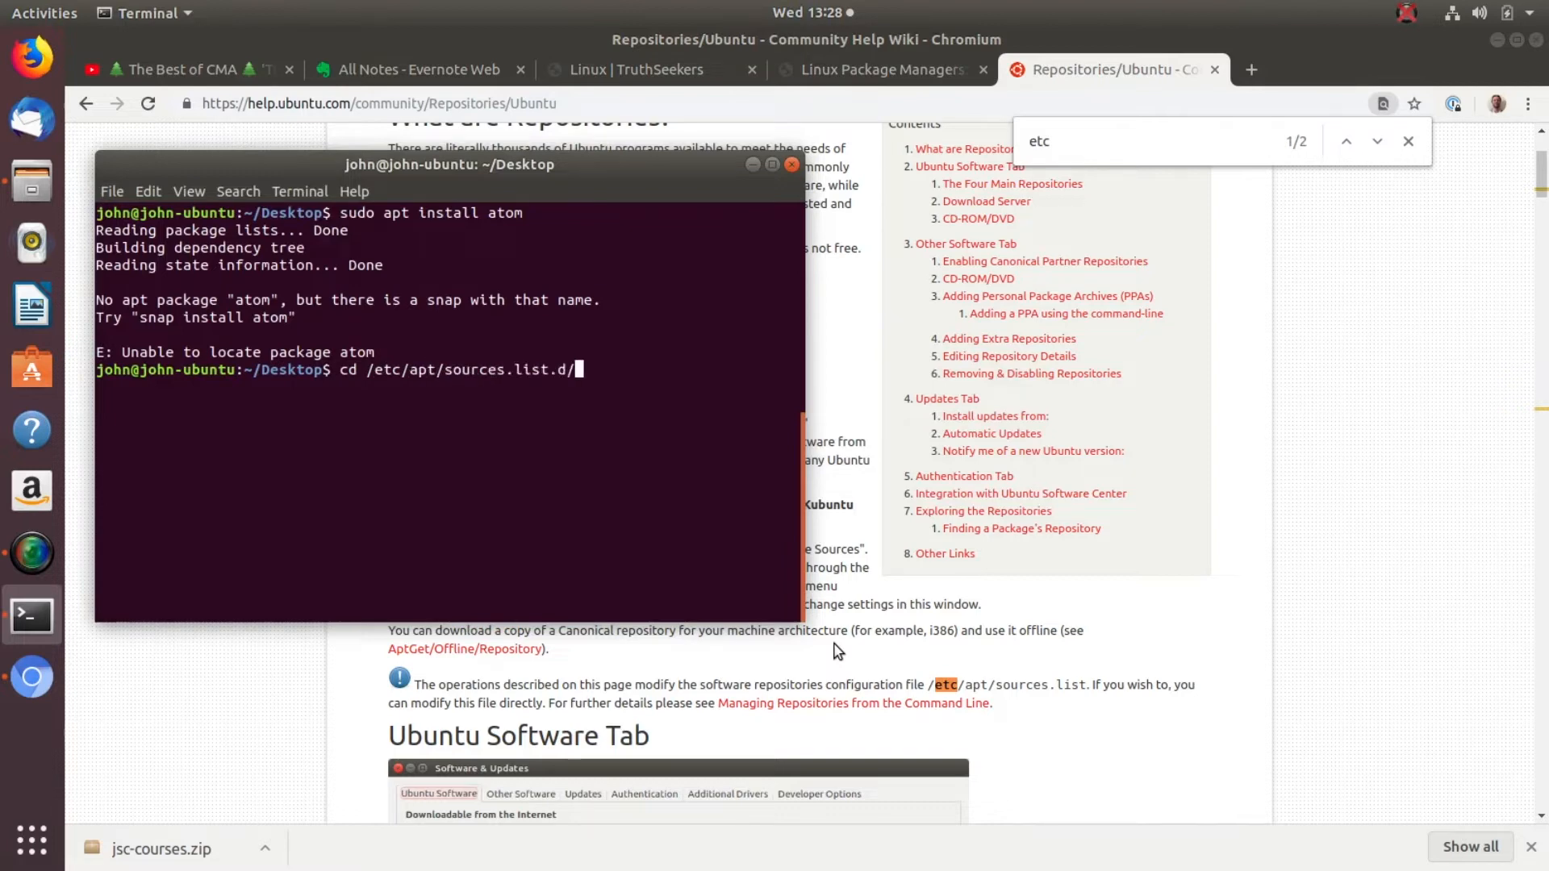
pyautogui.press('Return')
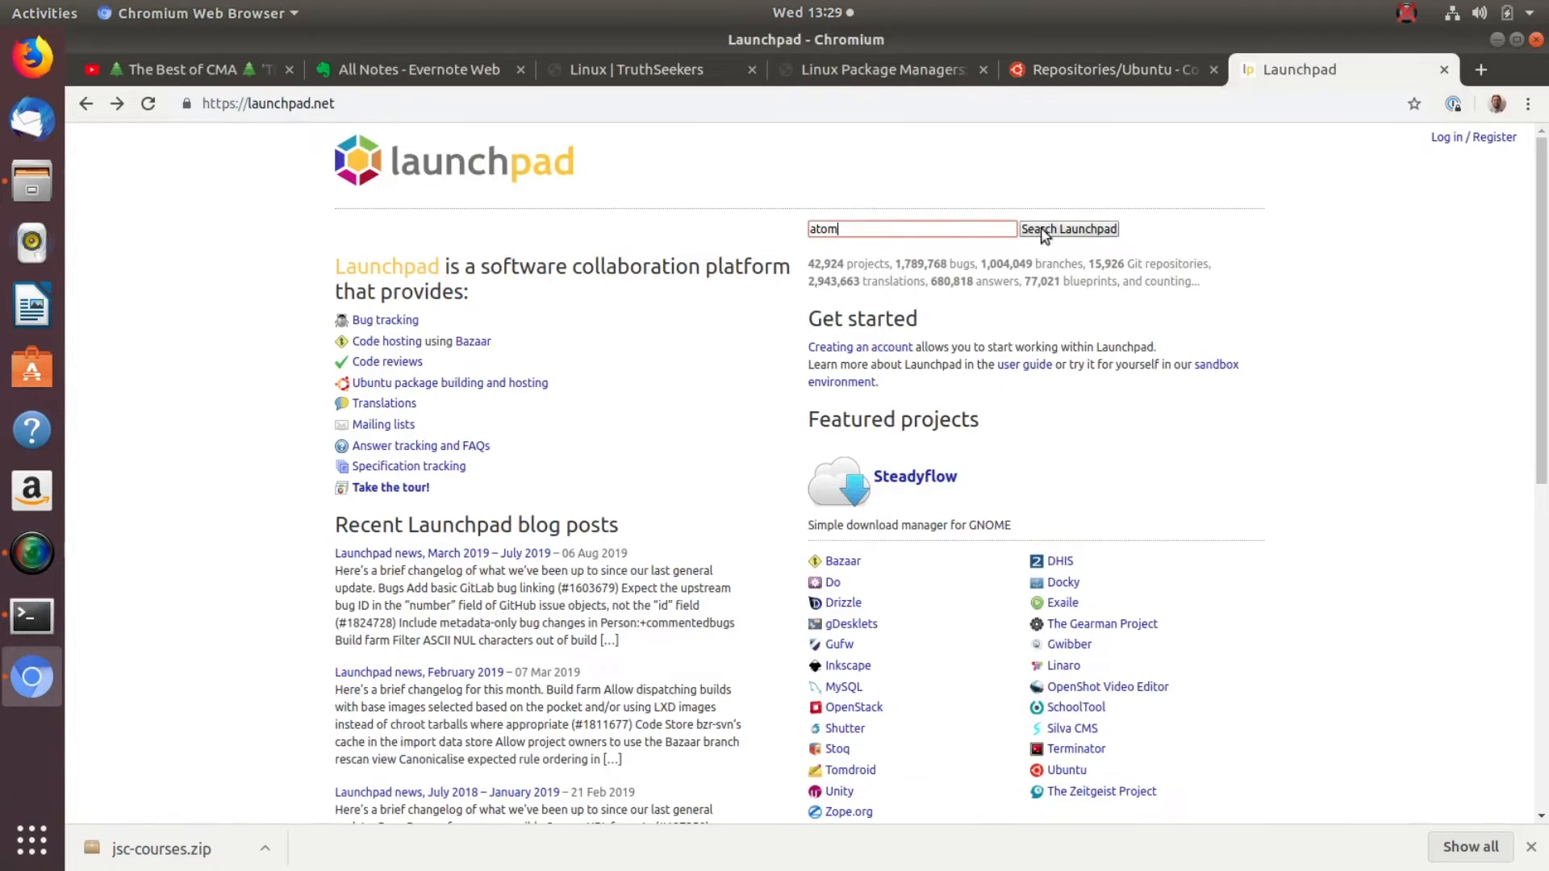
# - Search Launchpad for atom, open the WebUpd8 Atom text editor PPA page, then return to the terminal
pyautogui.click(1068, 227)
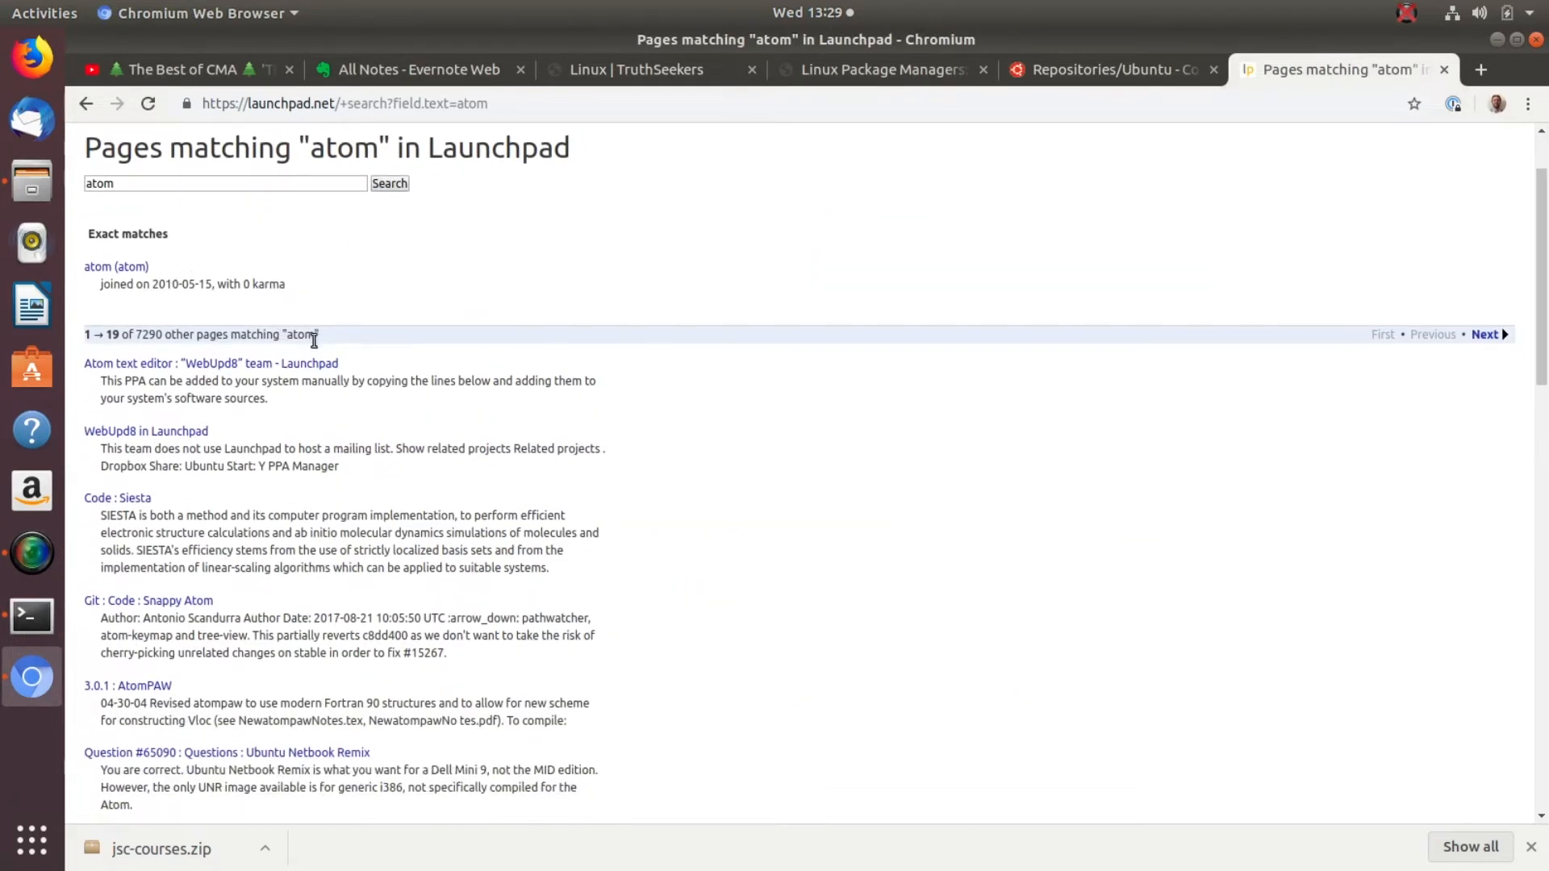
pyautogui.scroll(-3)
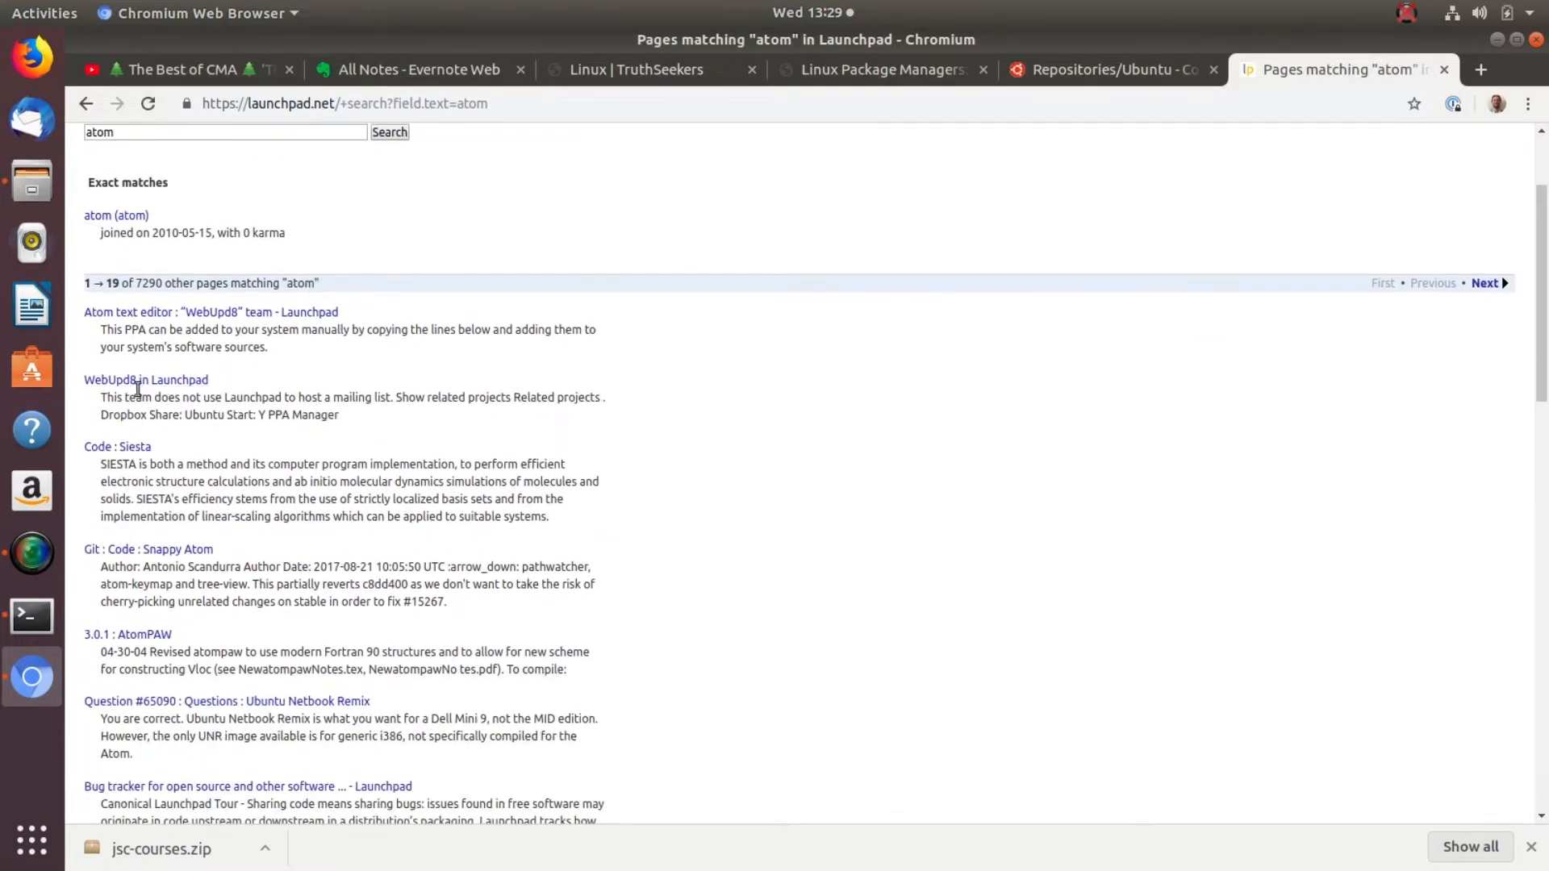
pyautogui.moveTo(177, 346)
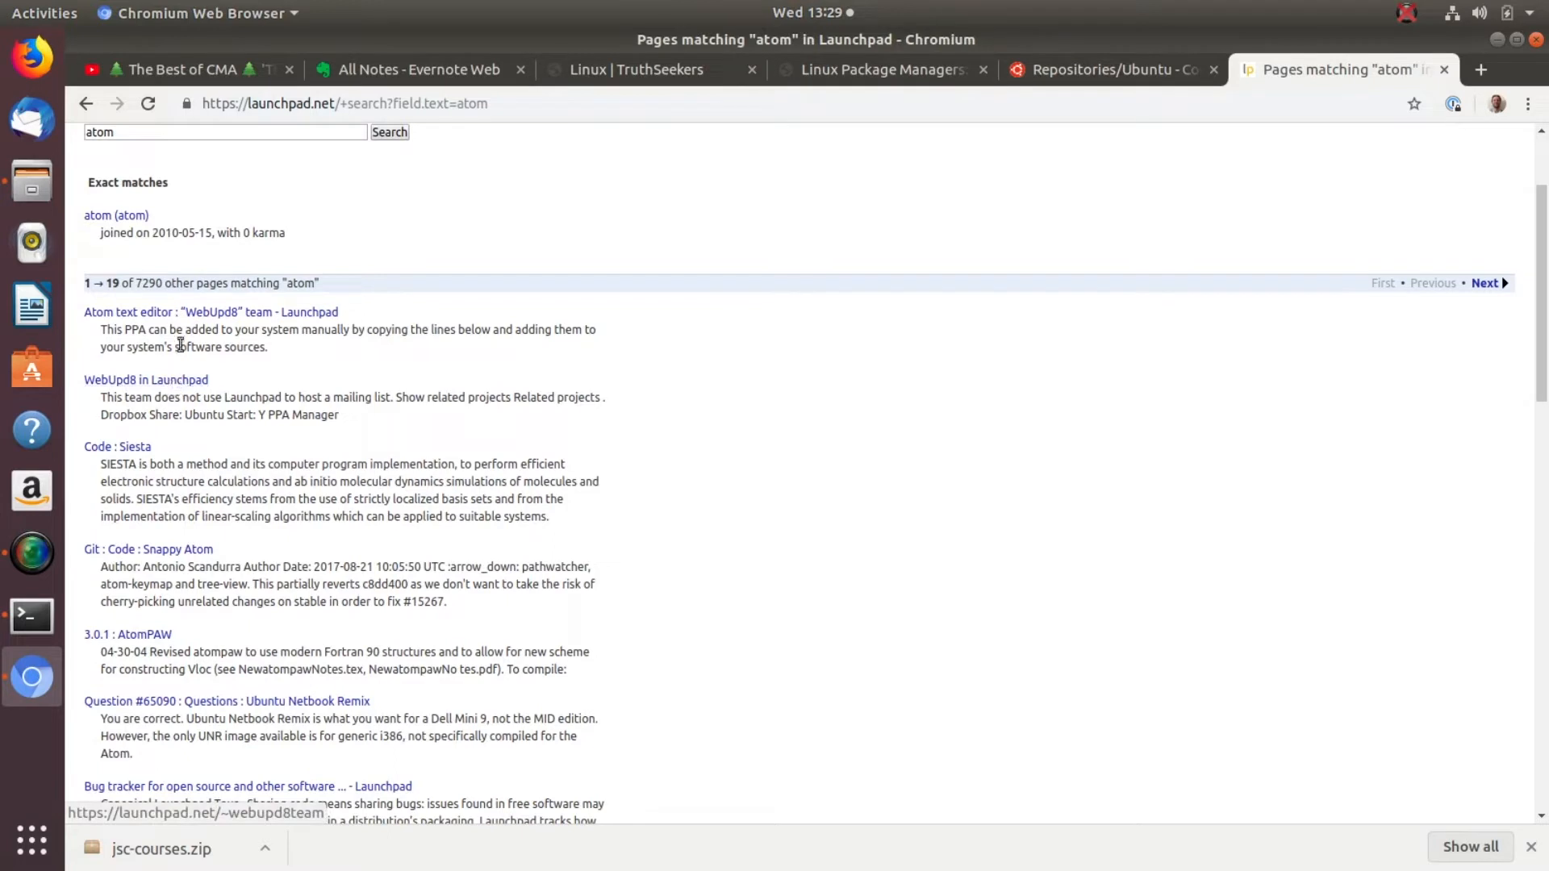
pyautogui.click(210, 311)
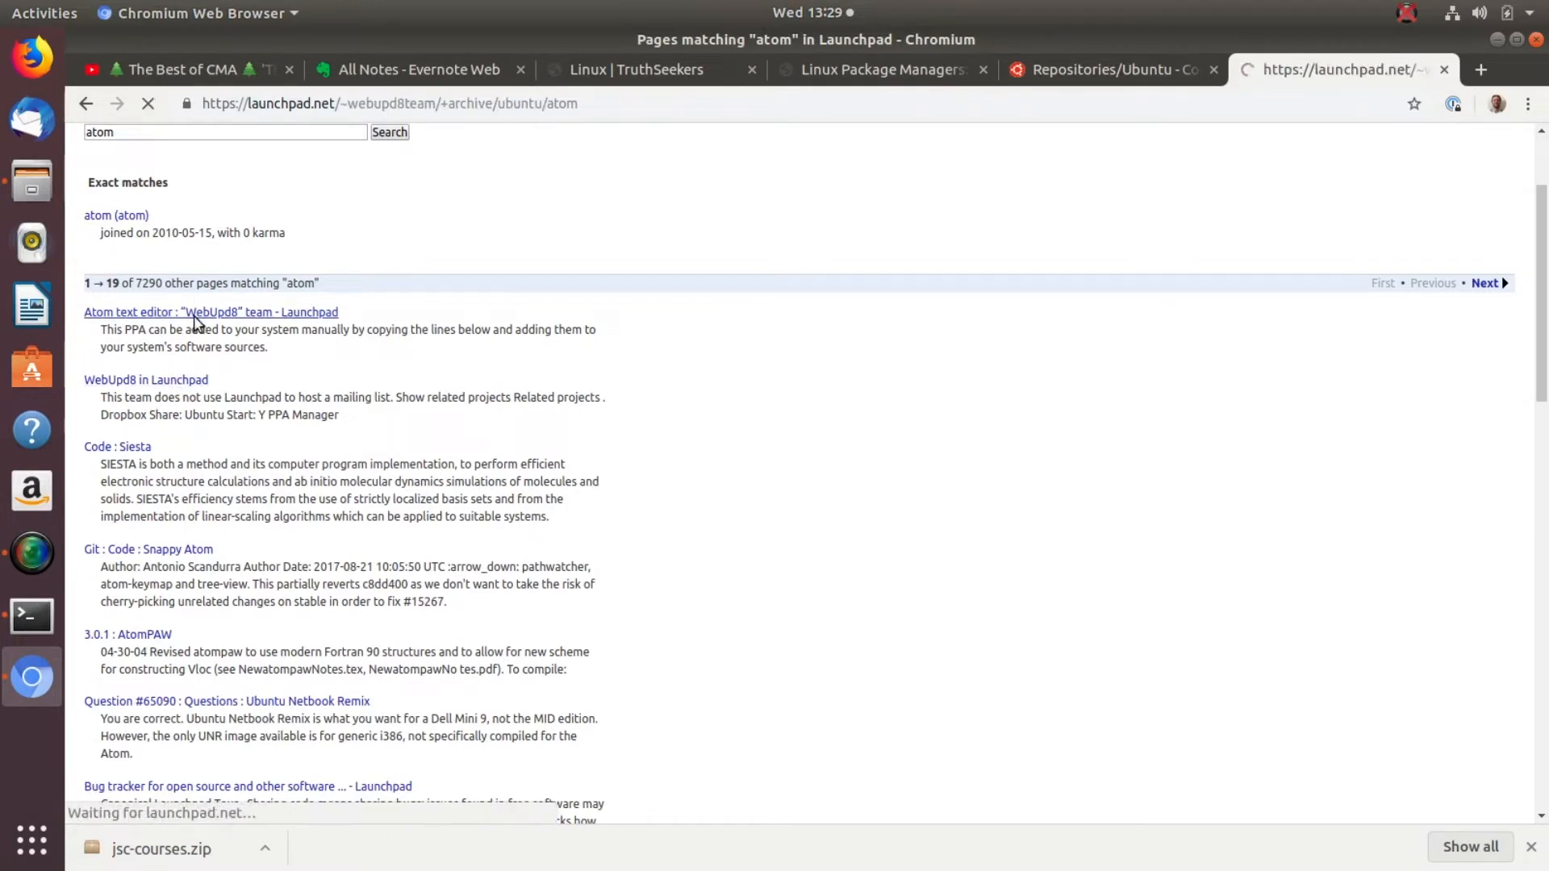
pyautogui.click(210, 311)
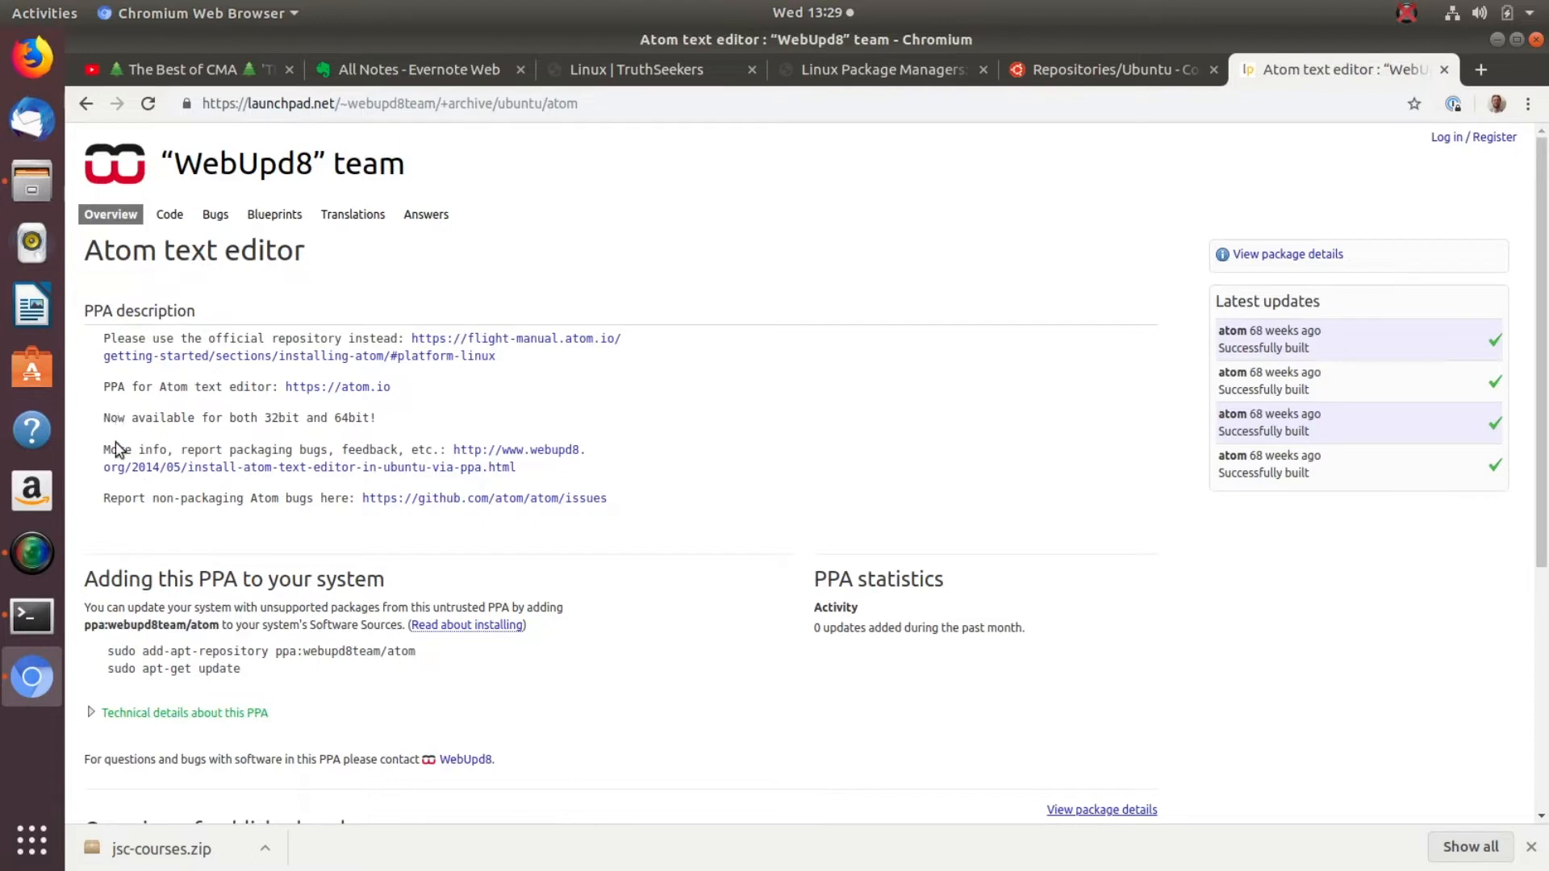
pyautogui.scroll(-3)
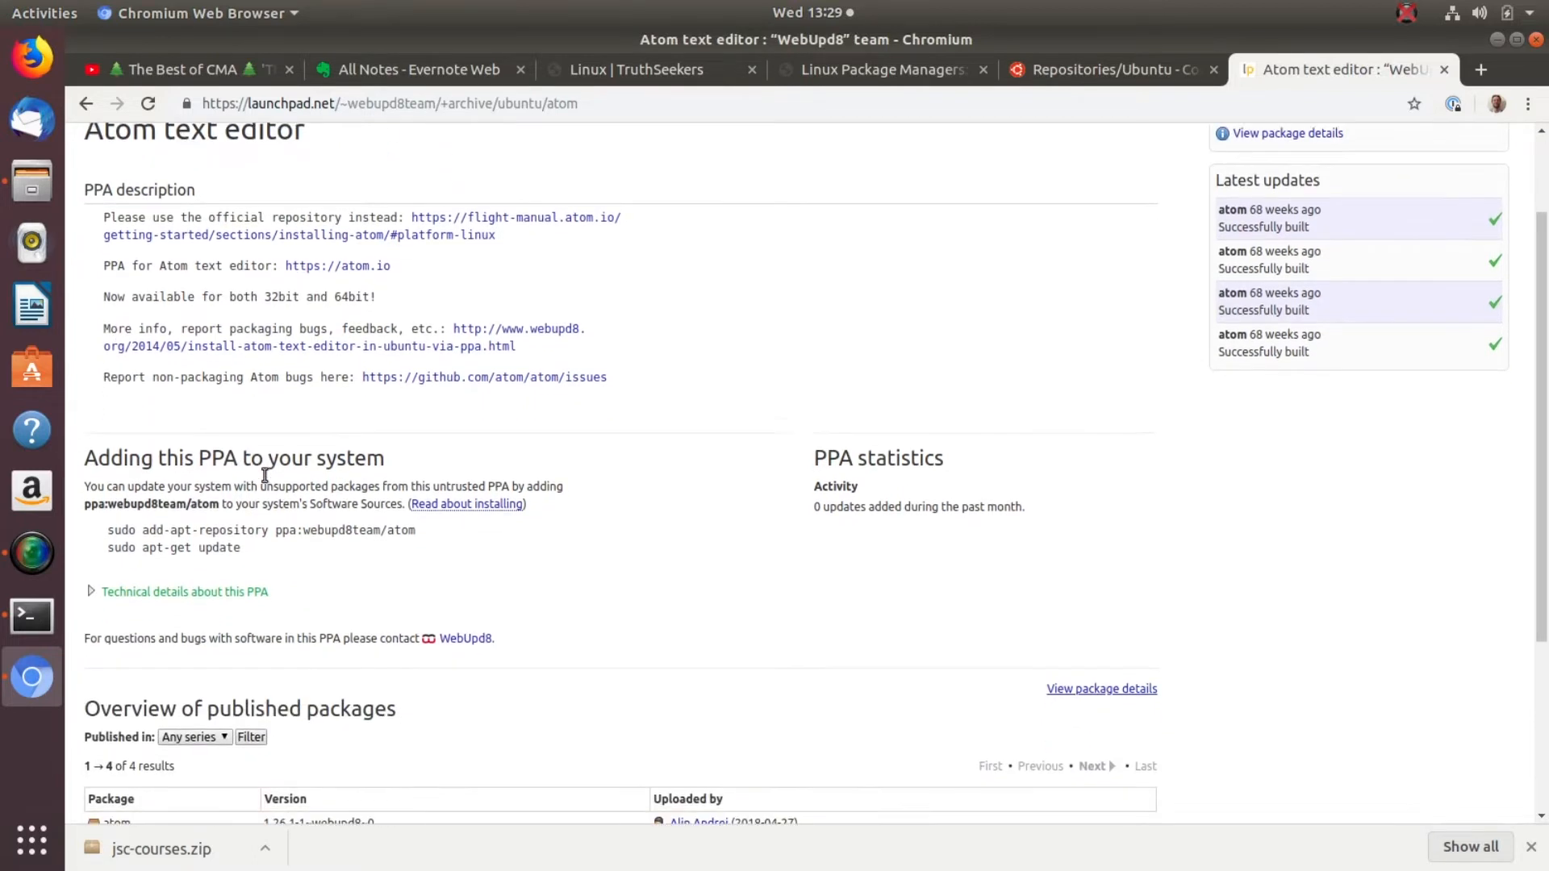
pyautogui.scroll(-3)
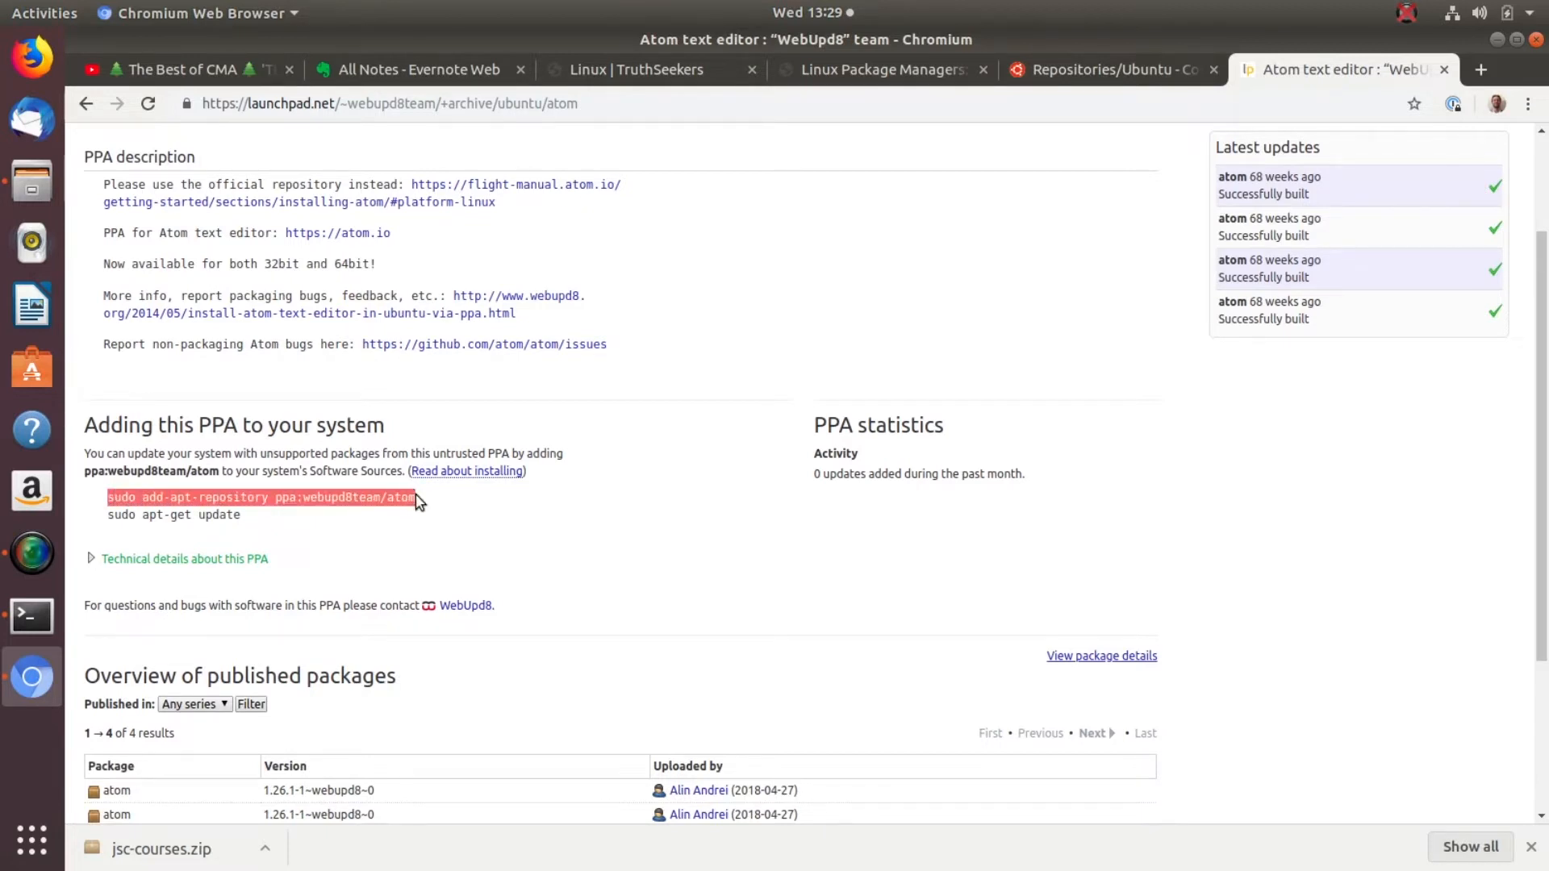
pyautogui.moveTo(429, 523)
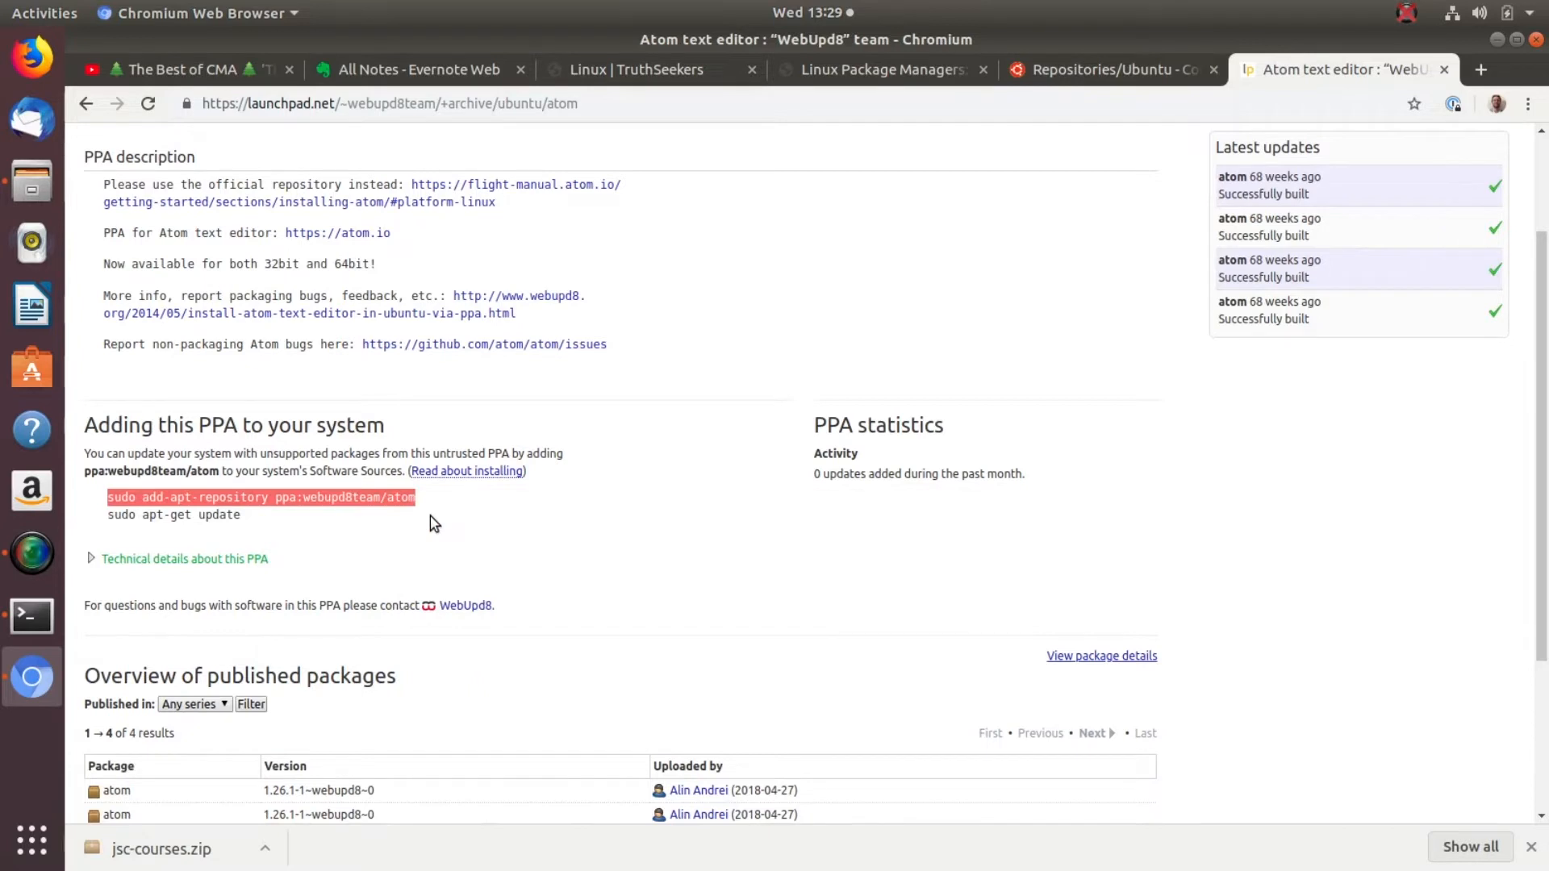
pyautogui.click(31, 615)
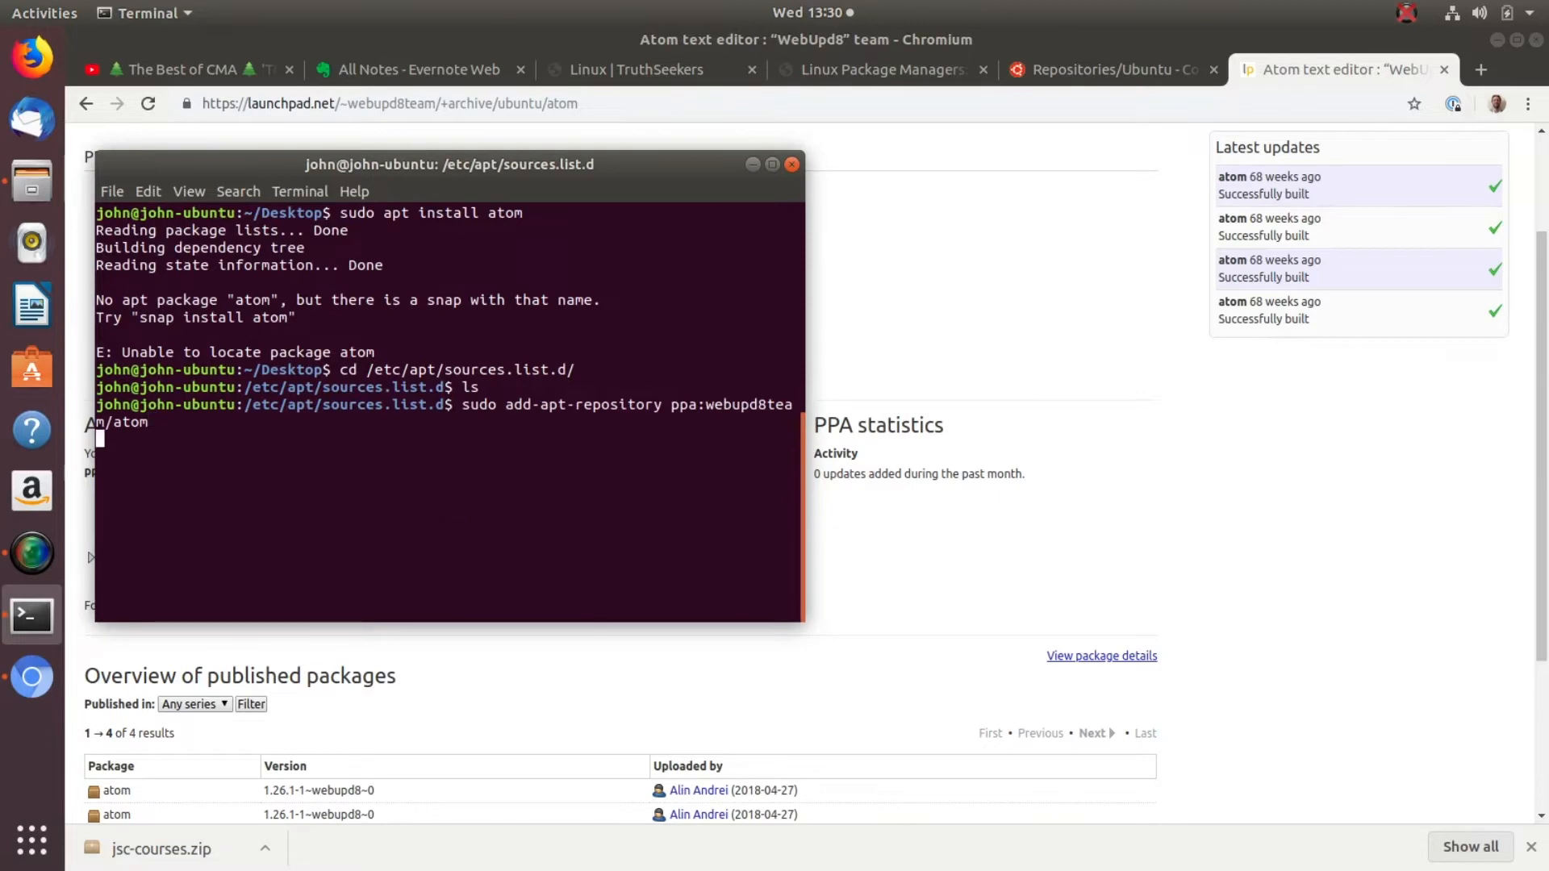
# - Run sudo add-apt-repository ppa:webupd8team/atom and confirm, letting package lists refresh
pyautogui.press('Return')
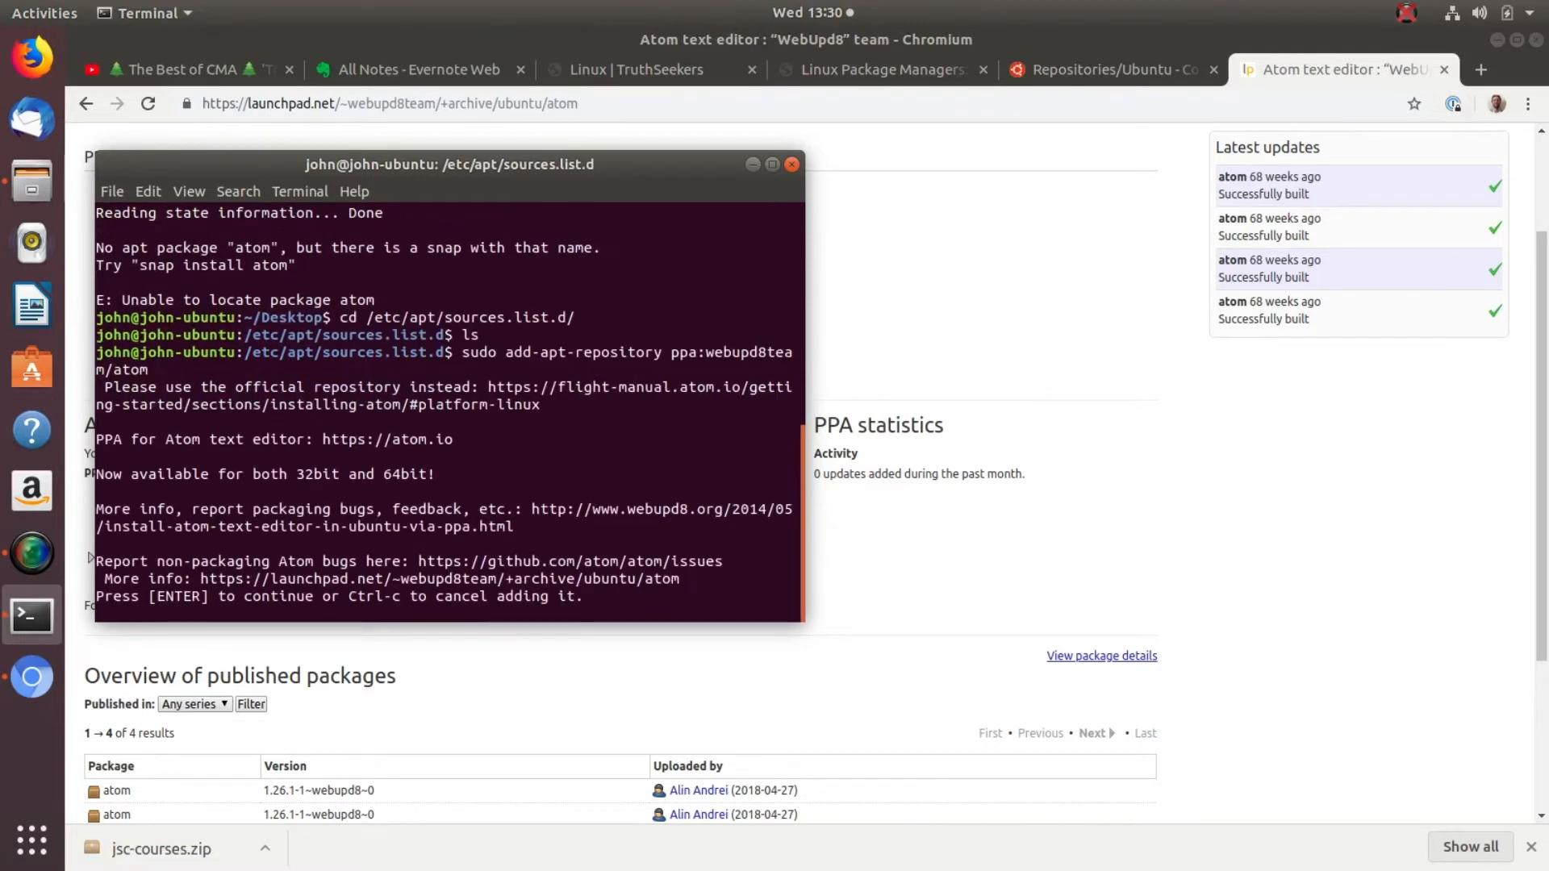
pyautogui.press('Return')
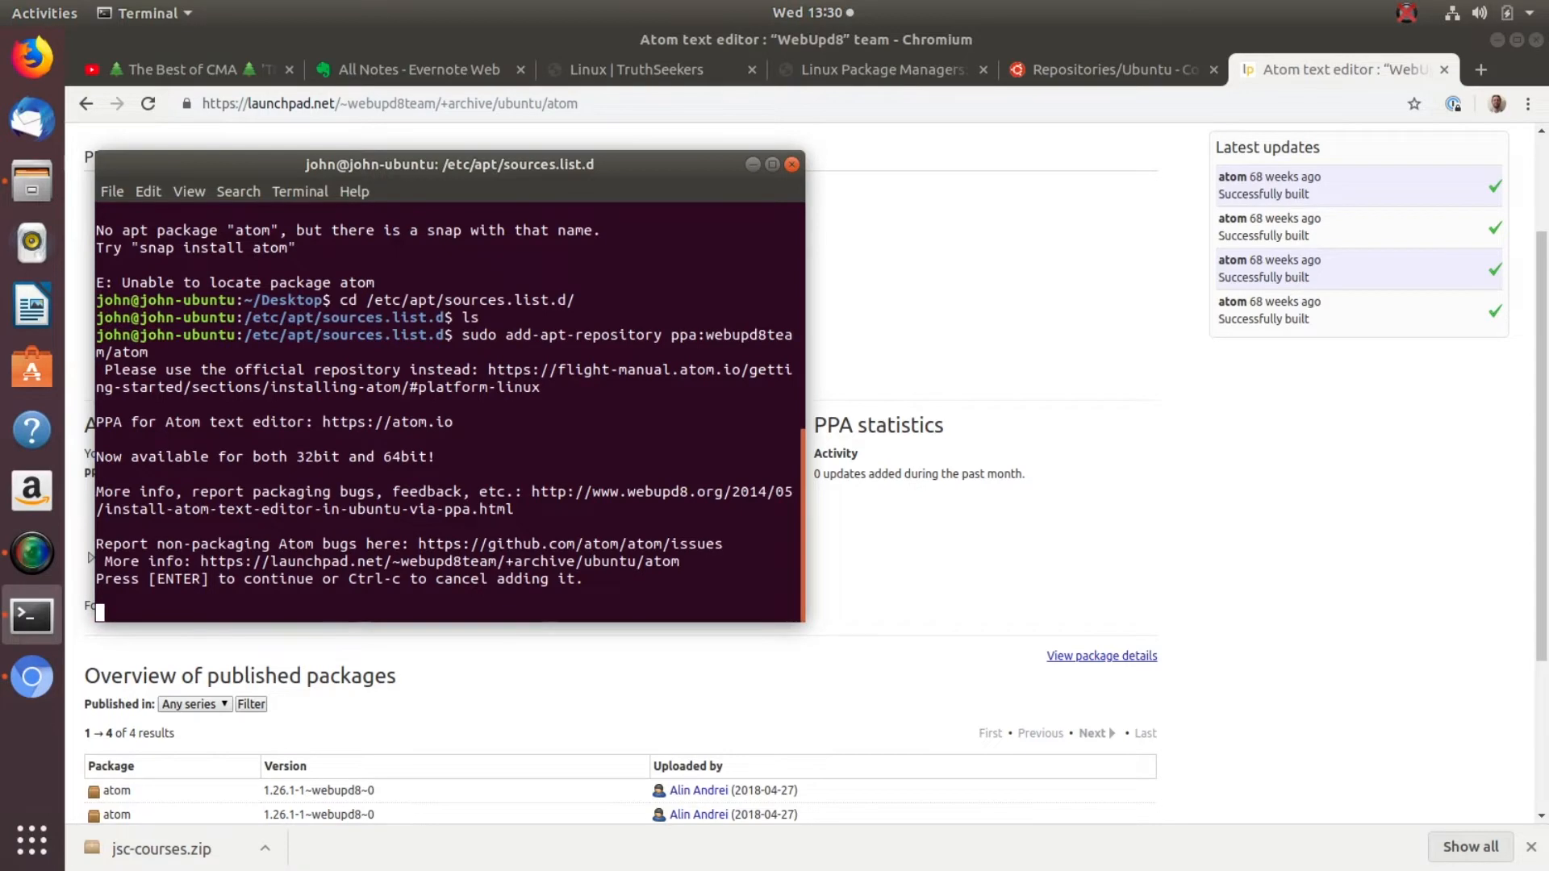
pyautogui.press('Return')
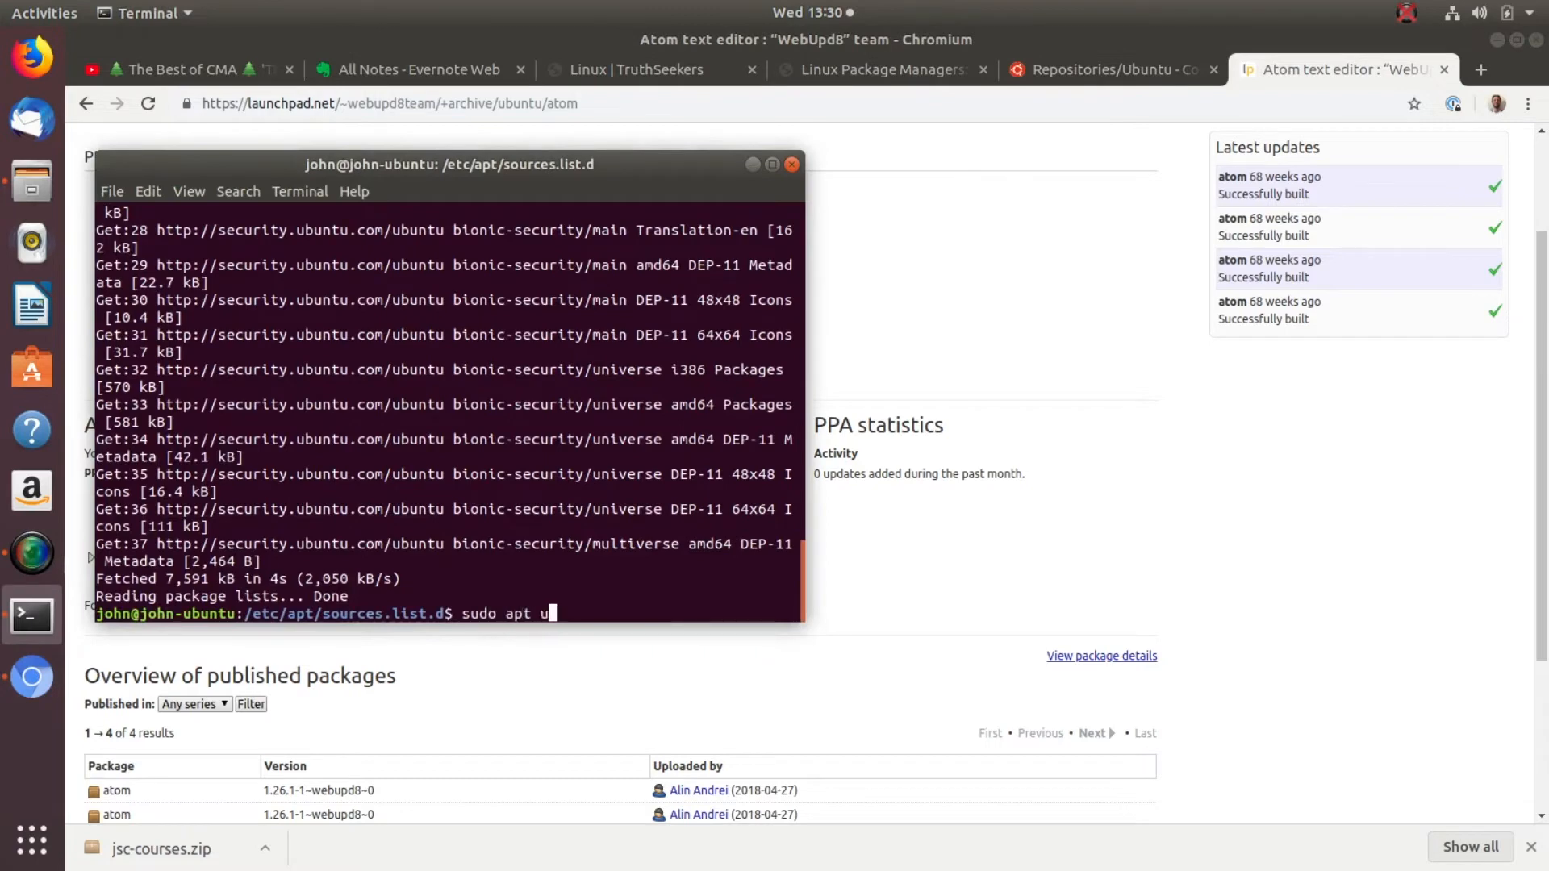
# - Run sudo apt update, then sudo apt install atom and answer n to abort the install
pyautogui.press('Return')
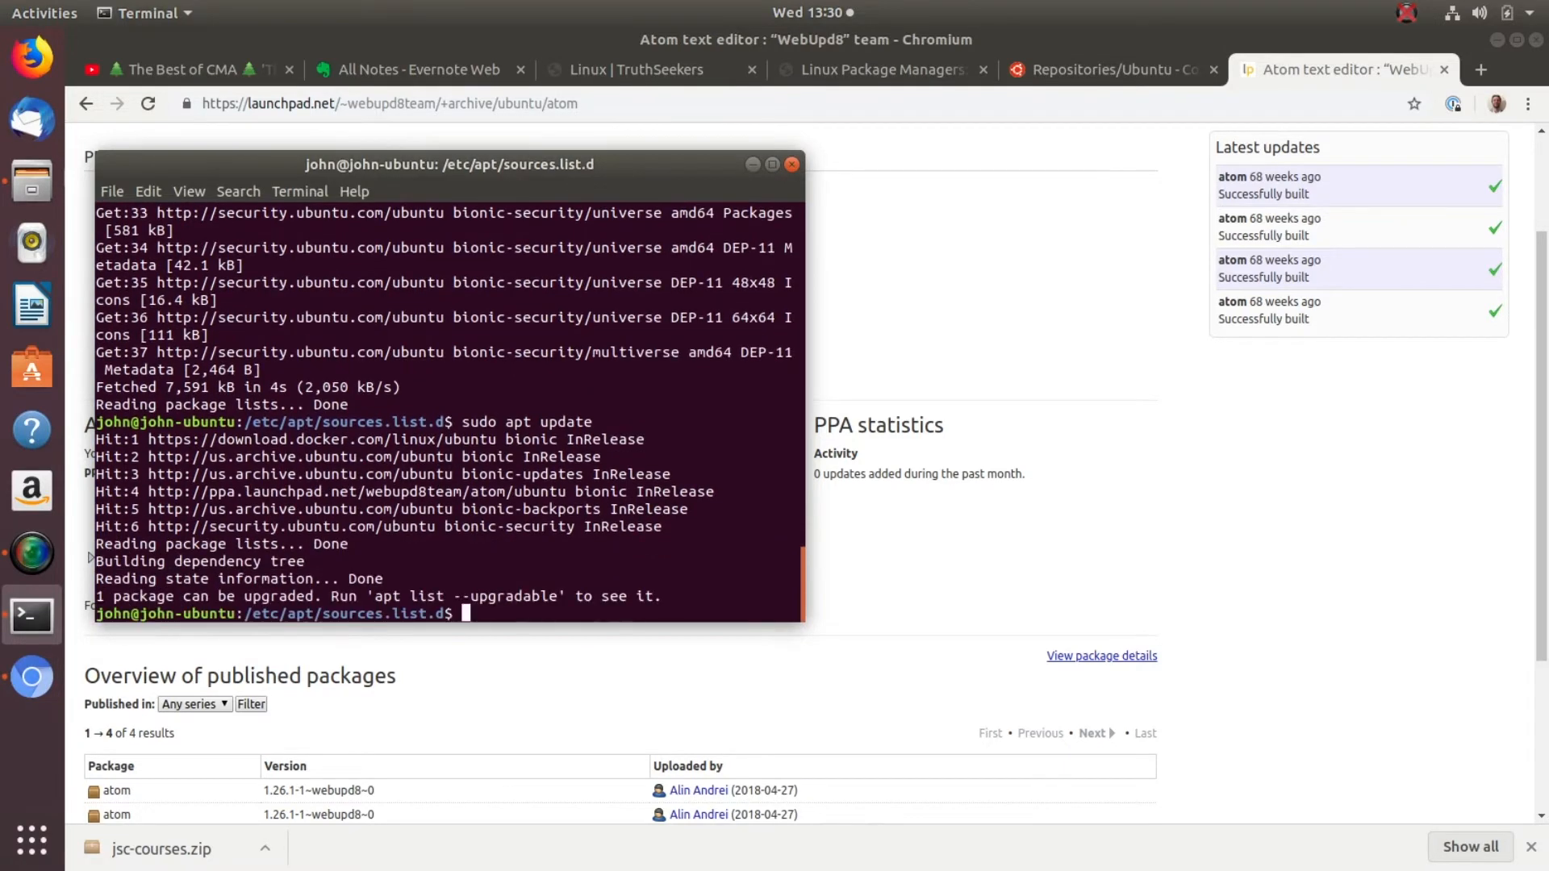
pyautogui.write('sudo apt instl')
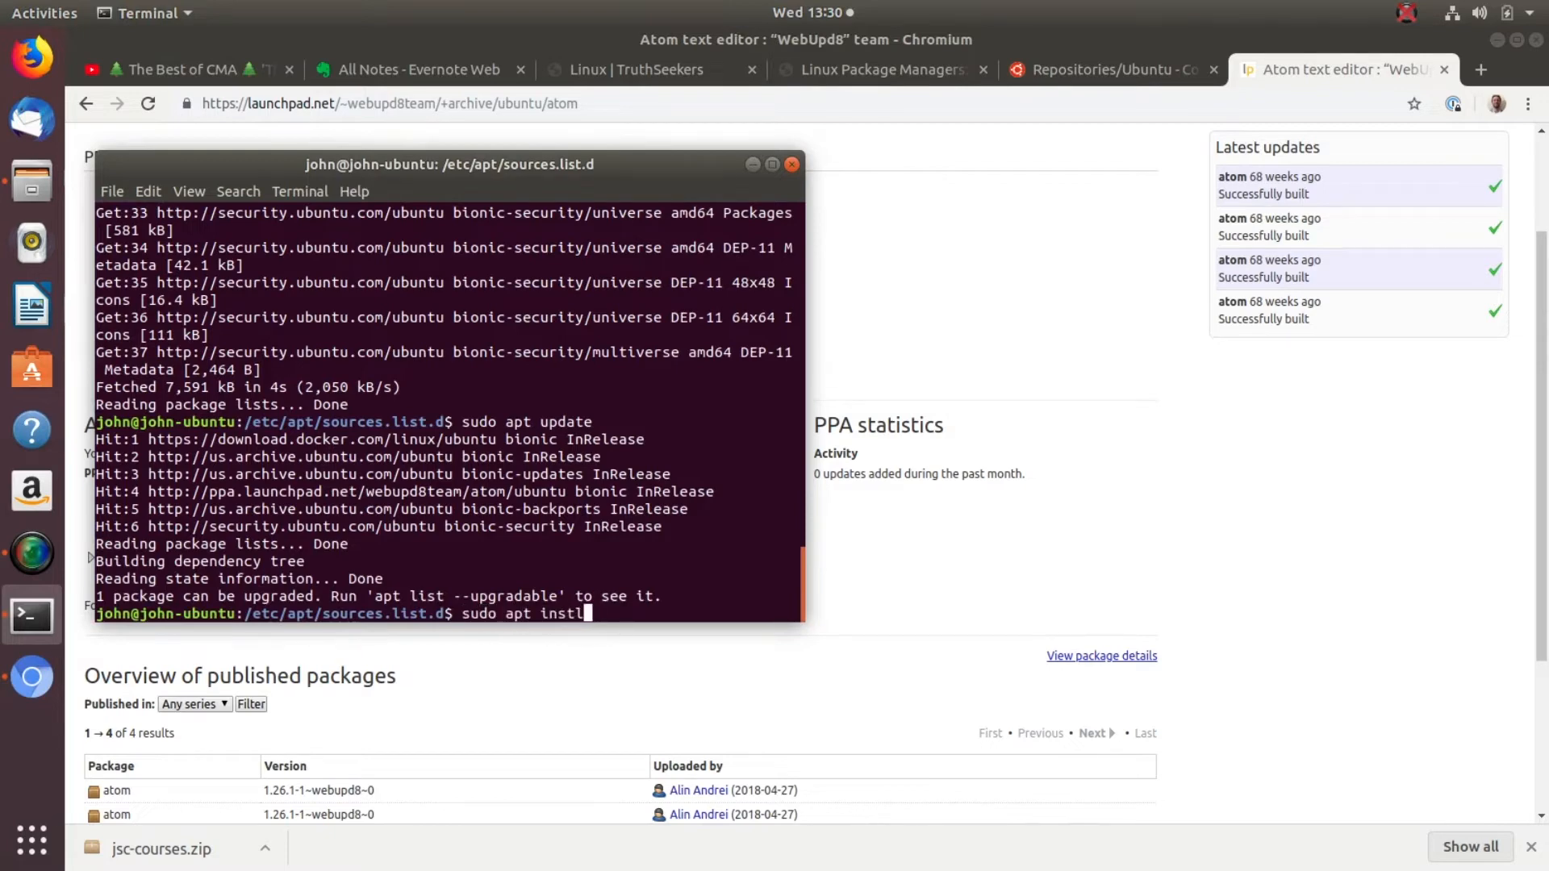
pyautogui.press('Return')
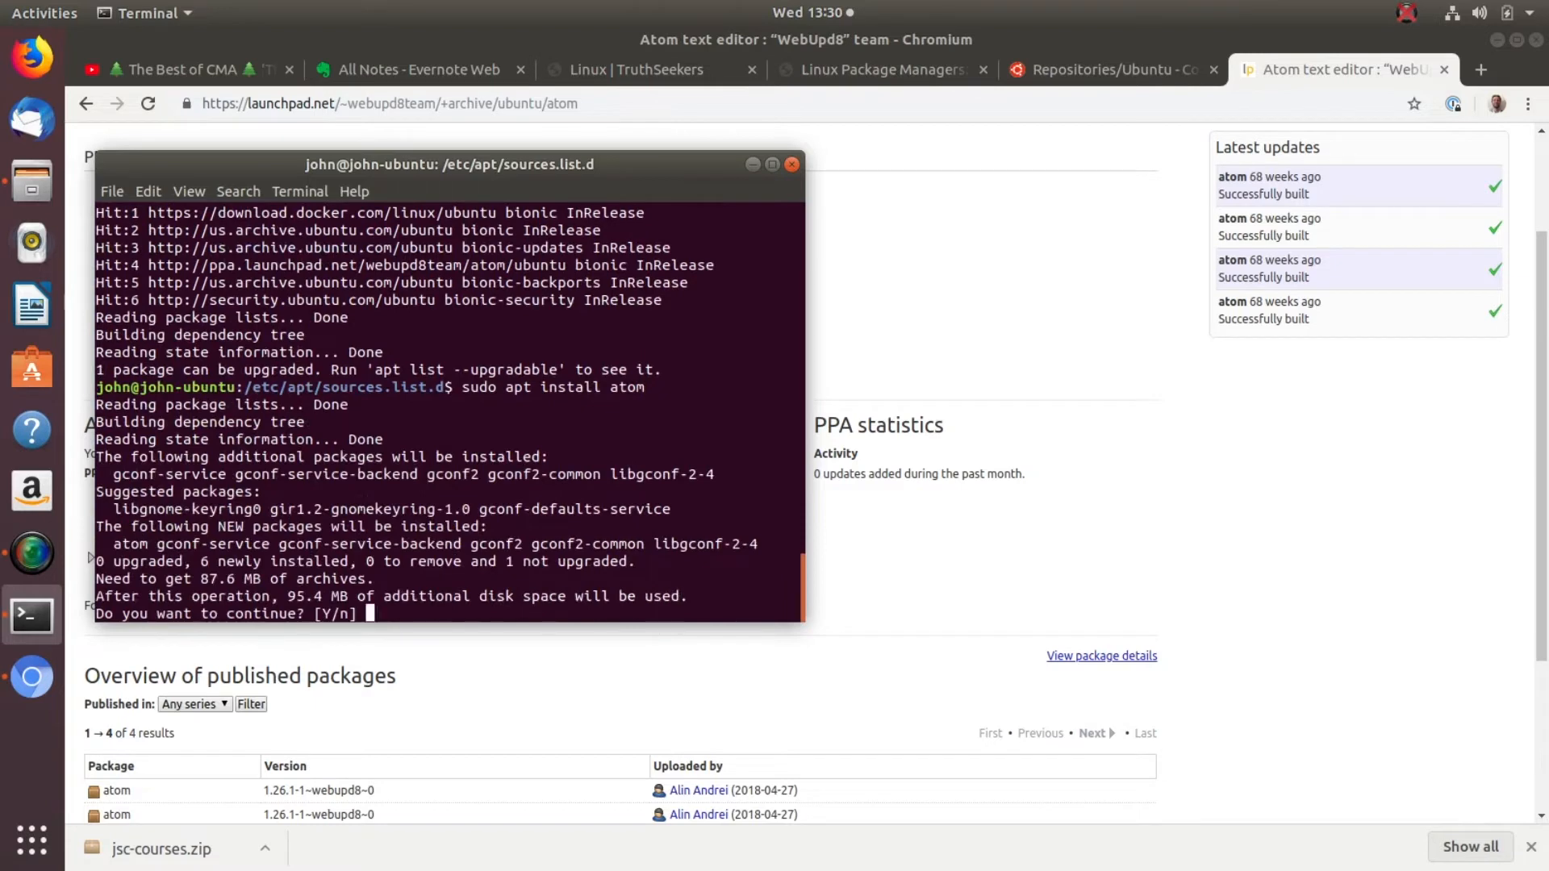
pyautogui.write('n')
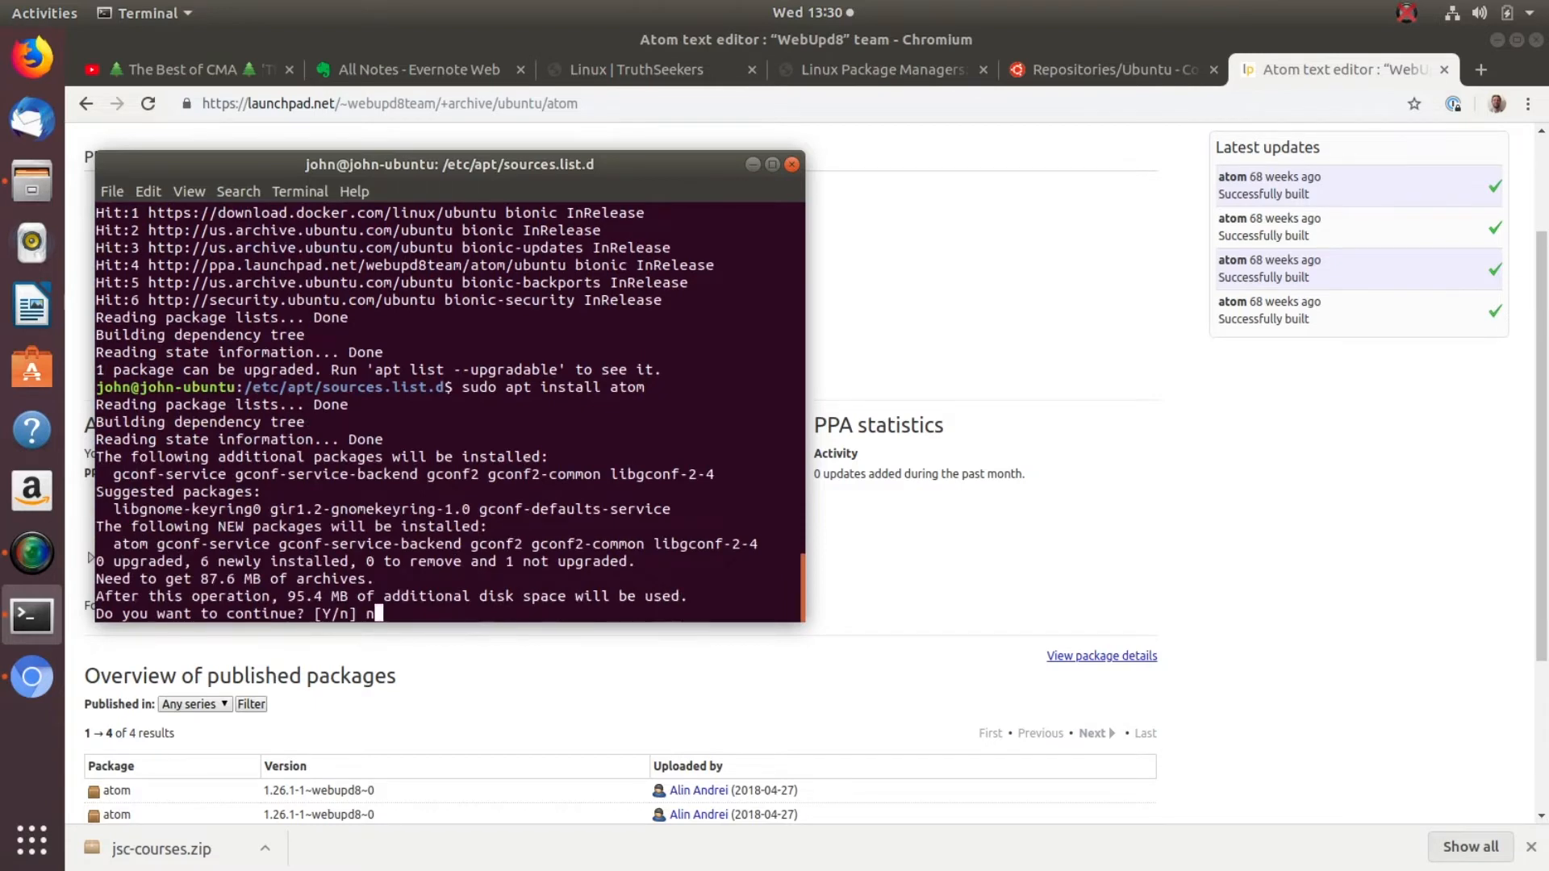
pyautogui.press('Return')
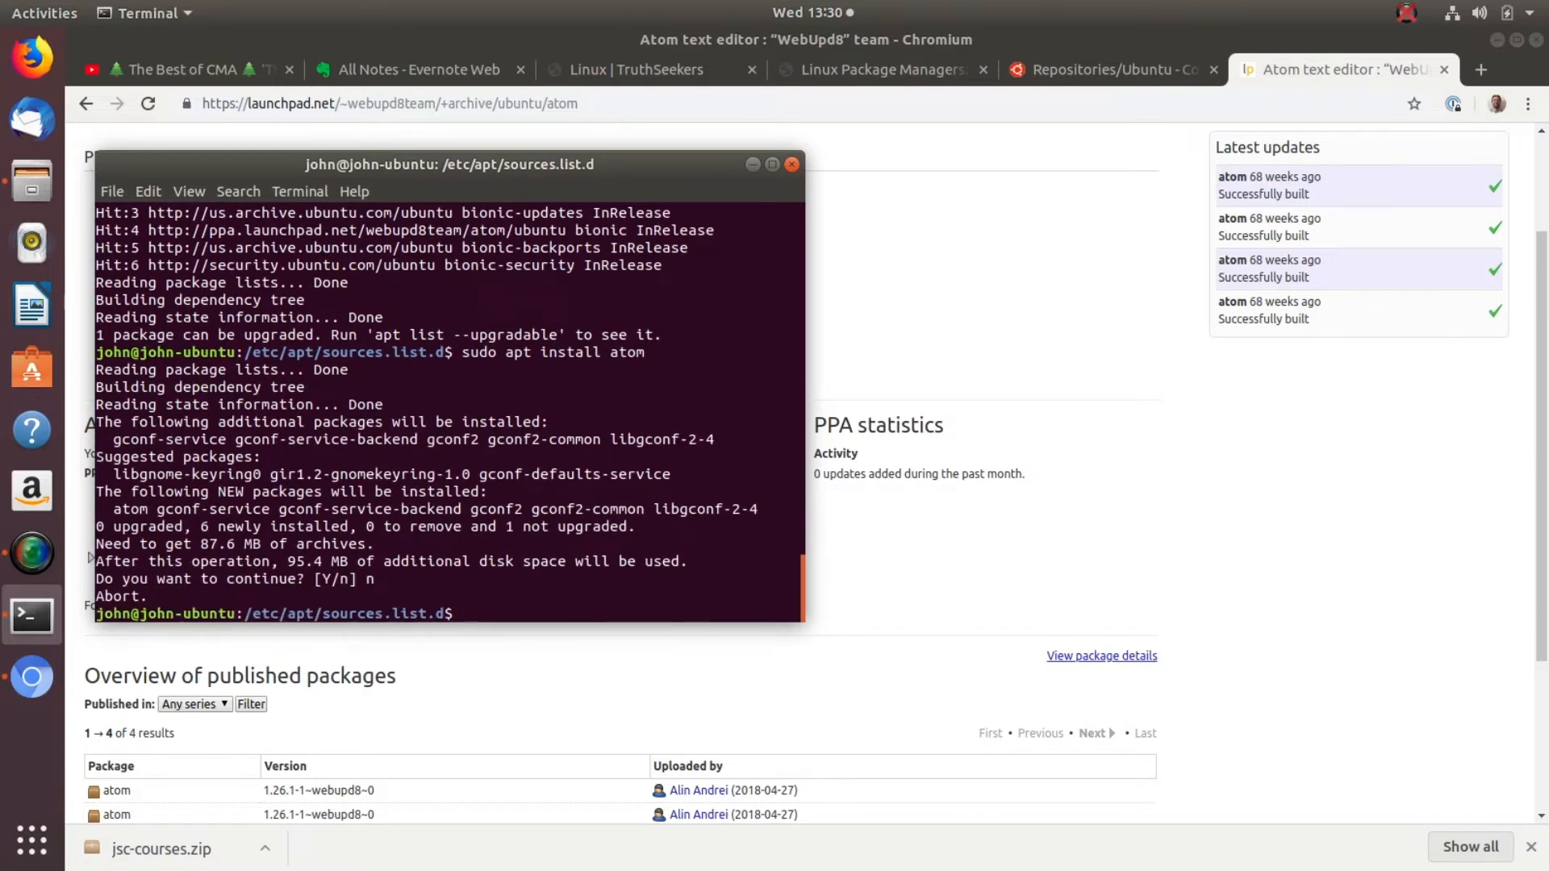
# - List /etc/apt/sources.list.d to reveal the webupd8team Atom PPA list file
pyautogui.write('l')
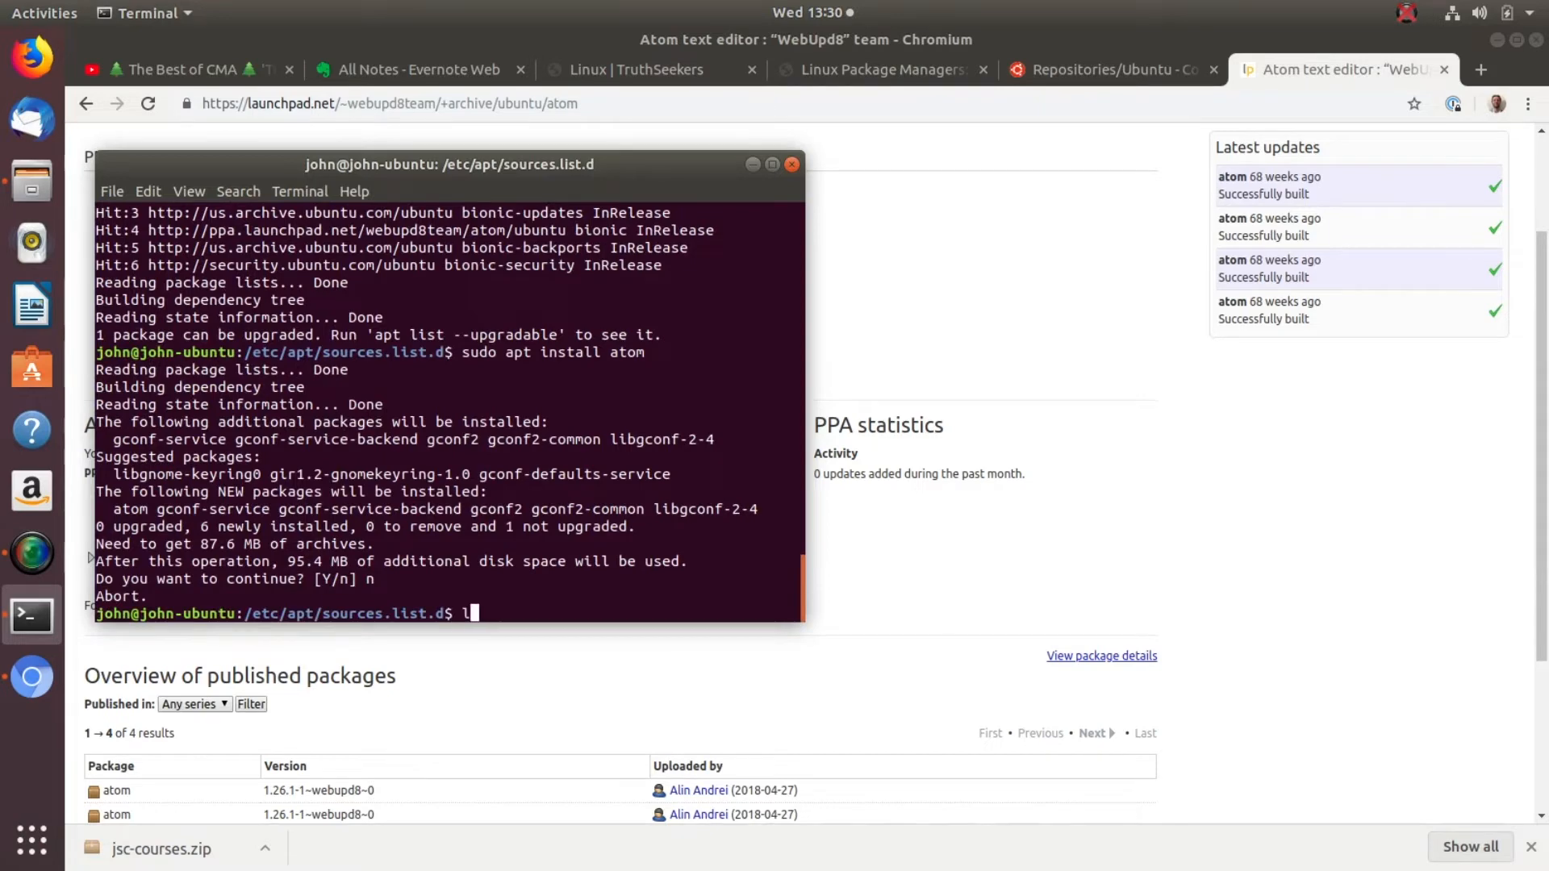
pyautogui.press('Return')
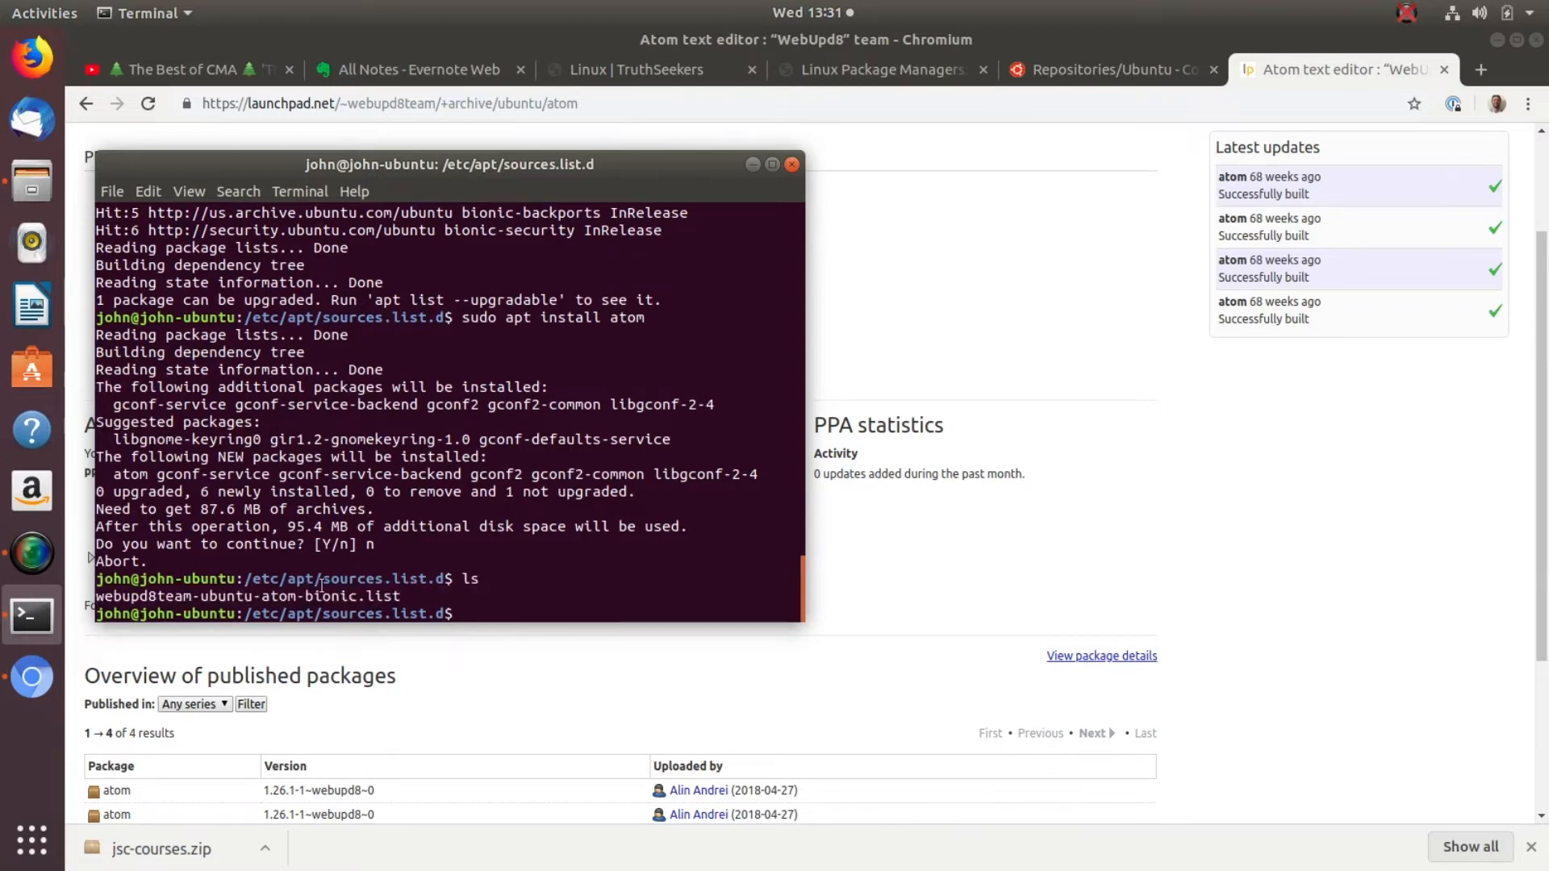
pyautogui.doubleClick(376, 577)
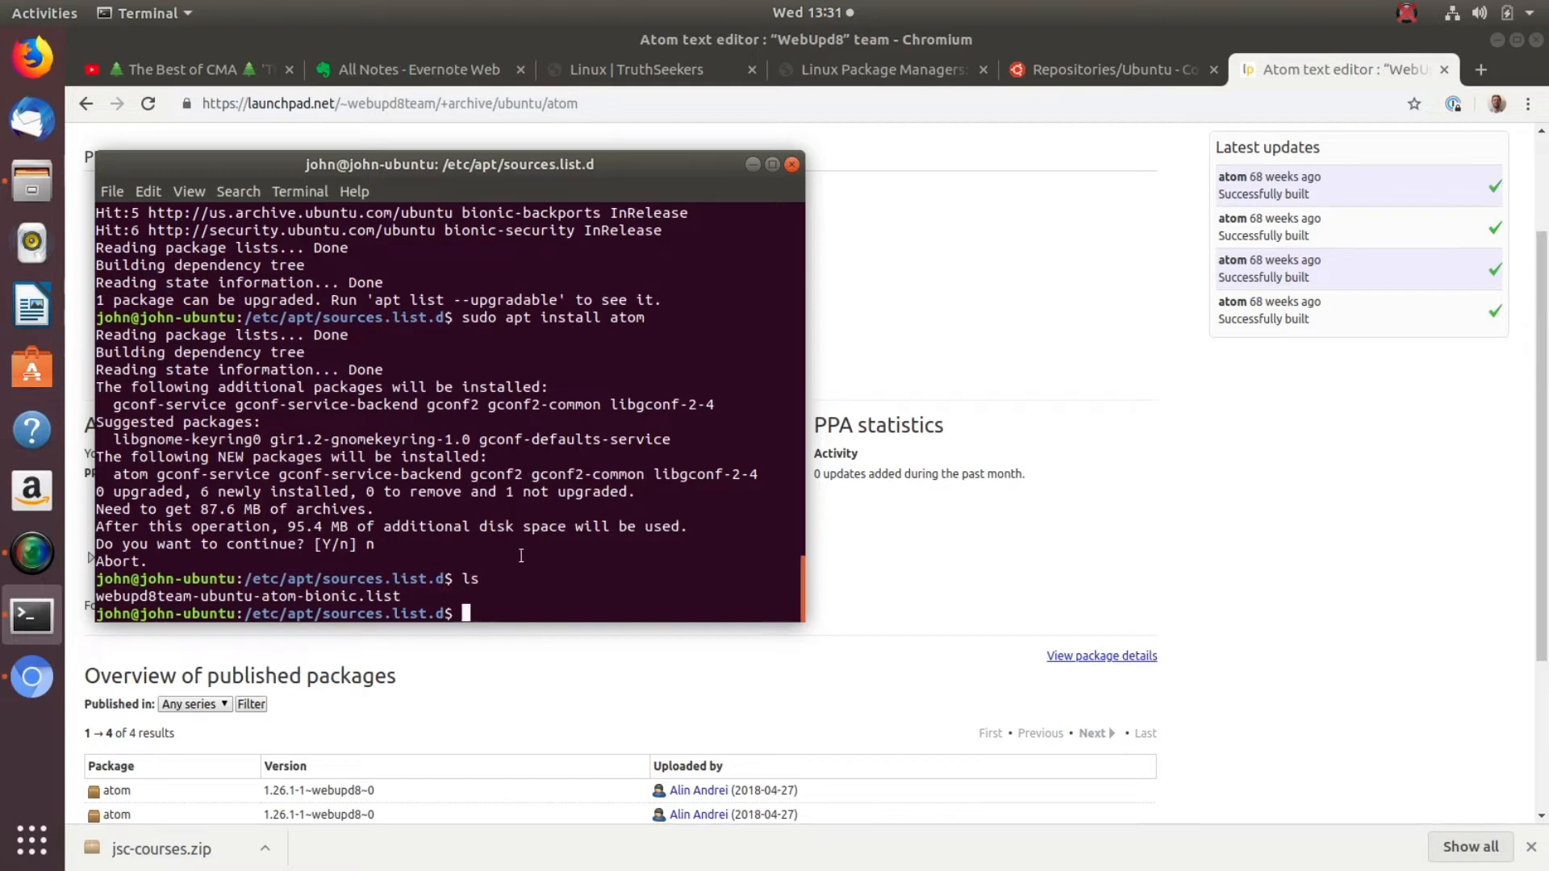
# - Start typing rm webupd8team… then cancel the removal command with Ctrl+C
pyautogui.write('rm')
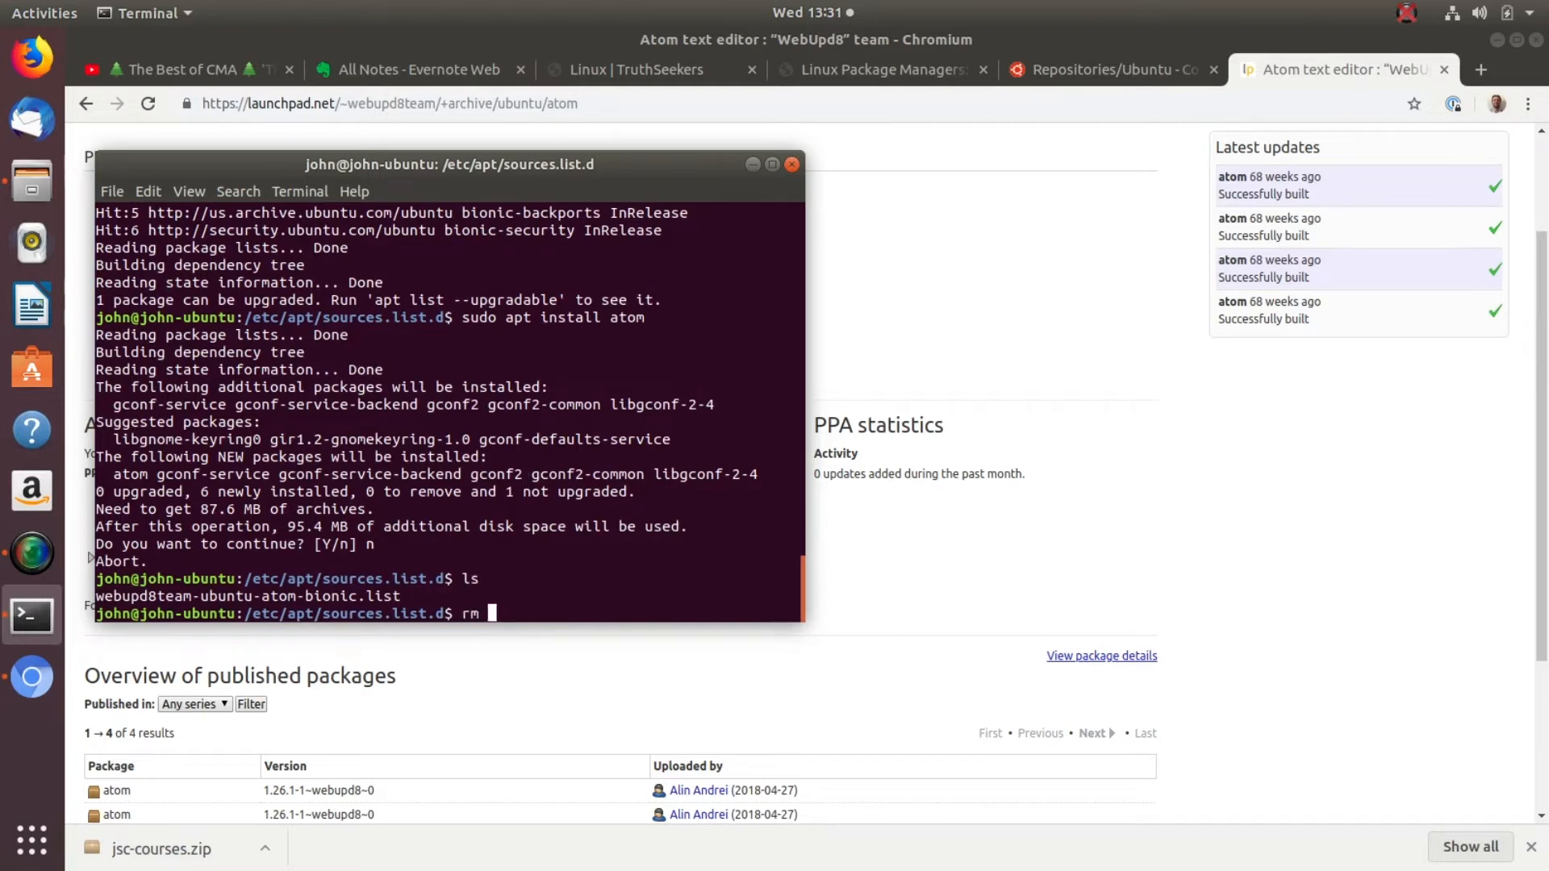
pyautogui.write('webb')
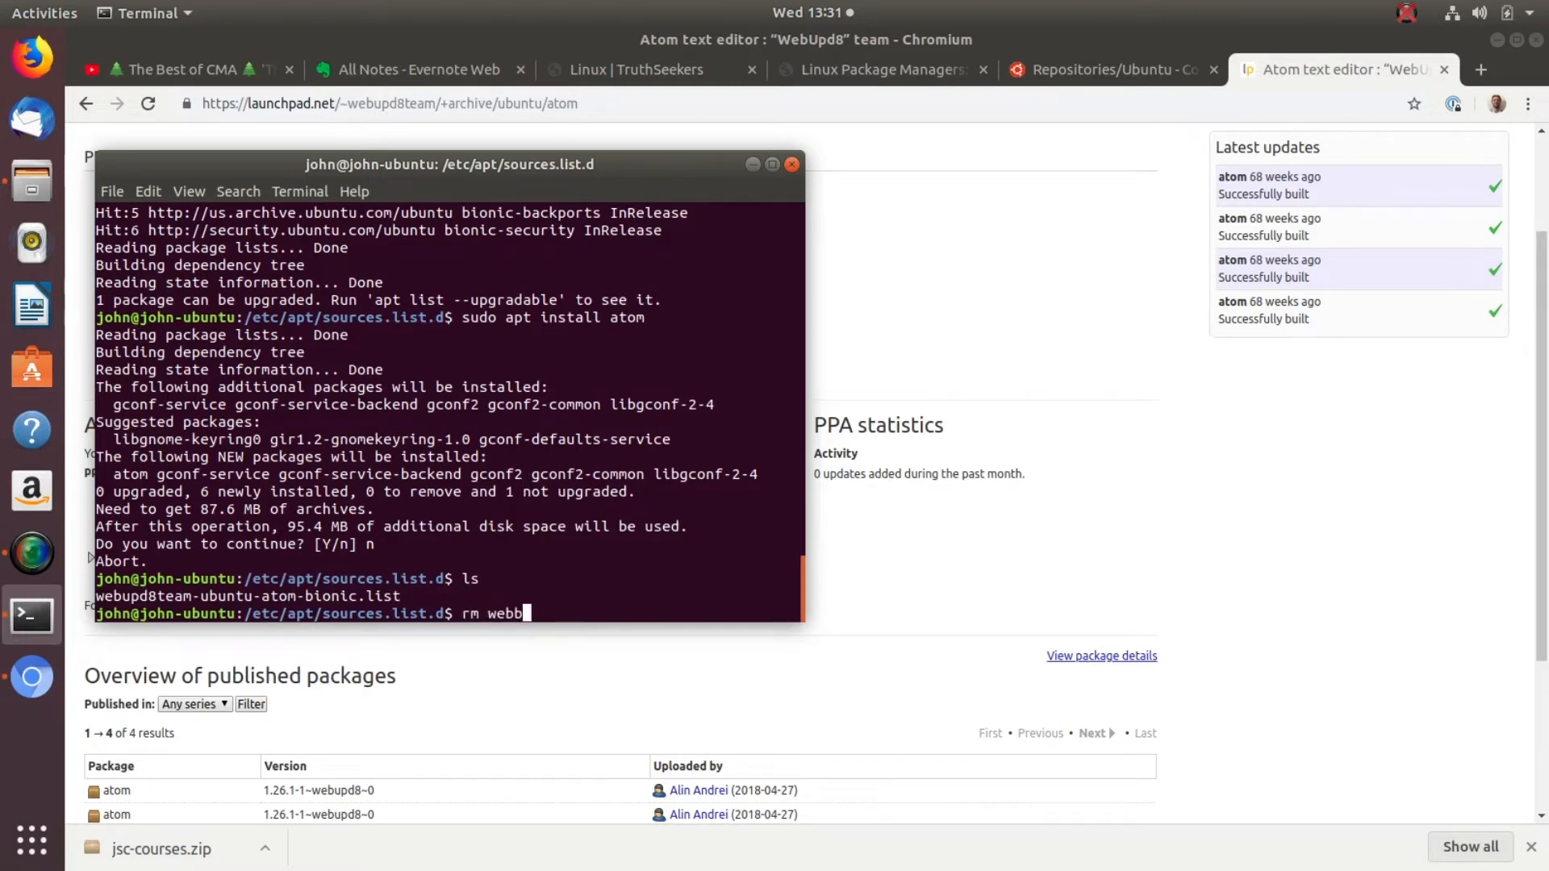
pyautogui.write('upd8team')
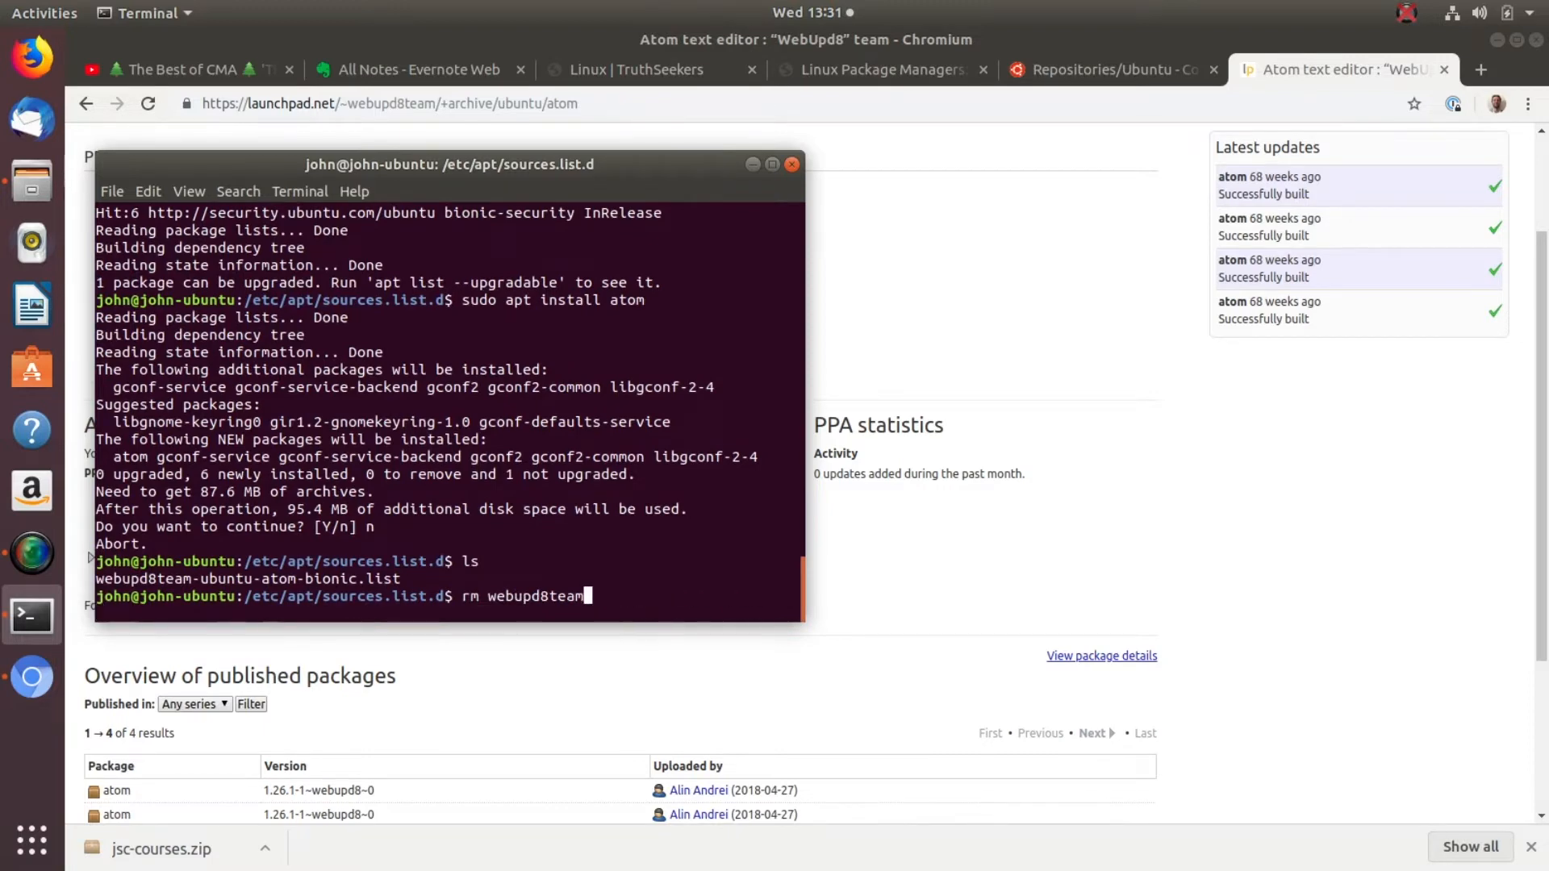
pyautogui.press('ctrl+c')
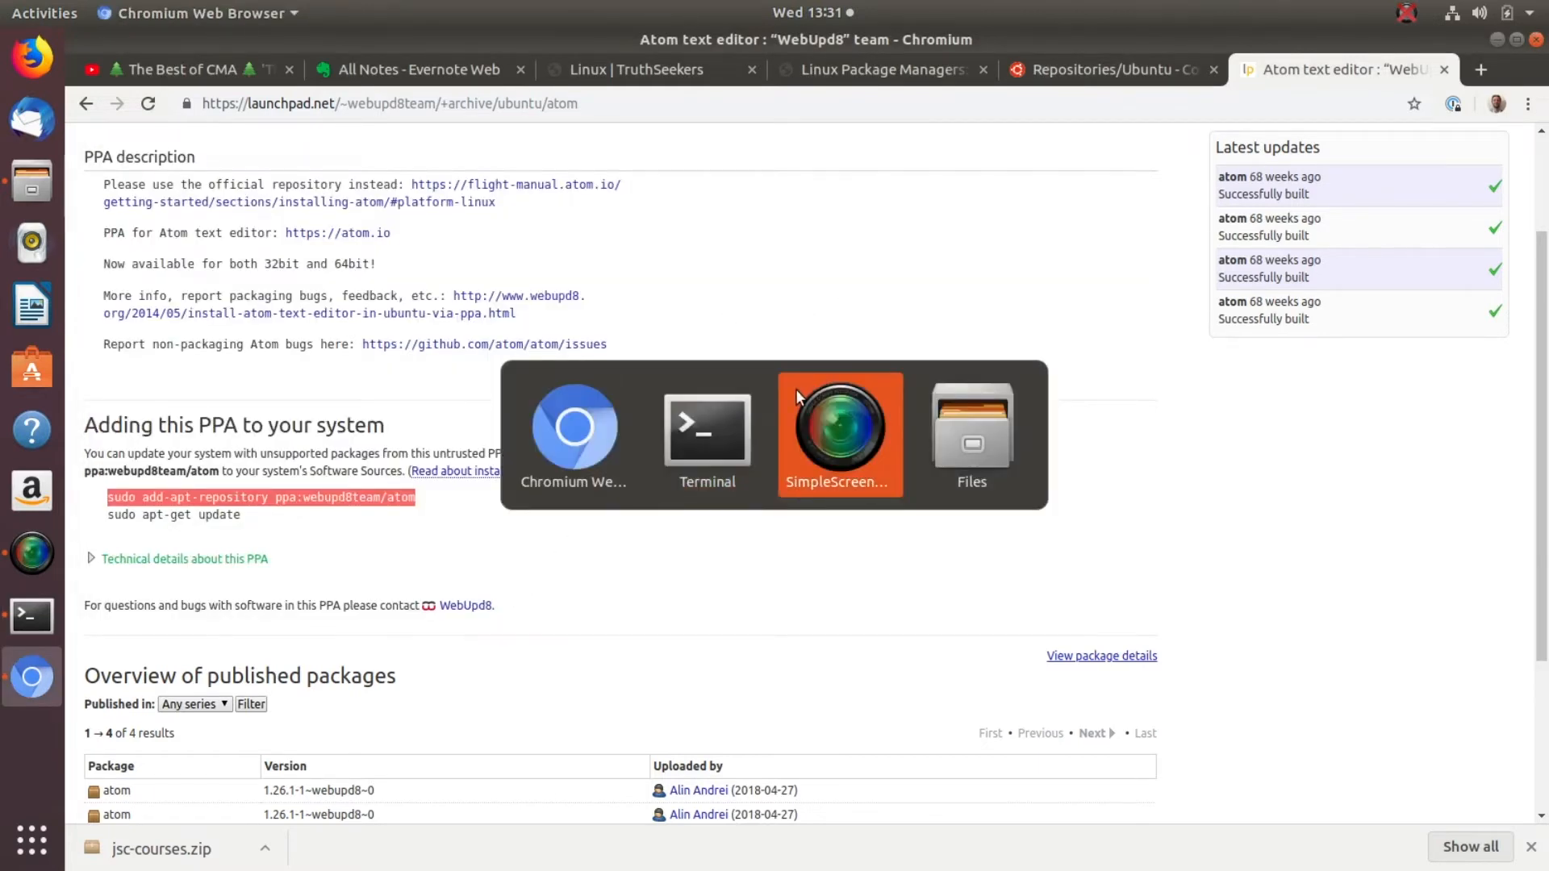
# - Switch to Chromium's Iridium Debian download page and select the repository setup command block
pyautogui.click(839, 434)
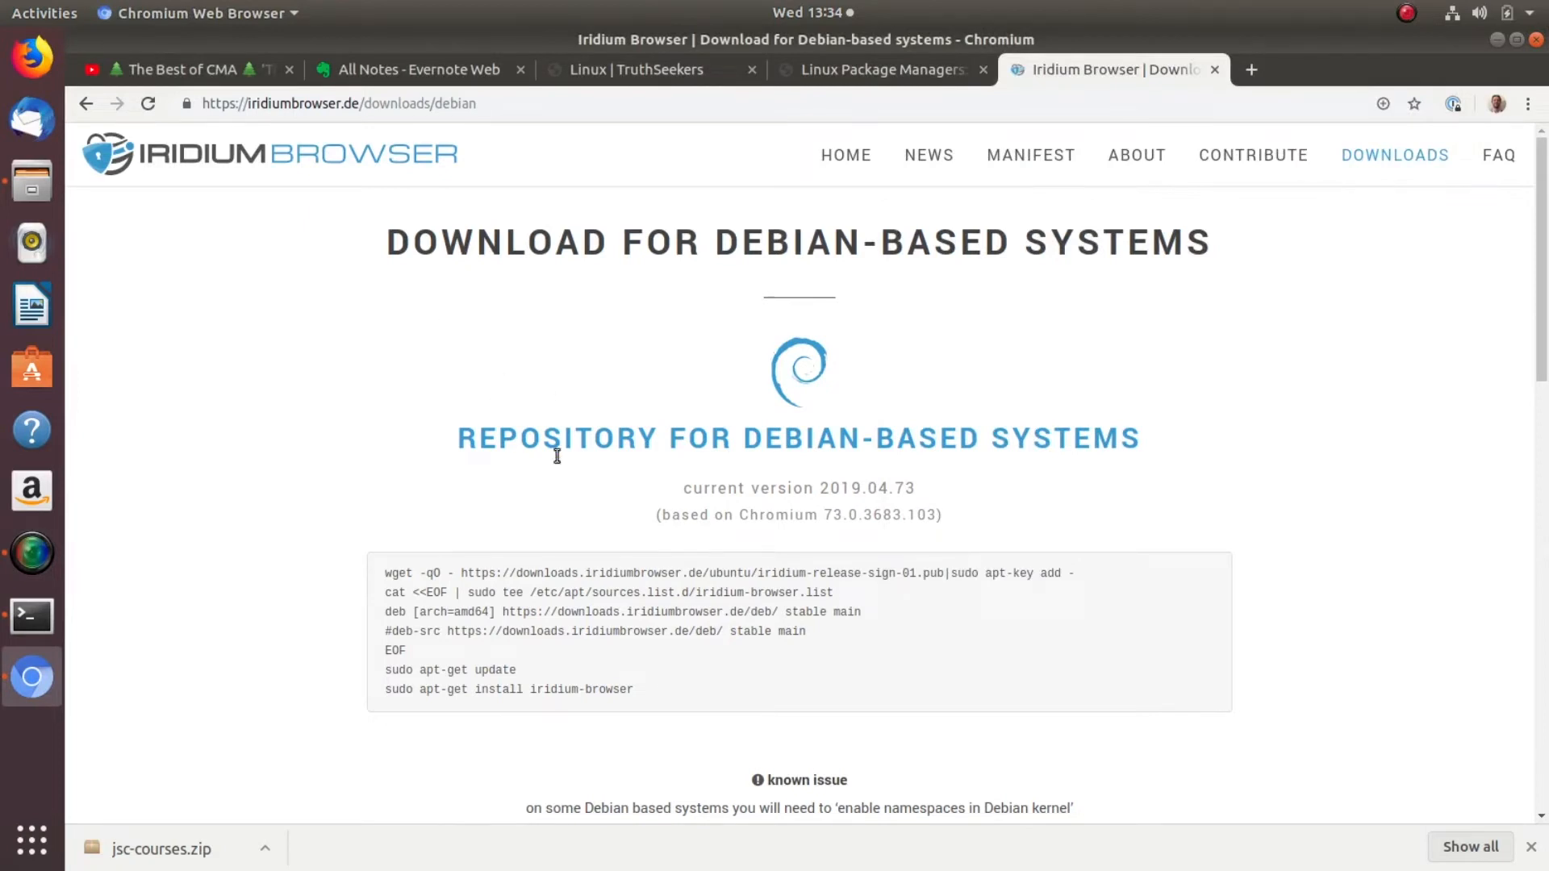
pyautogui.moveTo(366, 379)
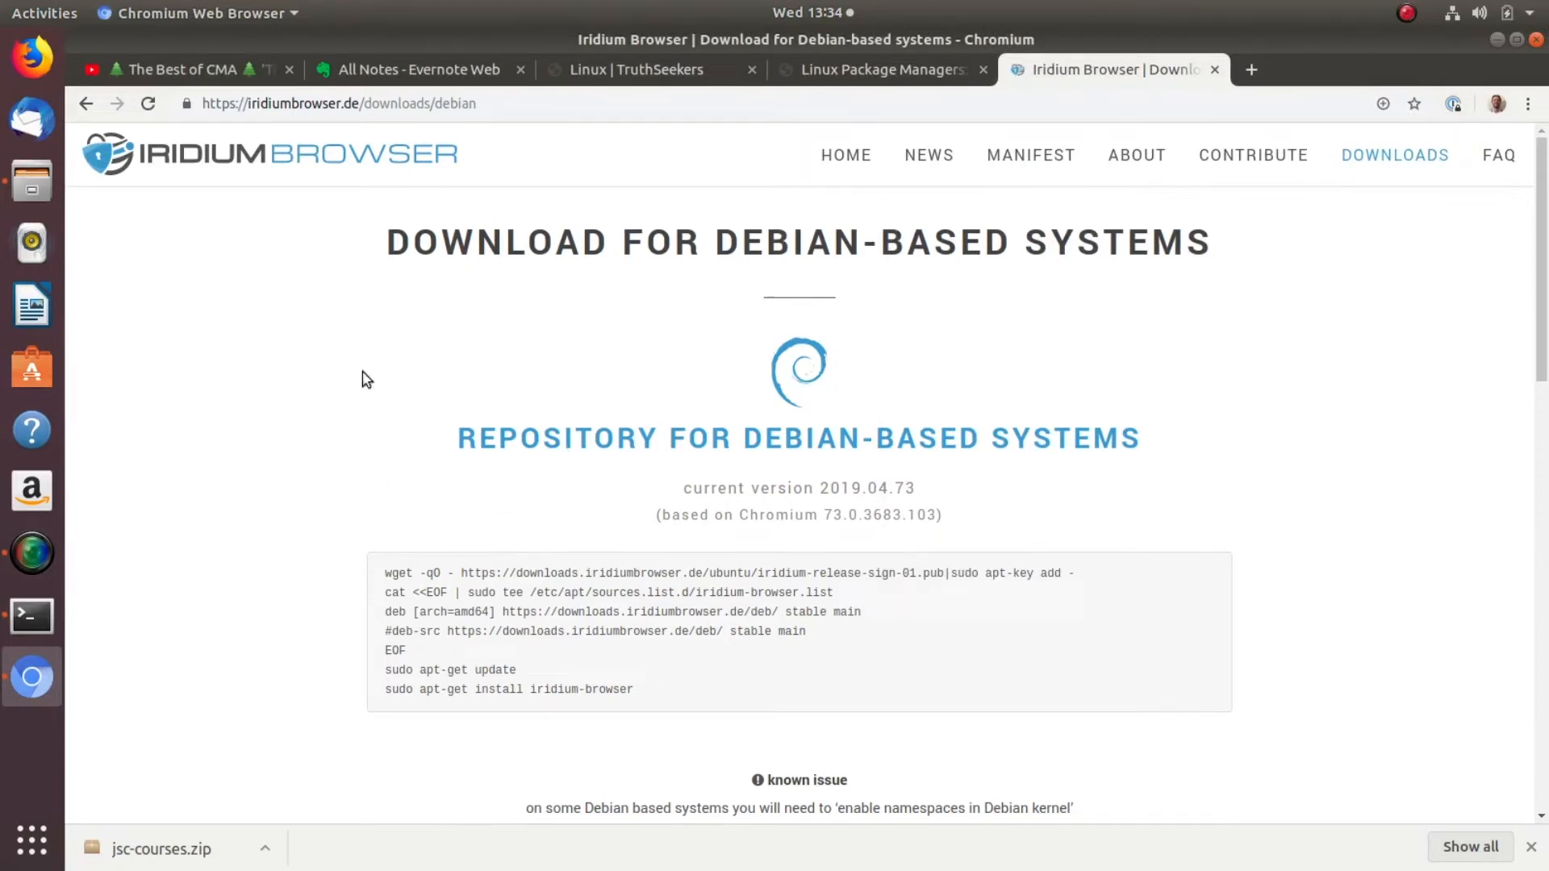
pyautogui.moveTo(386, 623)
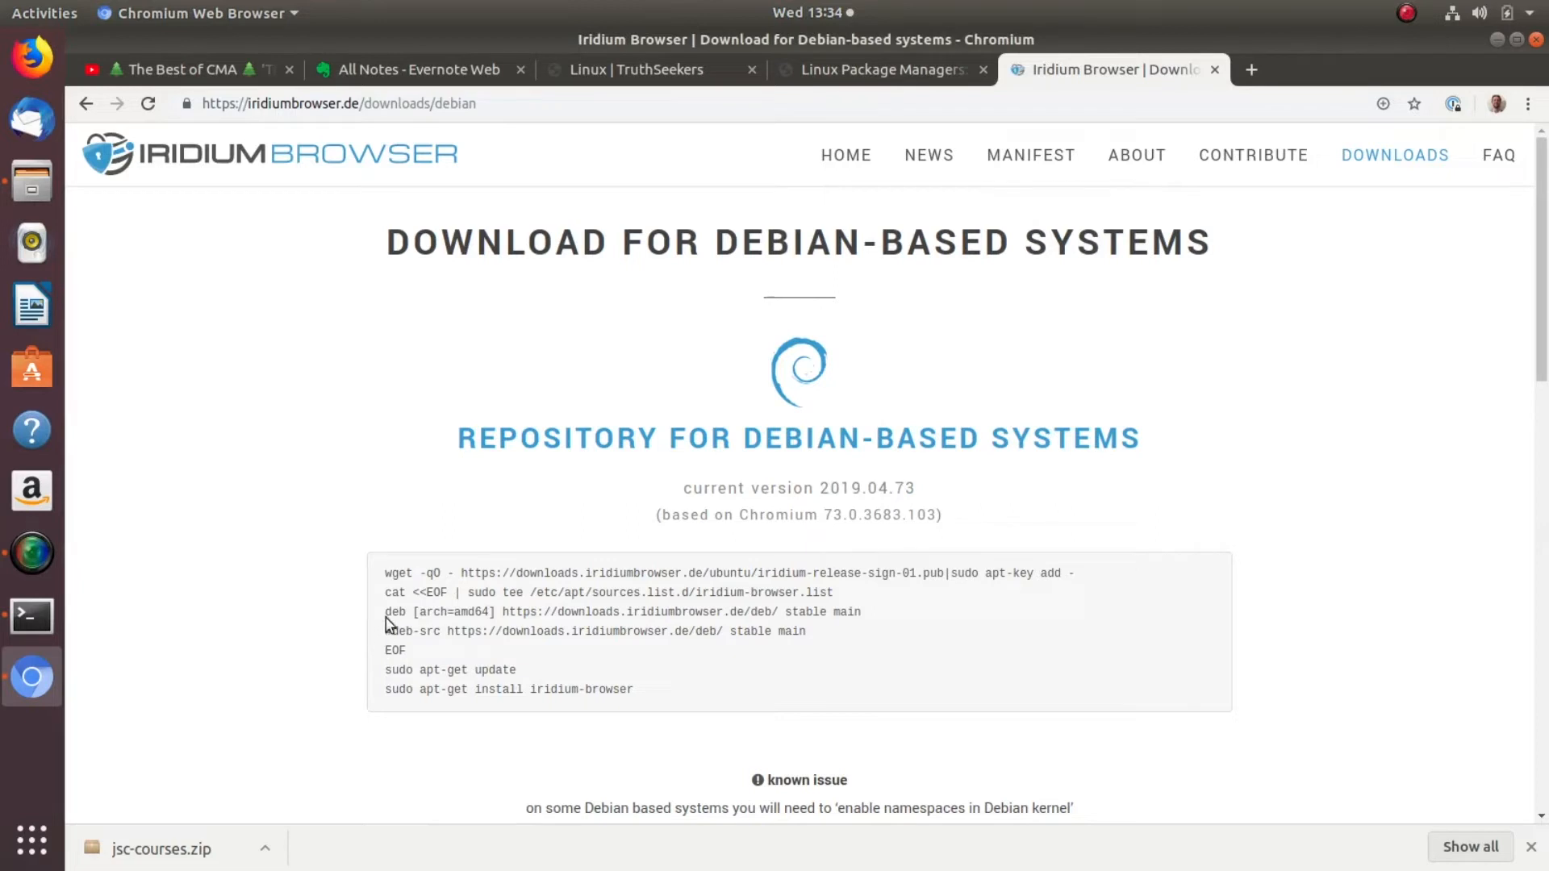
pyautogui.scroll(-3)
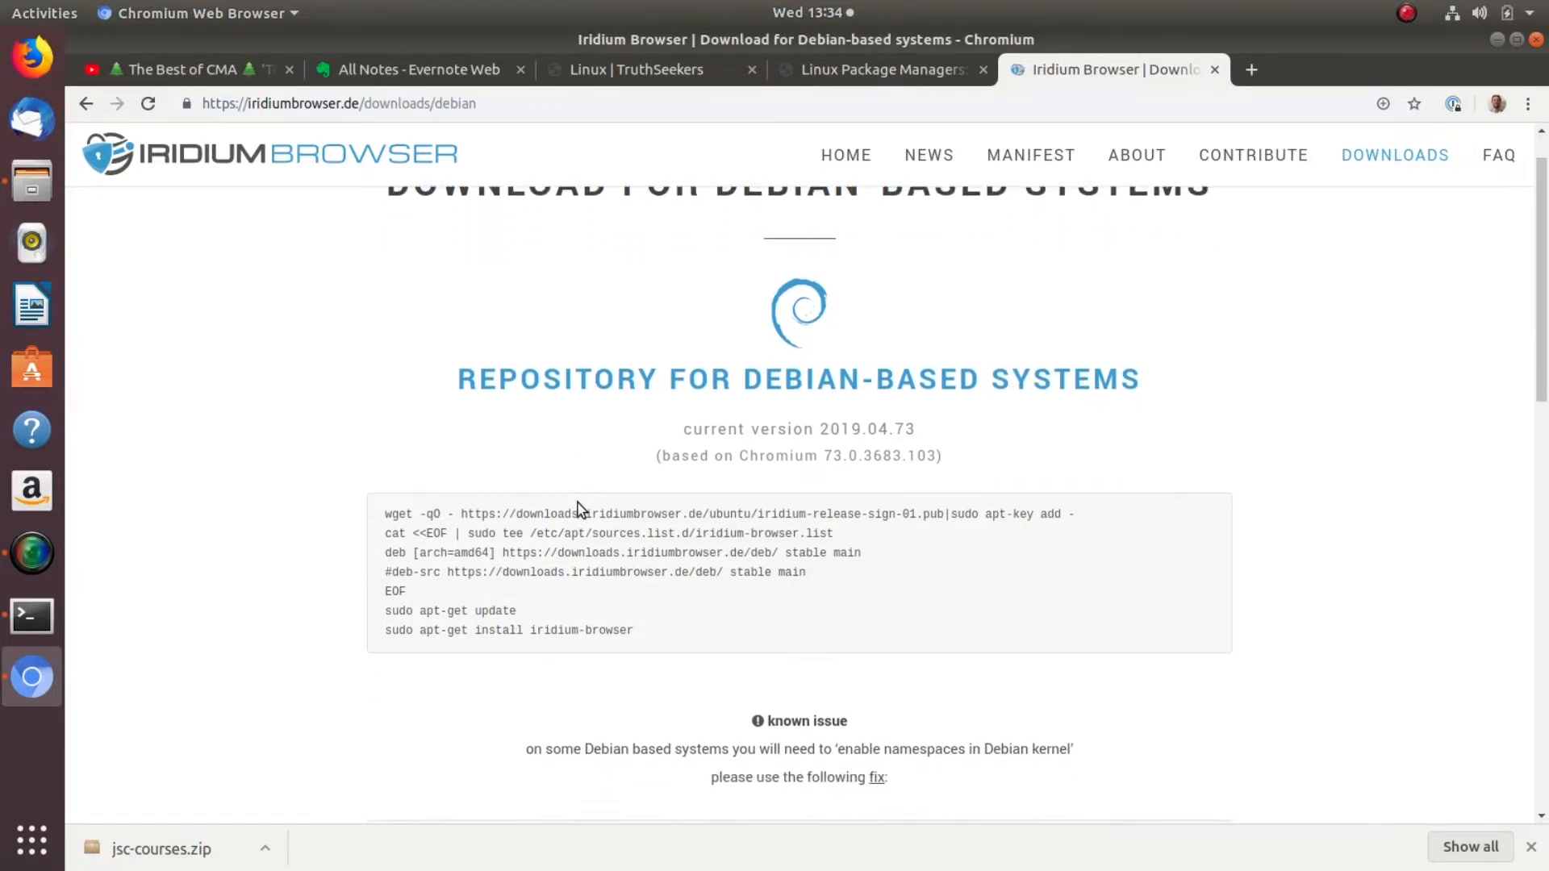
pyautogui.scroll(3)
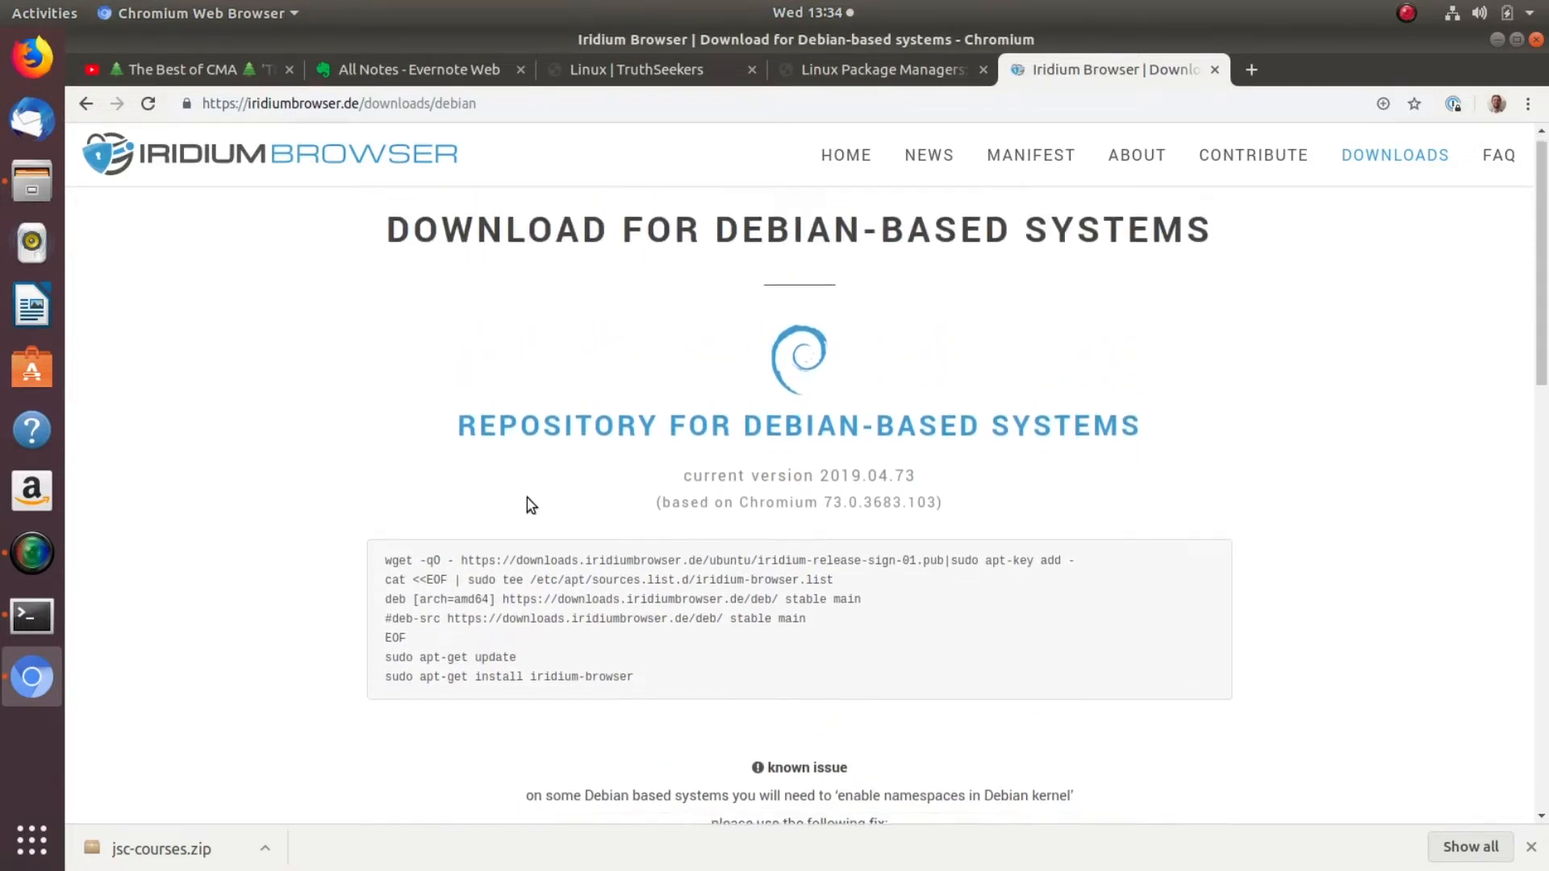
pyautogui.scroll(-3)
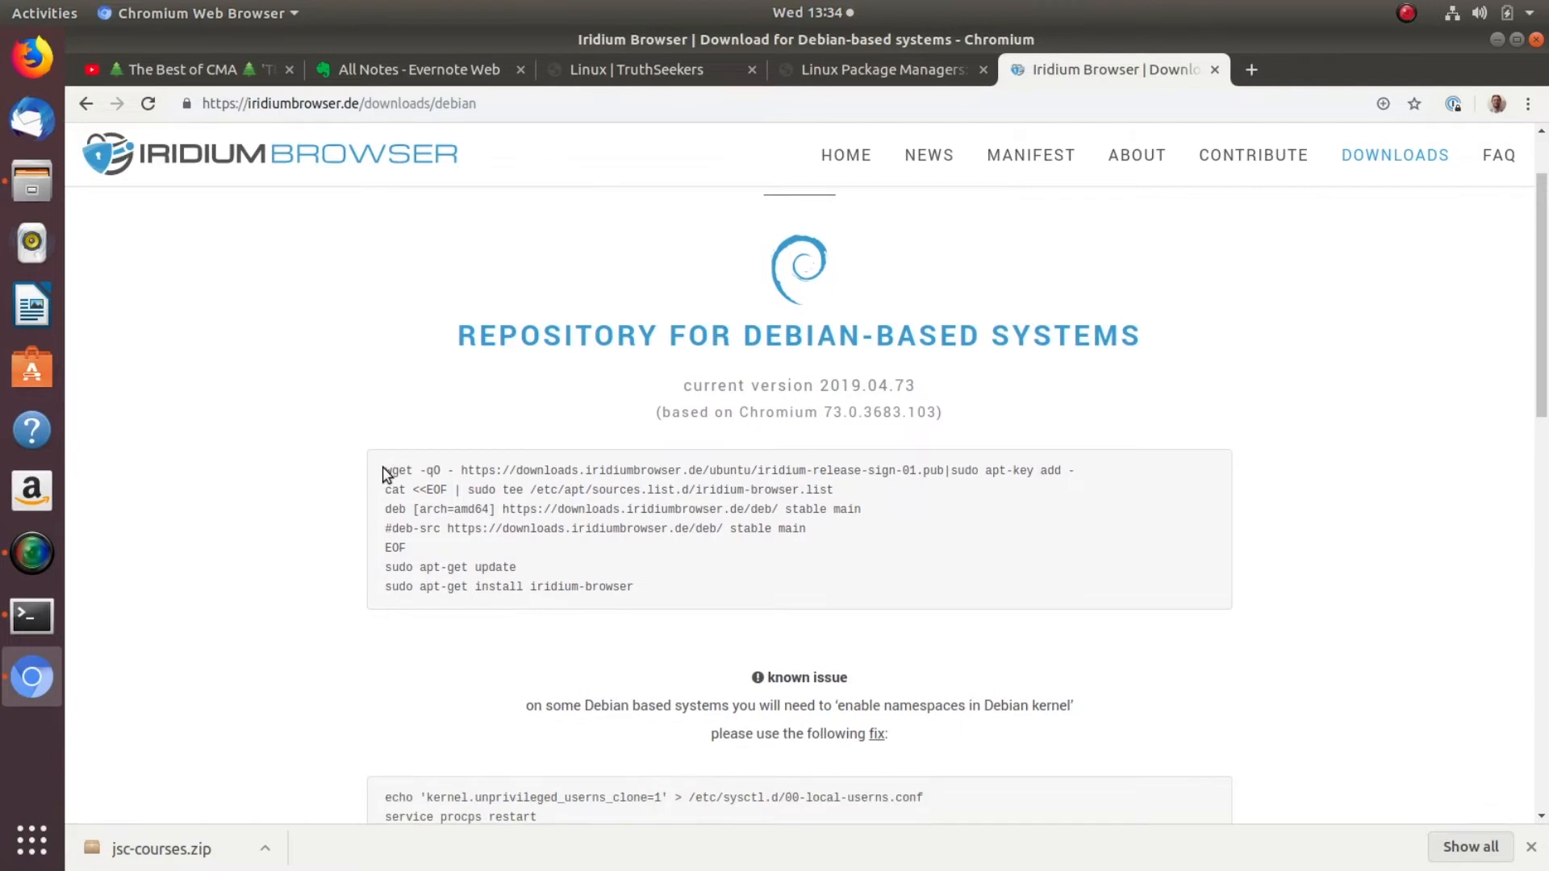
pyautogui.moveTo(391, 475)
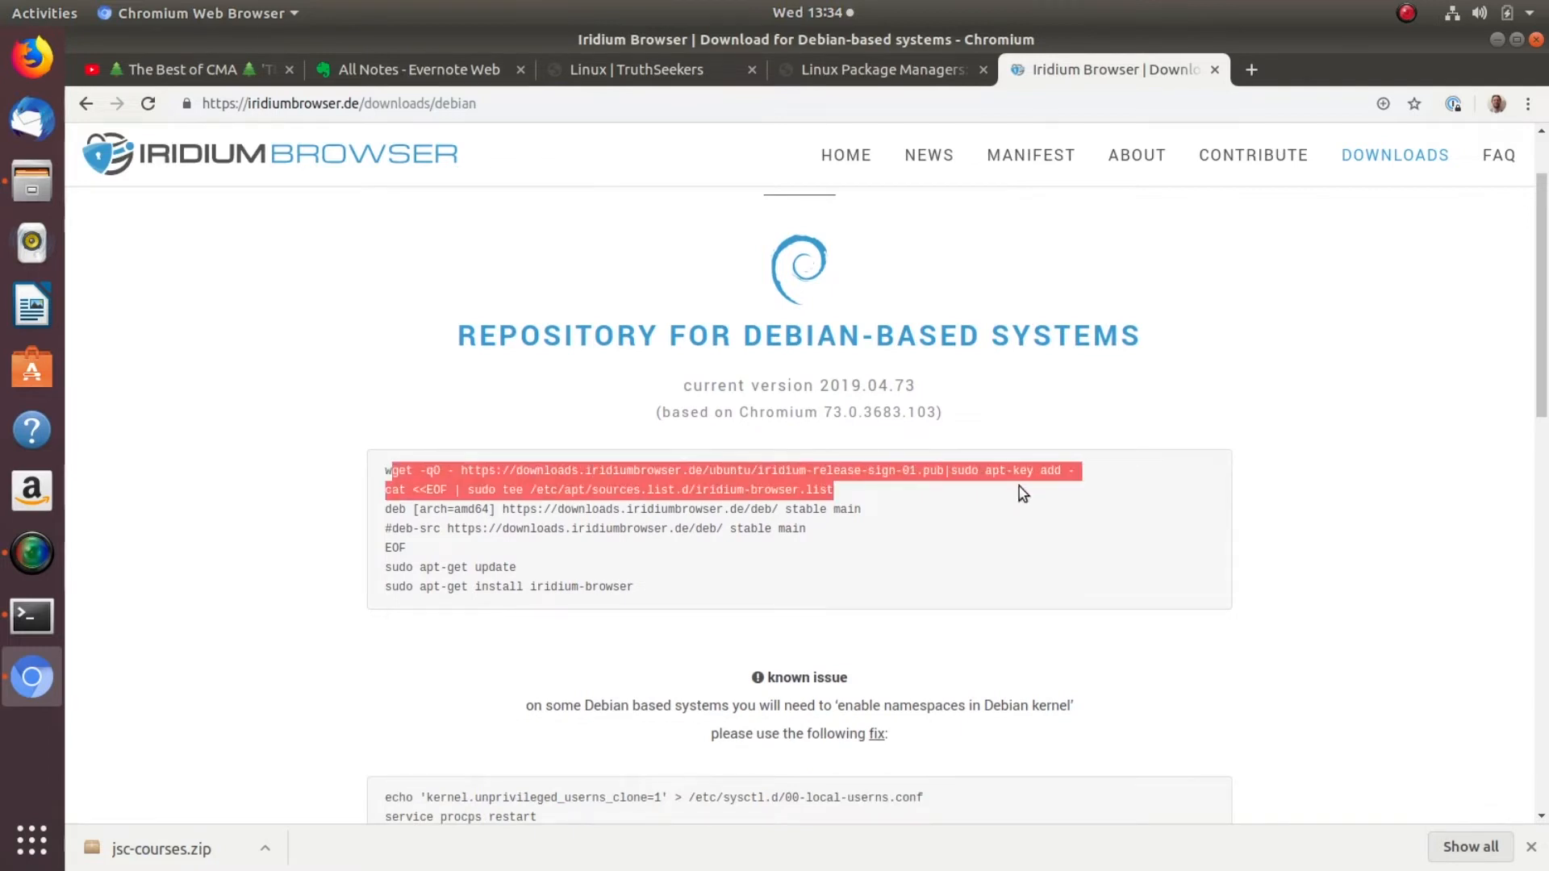
pyautogui.click(671, 509)
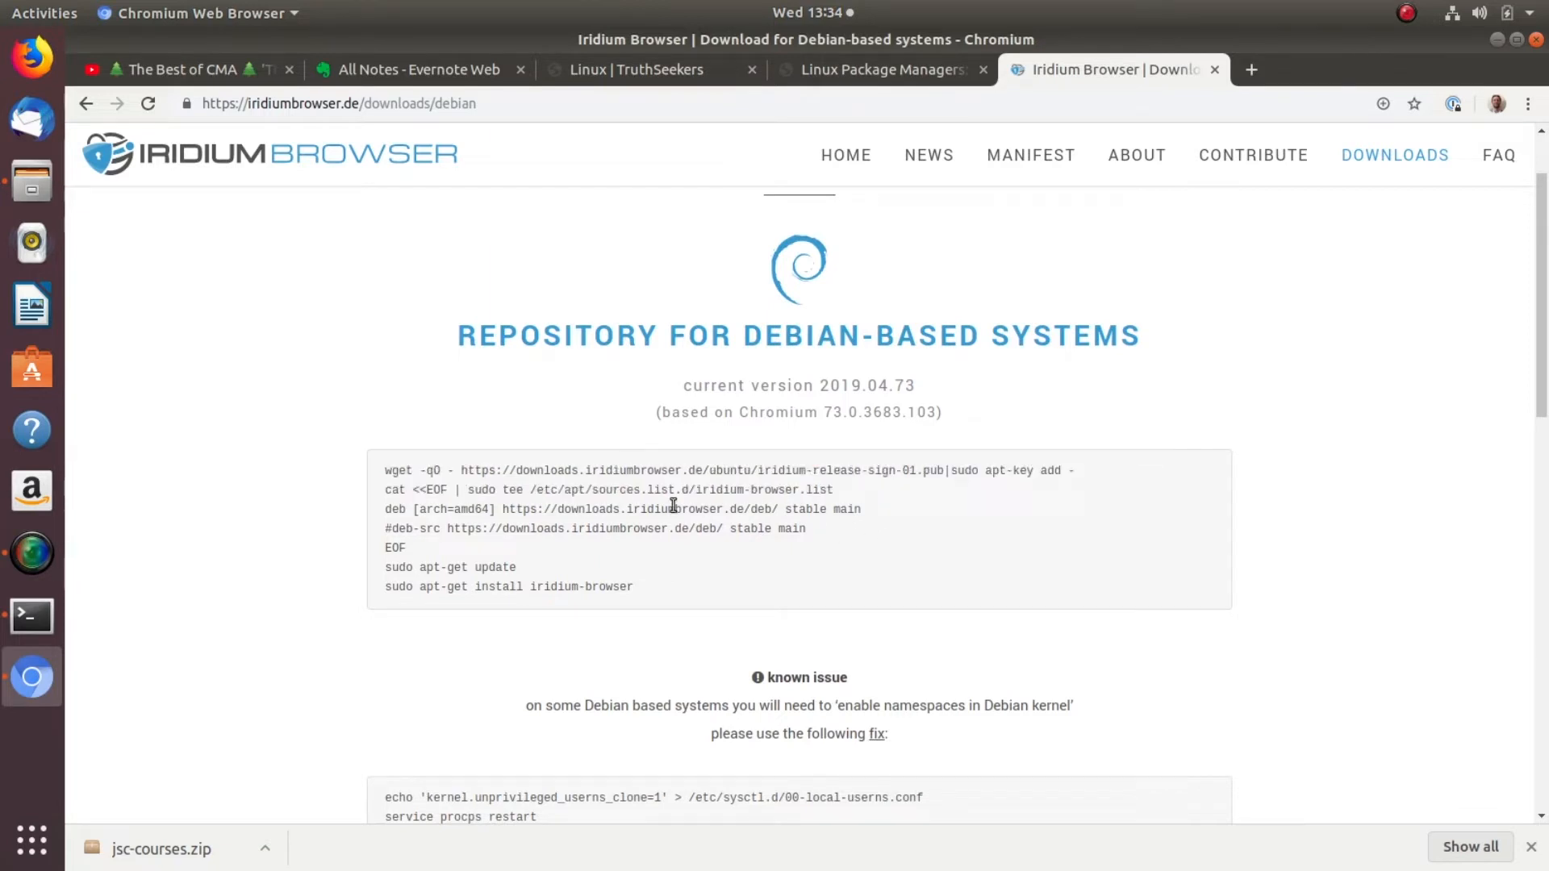
pyautogui.doubleClick(542, 490)
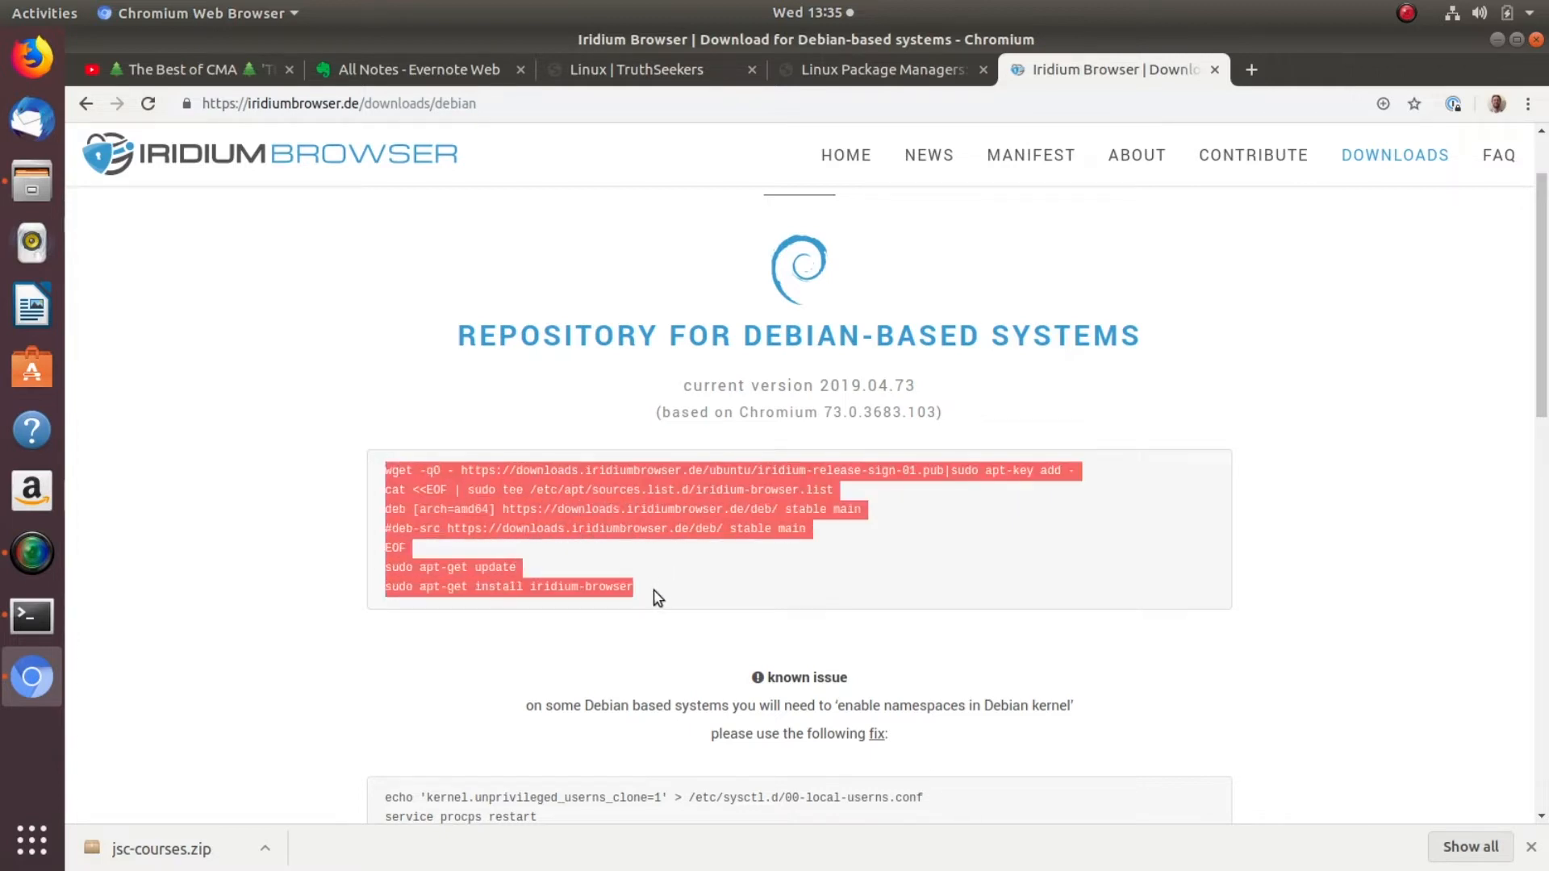
pyautogui.moveTo(652, 552)
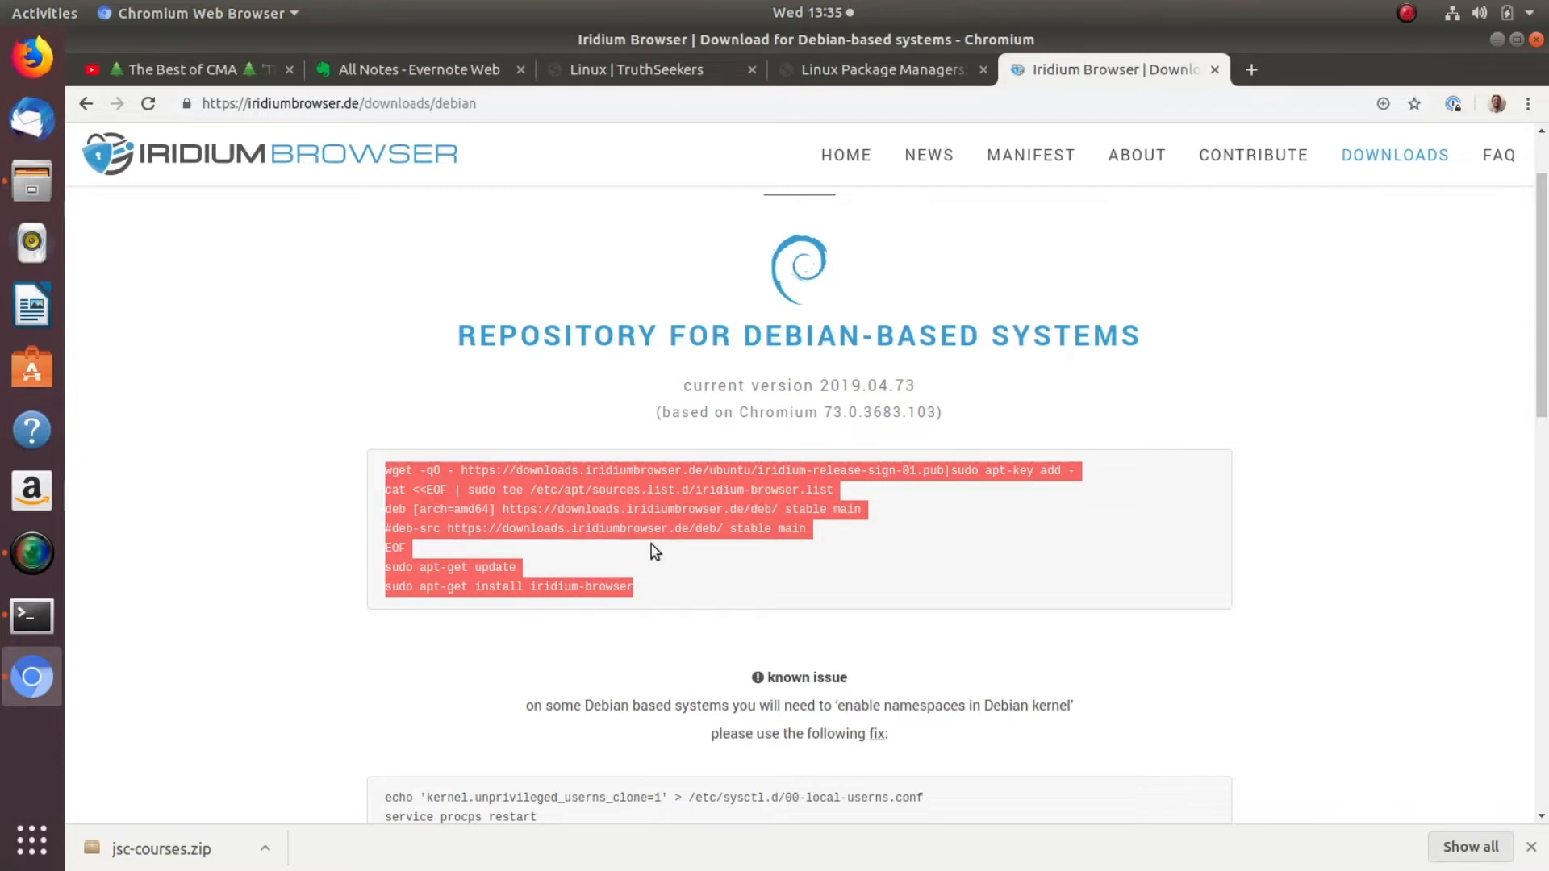
pyautogui.moveTo(579, 506)
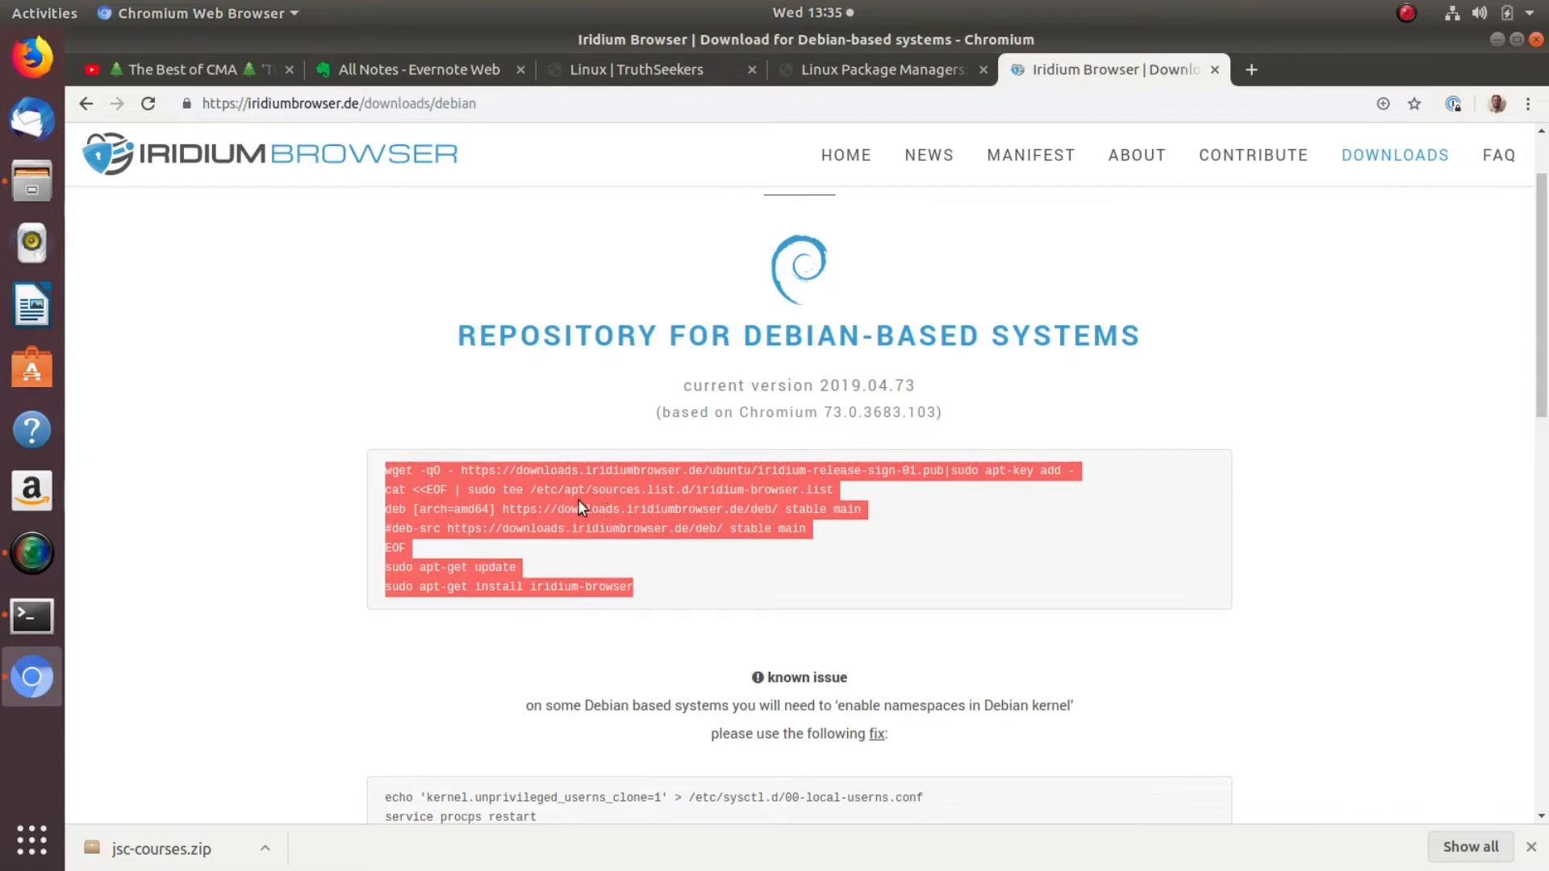
pyautogui.moveTo(606, 532)
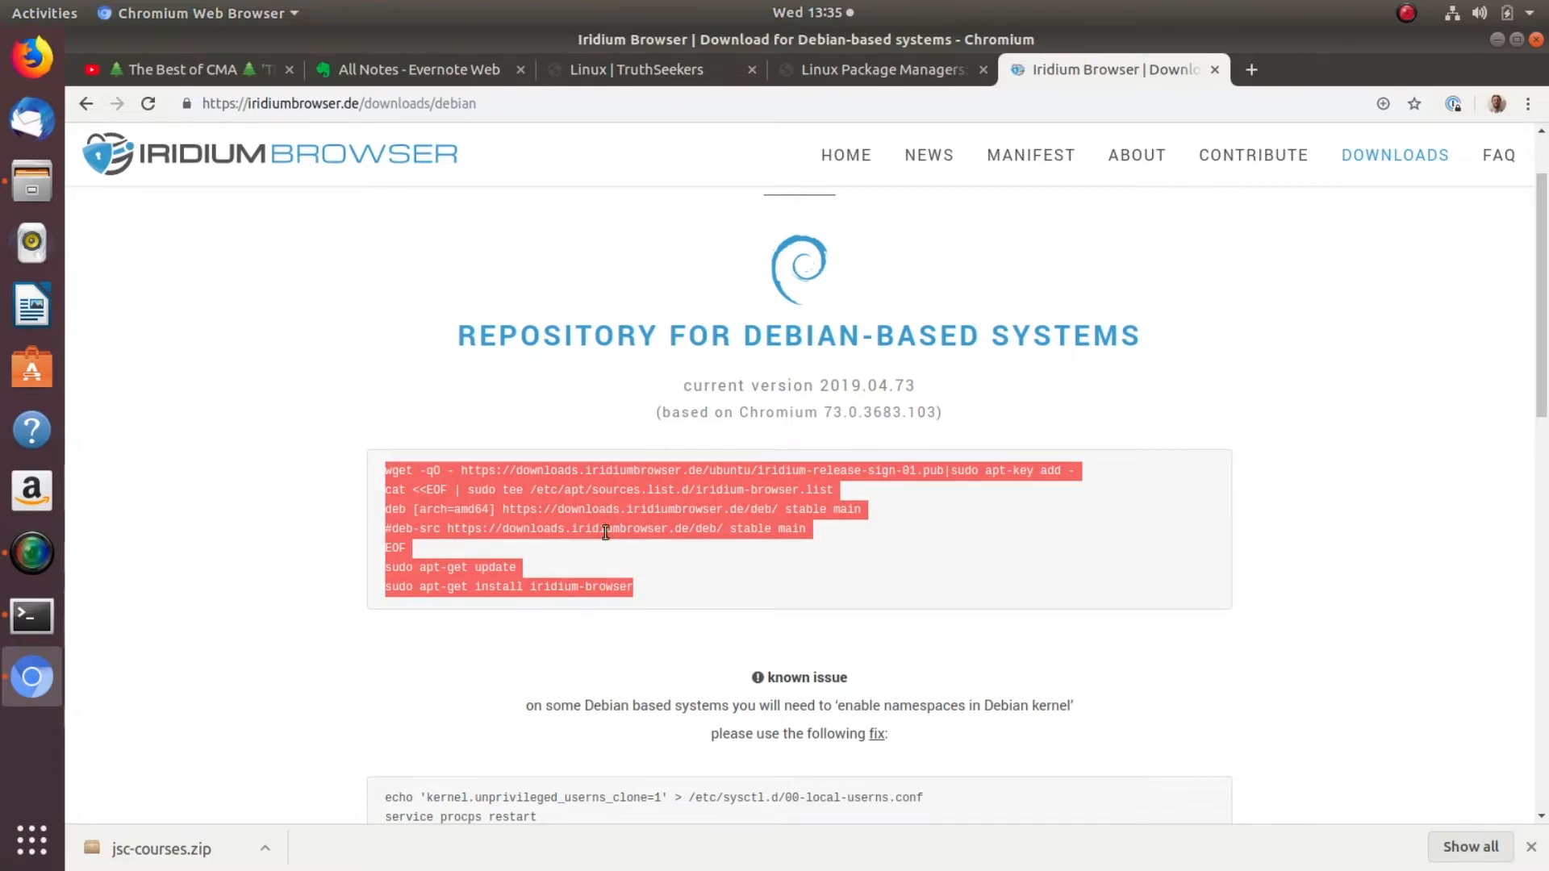
# - Add Iridium's signing key with the wget command, then ls to confirm iridium-browser.list exists
pyautogui.click(30, 615)
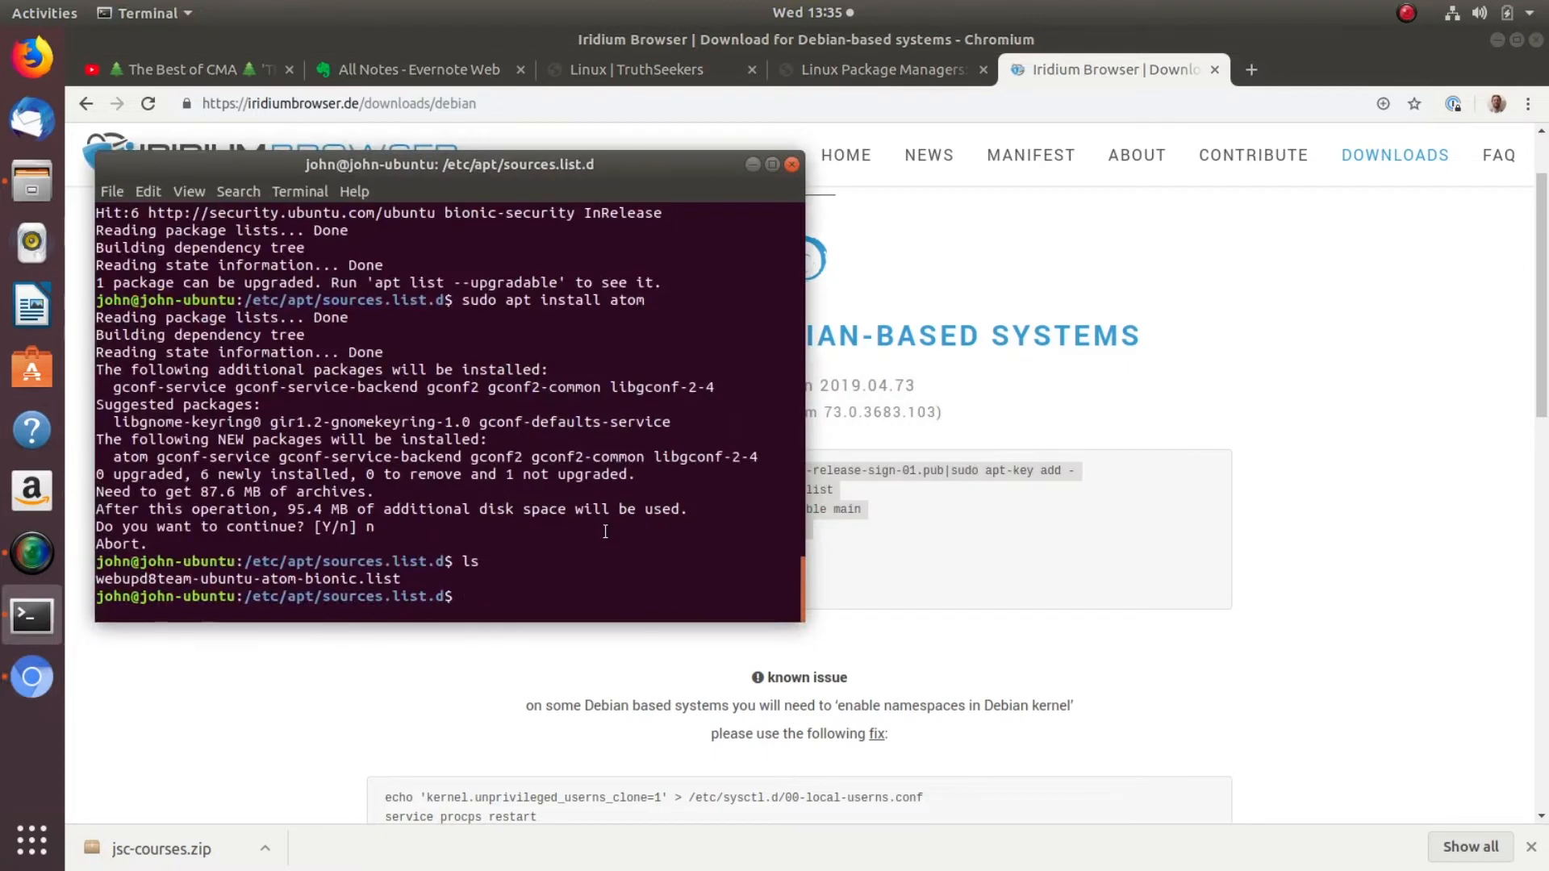
pyautogui.write('wget -qO - https://downloads.iridiumbrowser.de/ubuntu/iridium-release-sign-01.pub|sudo apt-key add -')
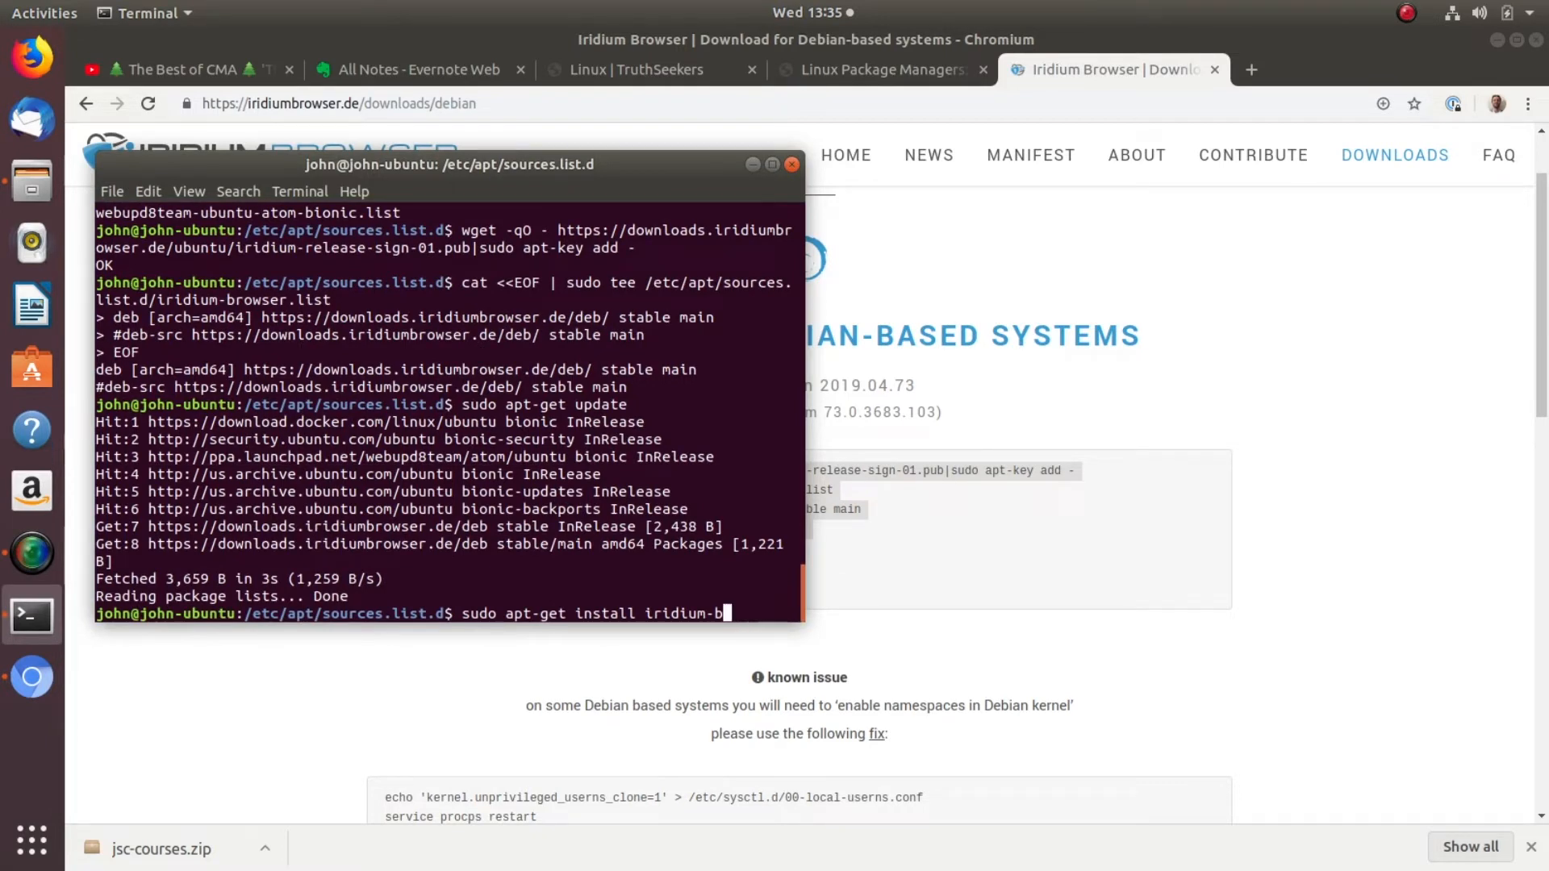
pyautogui.write('ls')
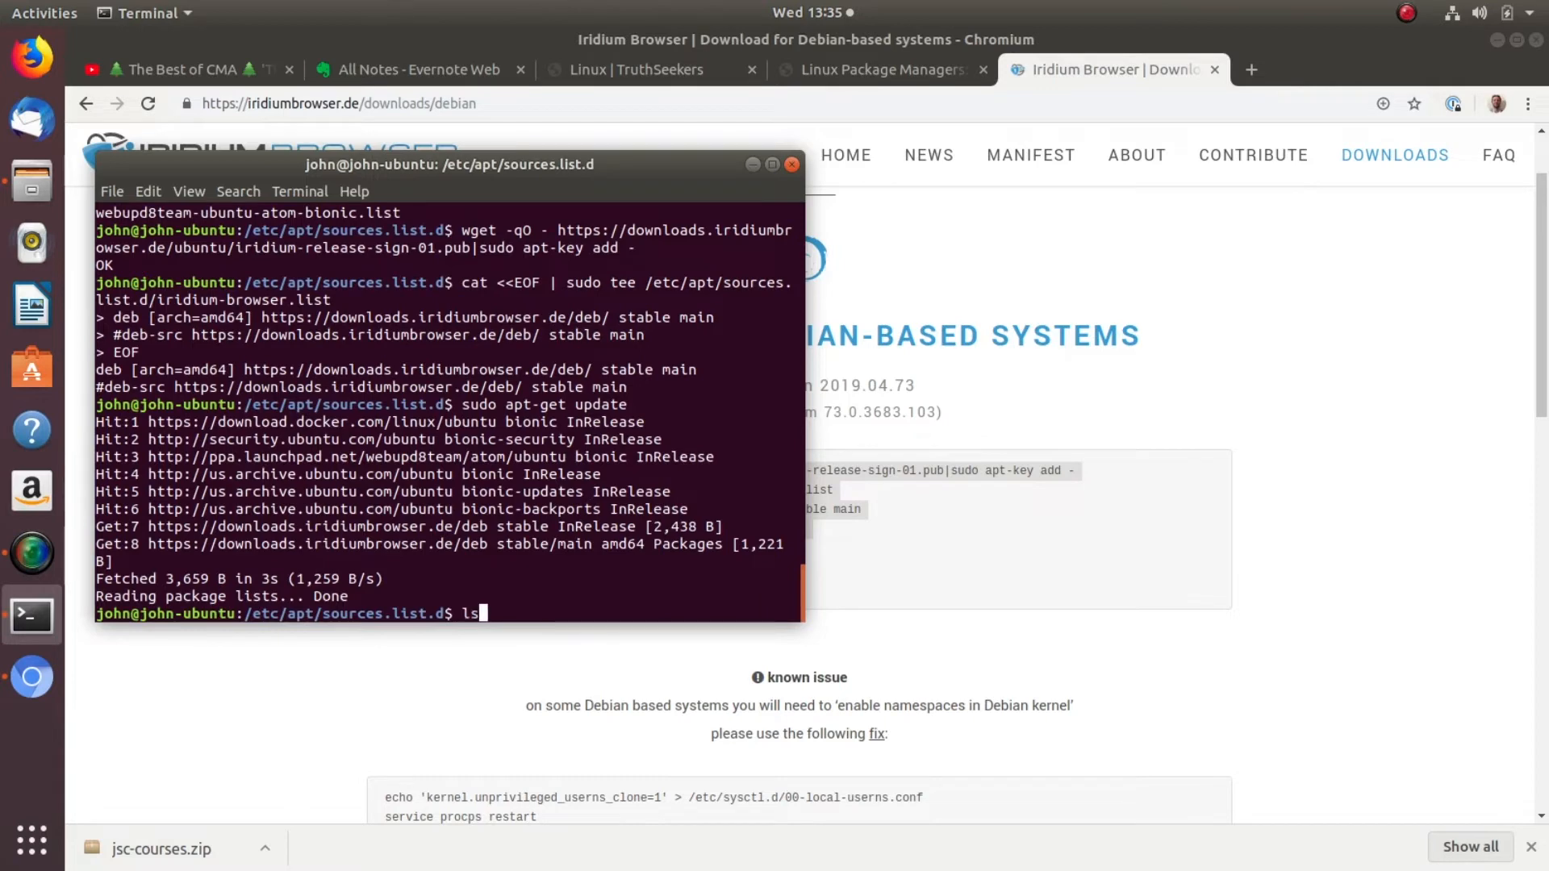
pyautogui.press('Return')
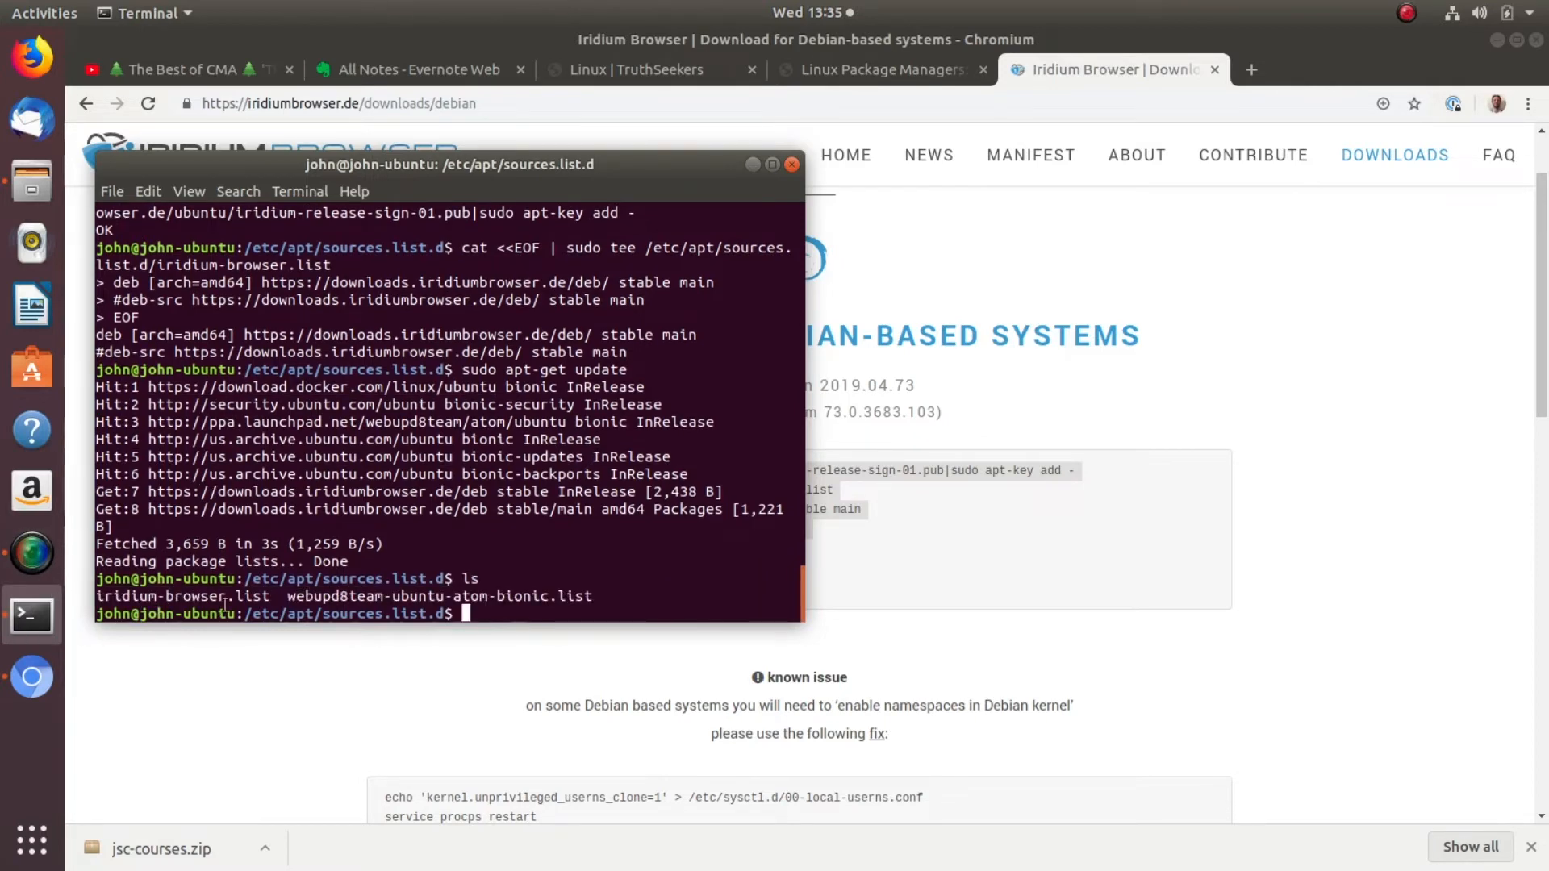
pyautogui.moveTo(822, 485)
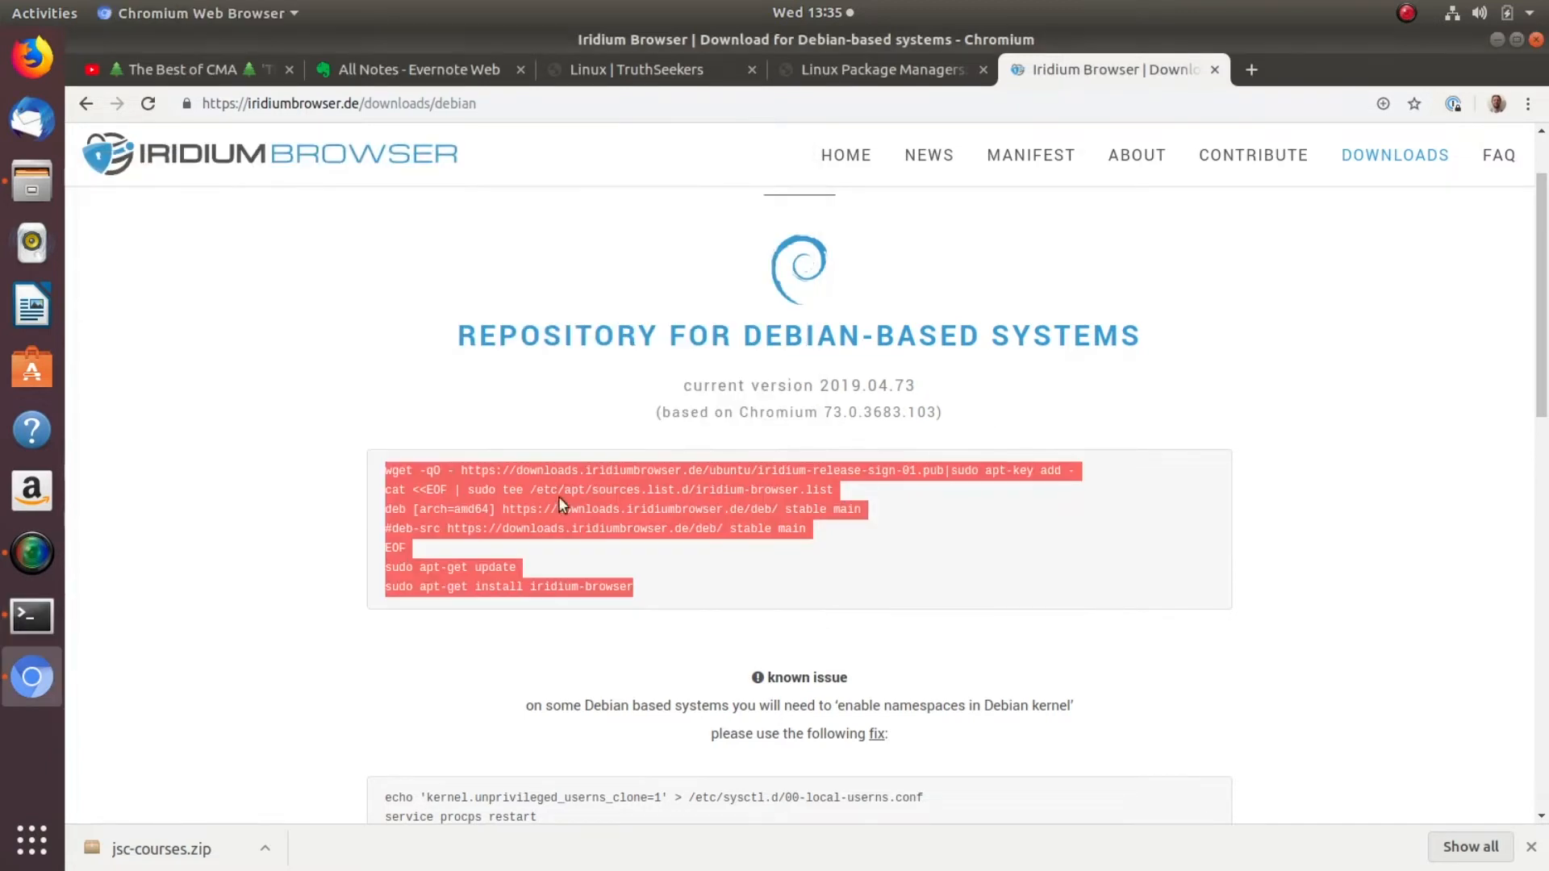
# - Switch windows to Chromium's github.com/alols/xcape tab showing the README
pyautogui.click(30, 614)
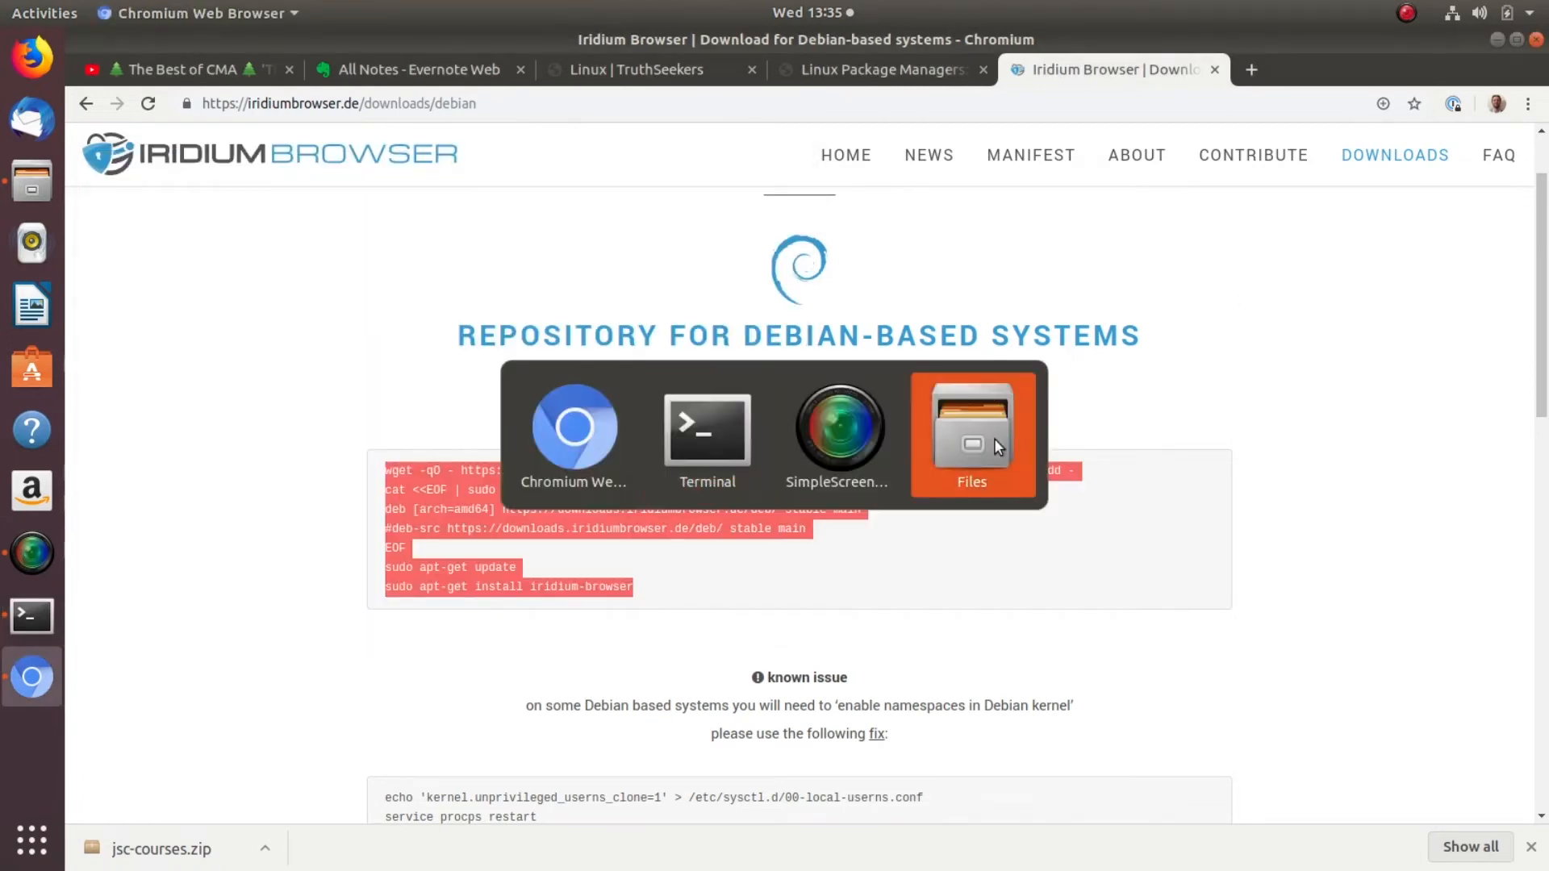
pyautogui.click(838, 428)
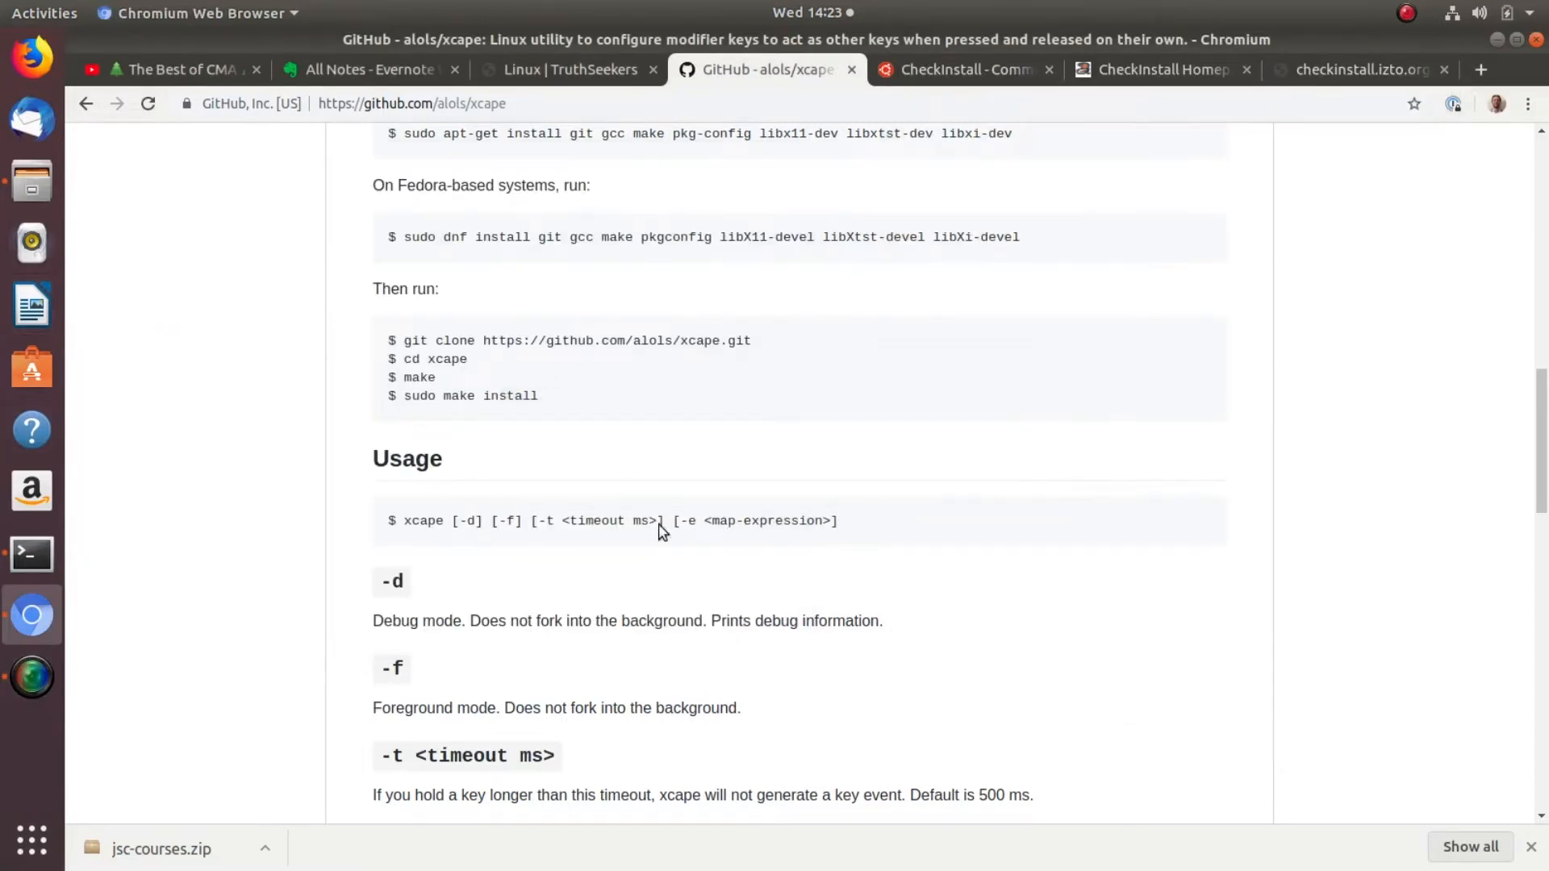
pyautogui.moveTo(321, 315)
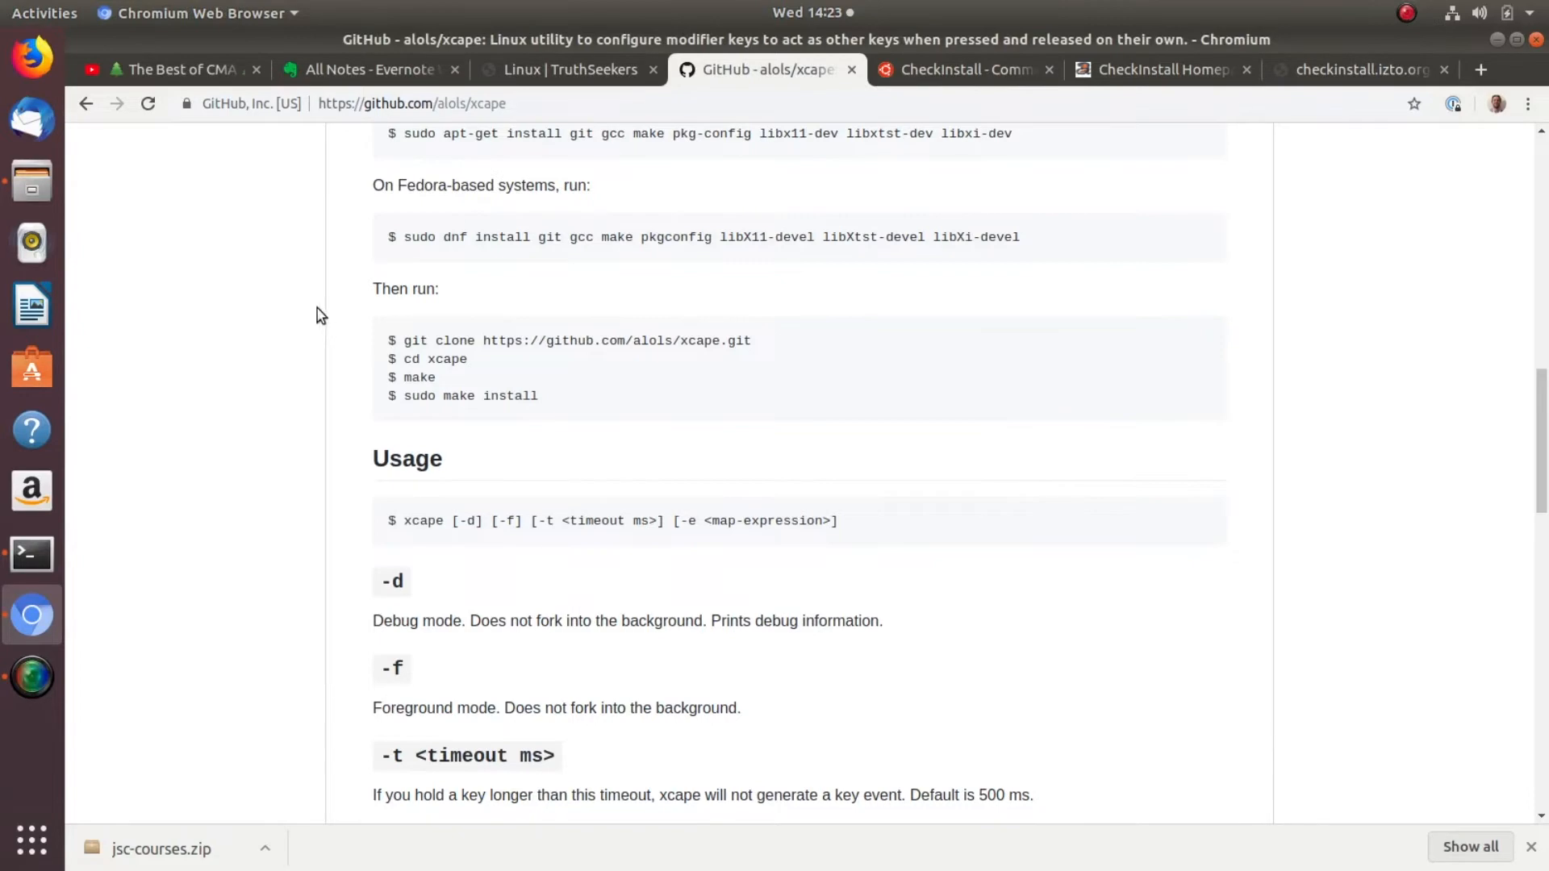
pyautogui.scroll(3)
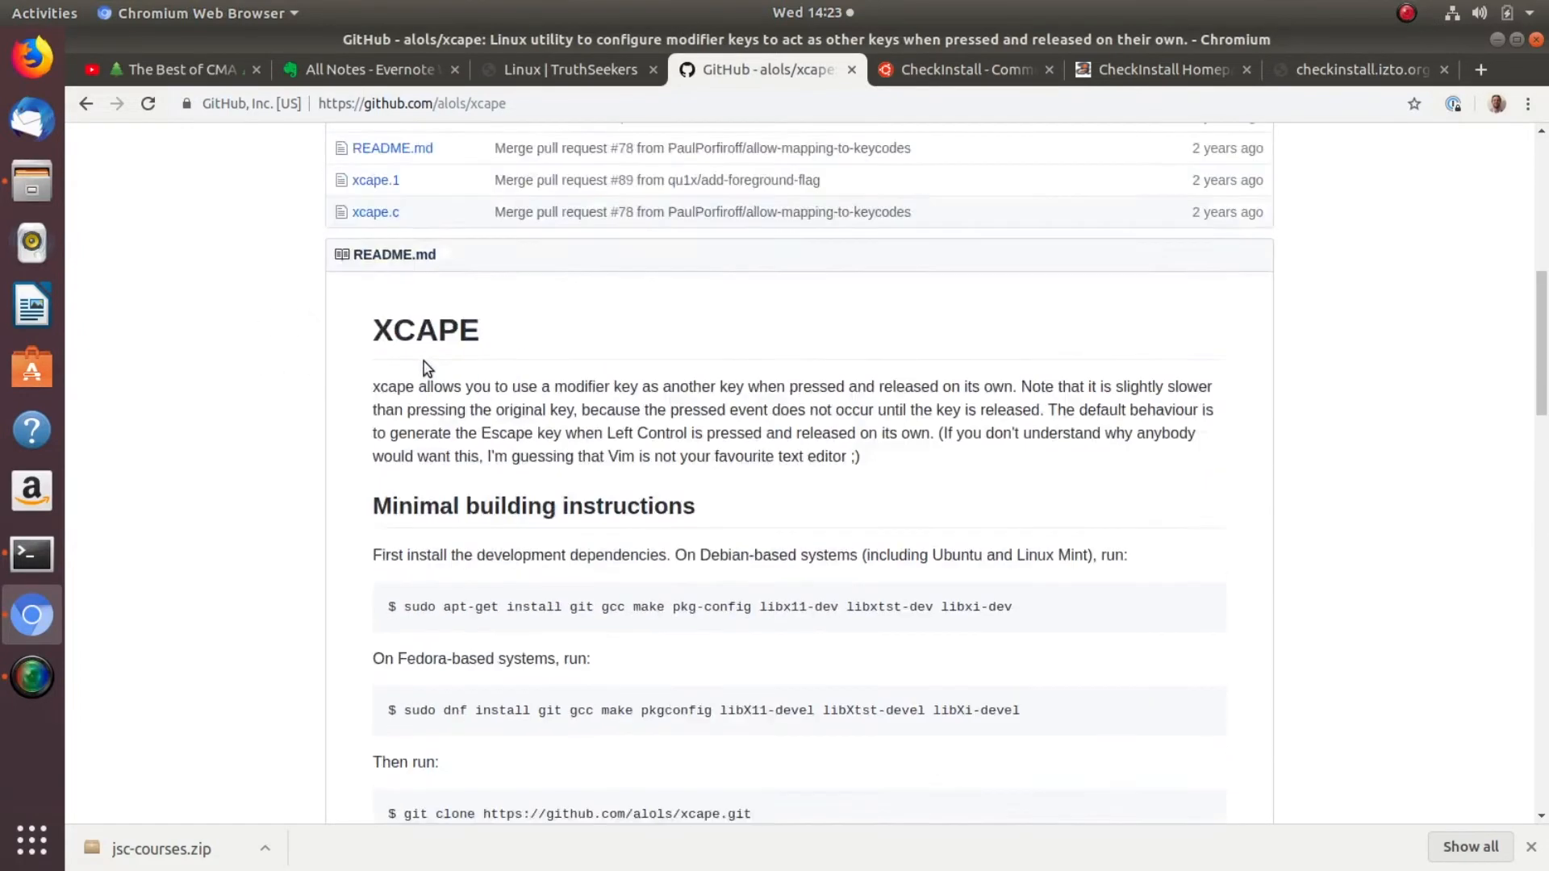
pyautogui.scroll(3)
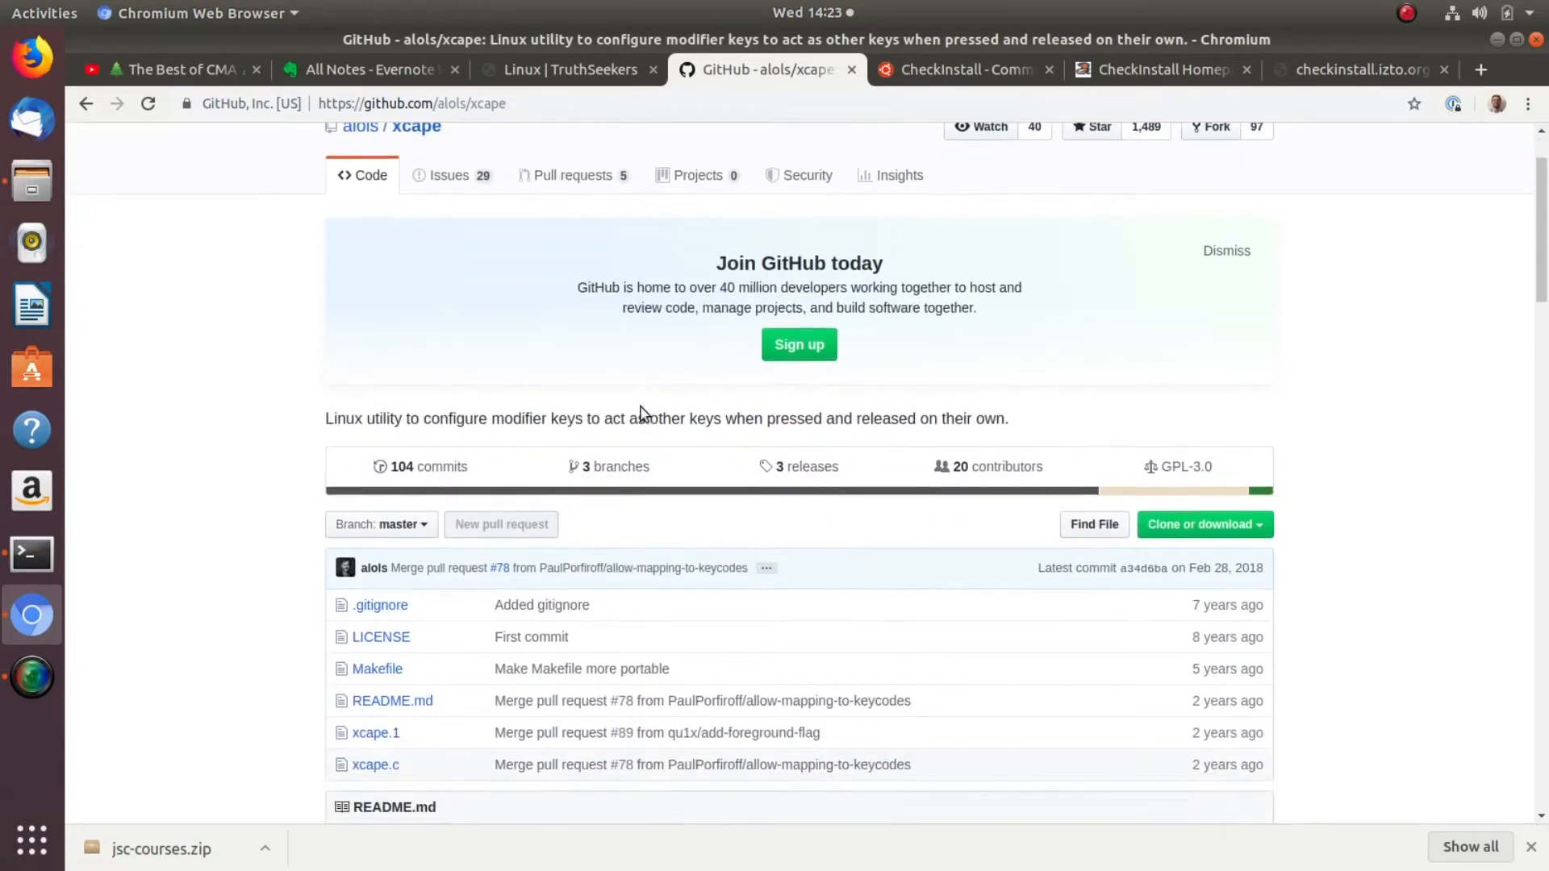
pyautogui.scroll(-3)
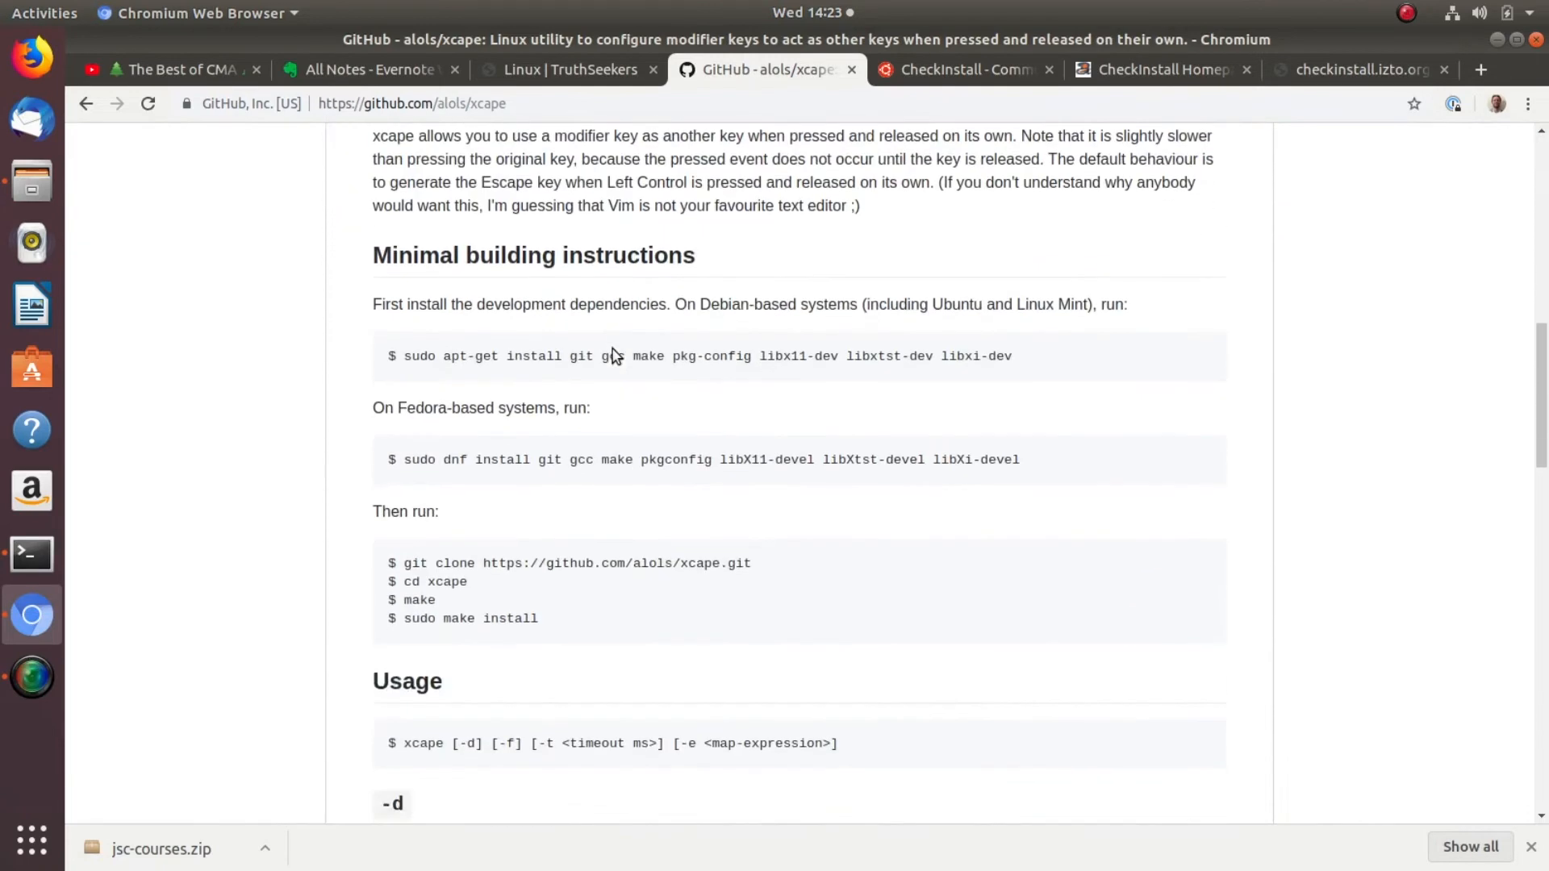
pyautogui.scroll(-3)
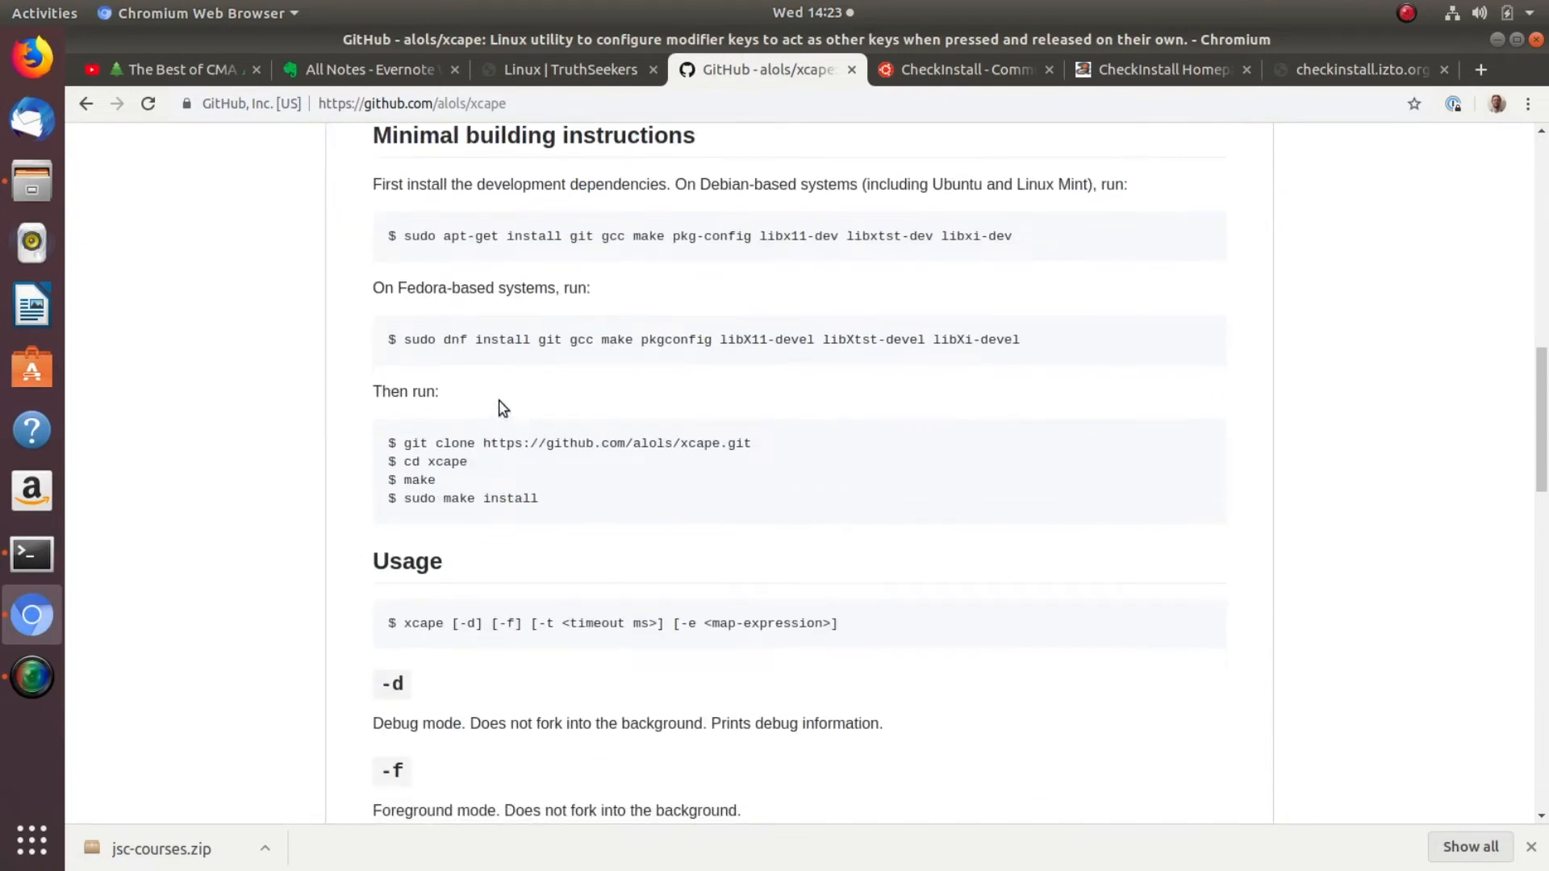
pyautogui.moveTo(550, 373)
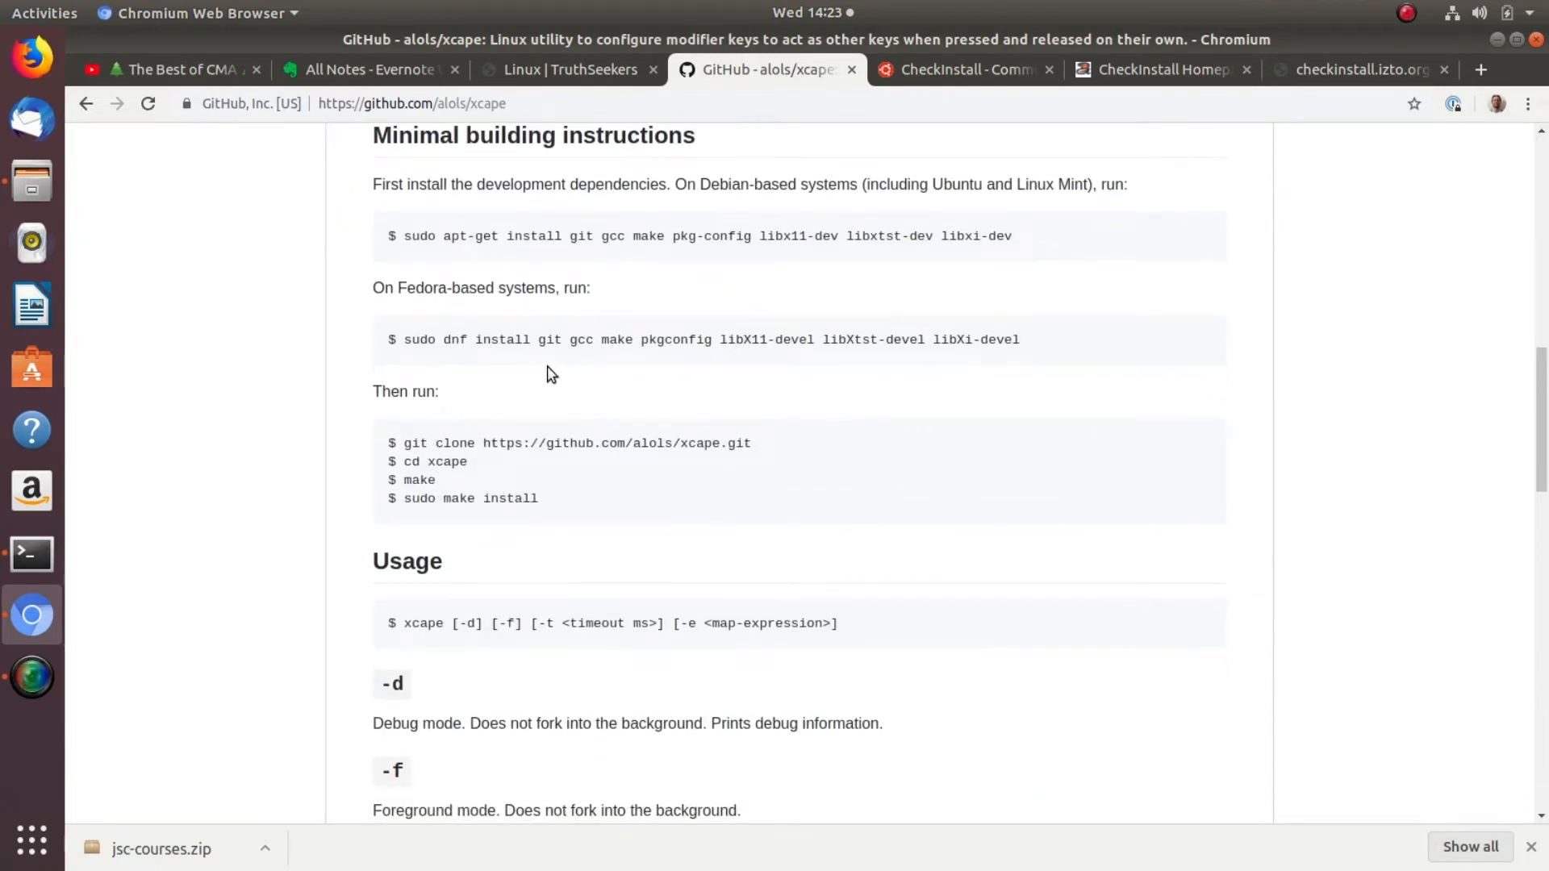
# - Scroll the CheckInstall wiki down to its Installation and Usage commands
pyautogui.click(958, 69)
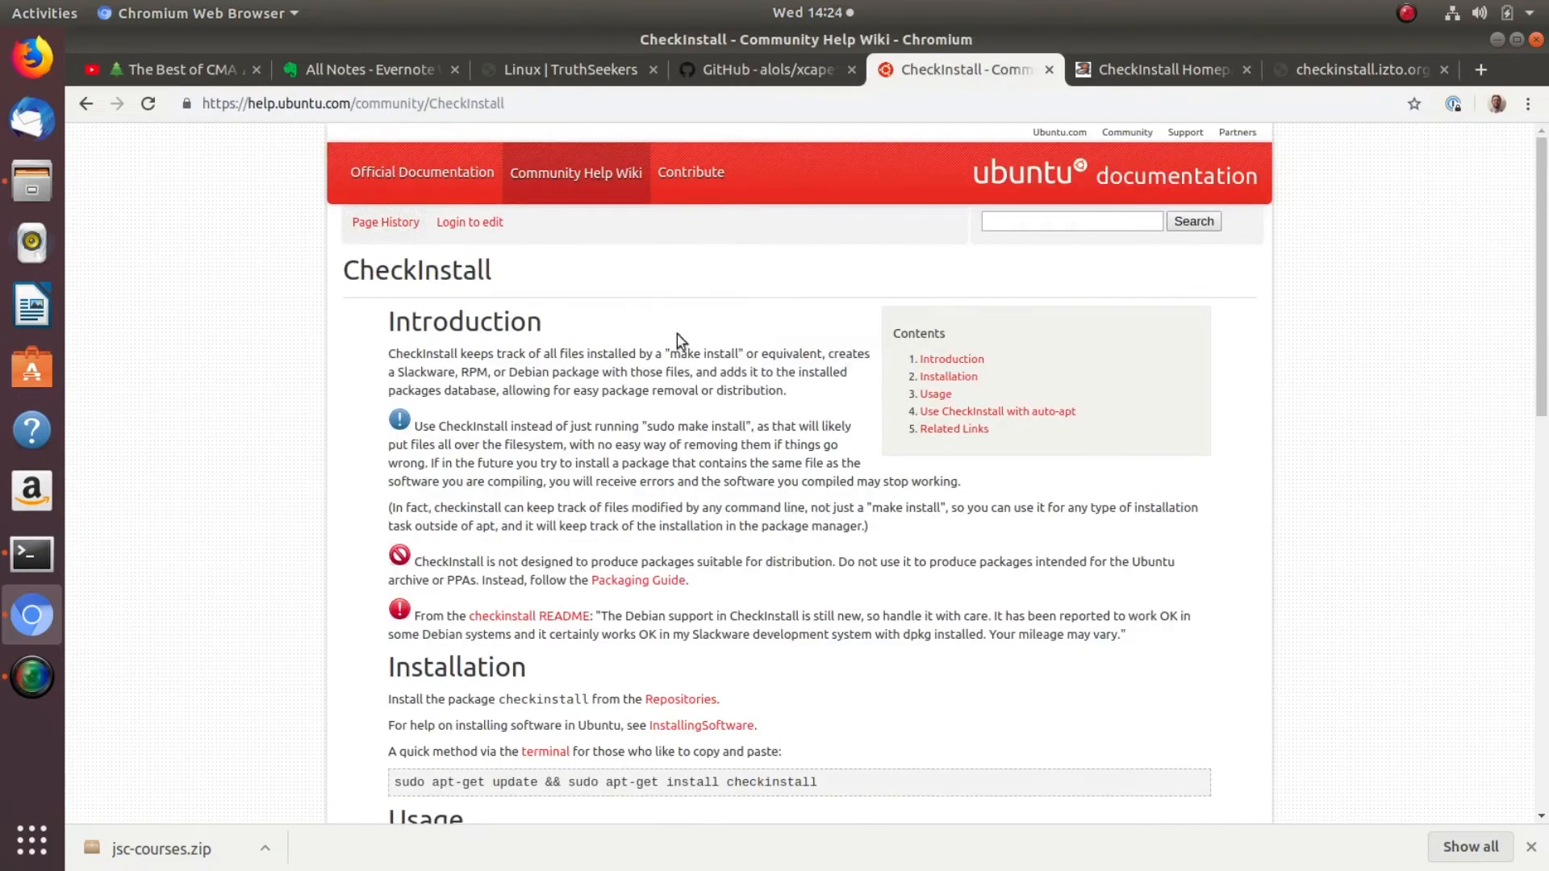
pyautogui.moveTo(564, 330)
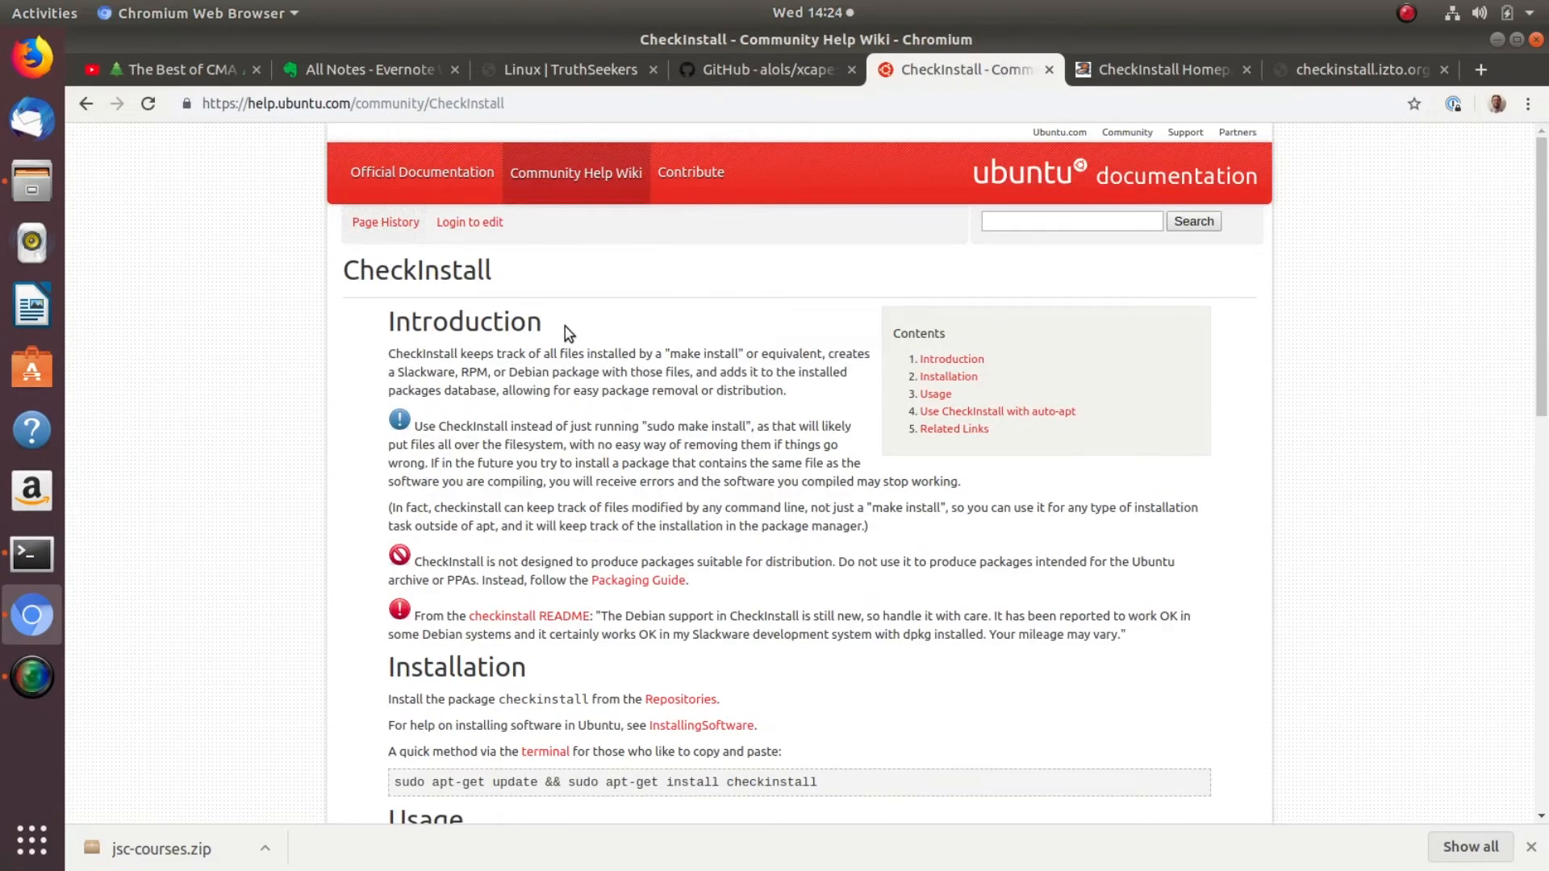
pyautogui.scroll(-3)
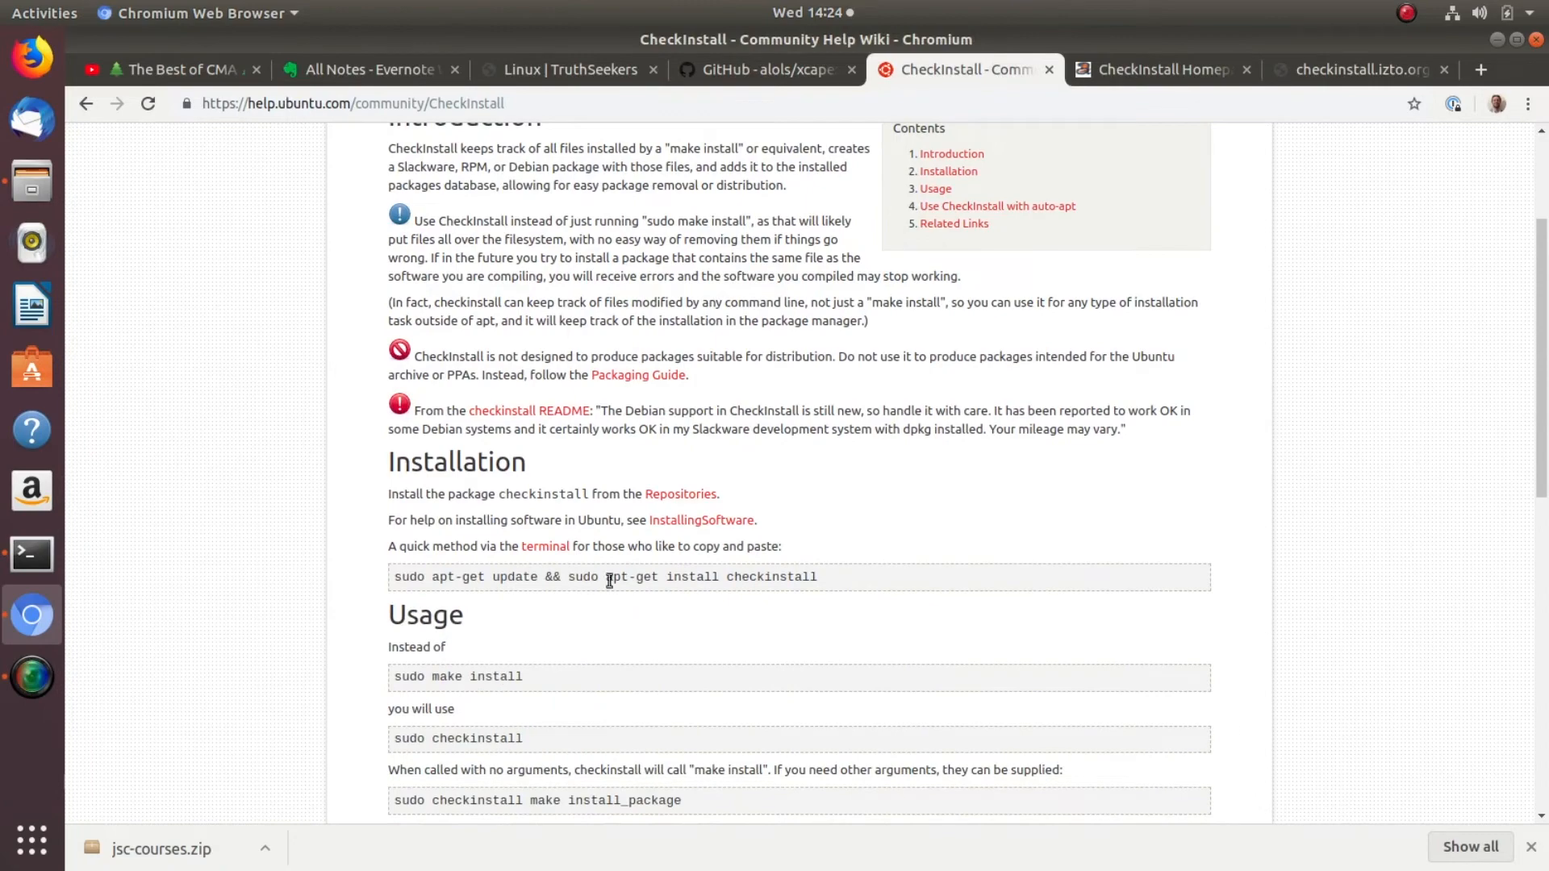
pyautogui.moveTo(666, 439)
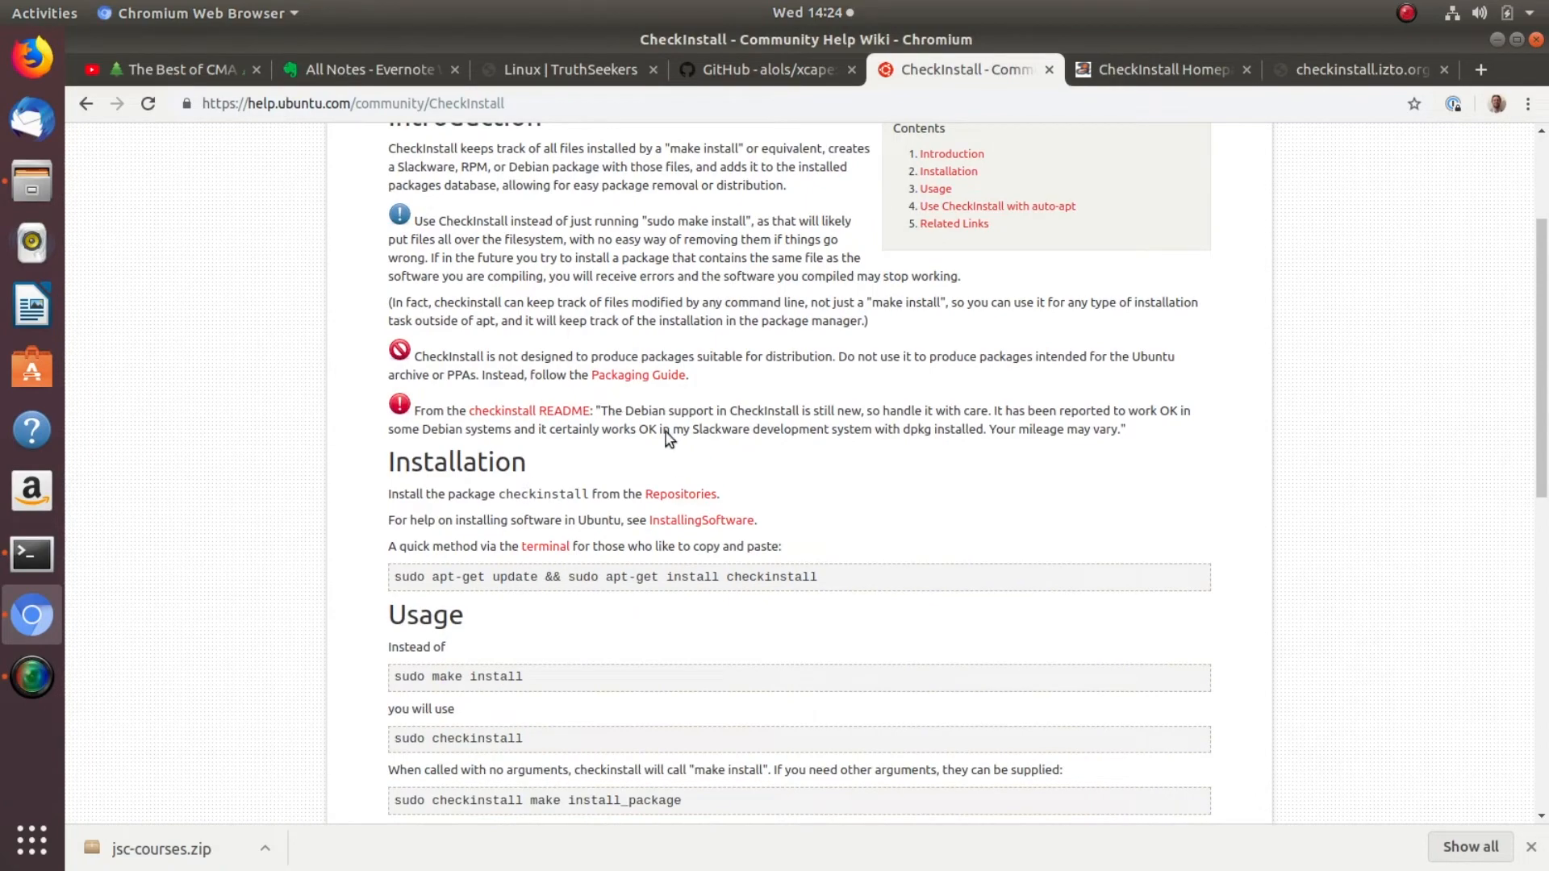
pyautogui.moveTo(619, 398)
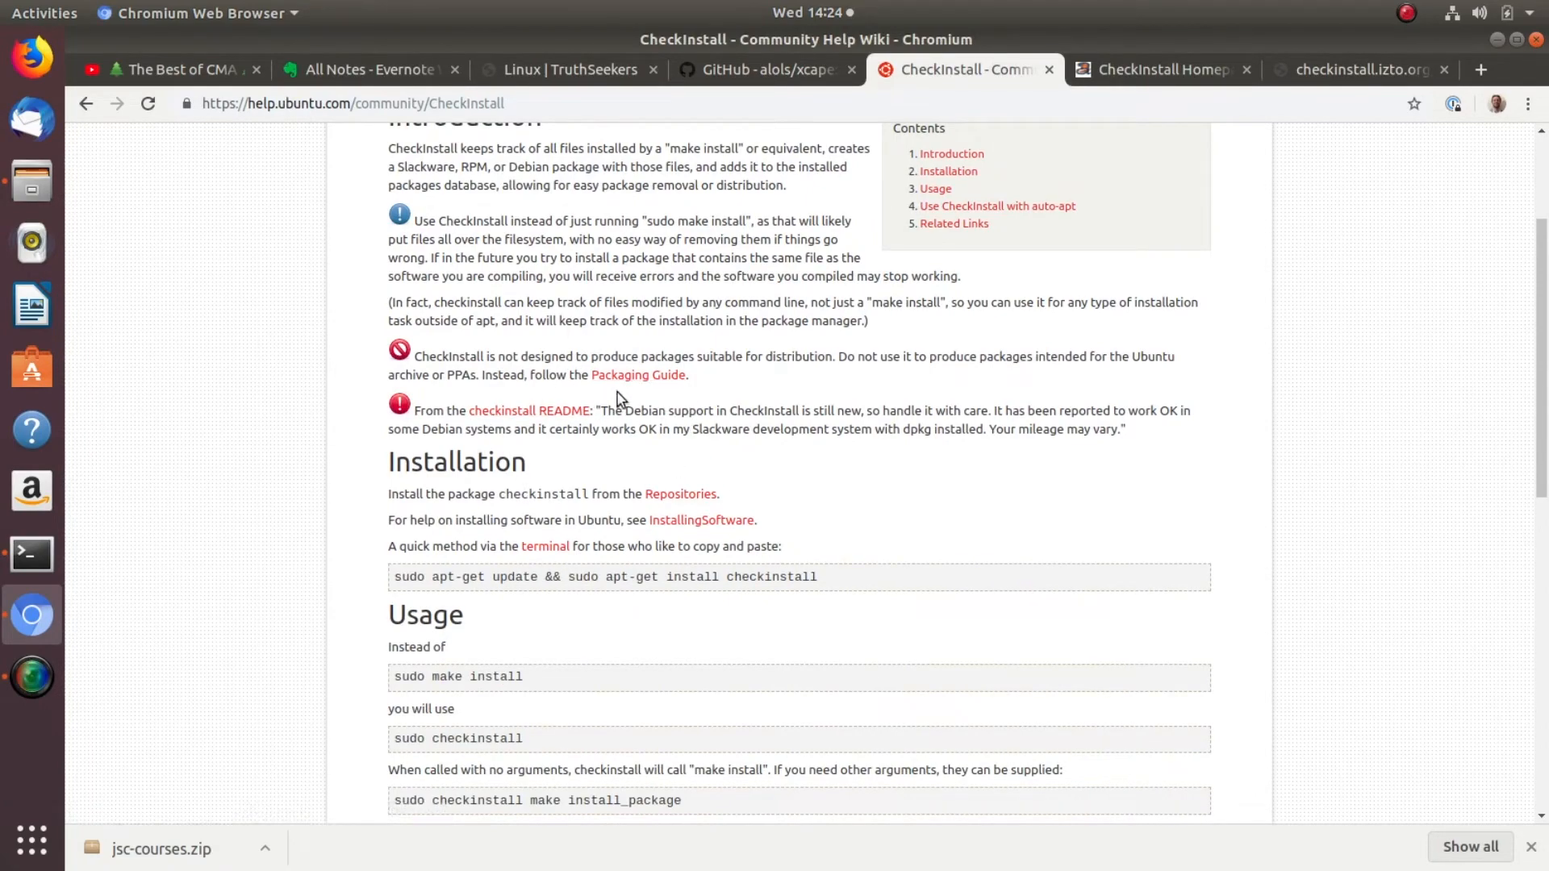
pyautogui.scroll(-3)
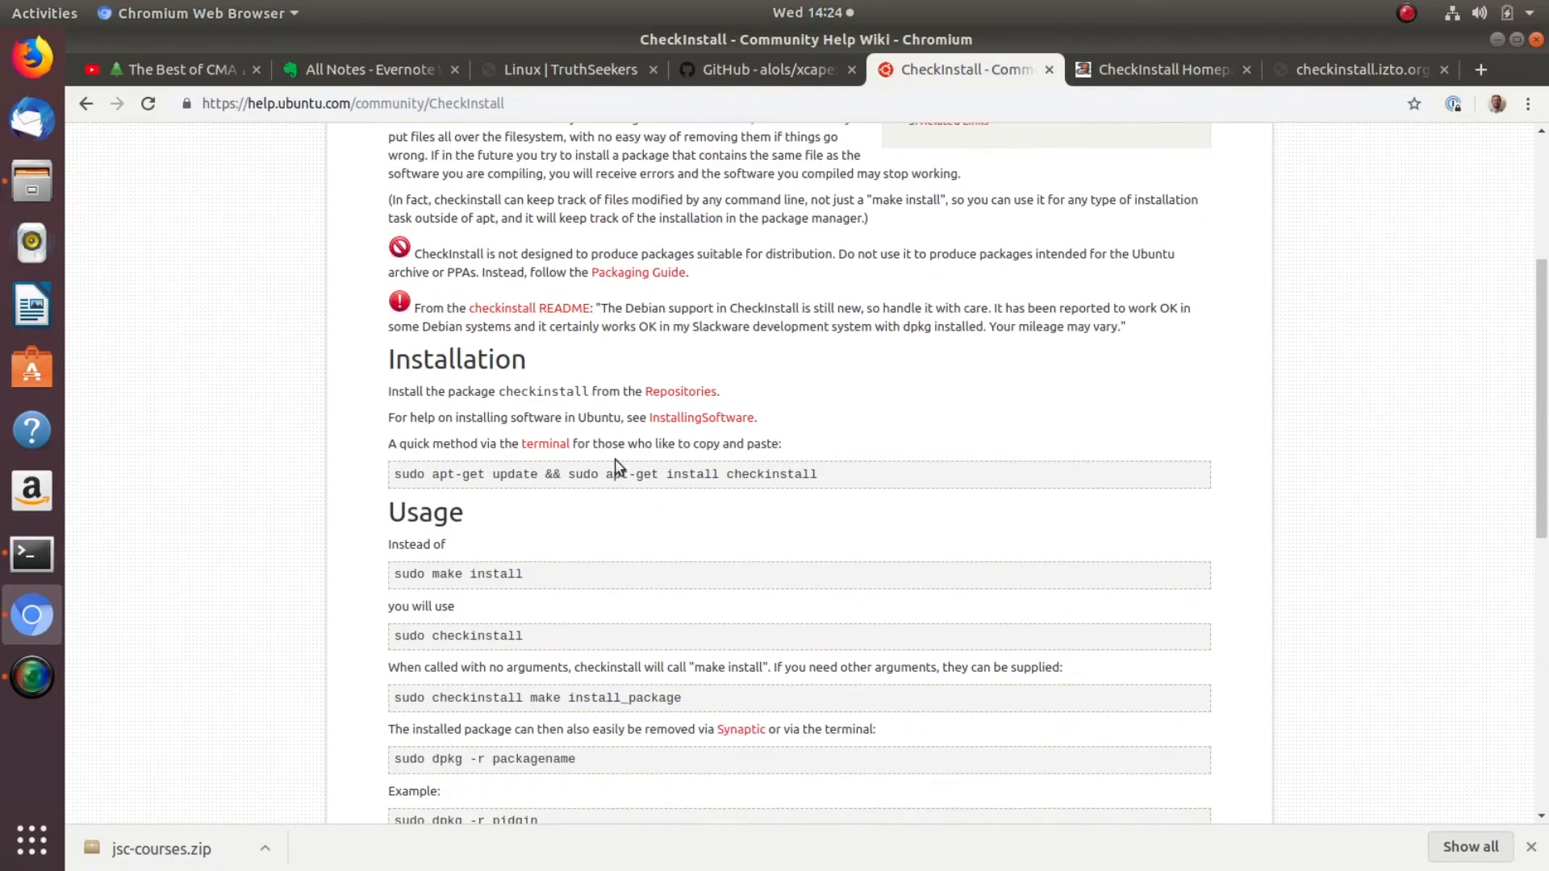
pyautogui.scroll(-3)
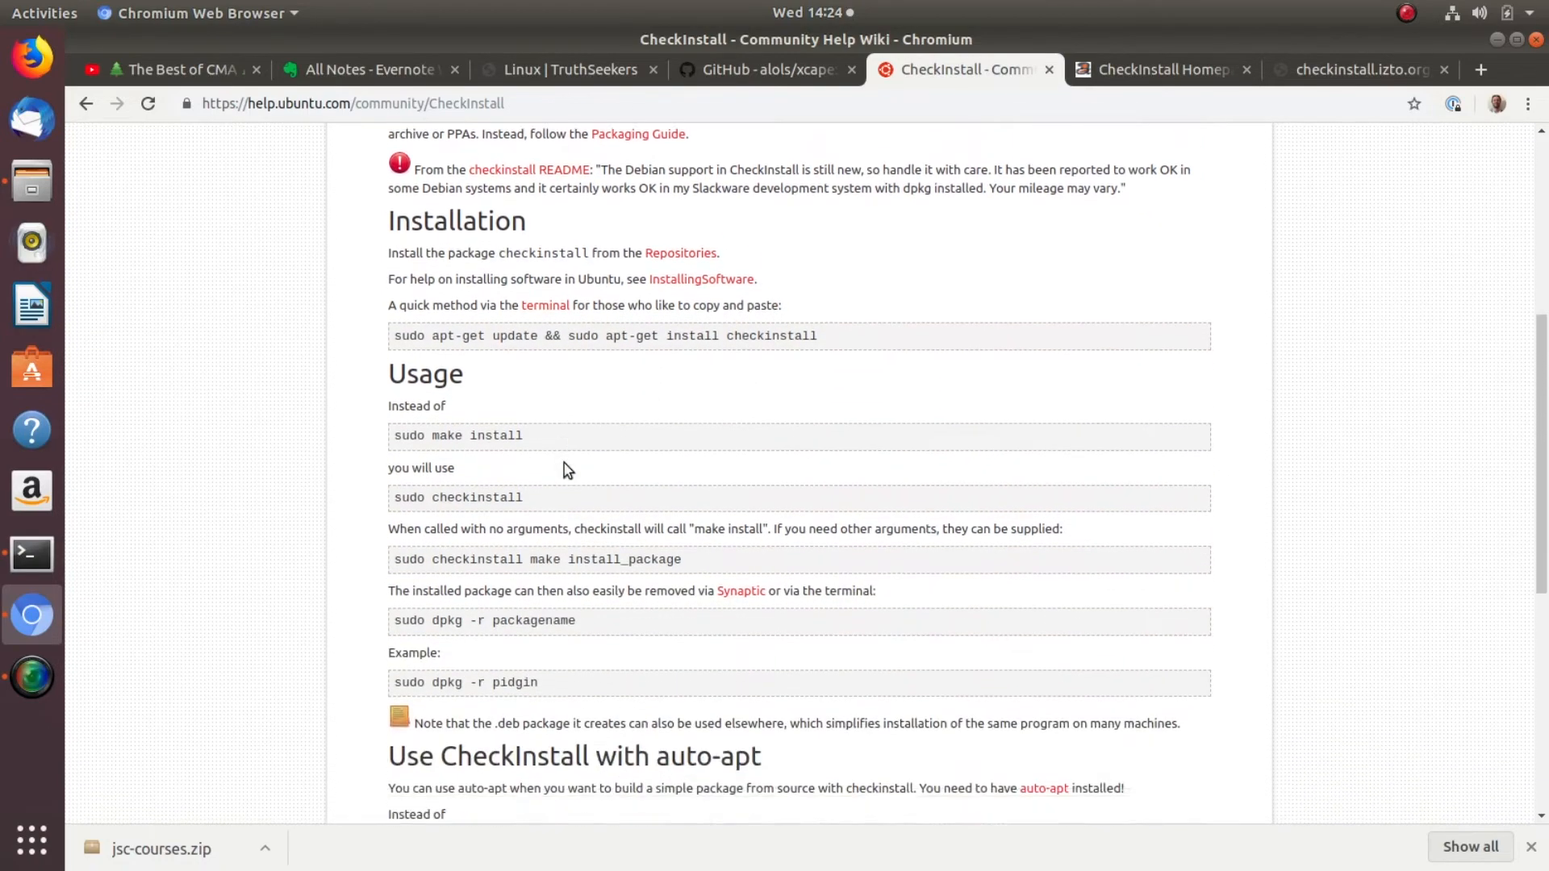
pyautogui.scroll(-3)
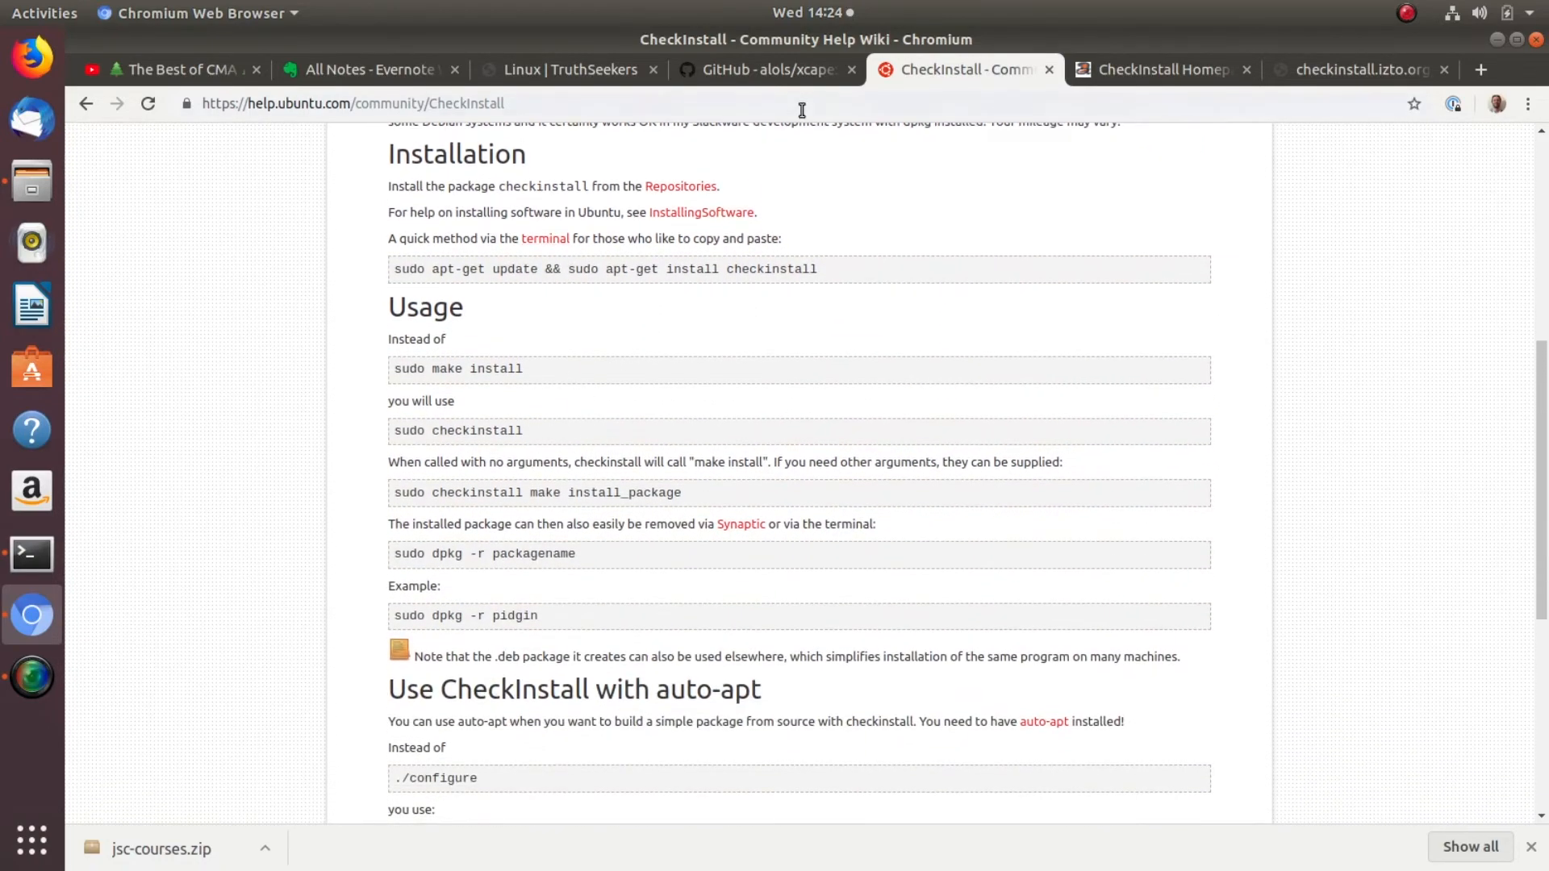
# - Check the xcape GitHub build steps, then return to the CheckInstall wiki tab
pyautogui.click(765, 70)
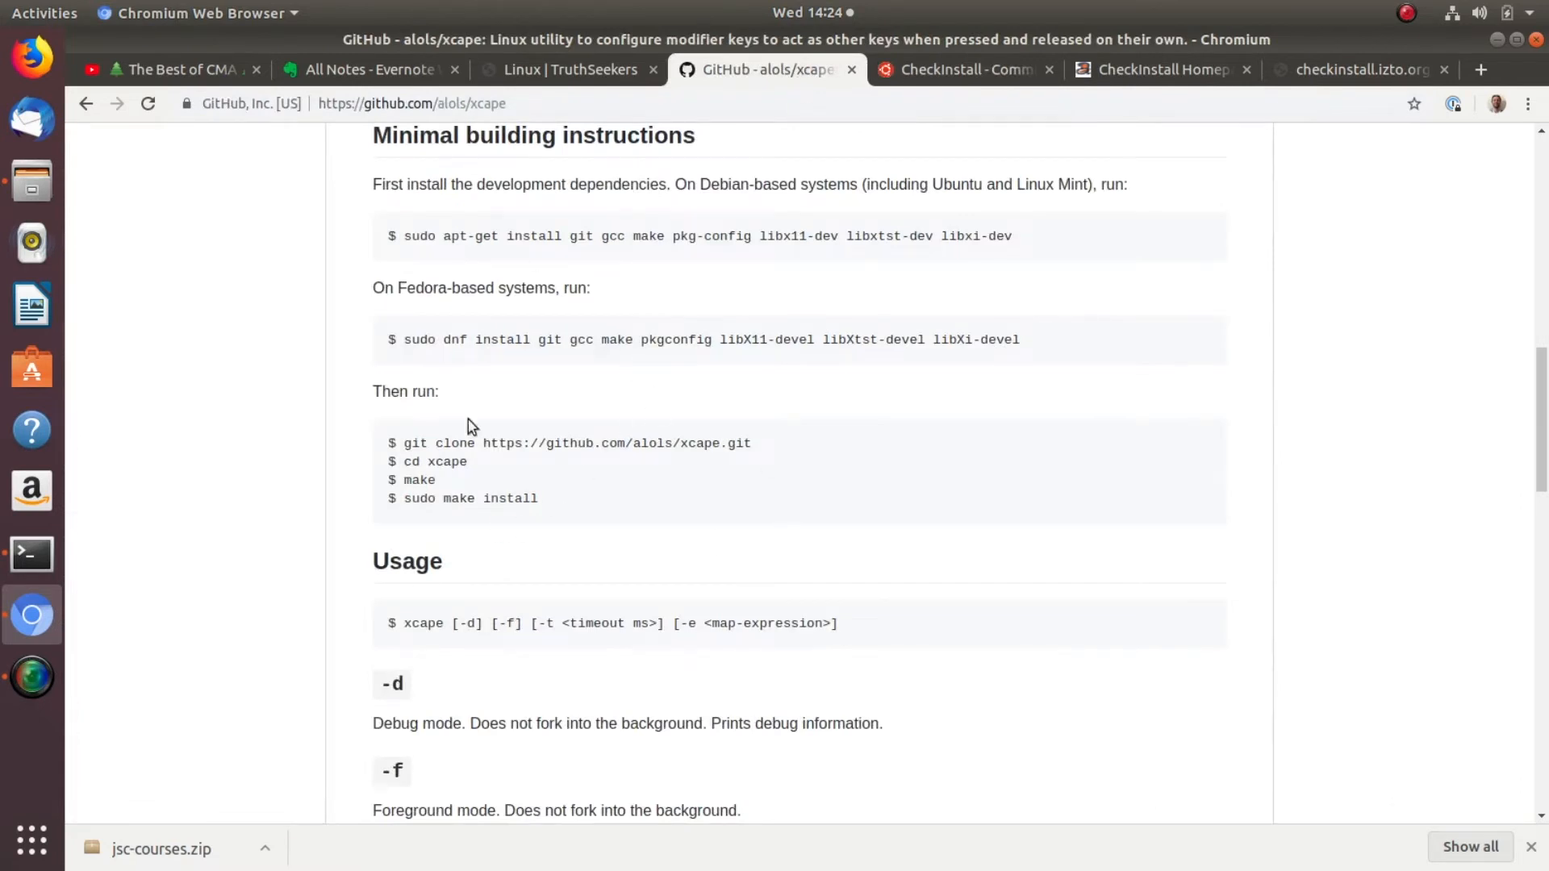
pyautogui.moveTo(623, 381)
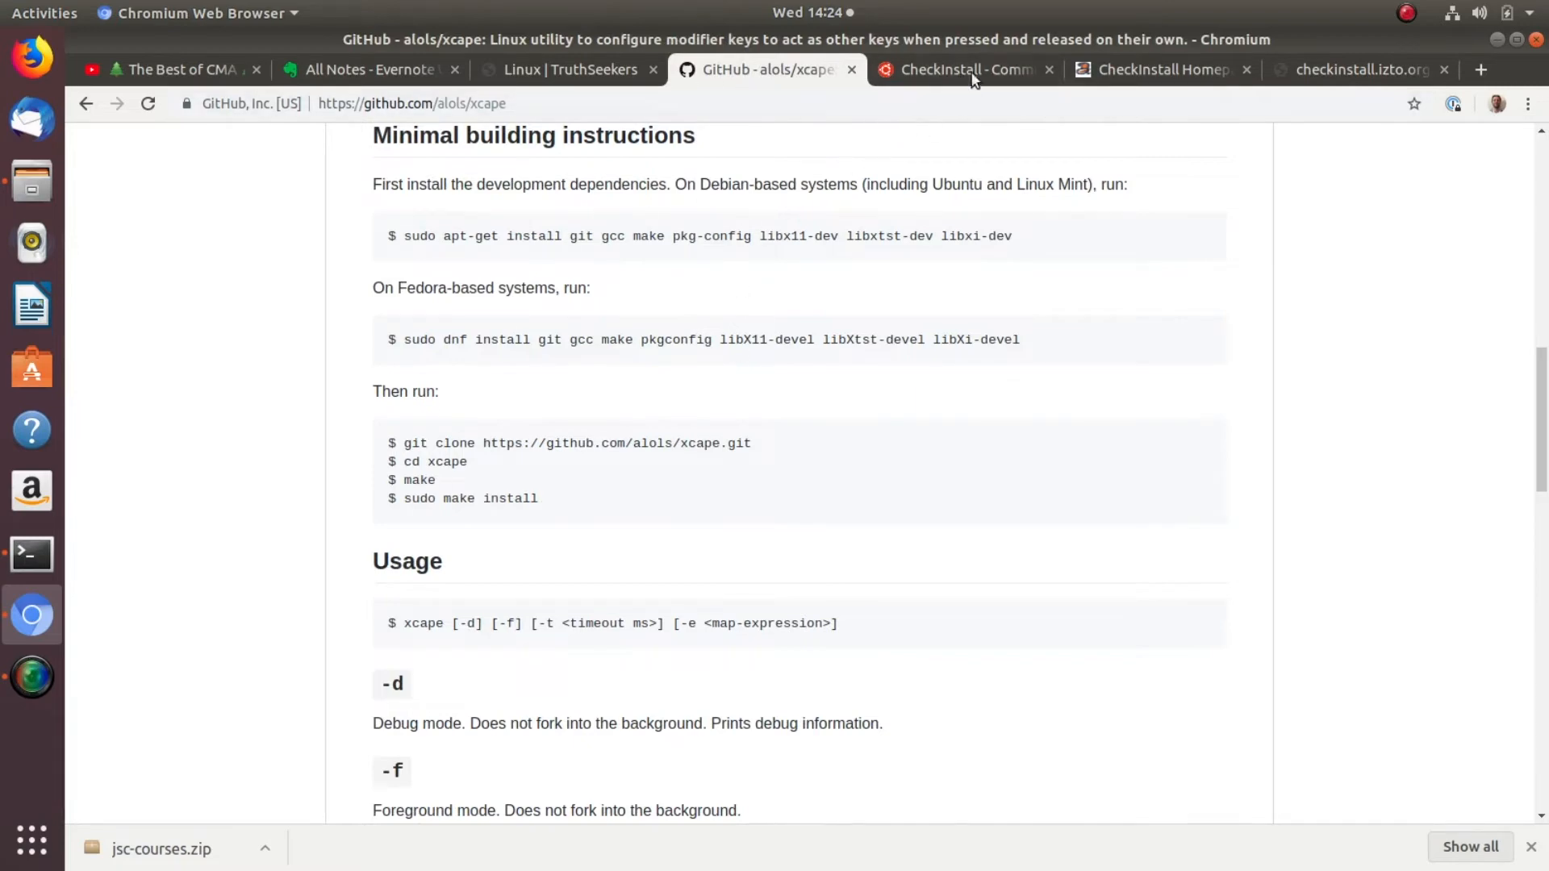
pyautogui.click(958, 69)
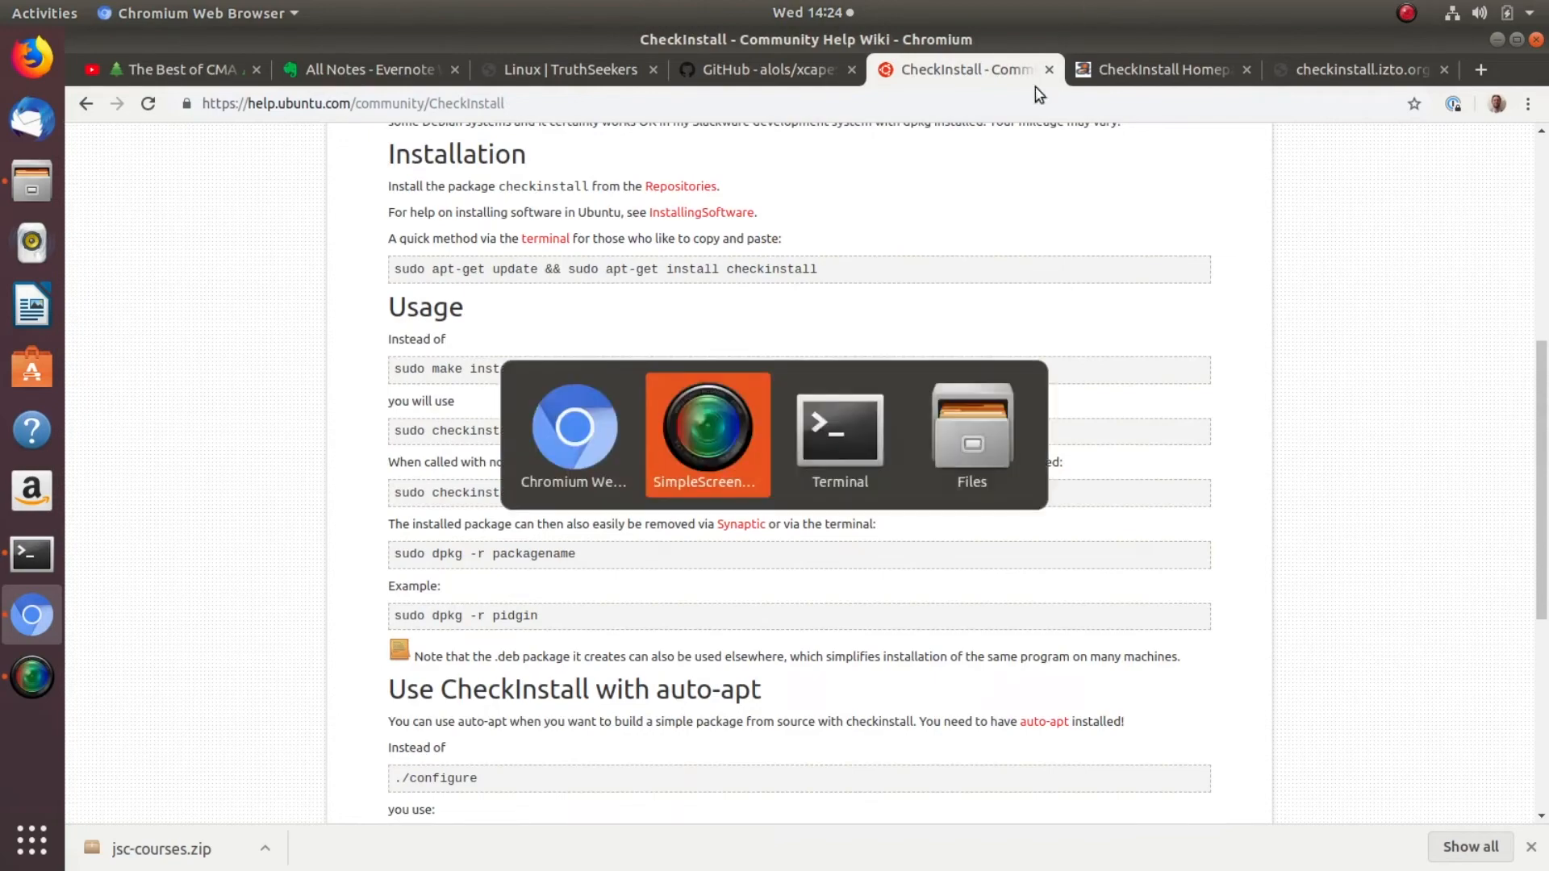
# - Bring up the SimpleScreenRecorder window showing the ongoing recording
pyautogui.click(705, 434)
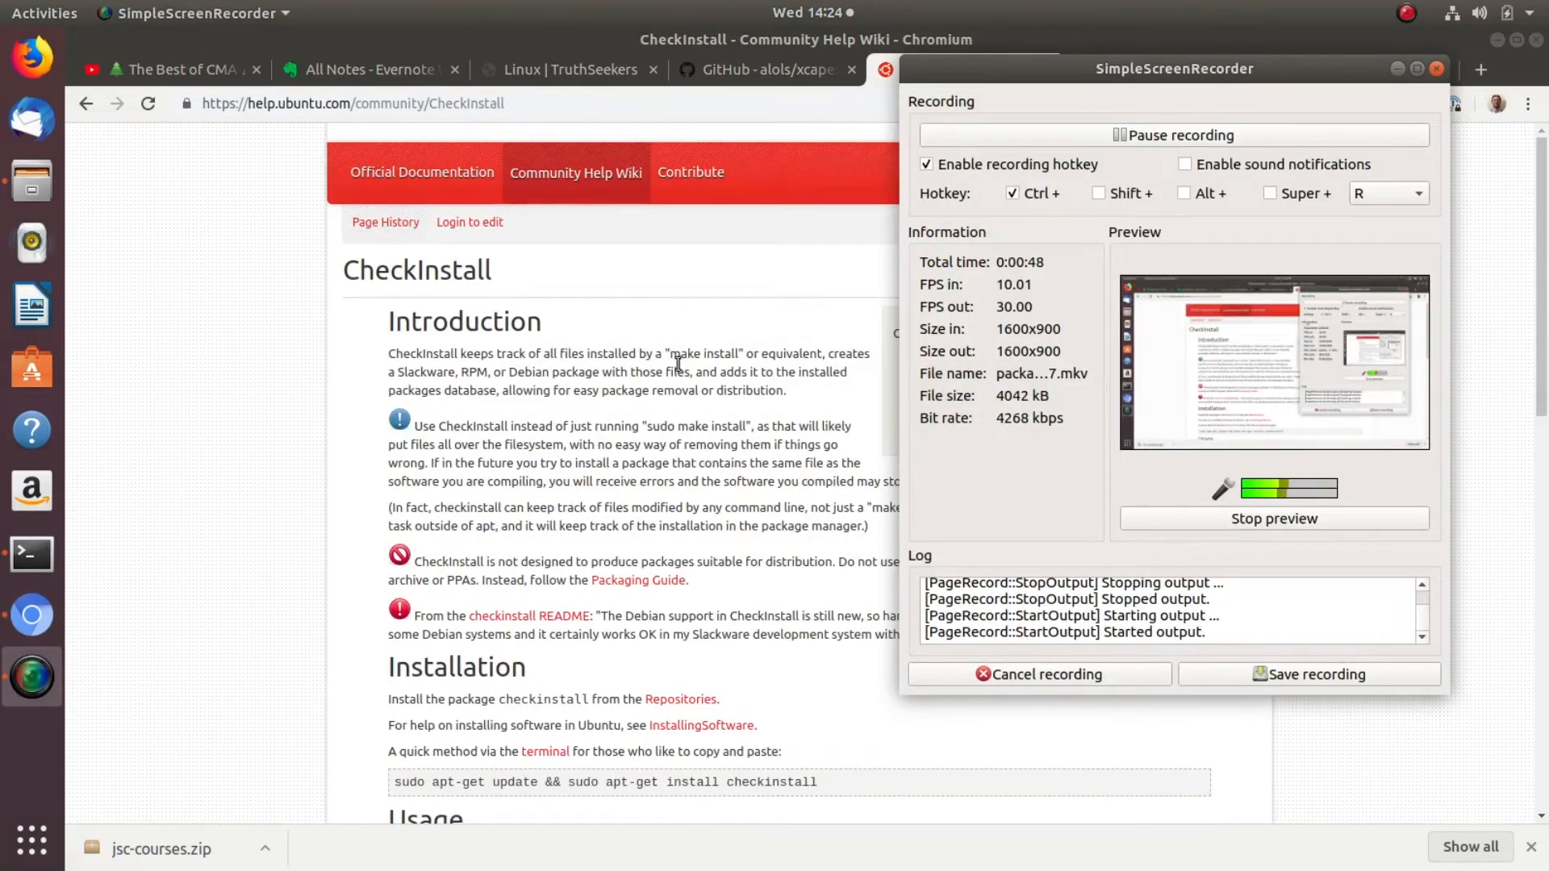
pyautogui.scroll(-3)
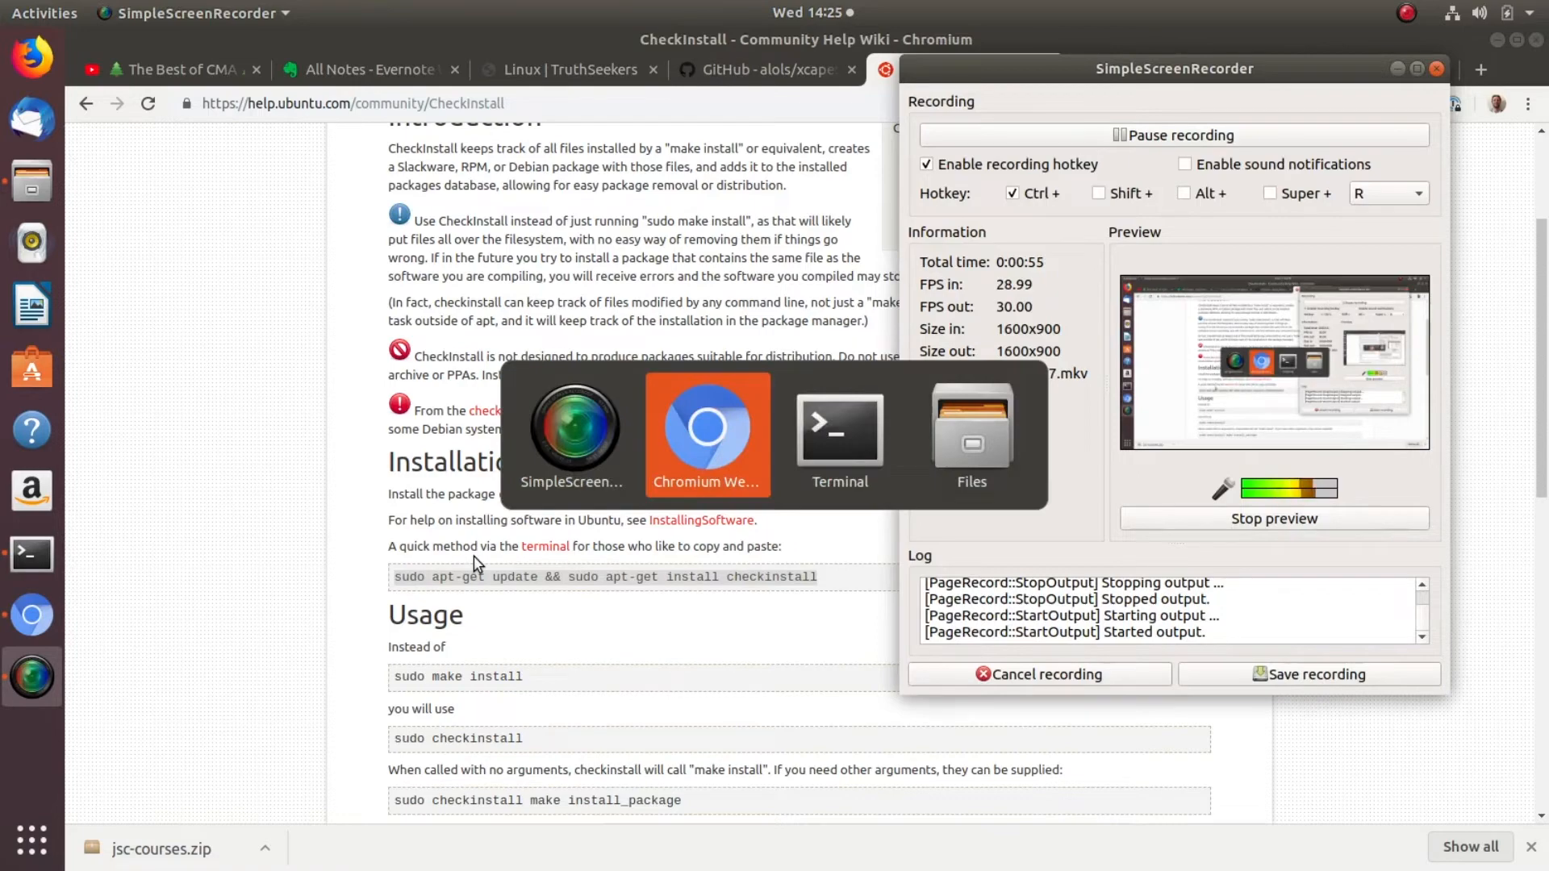
# - In the terminal, run sudo apt-get update && sudo apt-get install checkinstall
pyautogui.click(839, 434)
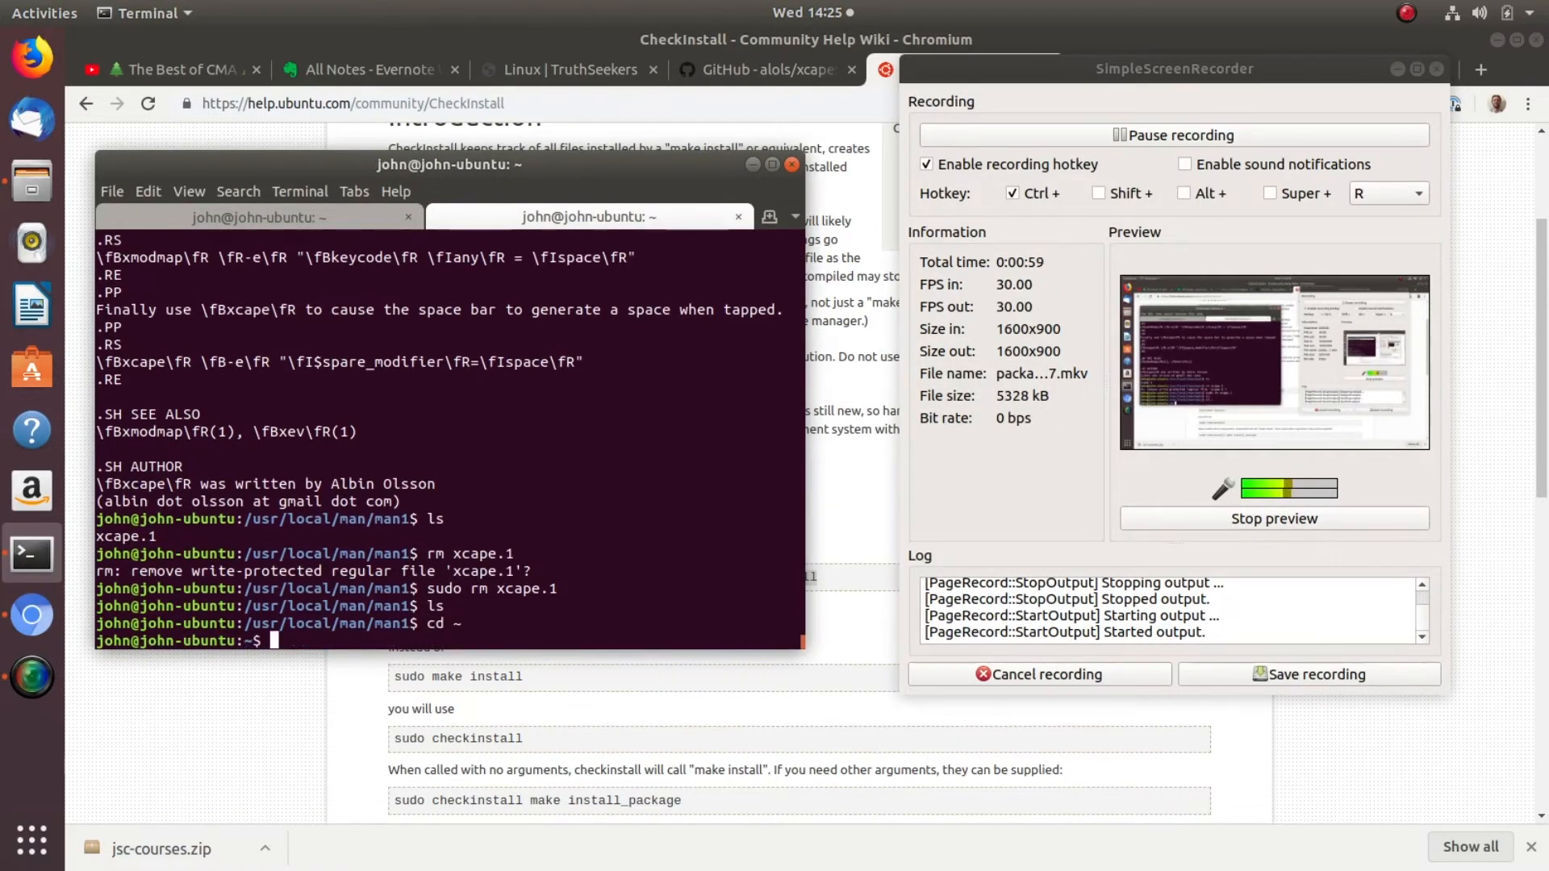
pyautogui.write('sudo apt-get update && sudo apt-get install checkinstall')
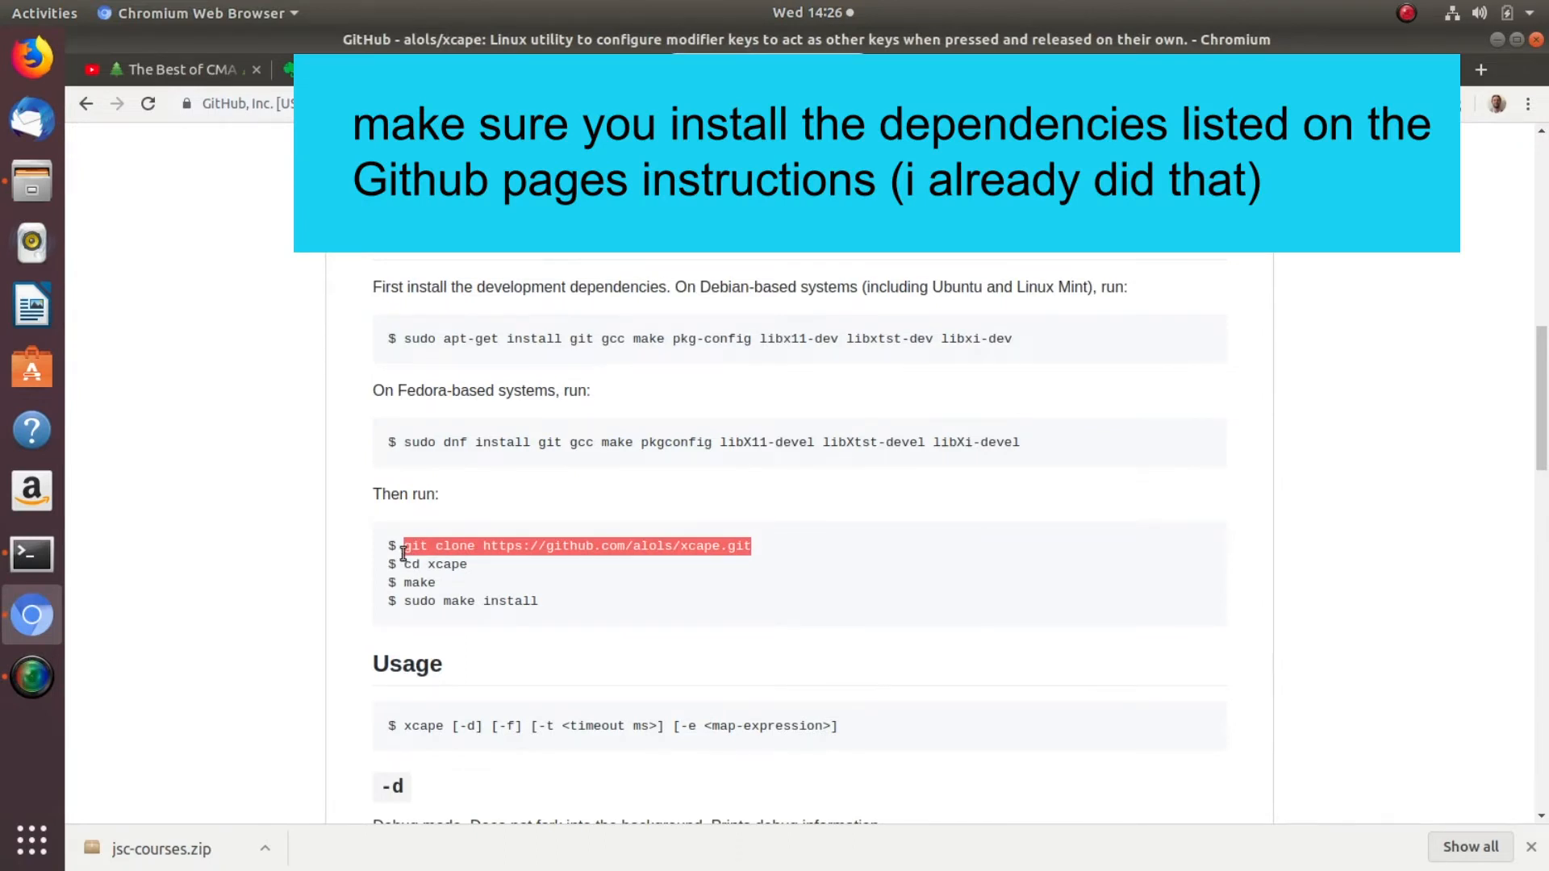
# - Return to the terminal for the git clone step, then switch to the CheckInstall wiki tab
pyautogui.click(31, 553)
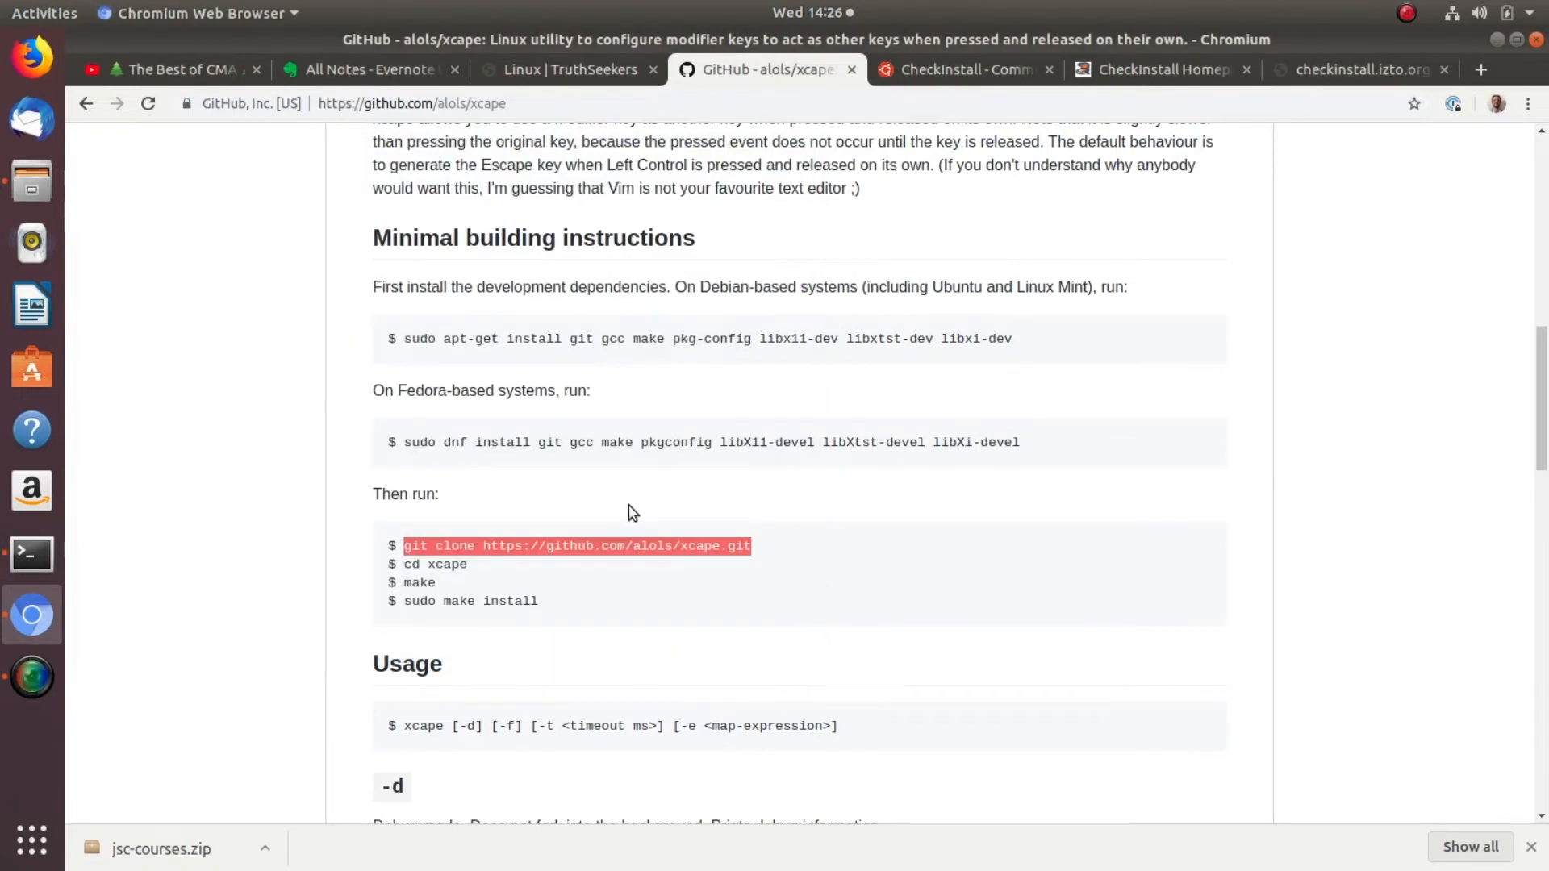
pyautogui.moveTo(452, 567)
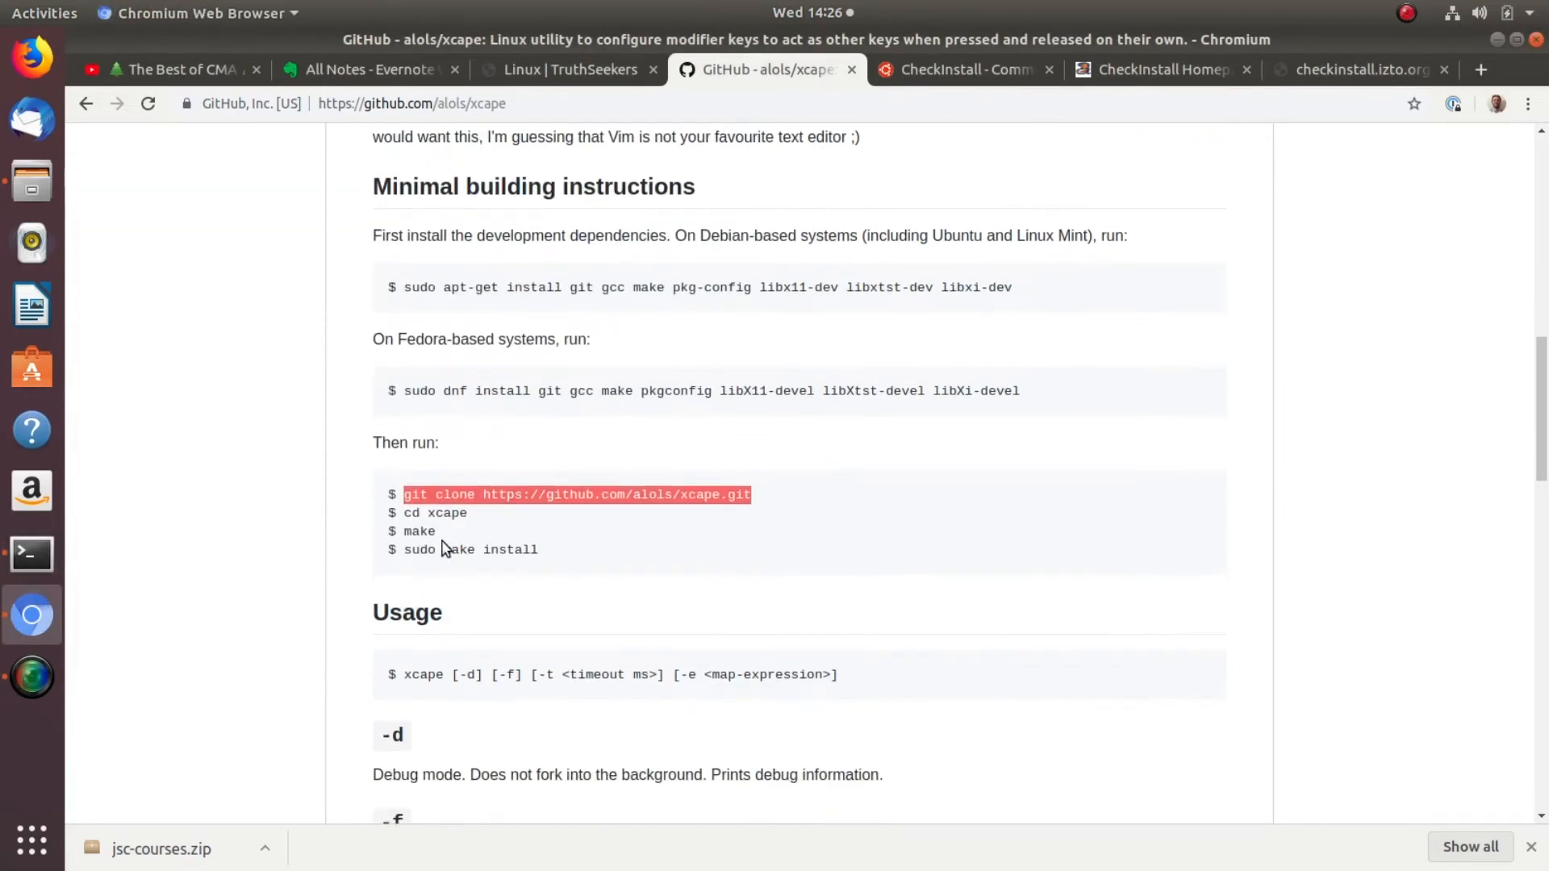
pyautogui.moveTo(998, 55)
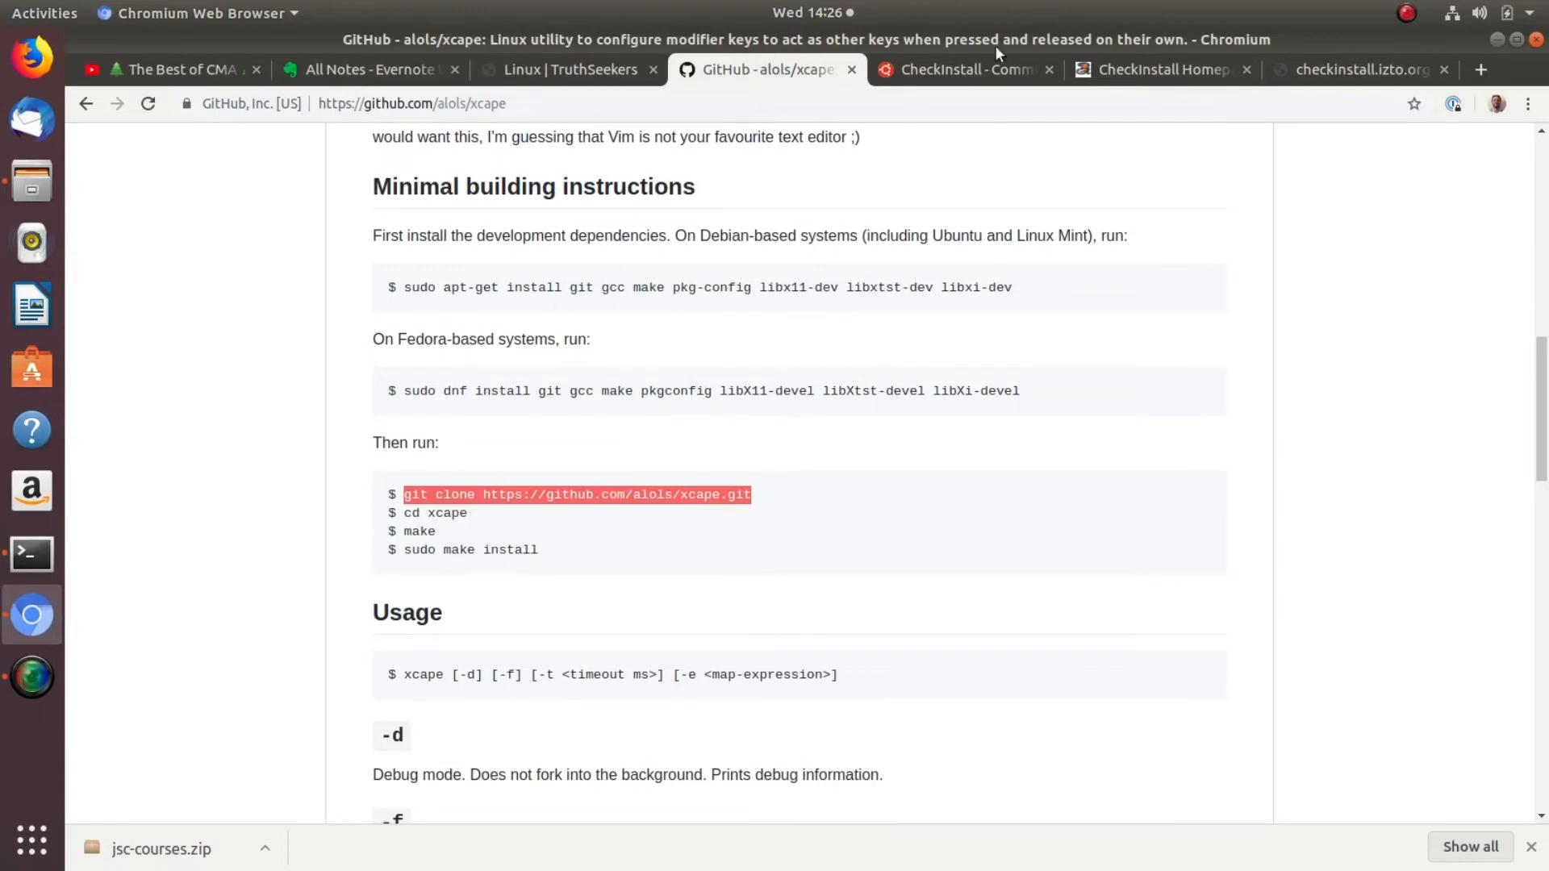
pyautogui.click(962, 69)
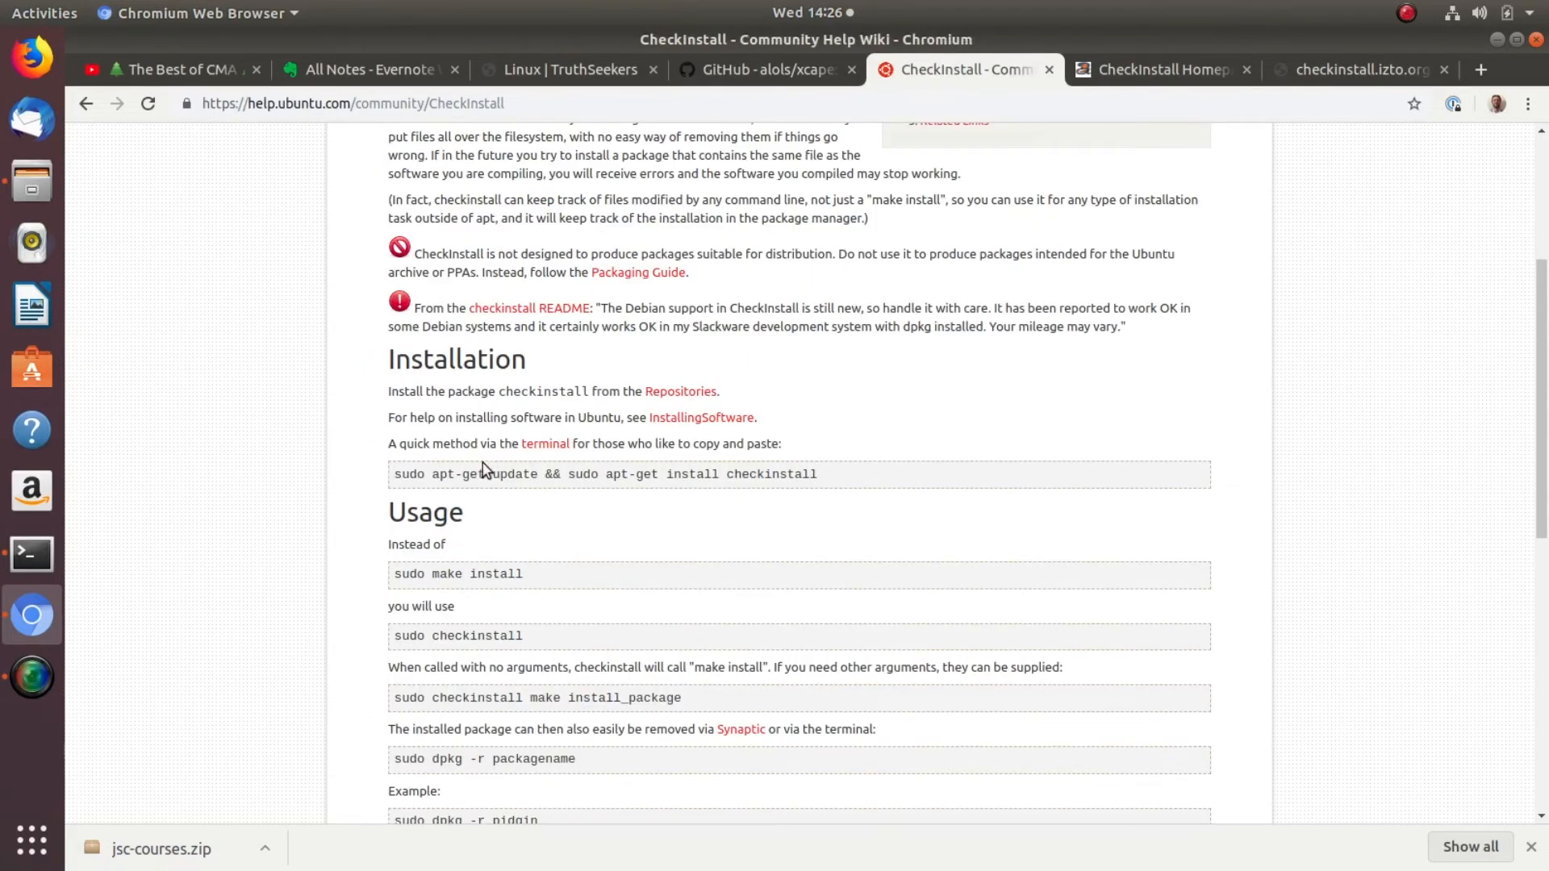
pyautogui.moveTo(412, 616)
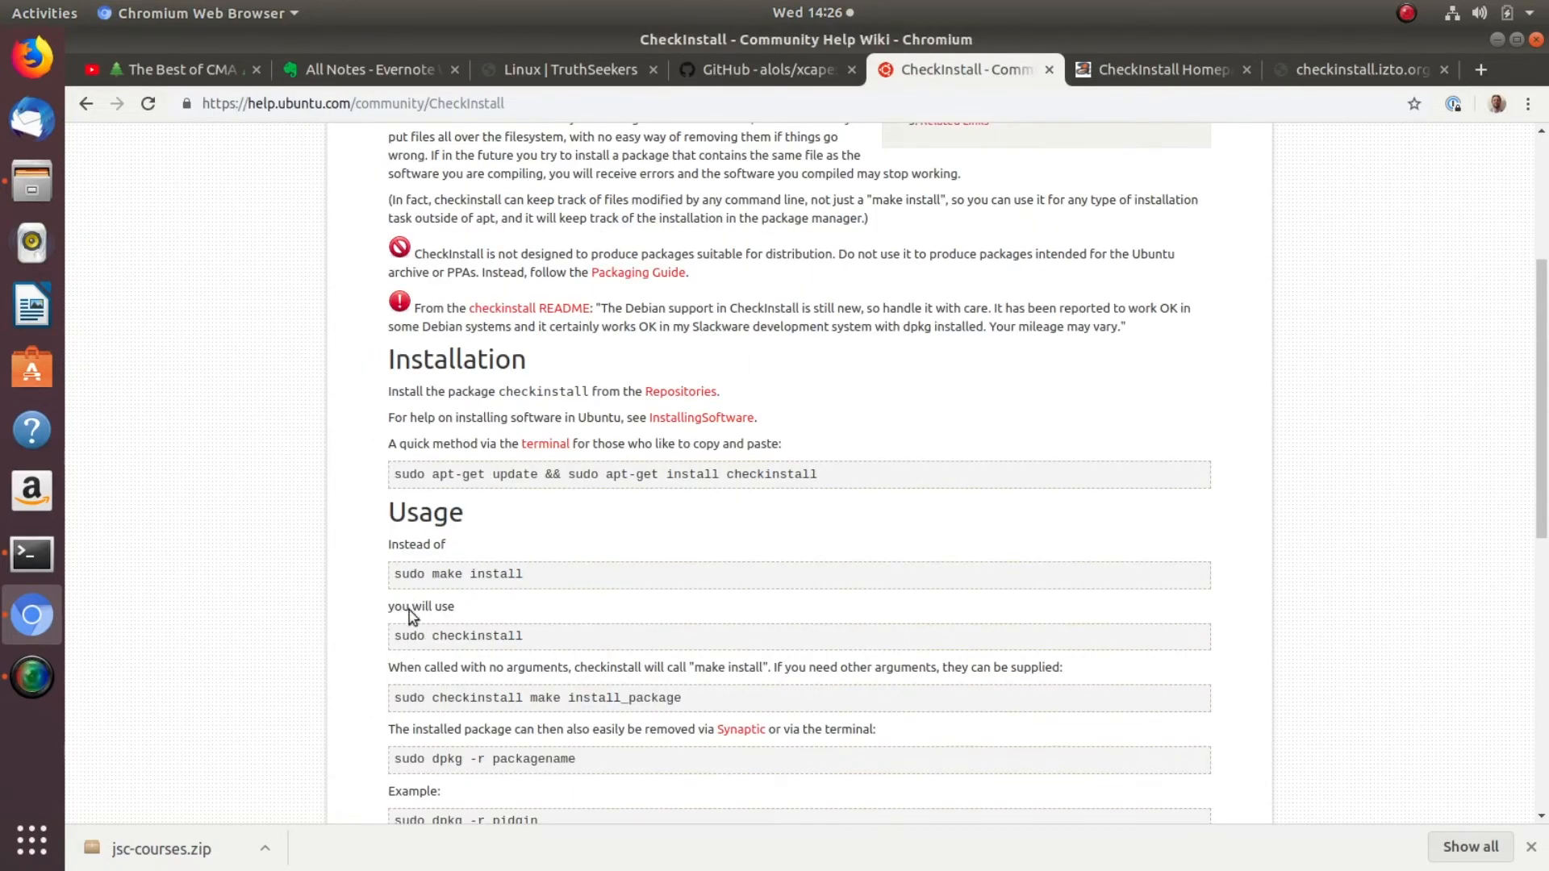
pyautogui.moveTo(577, 574)
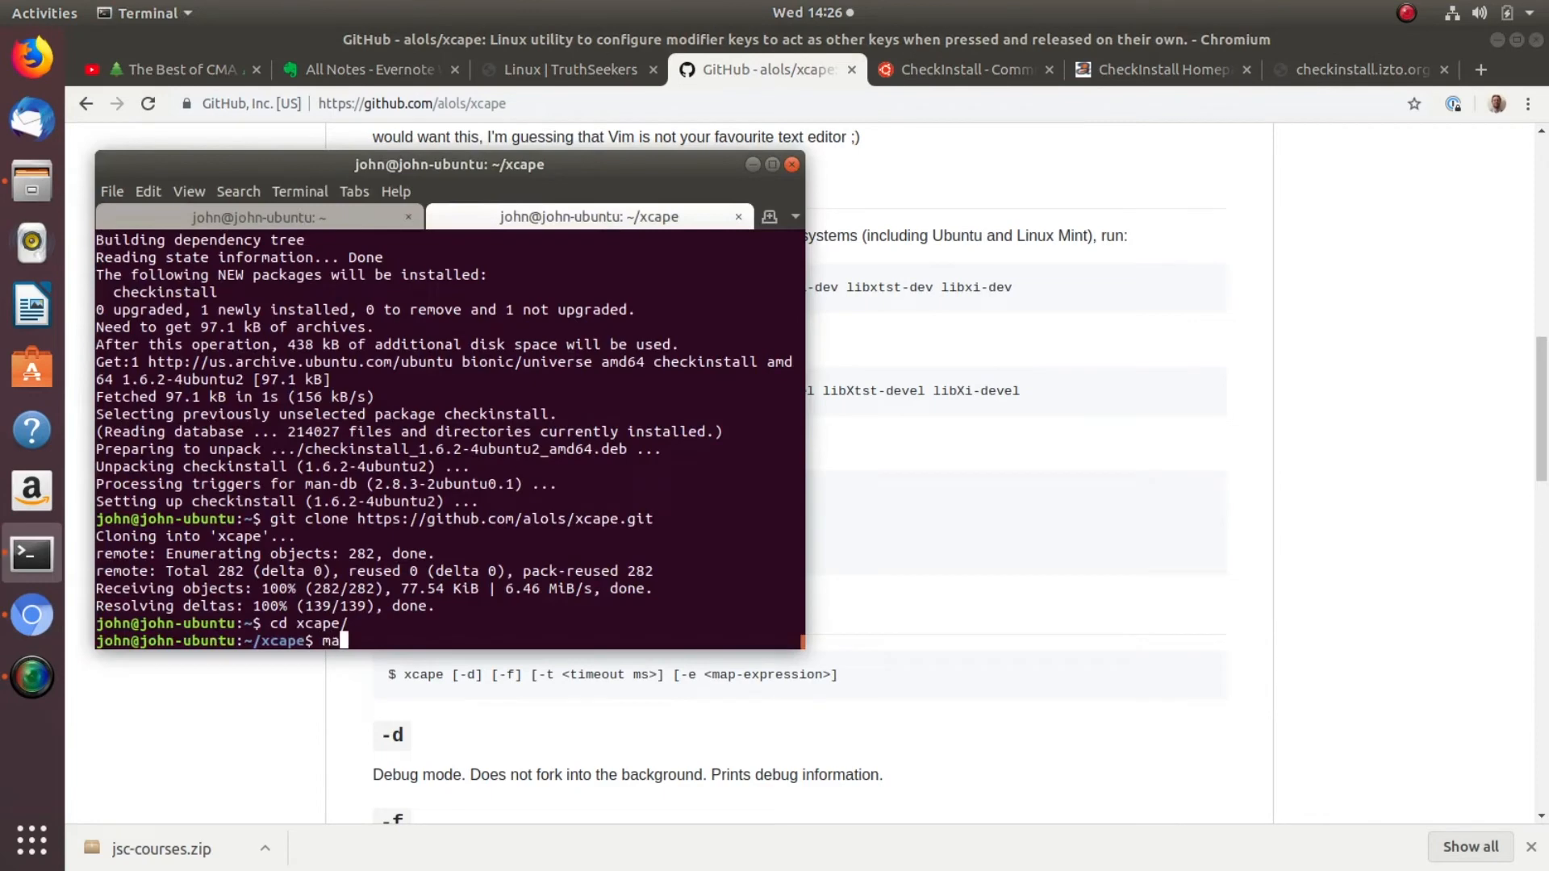
# - Run make to build xcape, then type sudo checkinstall referencing the wiki
pyautogui.press('Return')
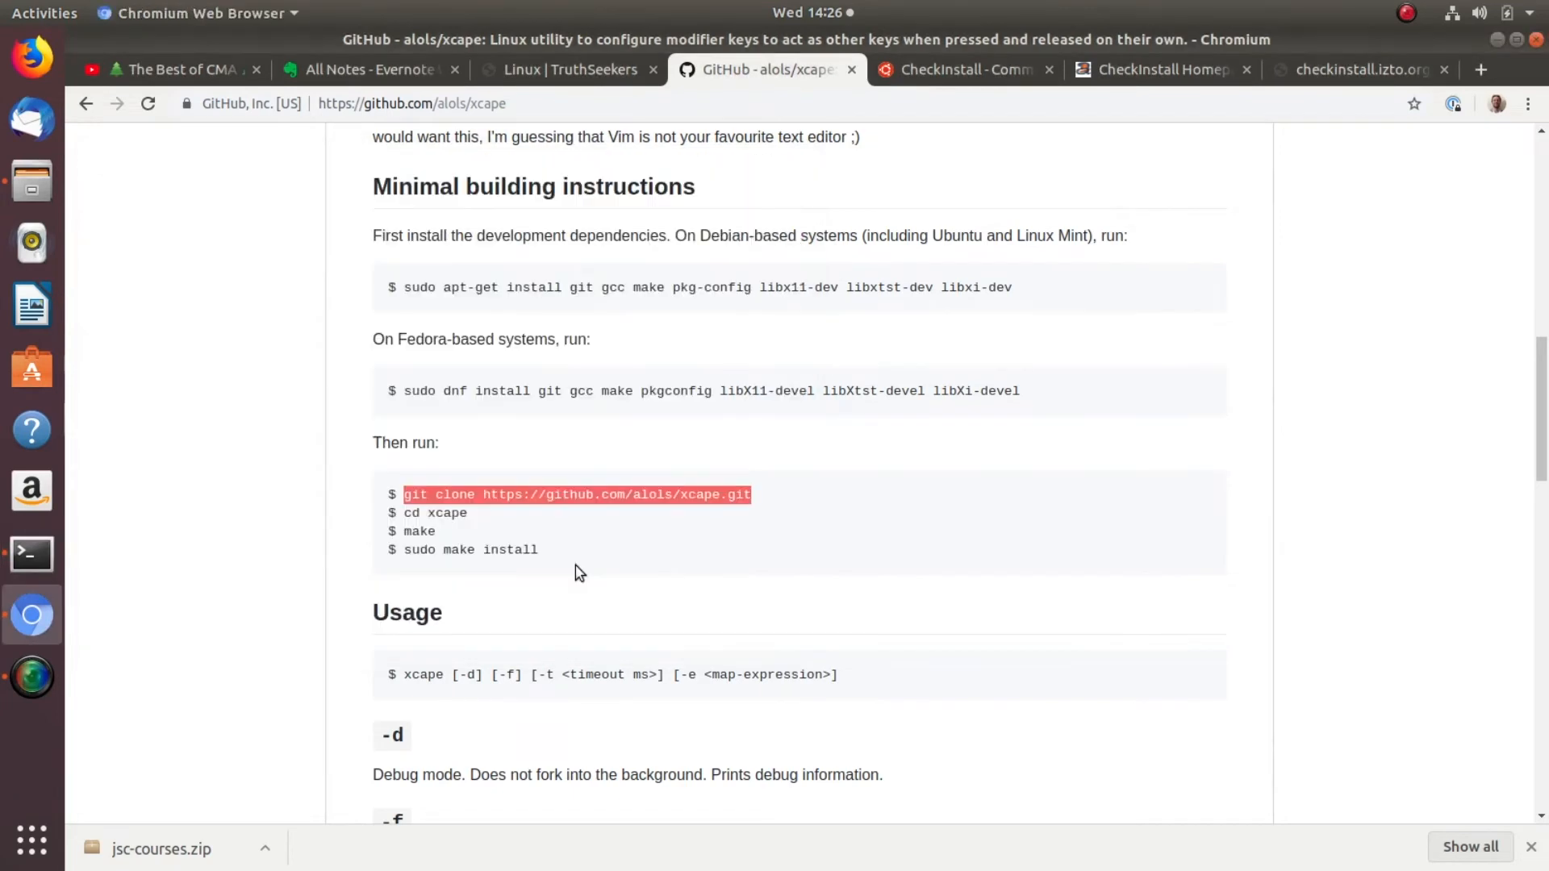
pyautogui.click(962, 69)
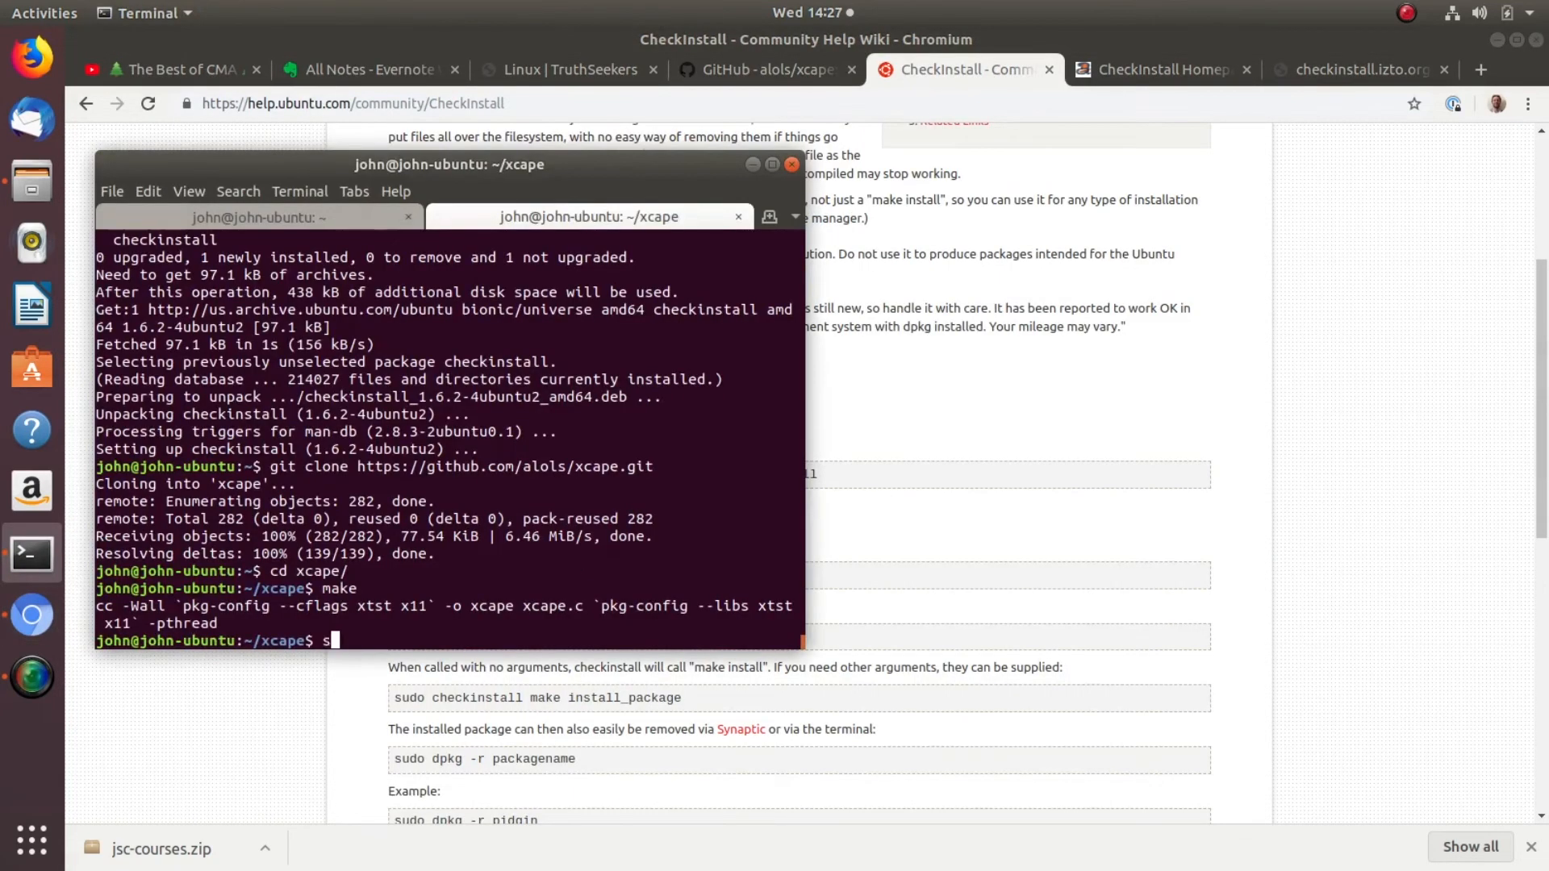
pyautogui.write('udo che')
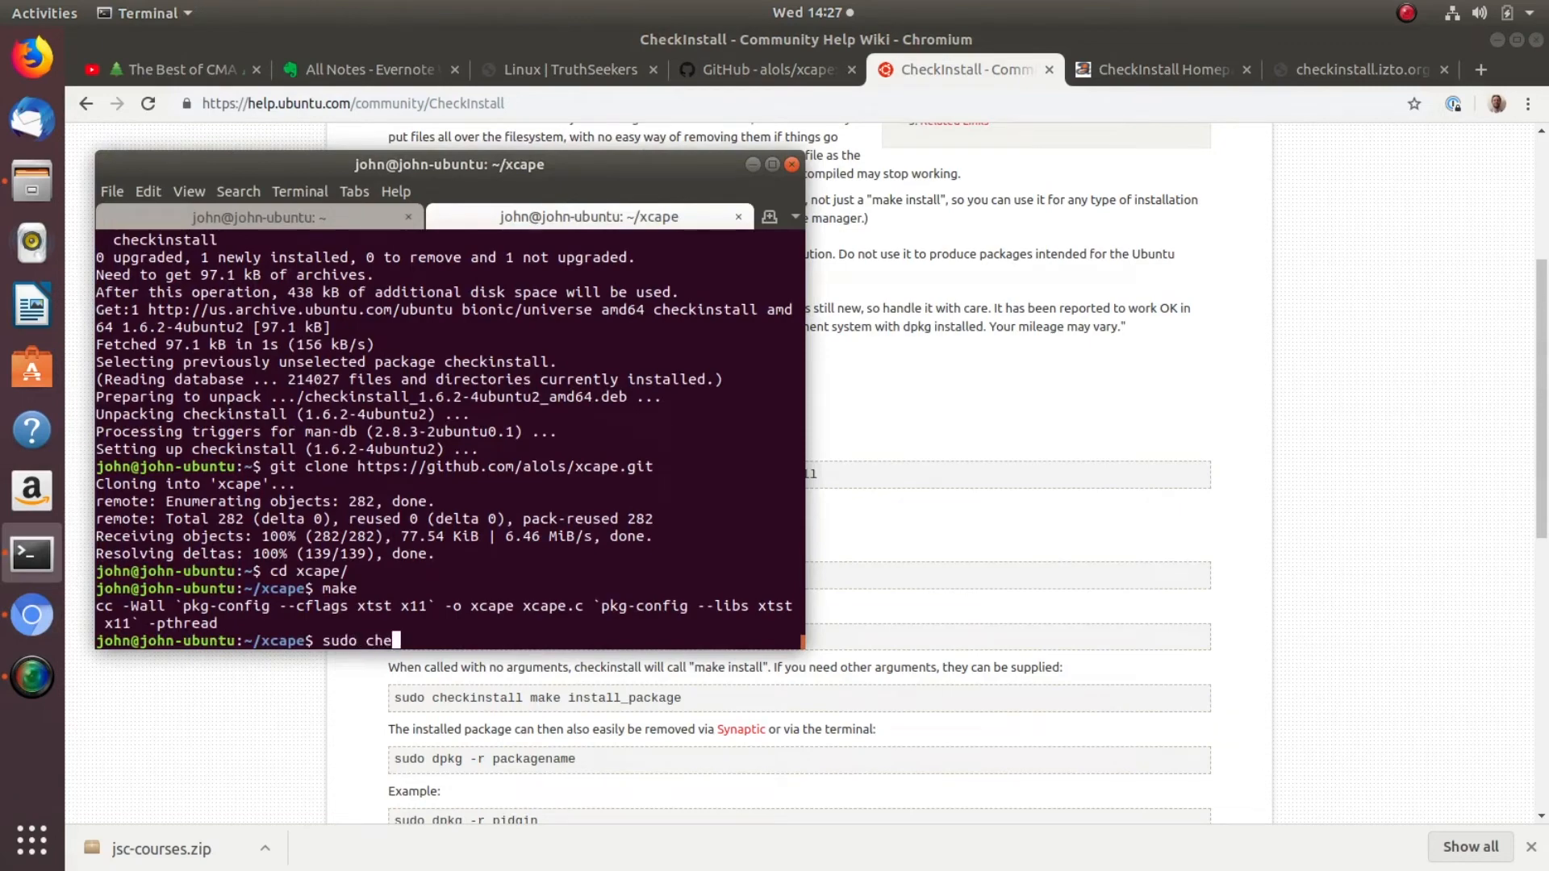
pyautogui.write('ckinstall')
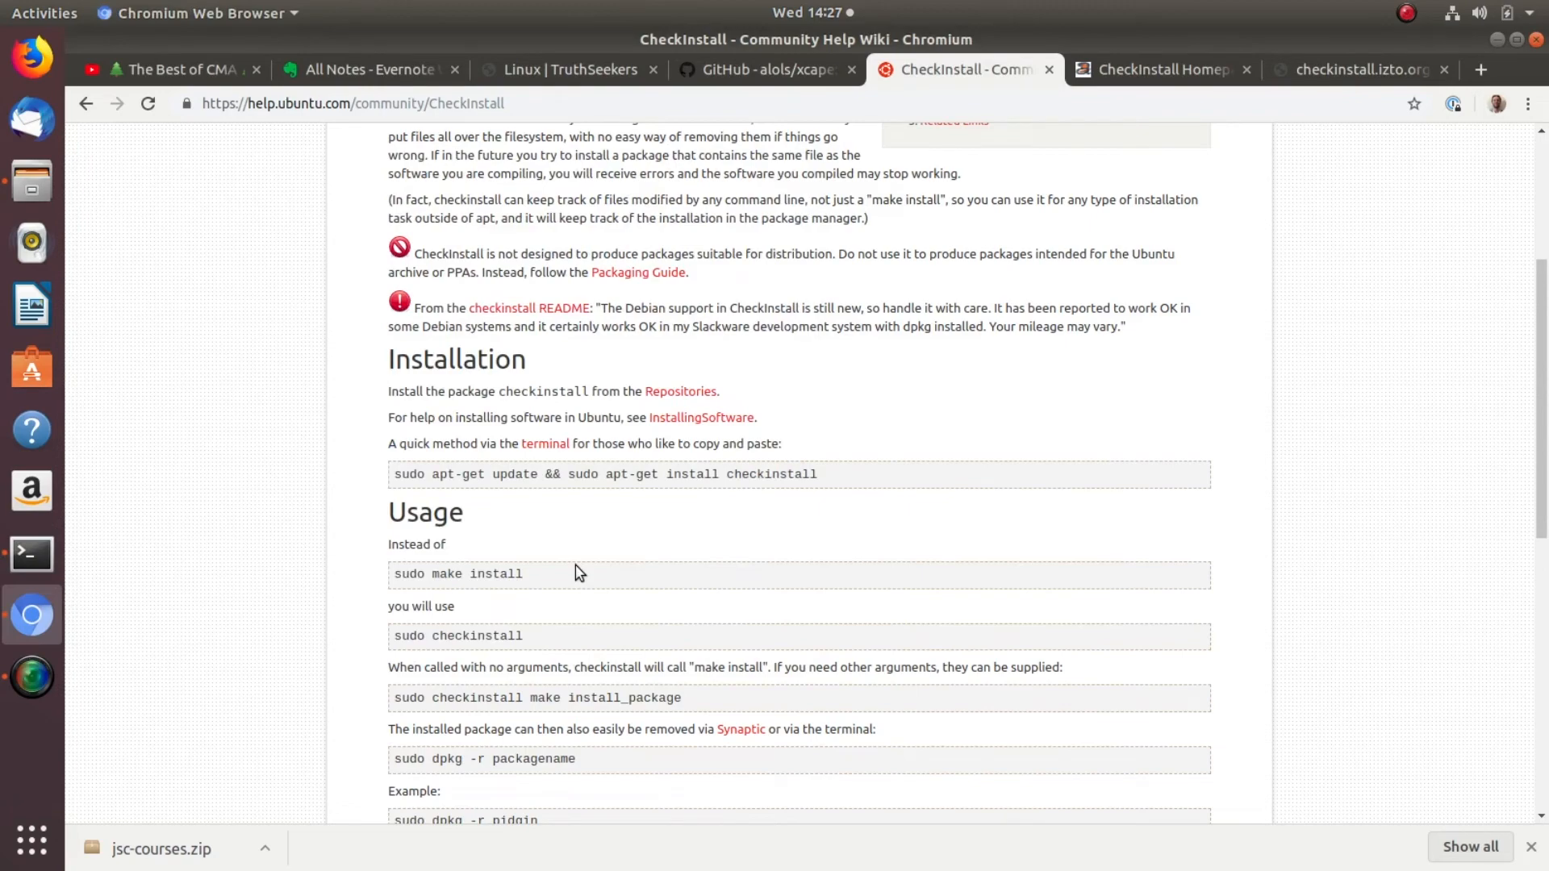
pyautogui.click(31, 554)
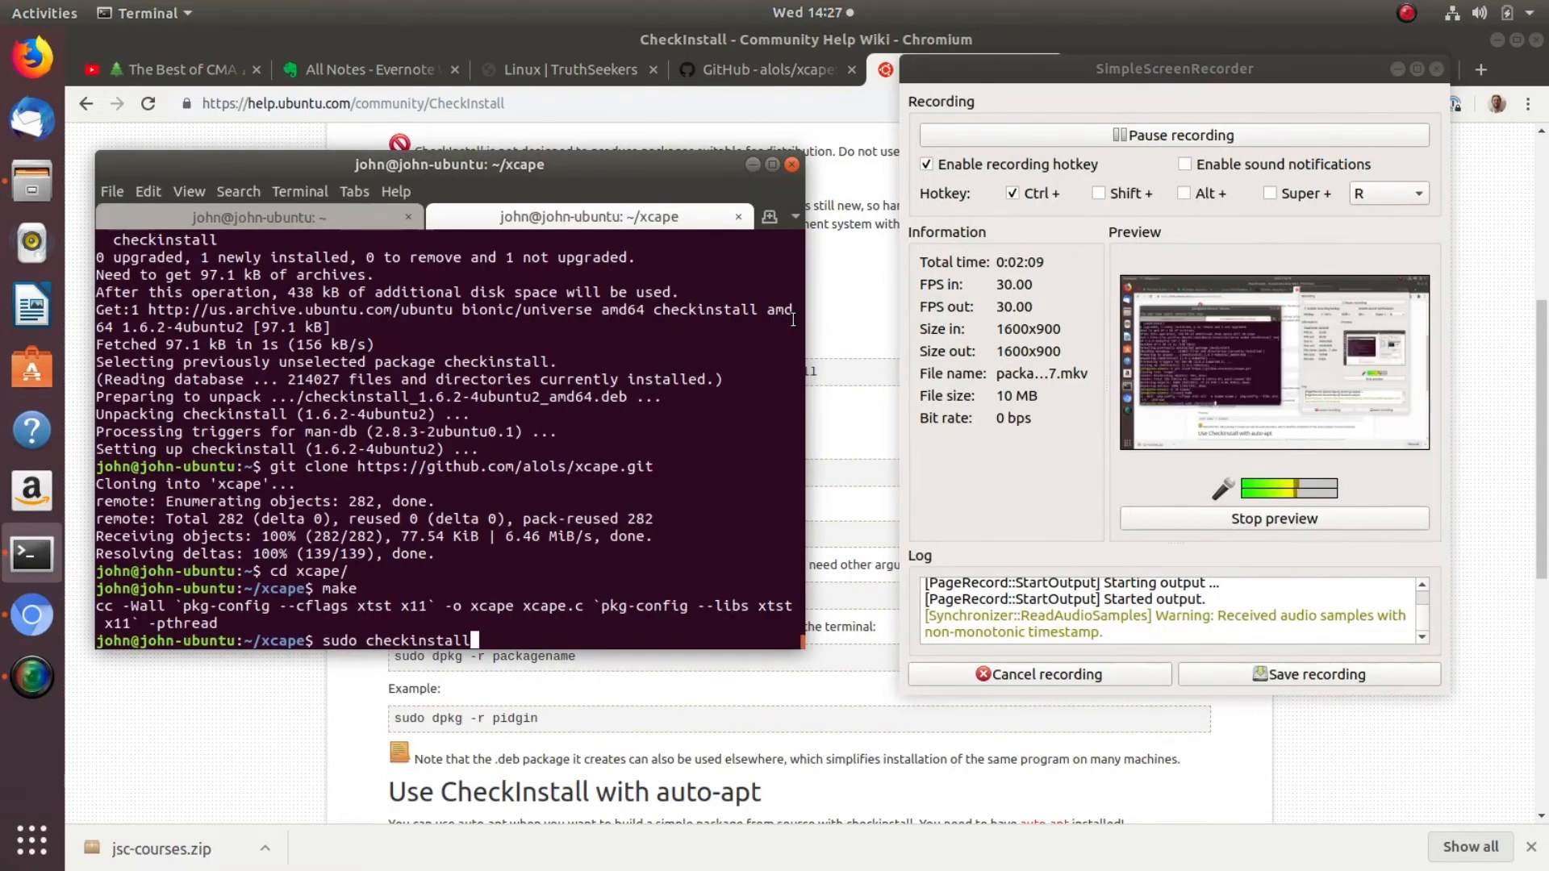
# - Start checkinstall packaging and answer y to create default package docs
pyautogui.press('Return')
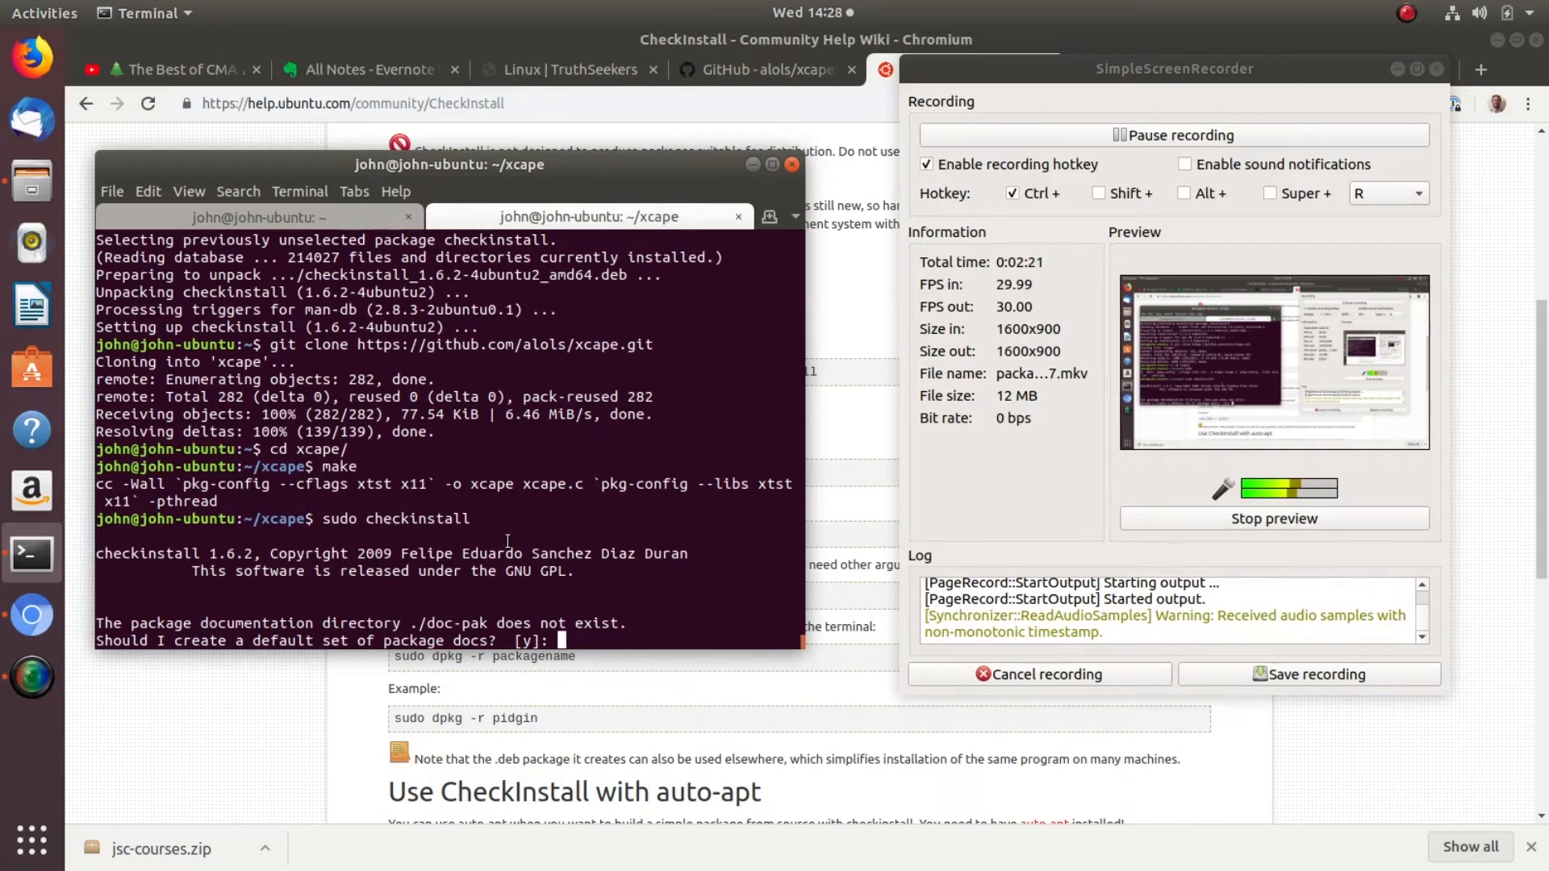
pyautogui.write('y')
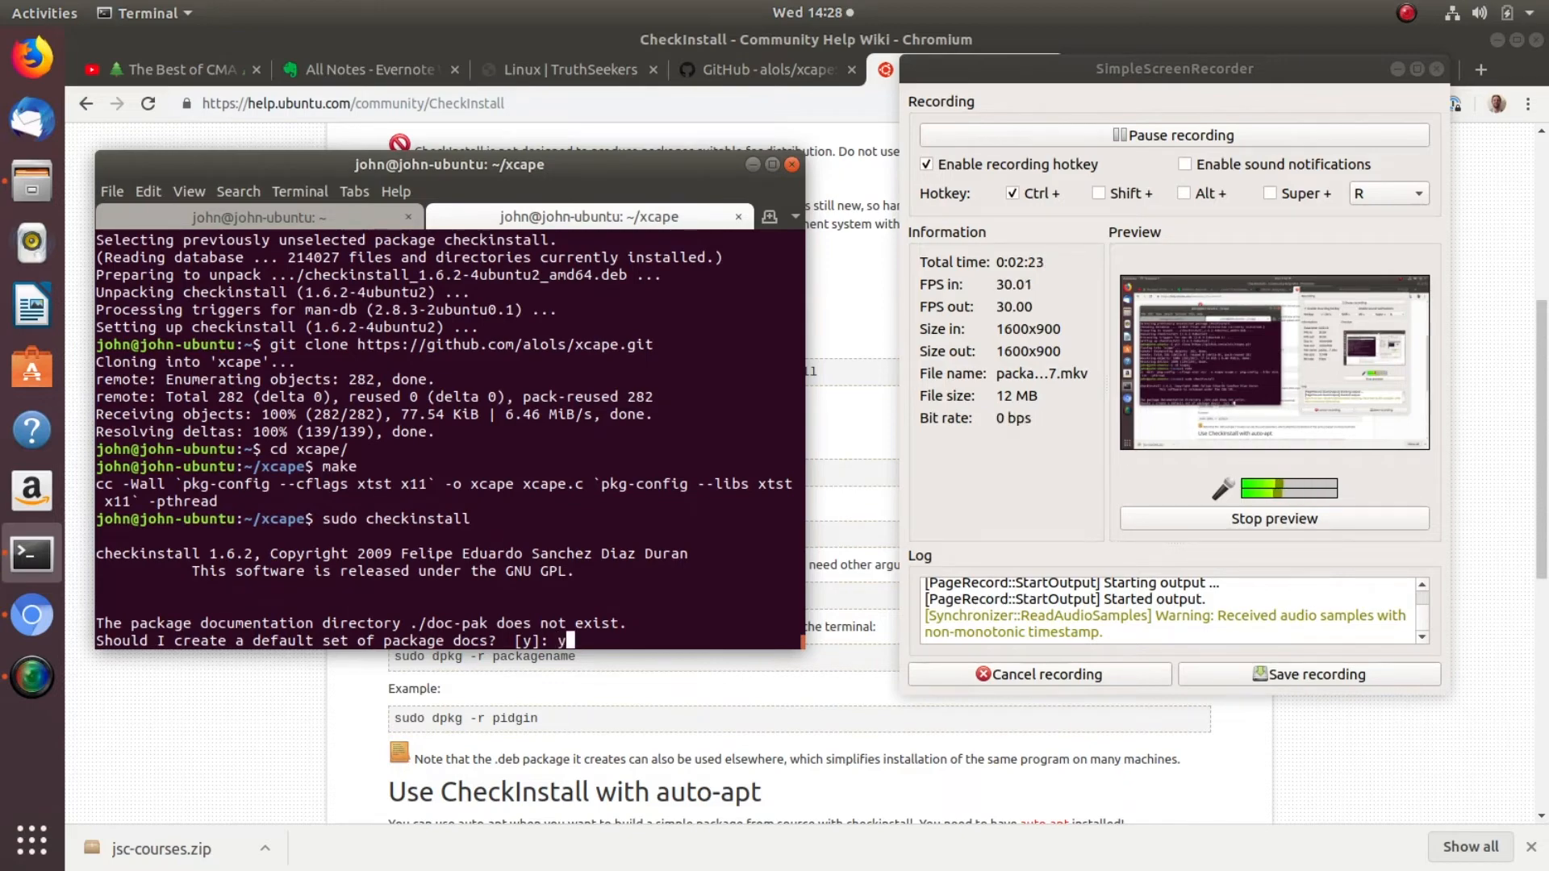
pyautogui.press('Return')
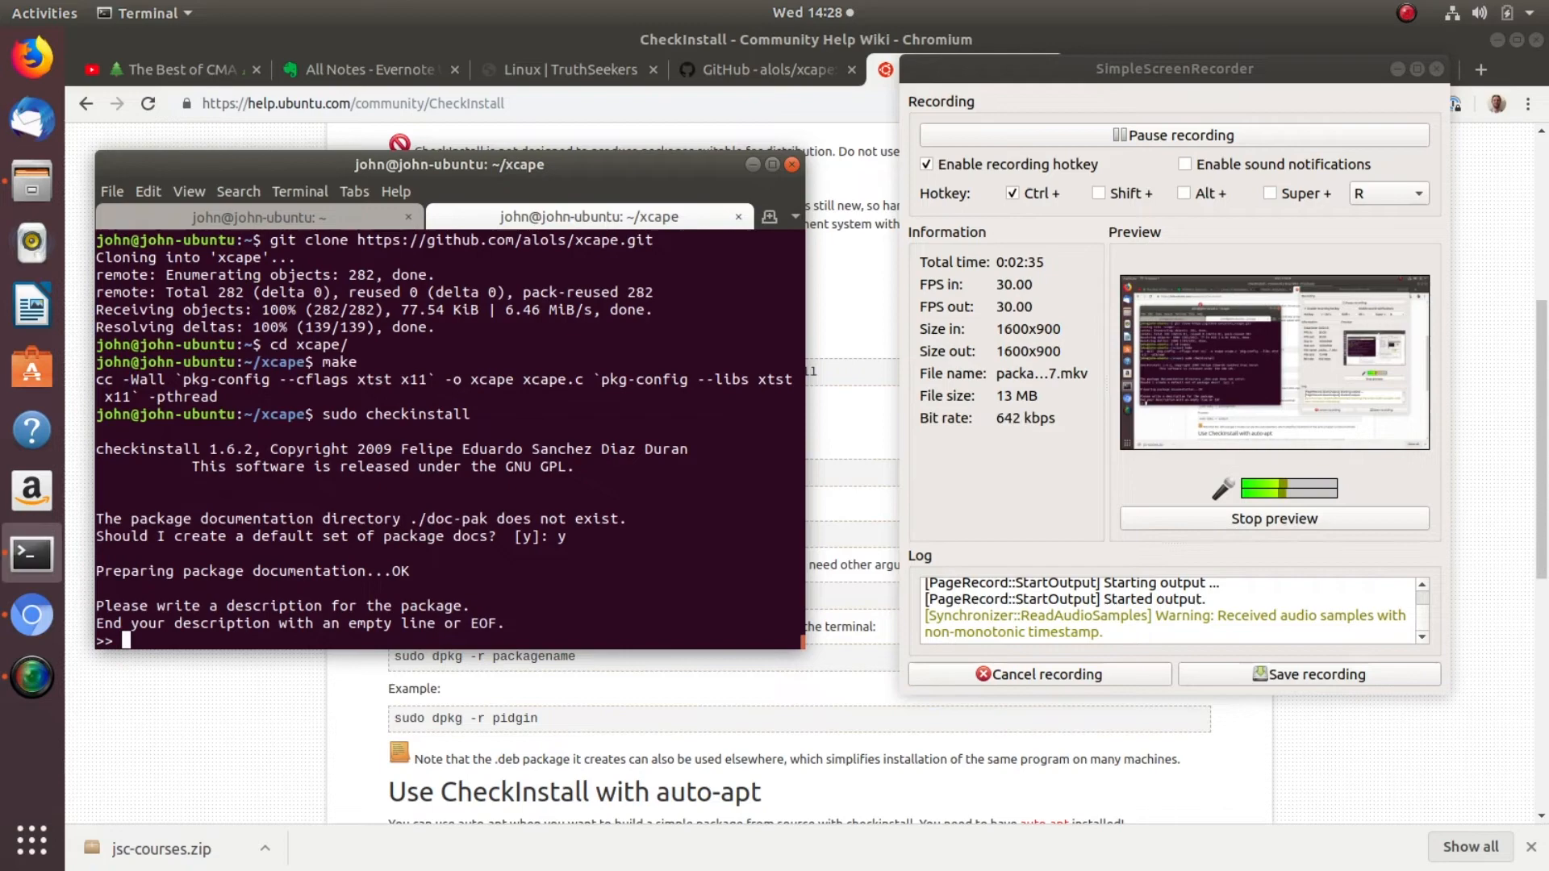
# - Describe xcape as helping set caps lock to ctrl and esc, then build the package with the listed values
pyautogui.write('al')
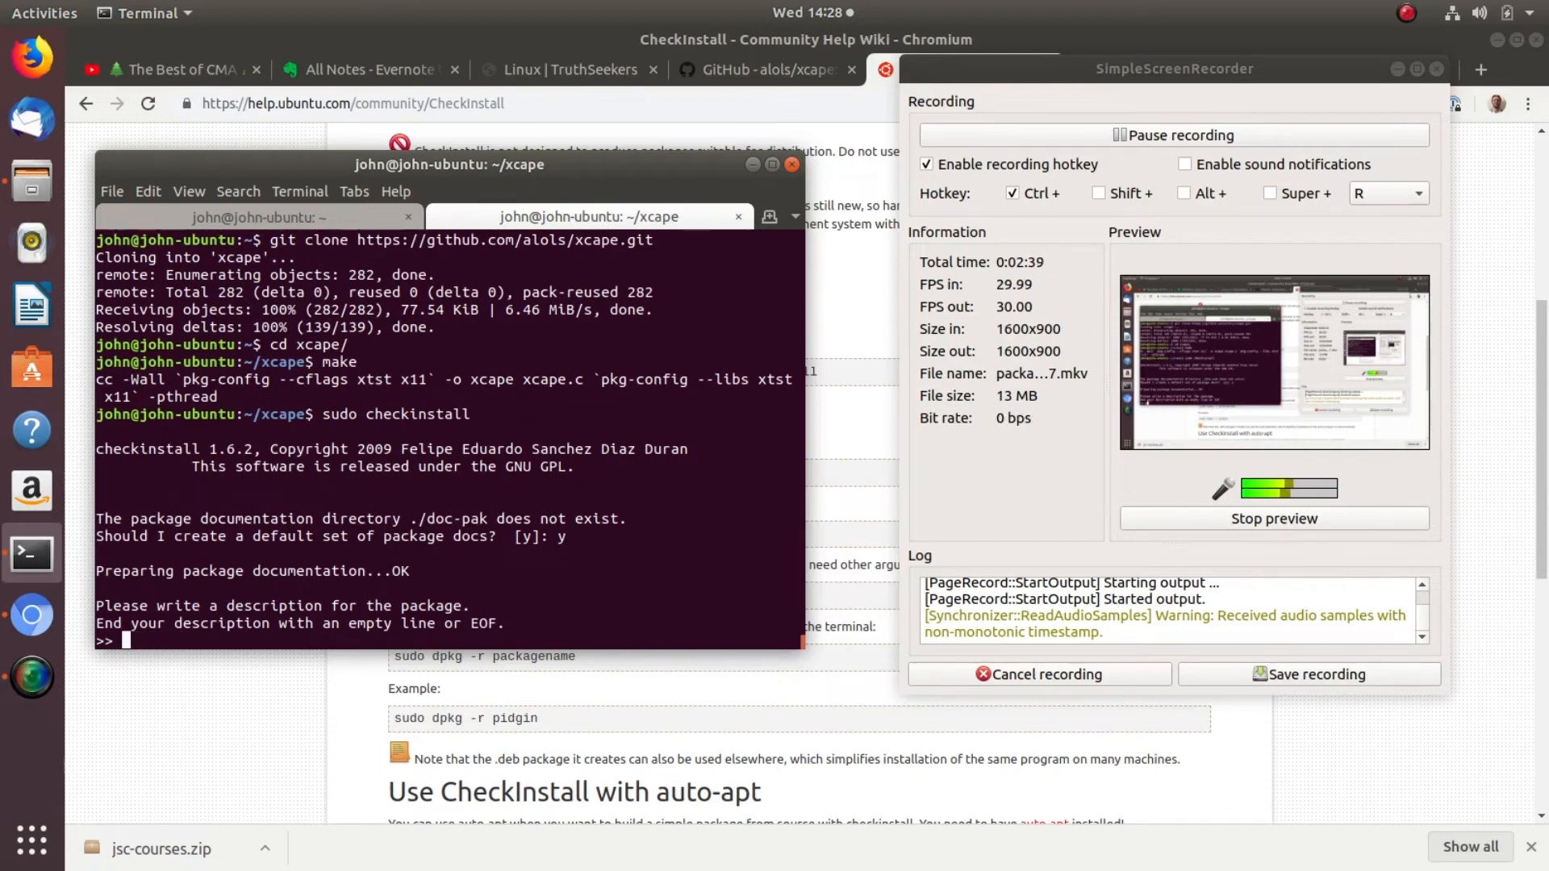
pyautogui.write('sets caps')
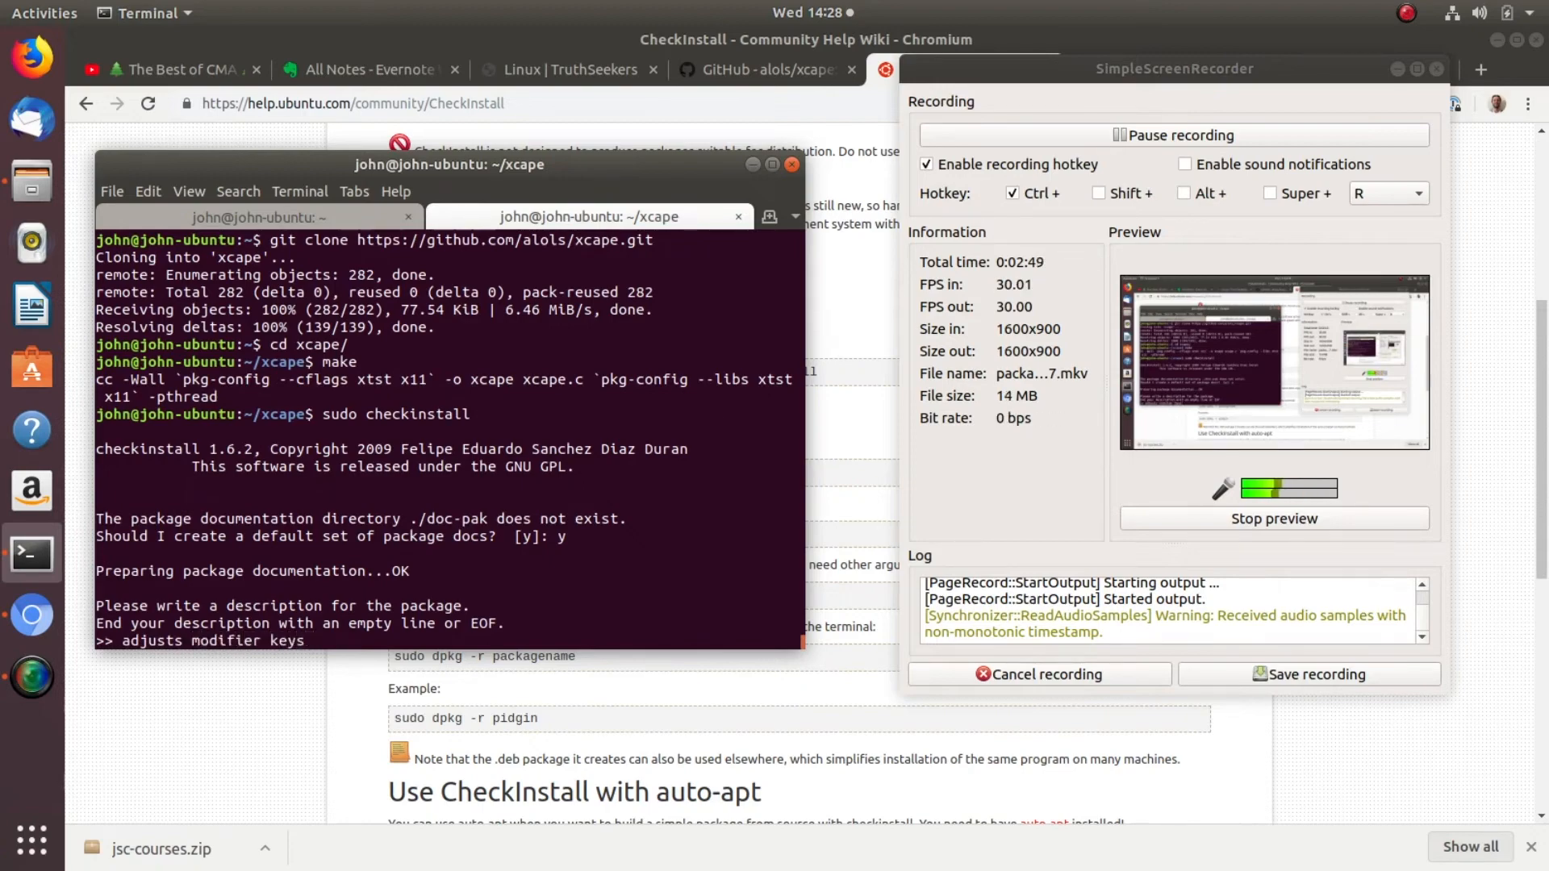
pyautogui.write('helps w')
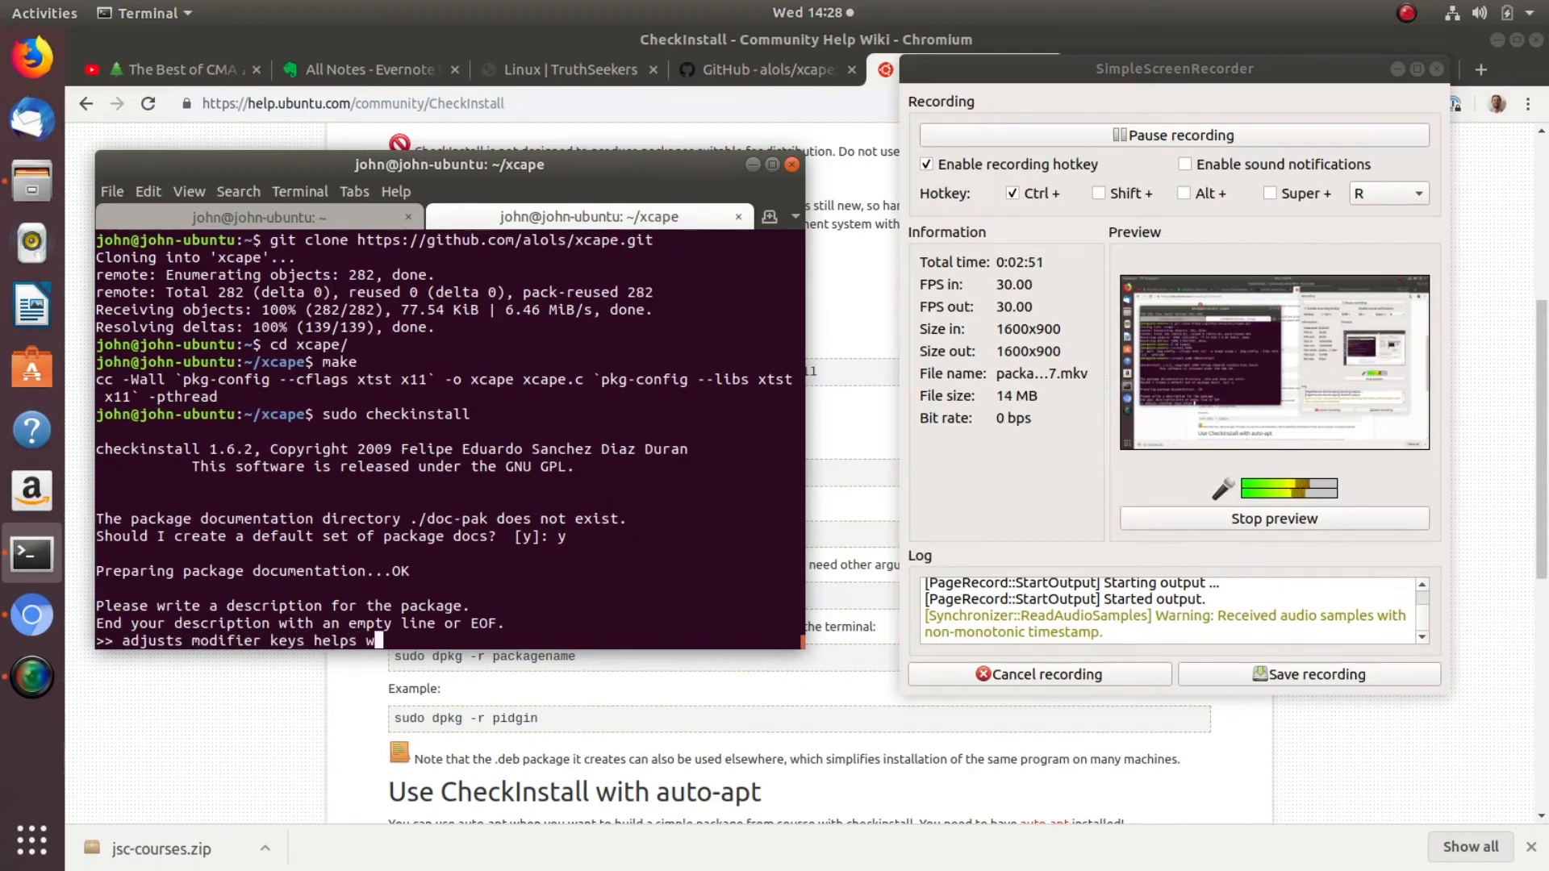
pyautogui.write('with caps lock')
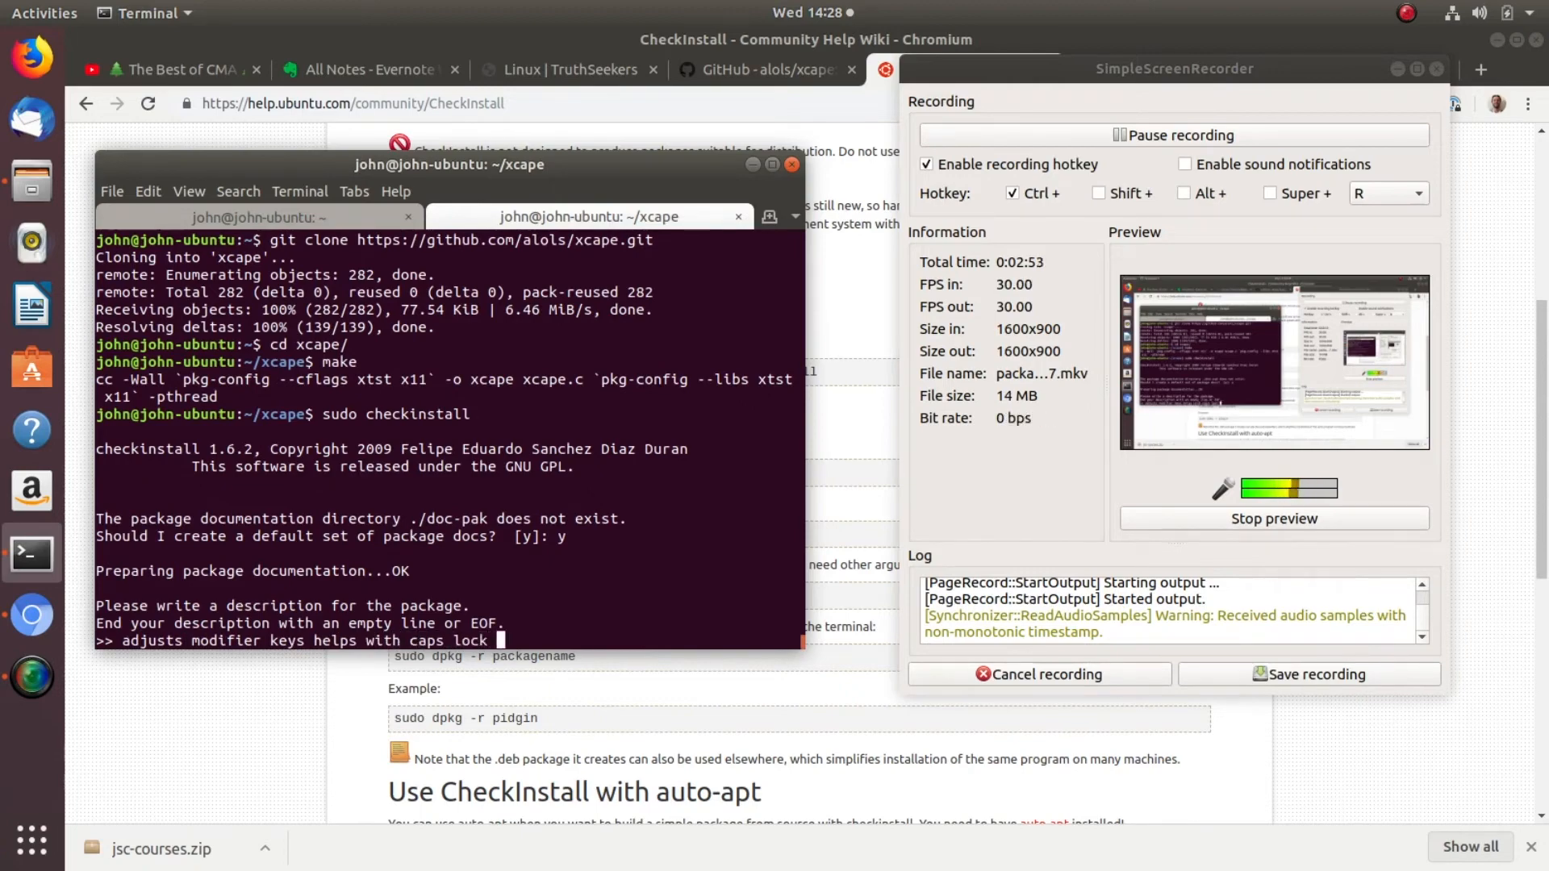
pyautogui.write('to ctrl and esc')
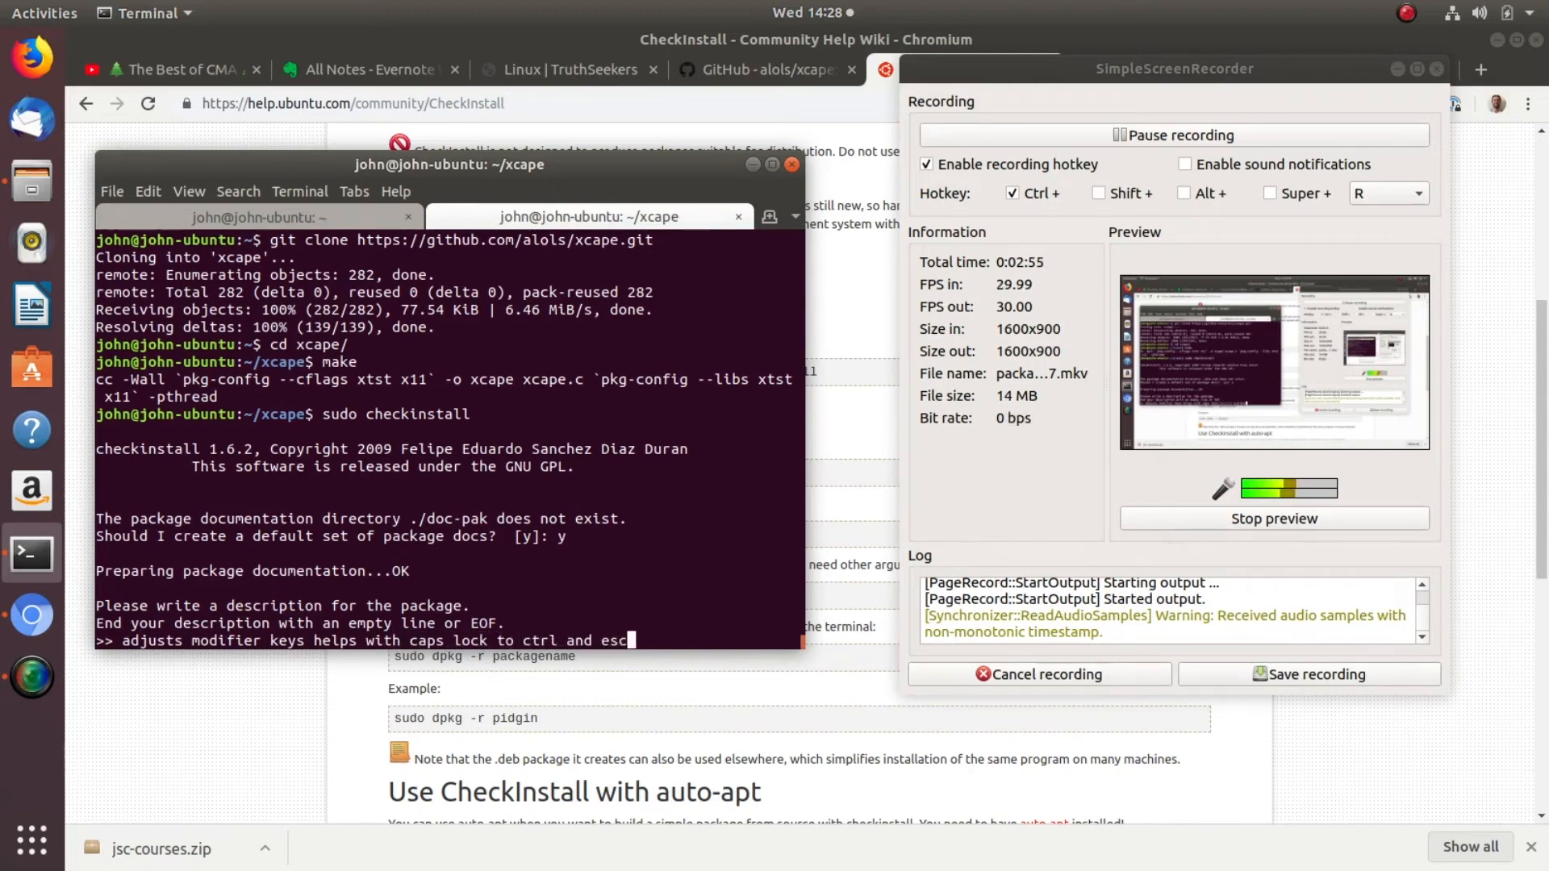
pyautogui.press('Return')
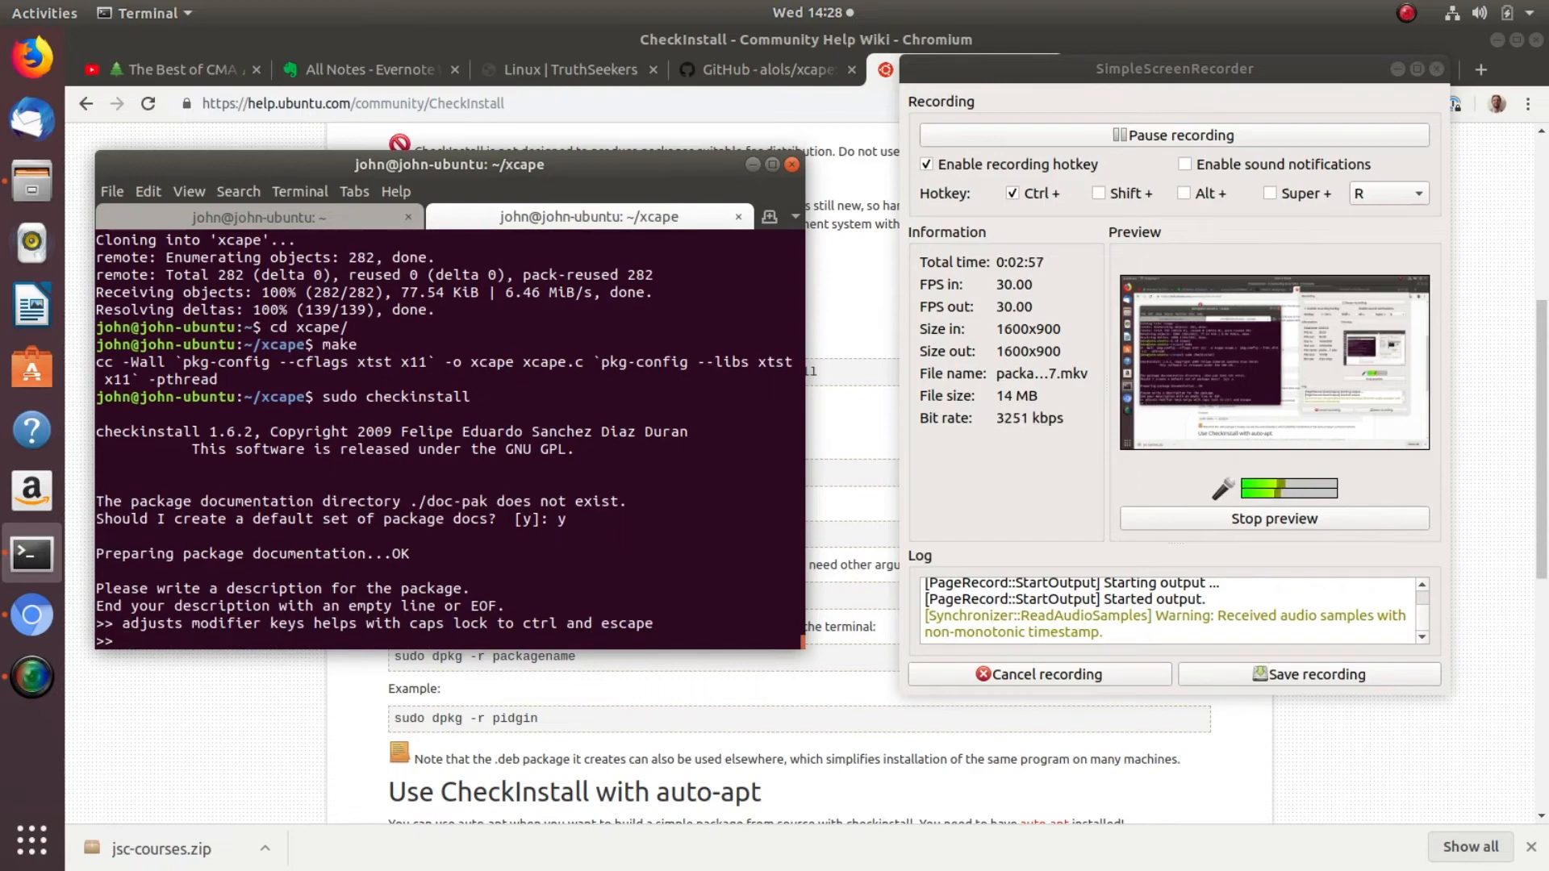
pyautogui.press('Return')
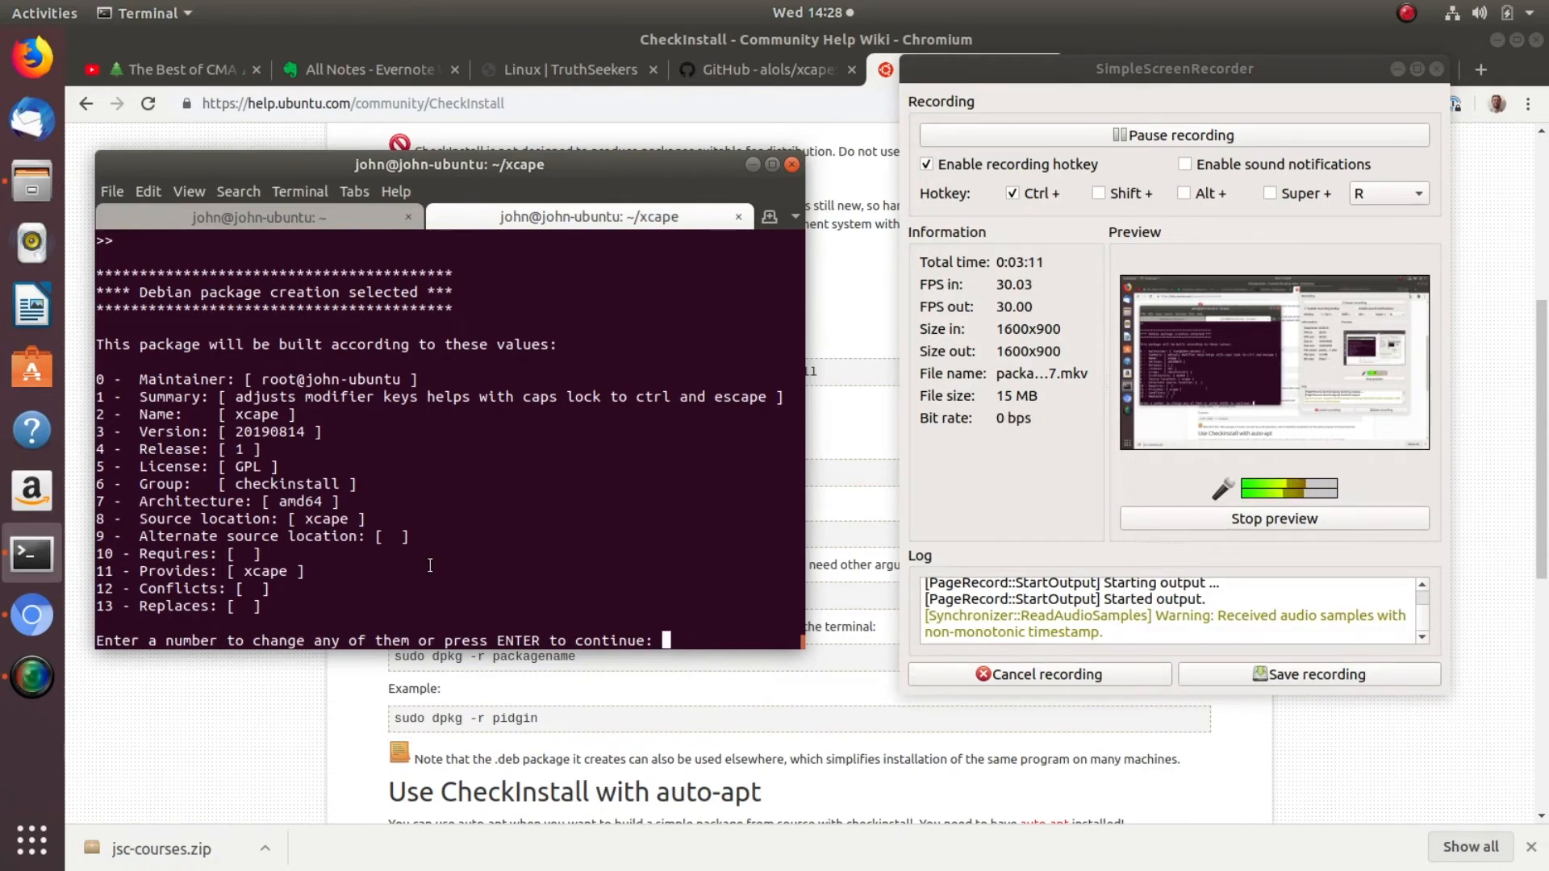
pyautogui.press('Return')
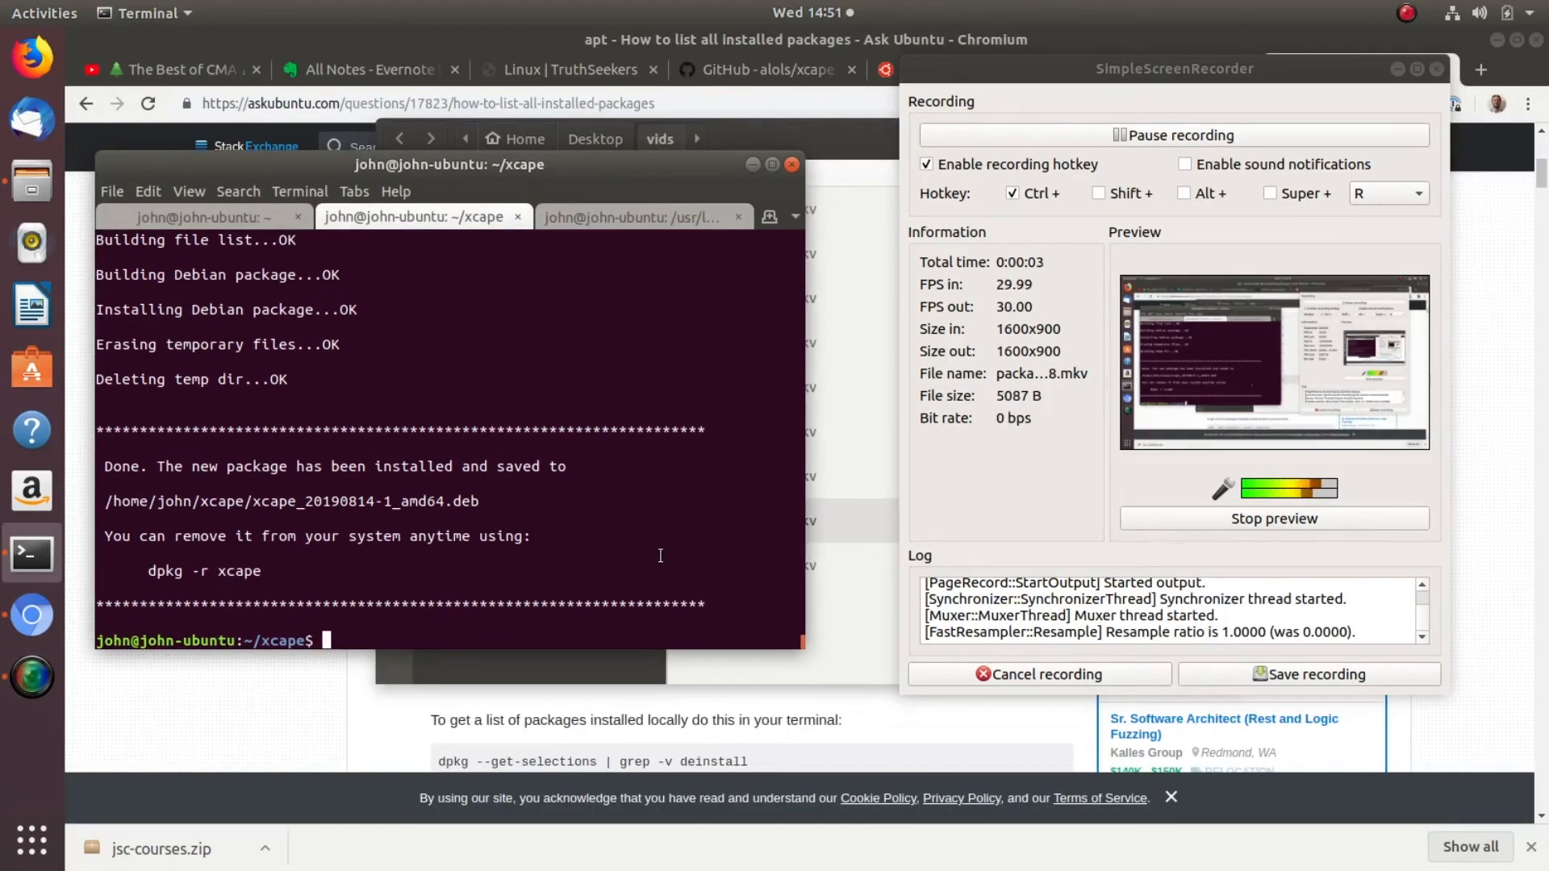
# - Run apt list --installed and find the xcape entry marked installed,local
pyautogui.write('a')
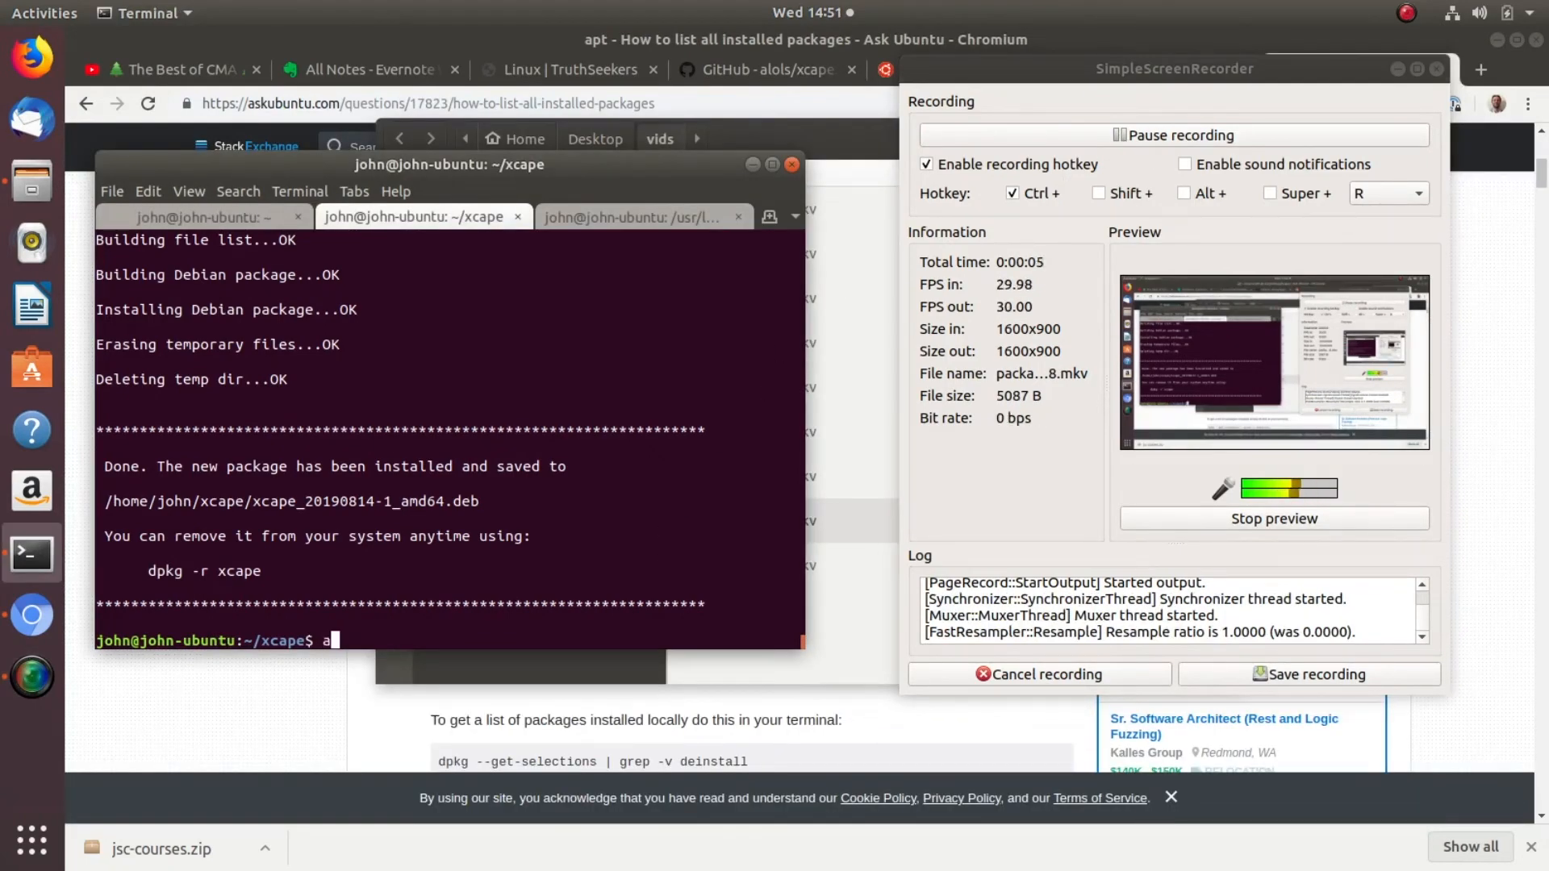
pyautogui.write('pt list -')
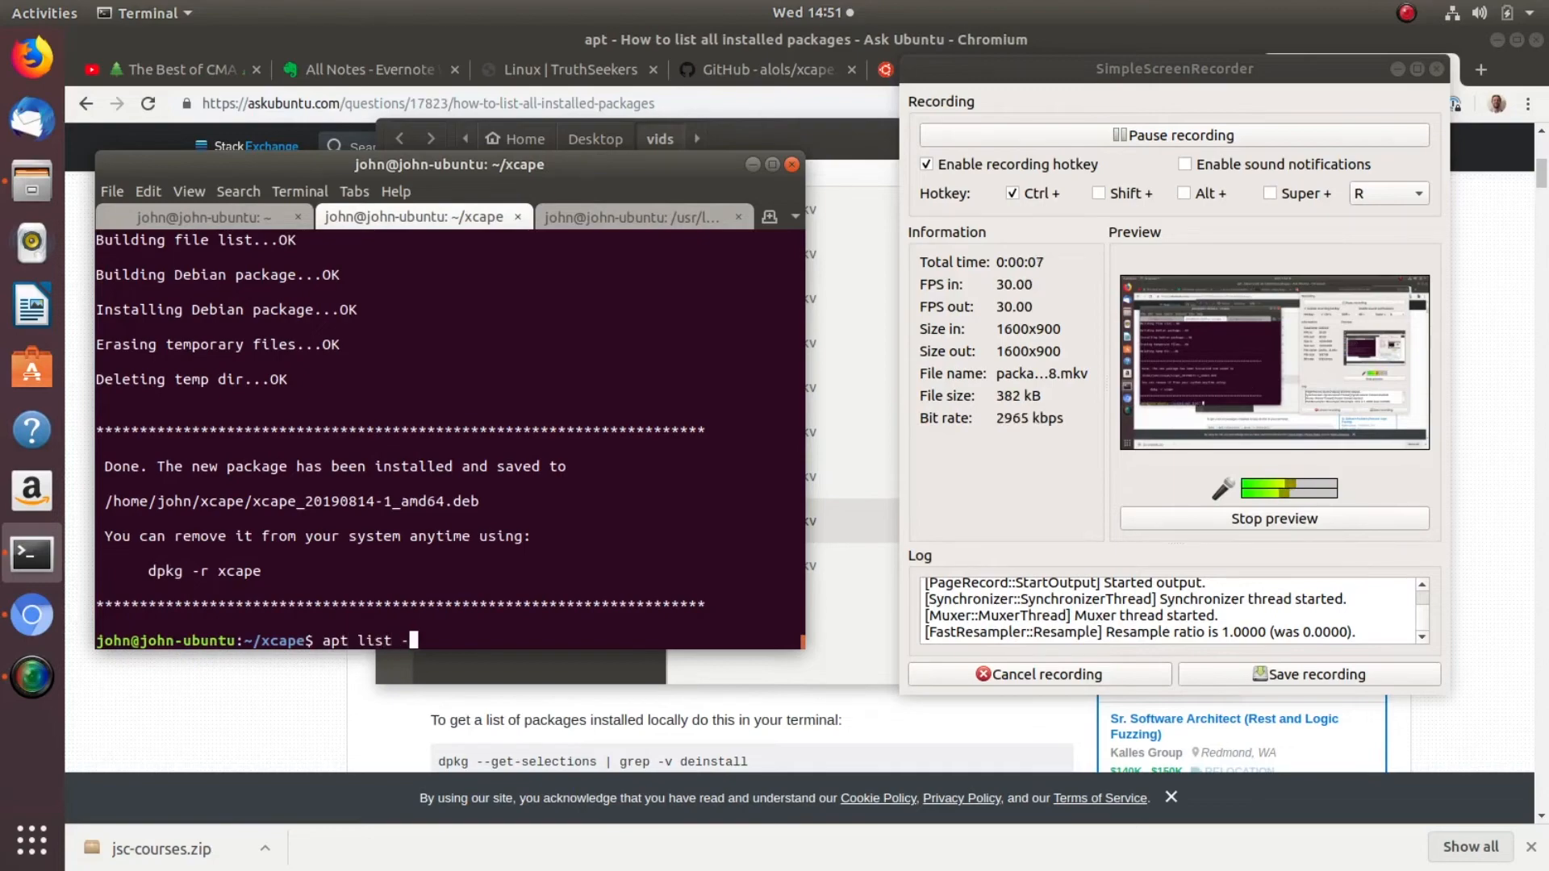
pyautogui.write('-installed')
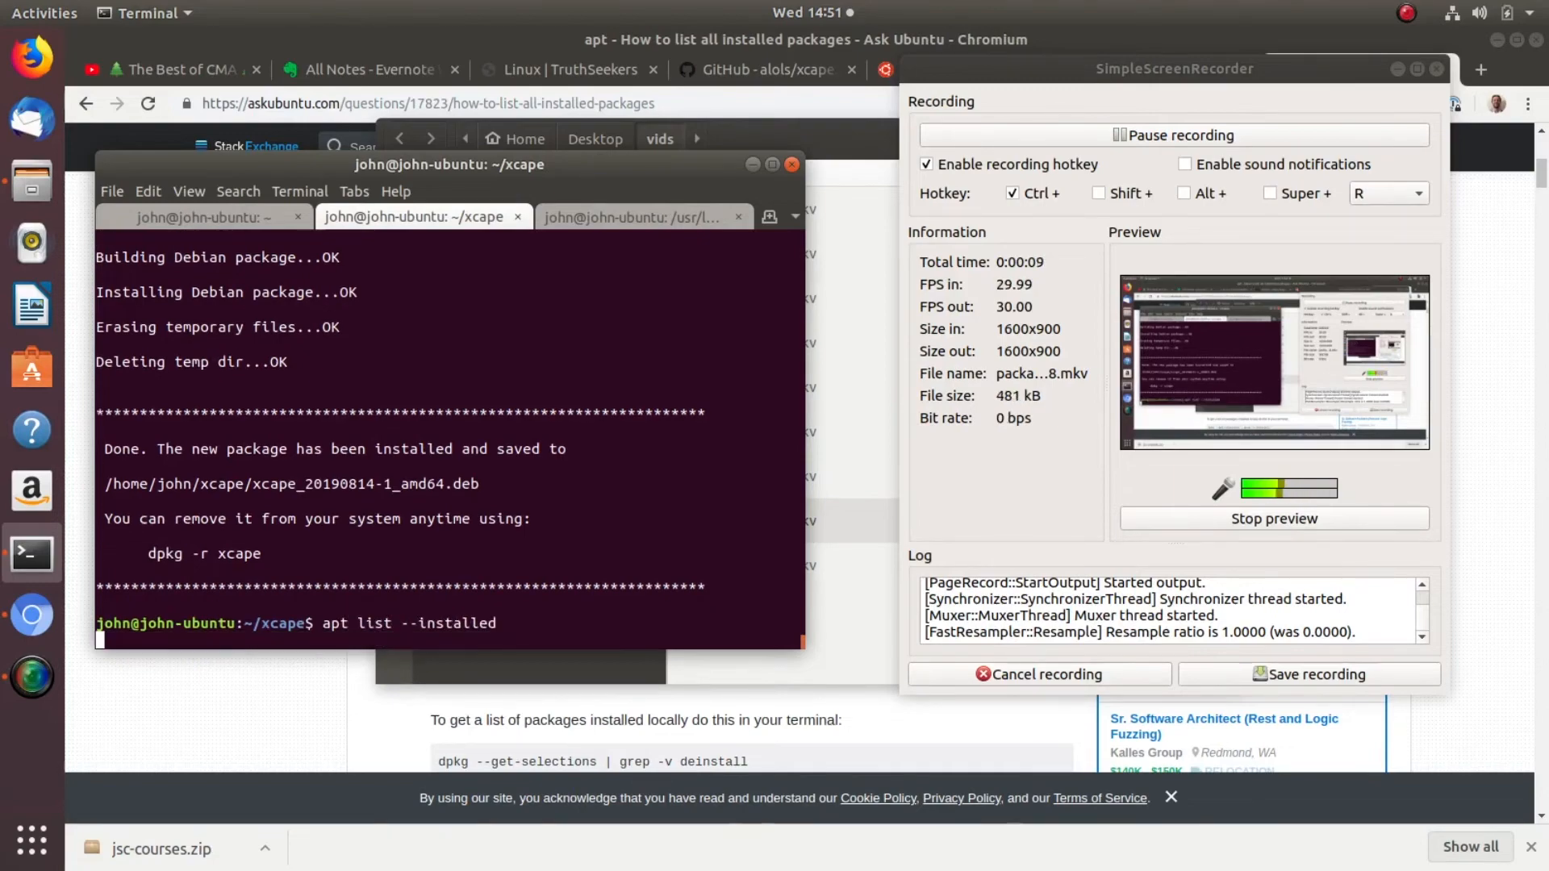
pyautogui.press('Return')
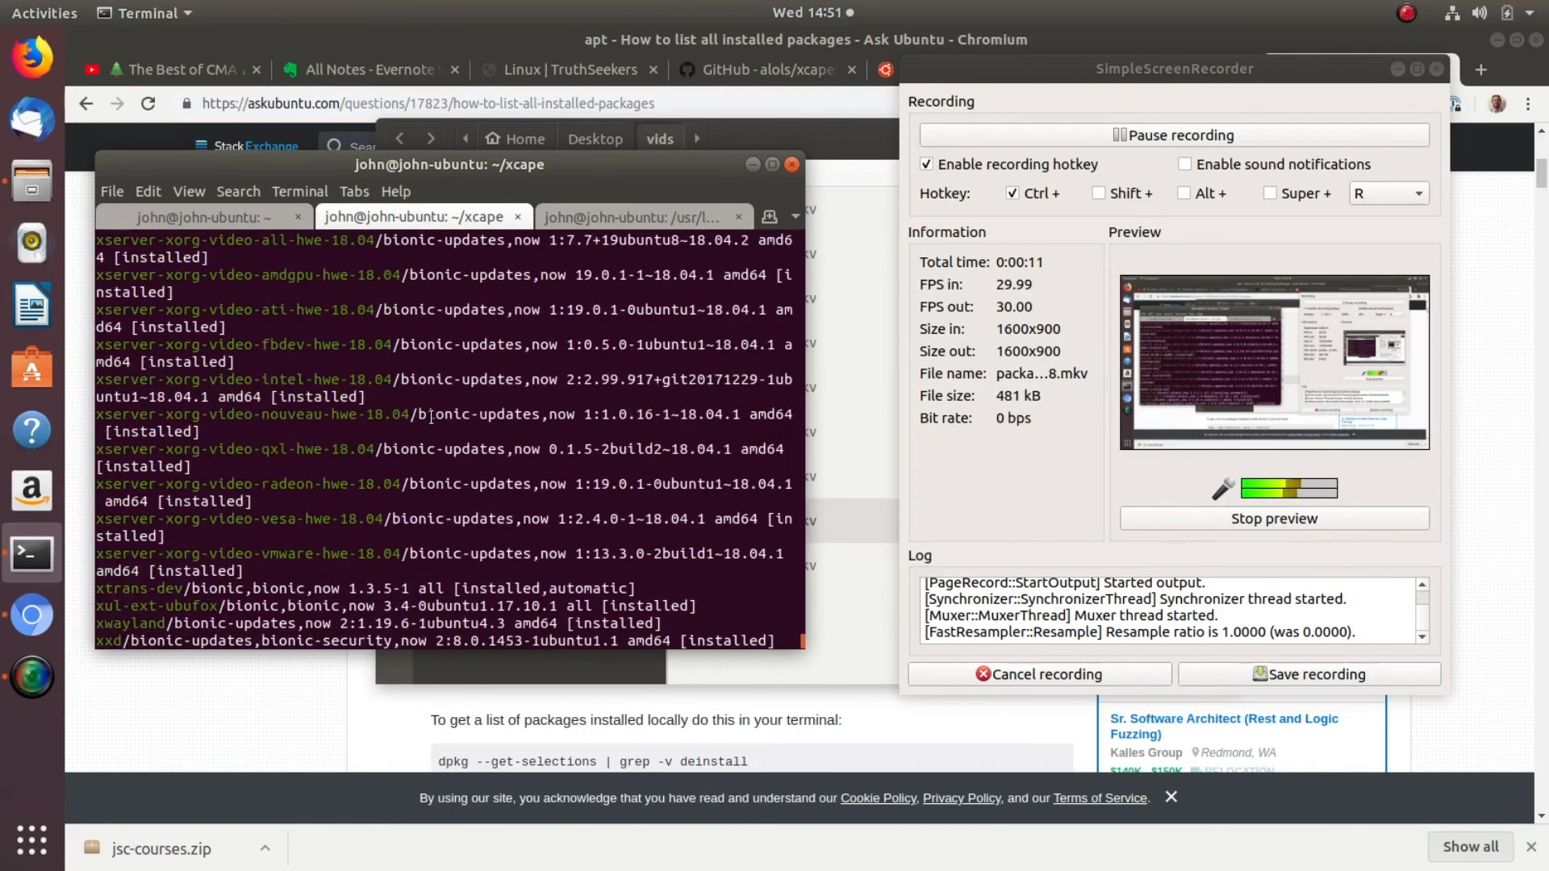
pyautogui.scroll(3)
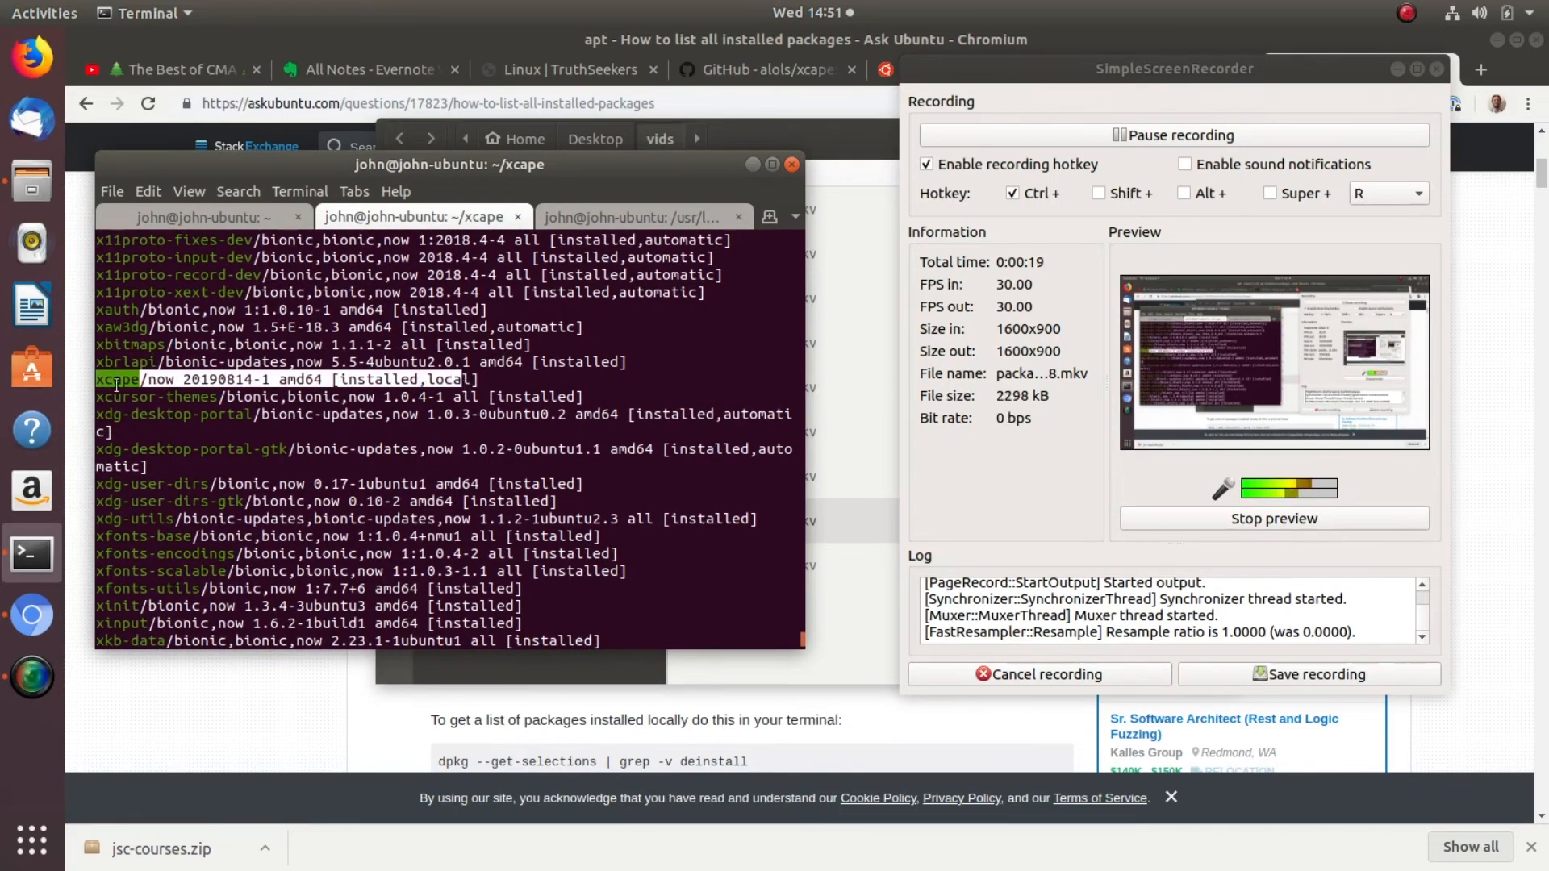
pyautogui.scroll(-3)
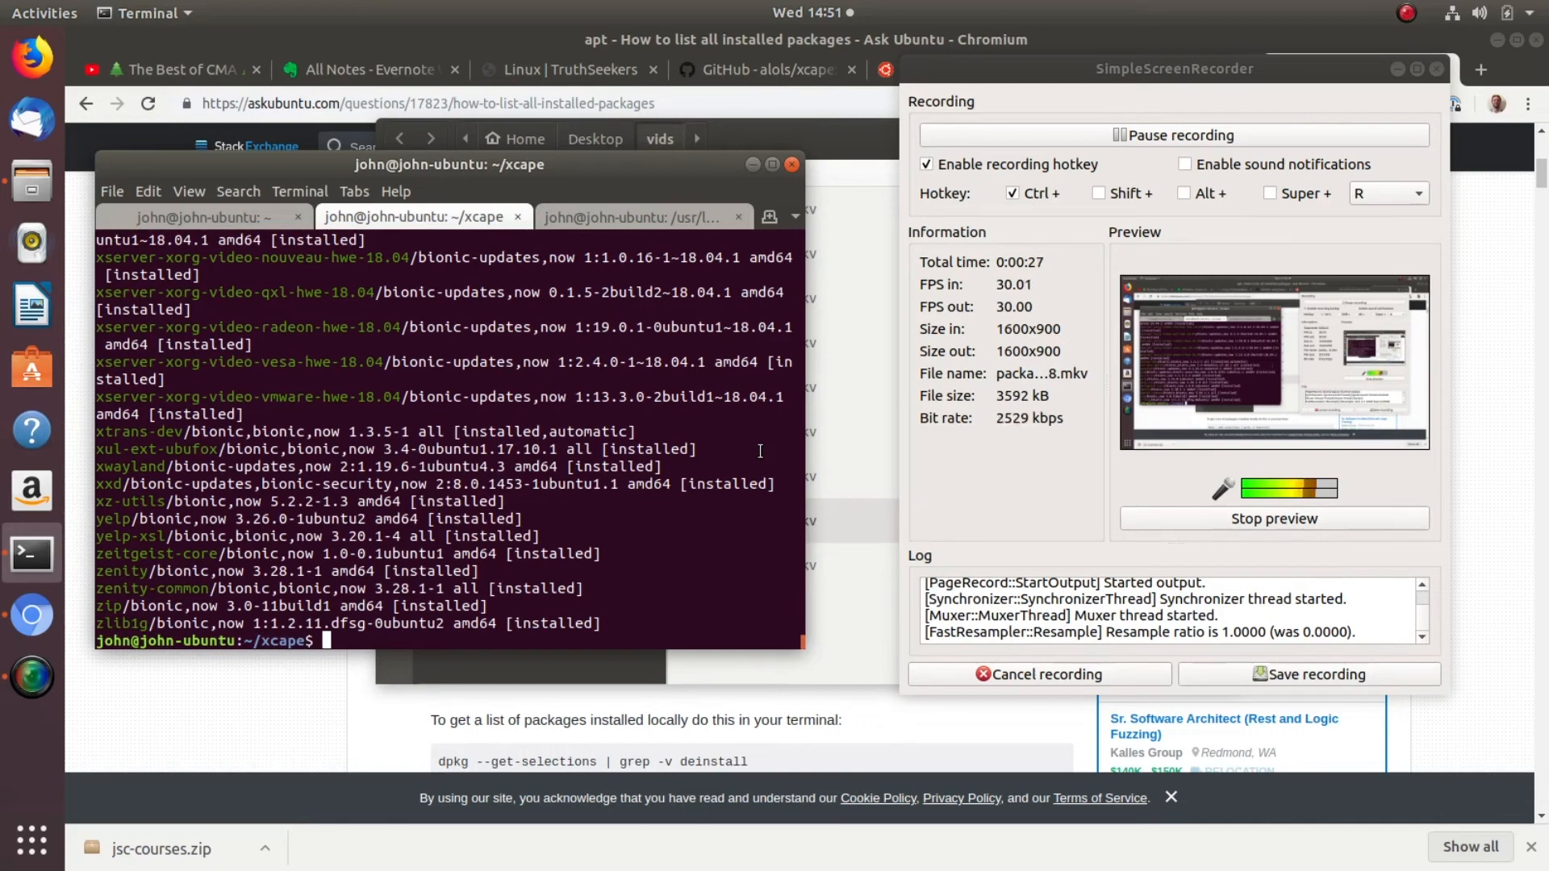
# - Return to the home directory and list its contents
pyautogui.write('cd')
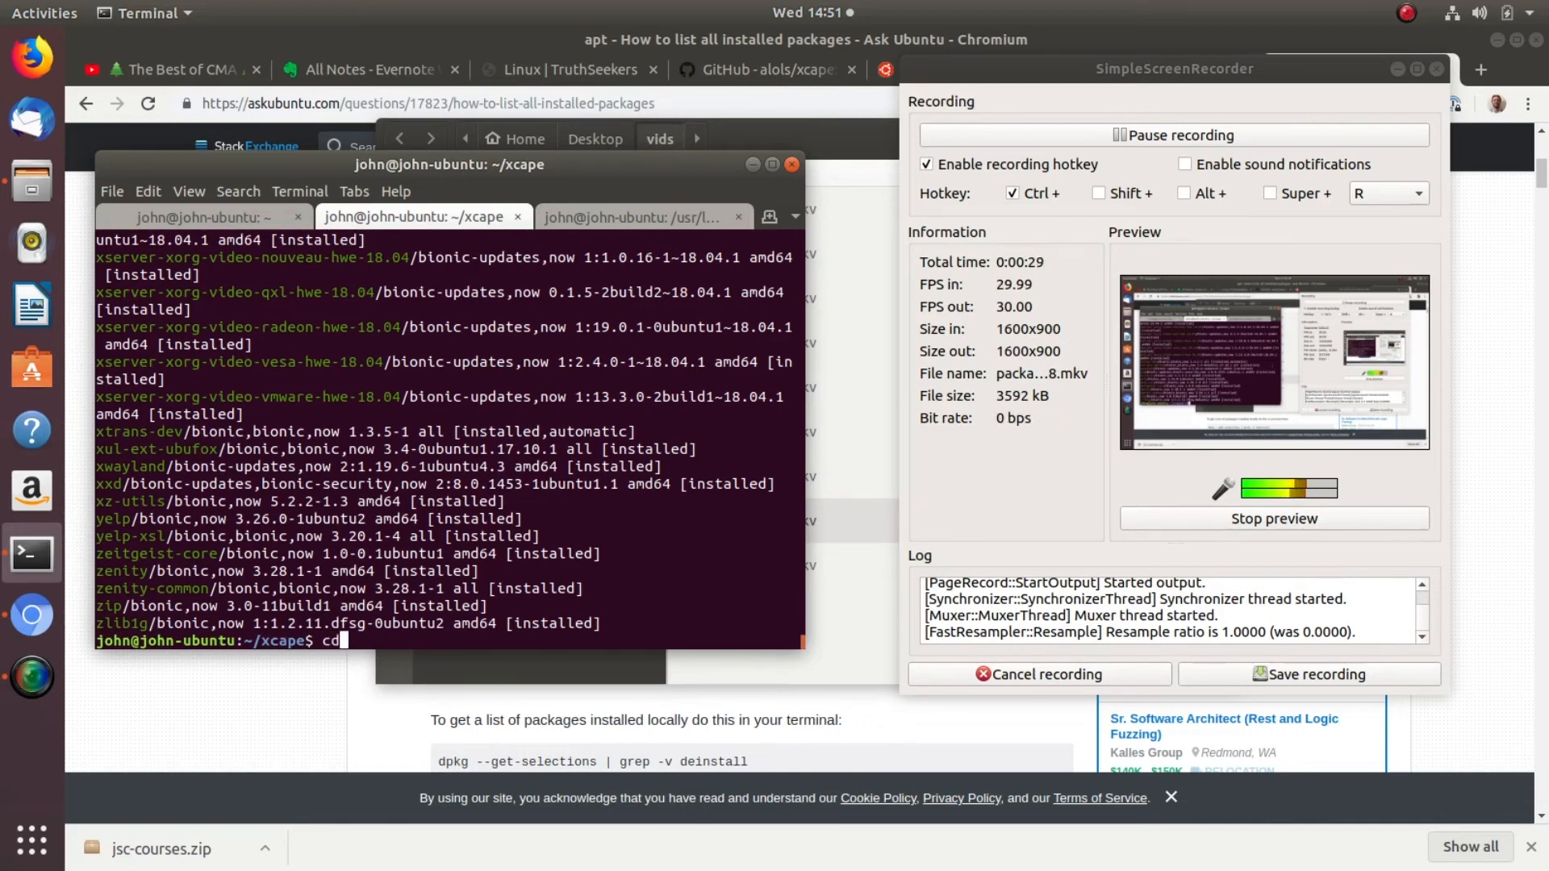
pyautogui.press('Return')
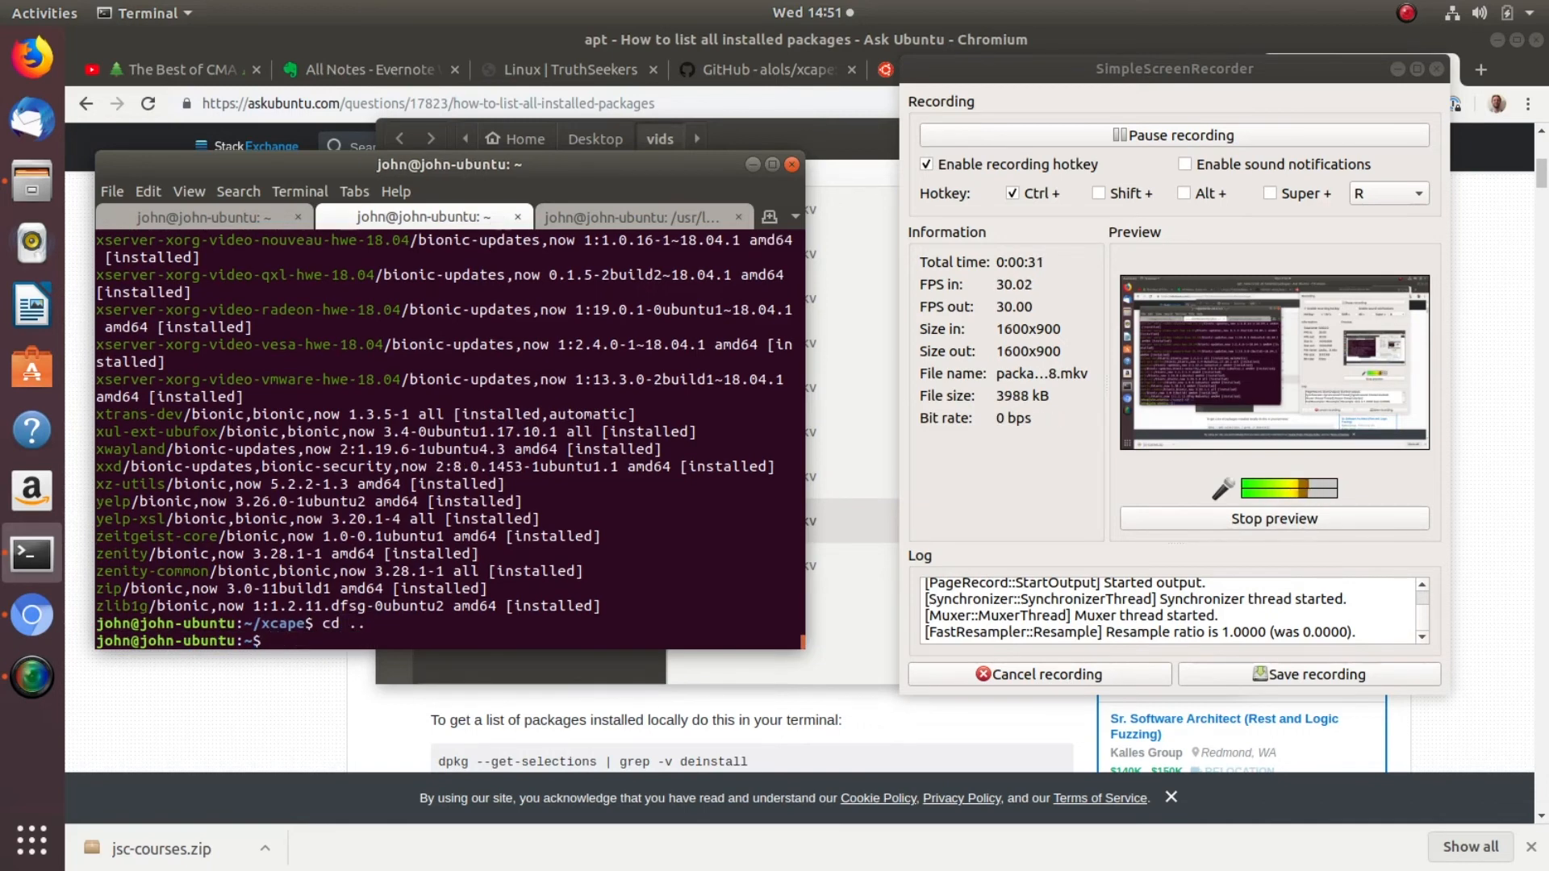
pyautogui.write('ls')
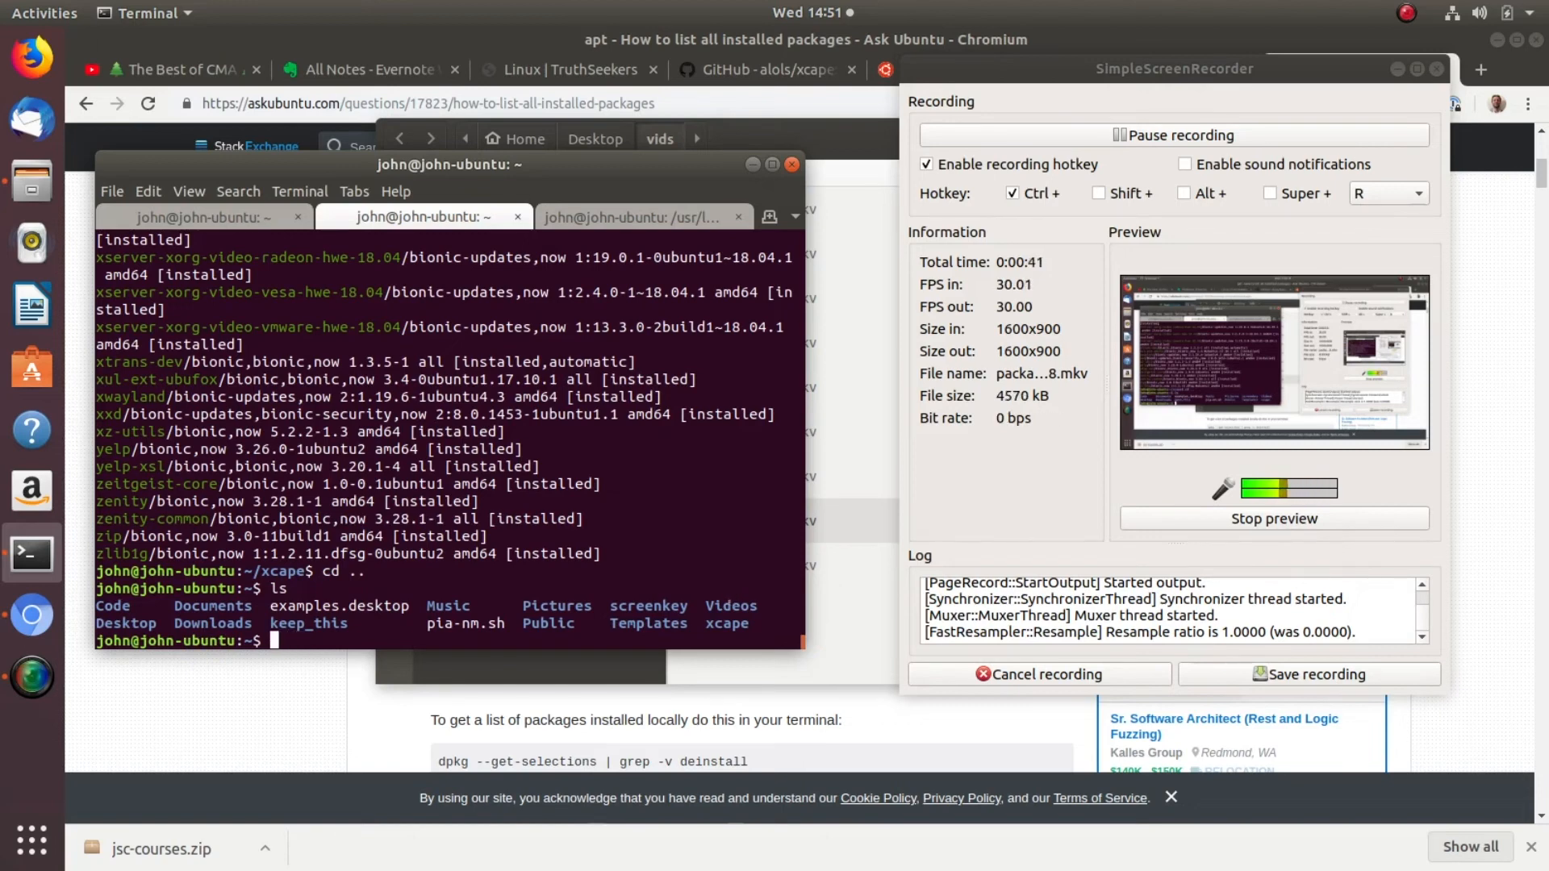
# - Remove the xcape/ source folder with sudo rm -rf and list home to confirm it is gone
pyautogui.write('sudo rm')
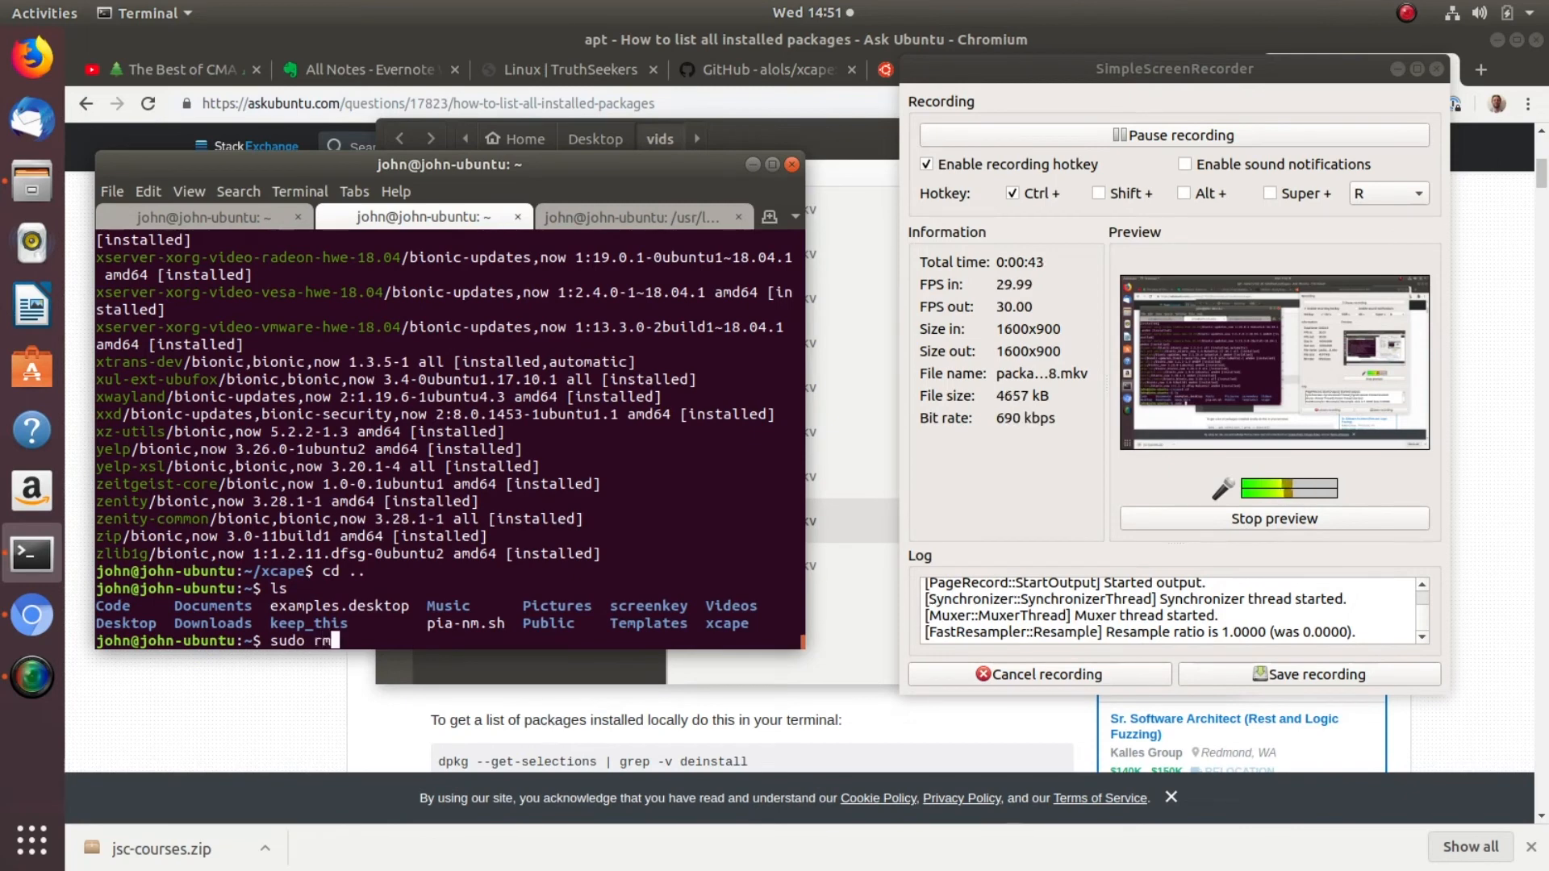
pyautogui.write('-rf xcape/')
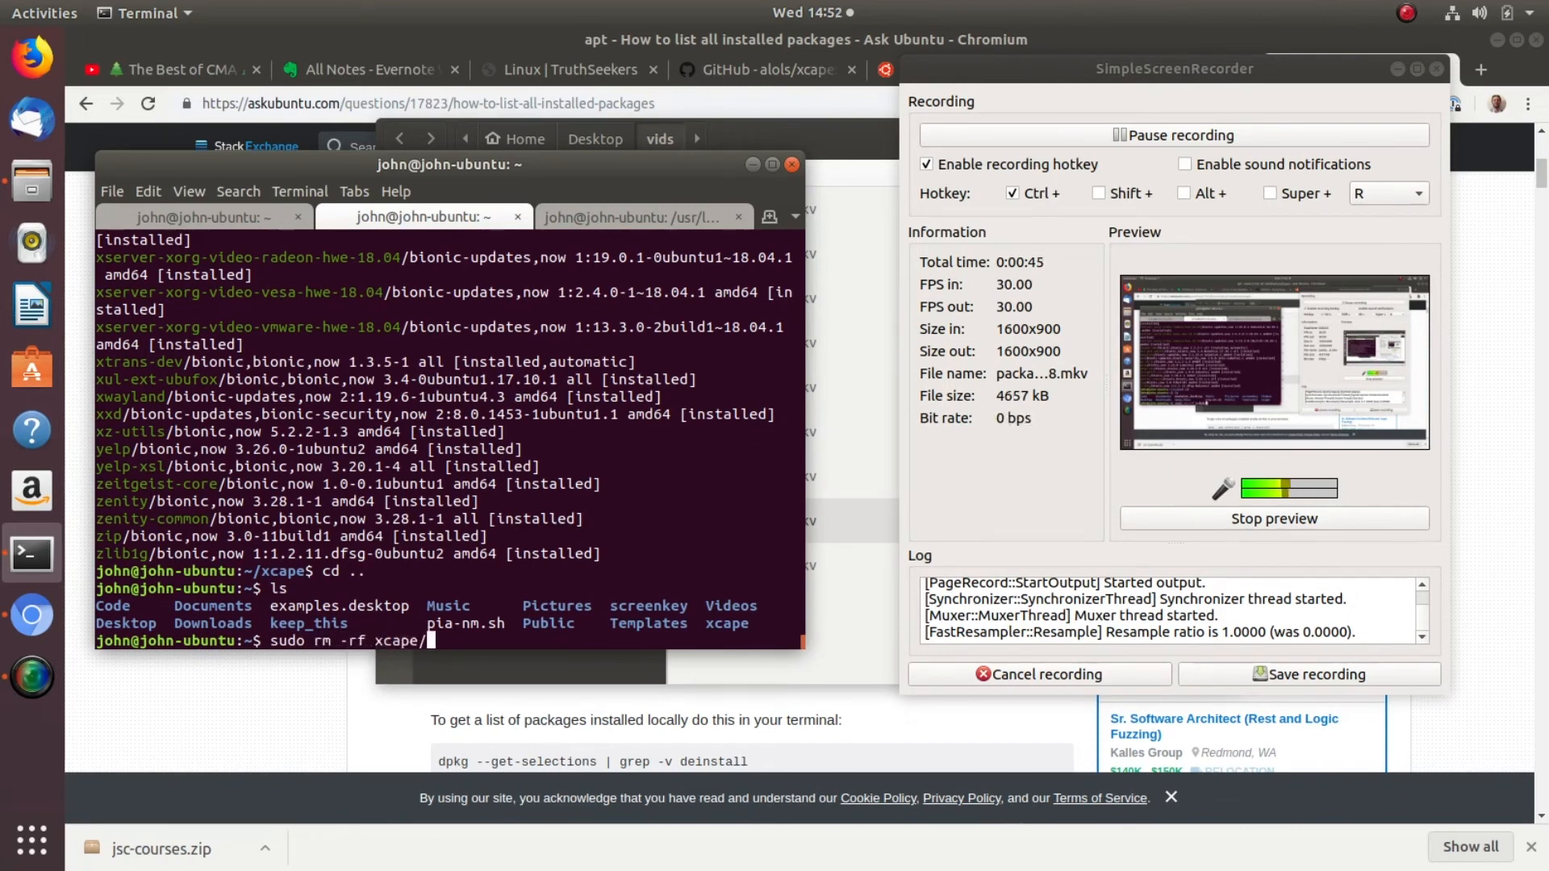
pyautogui.press('Return')
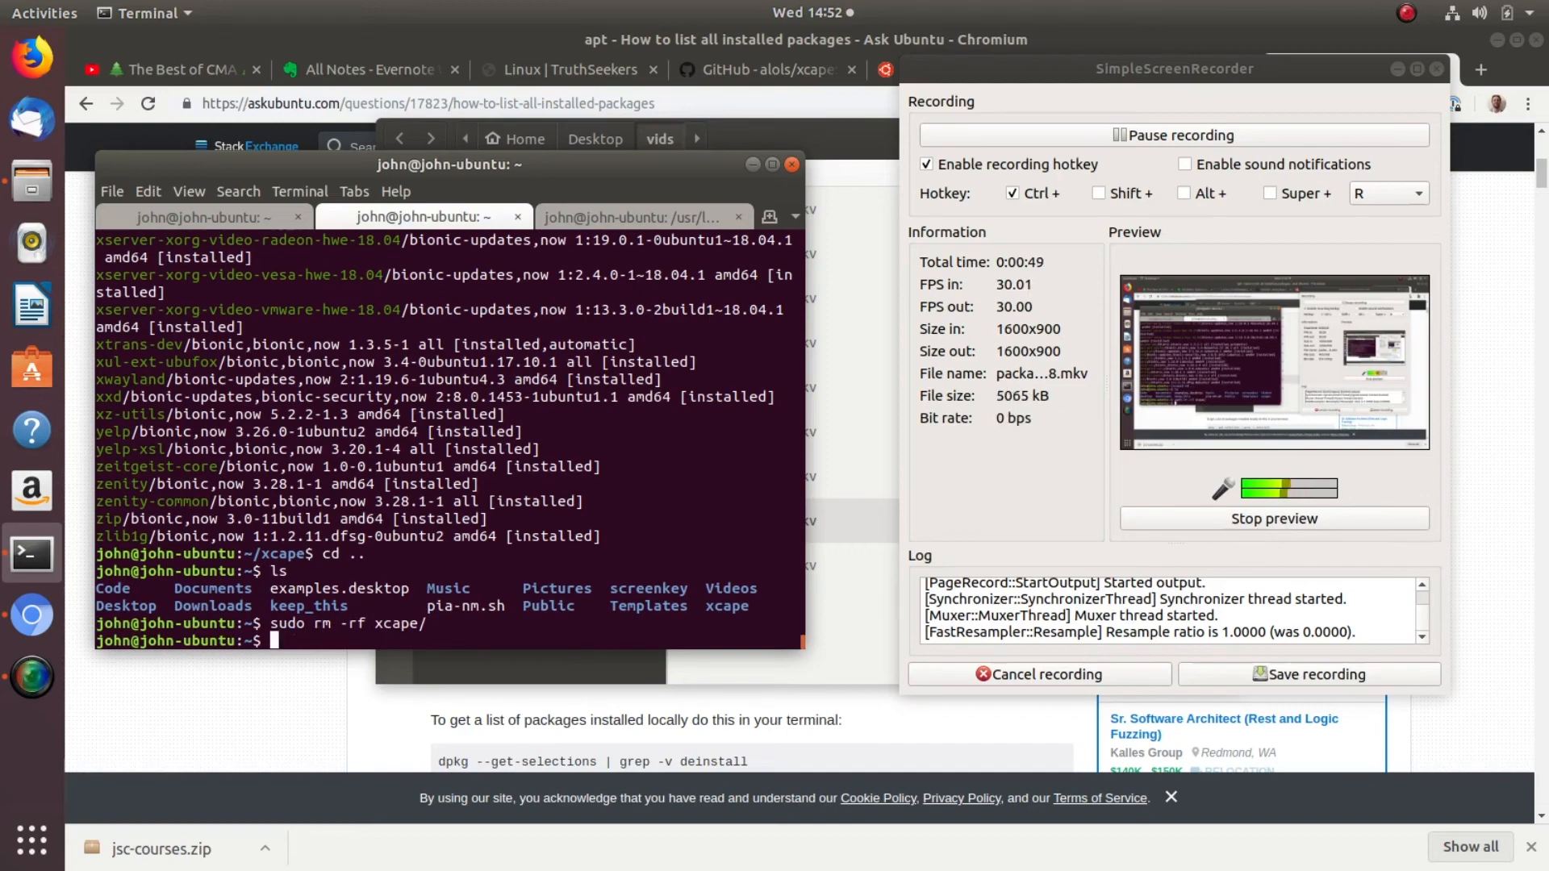
pyautogui.press('Return')
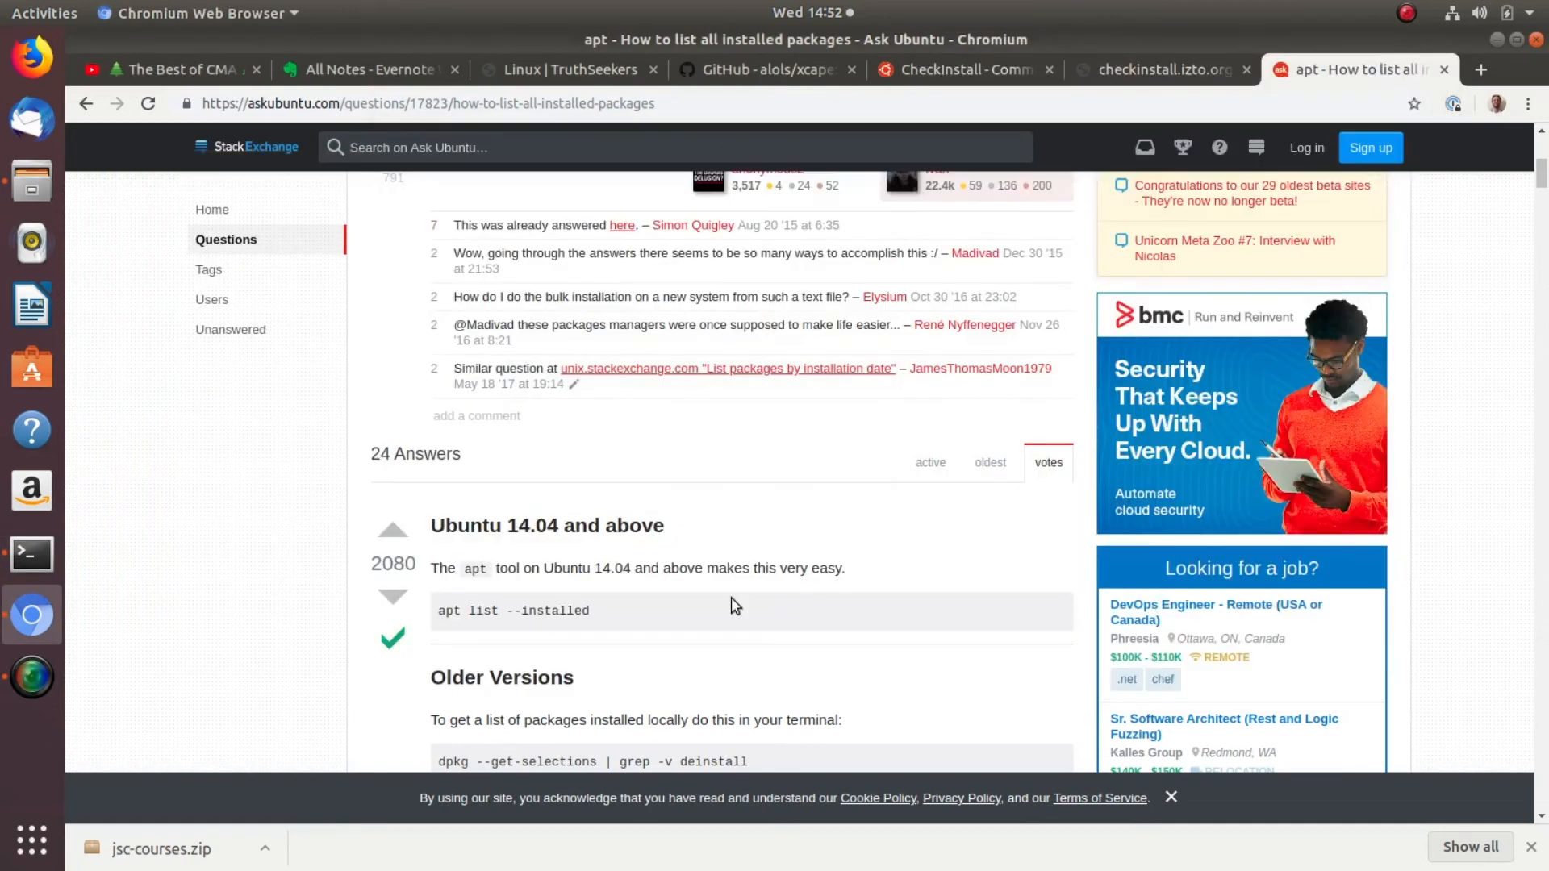
# - Switch Chromium to the CheckInstall - Community Help Wiki tab
pyautogui.click(963, 69)
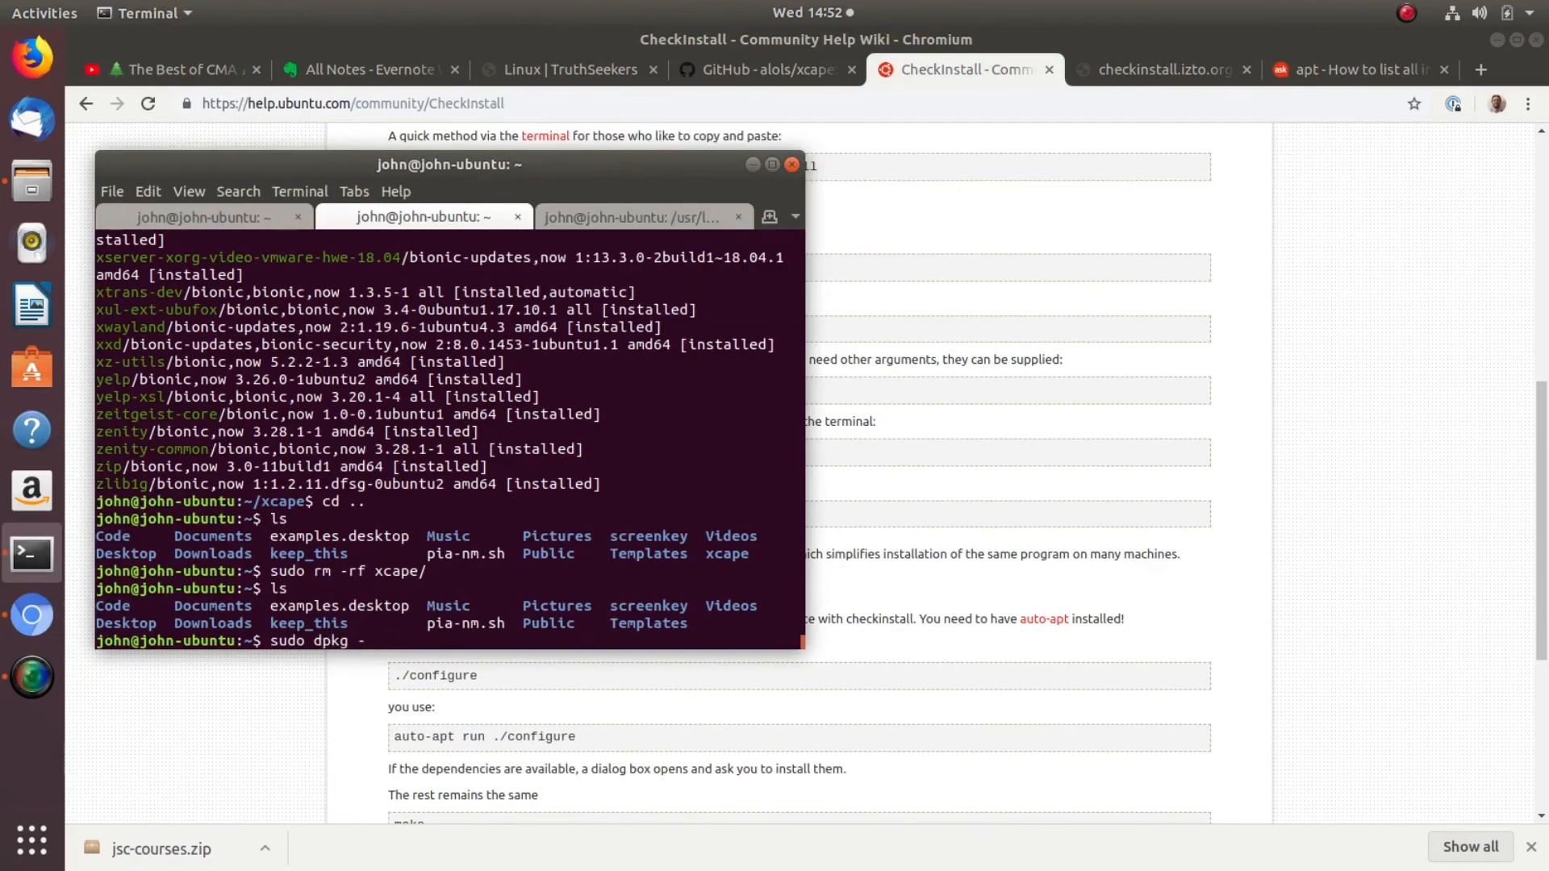
# - Remove the xcape package with sudo dpkg -r xcape
pyautogui.write('r')
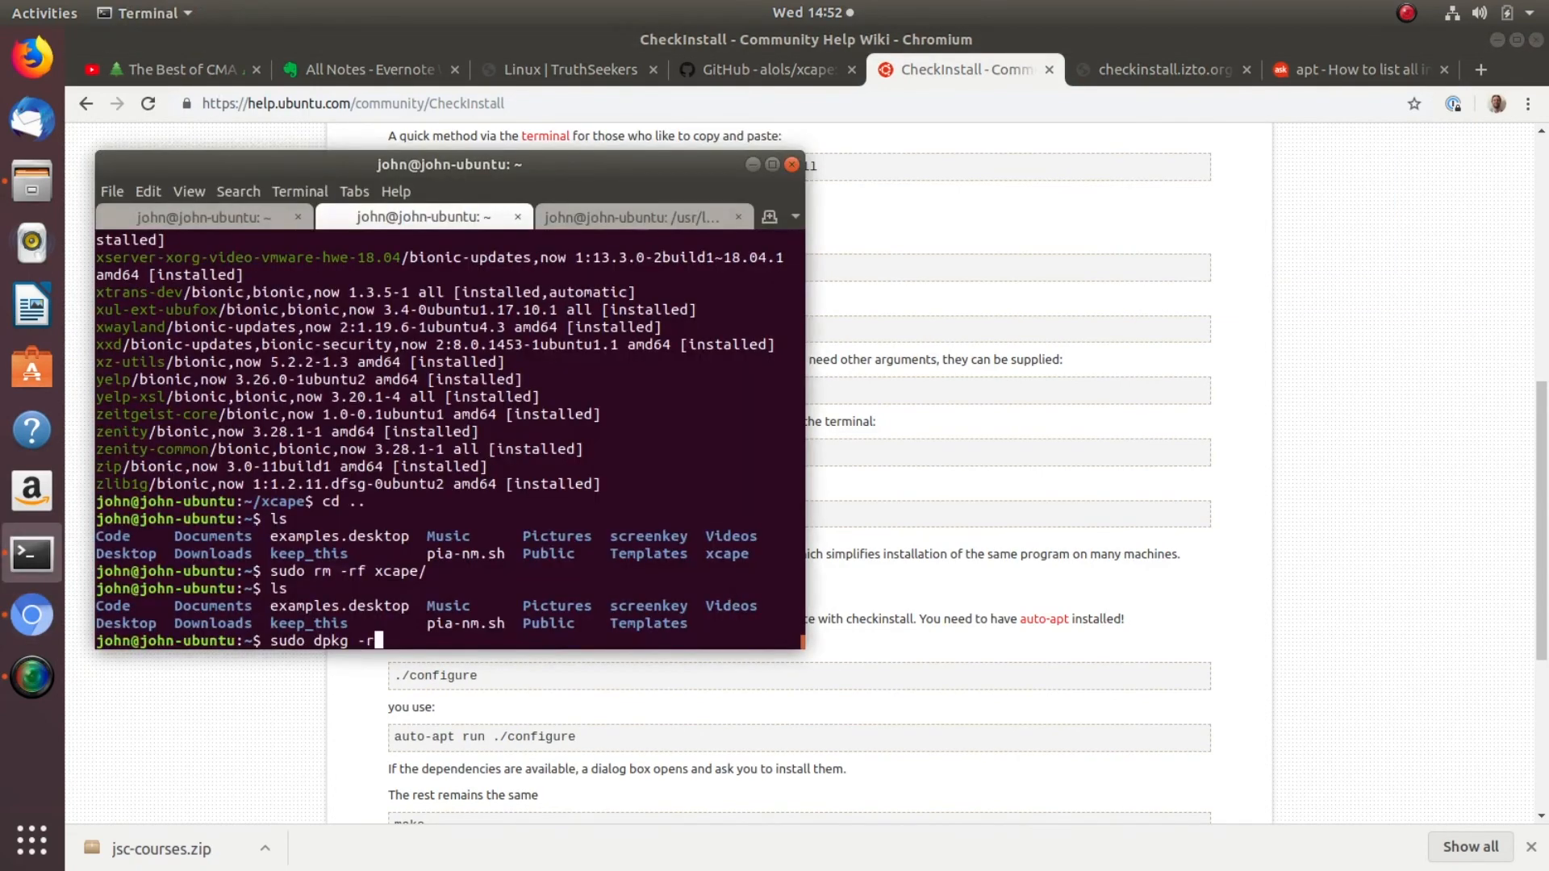
pyautogui.write('xcape')
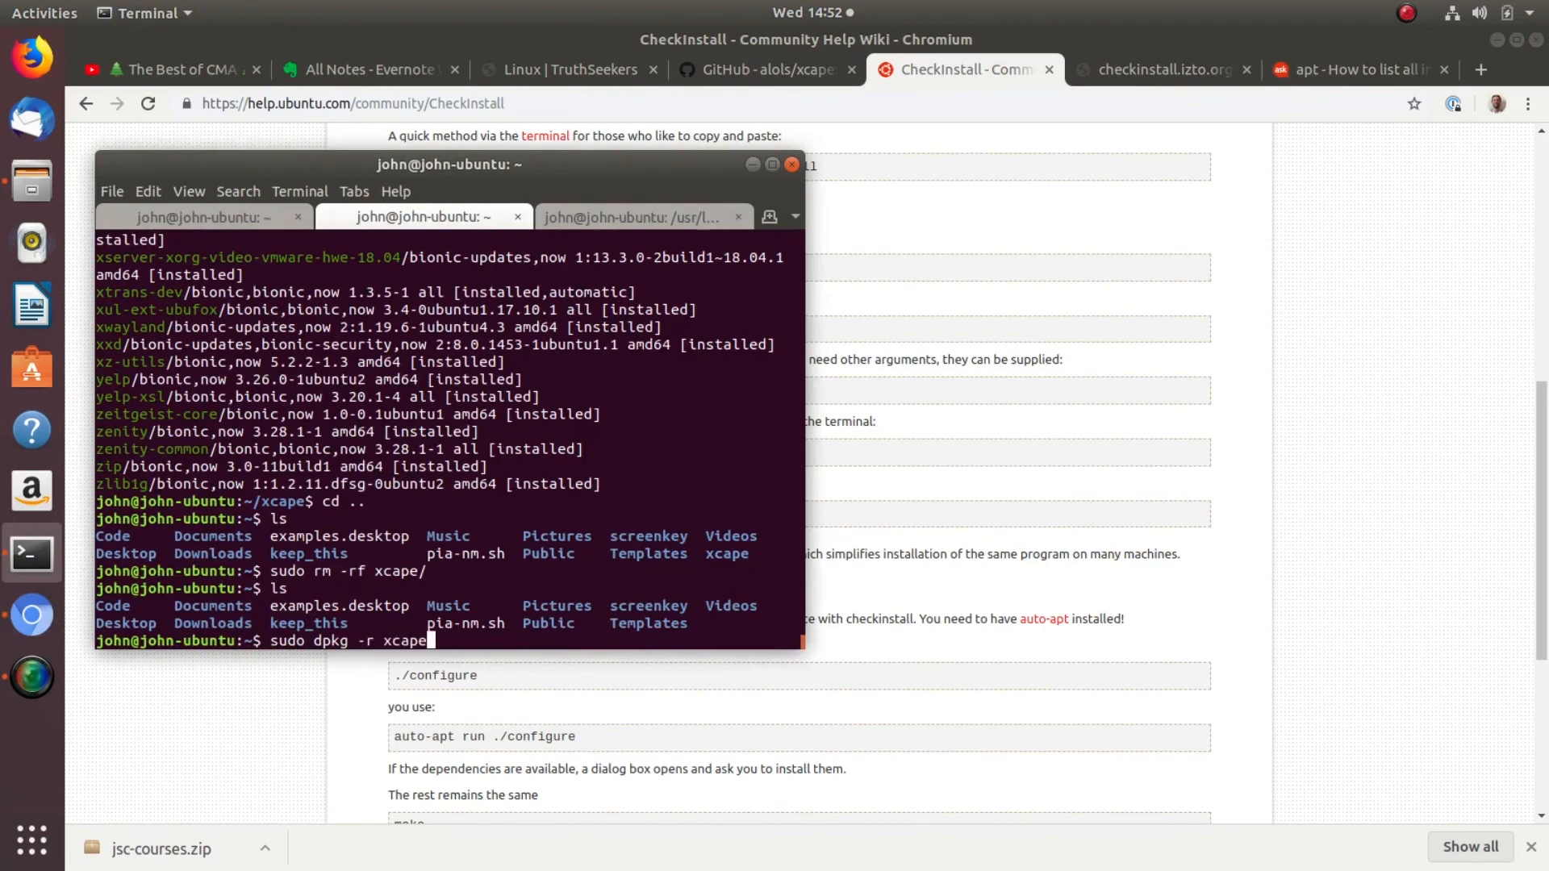
pyautogui.press('Return')
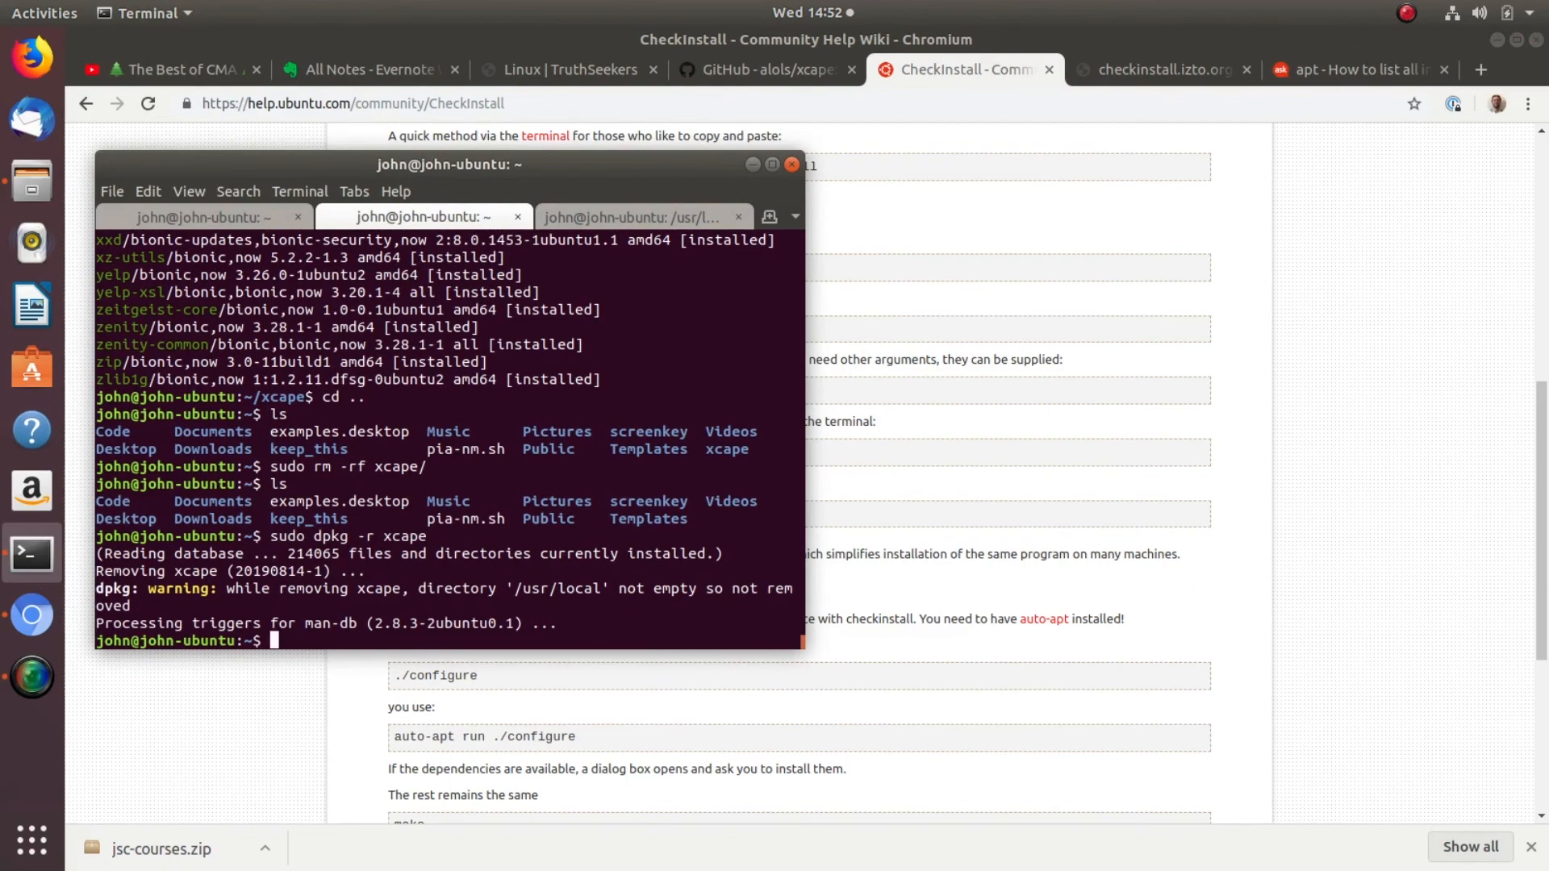
# - Rerun apt list --installed and check xcape no longer appears
pyautogui.write('cd ..')
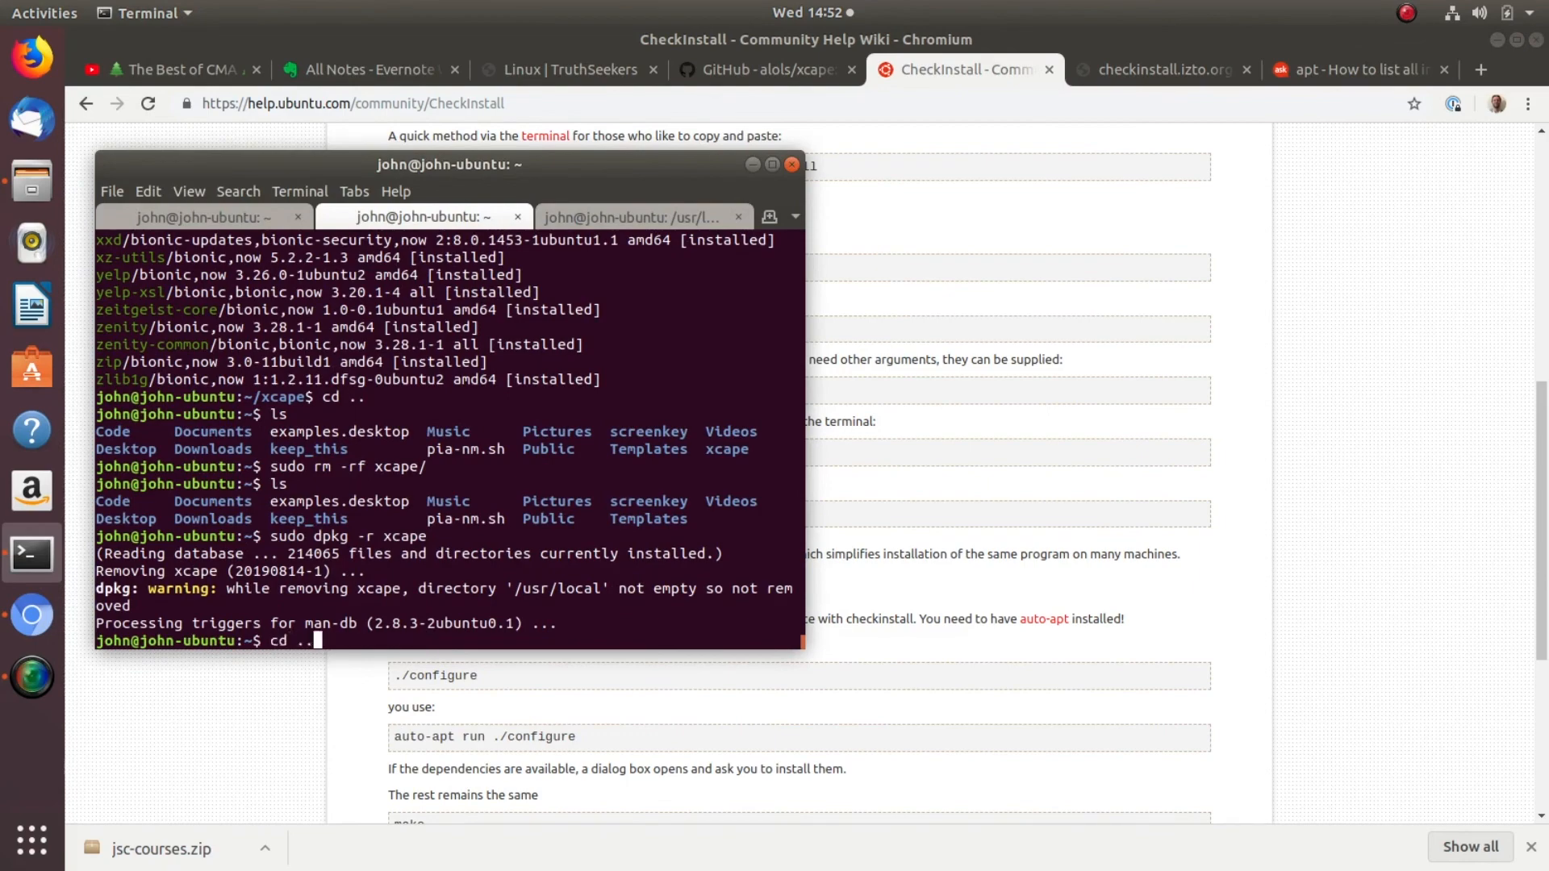
pyautogui.write('apt list --installed')
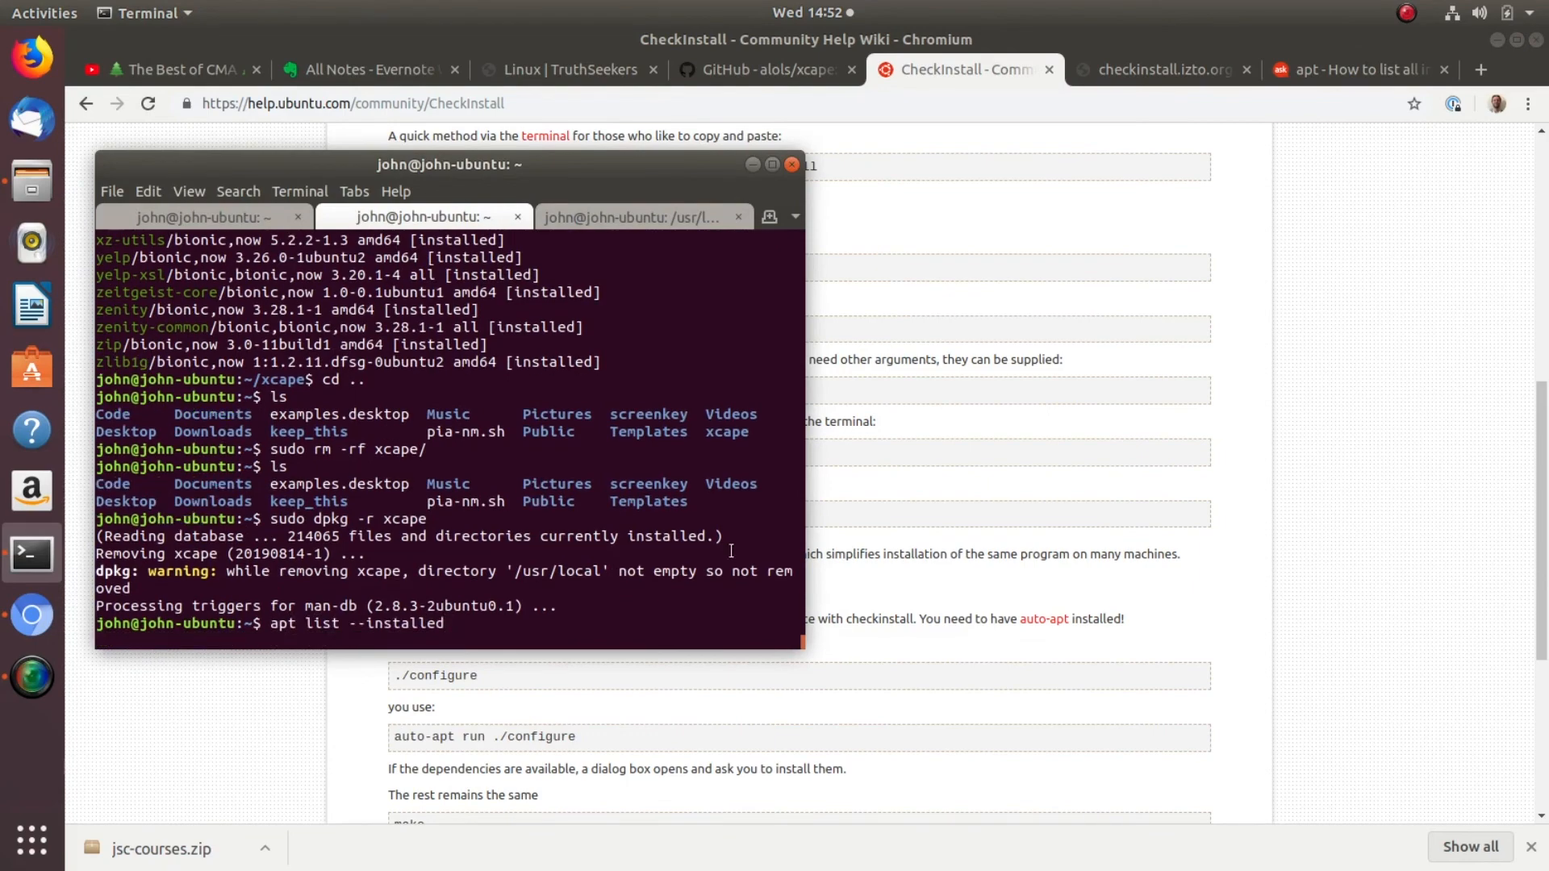
pyautogui.press('Return')
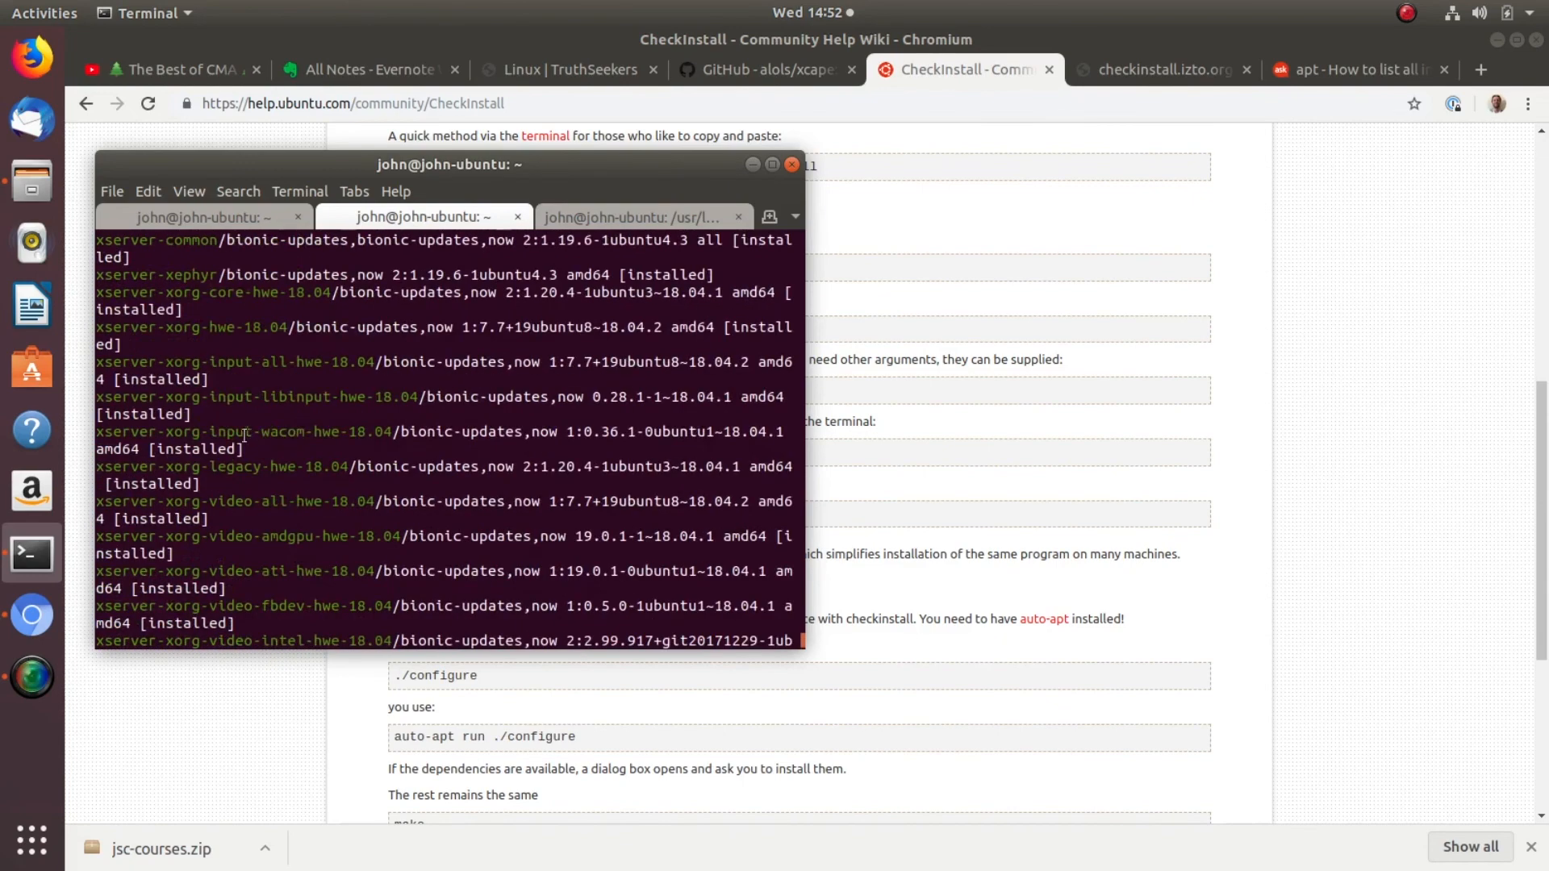
pyautogui.scroll(-3)
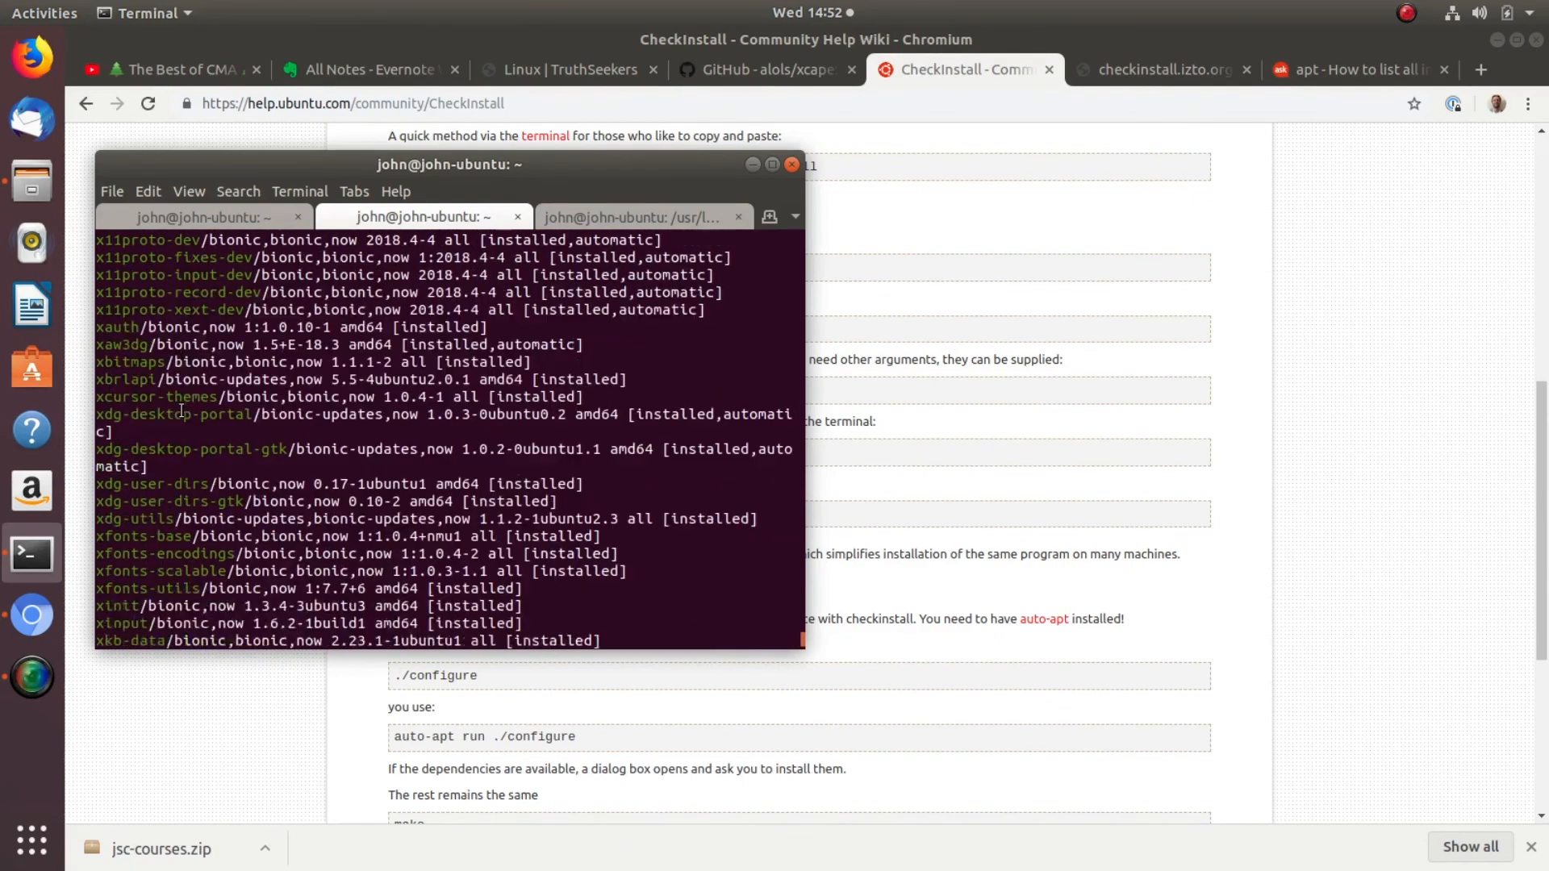
pyautogui.scroll(3)
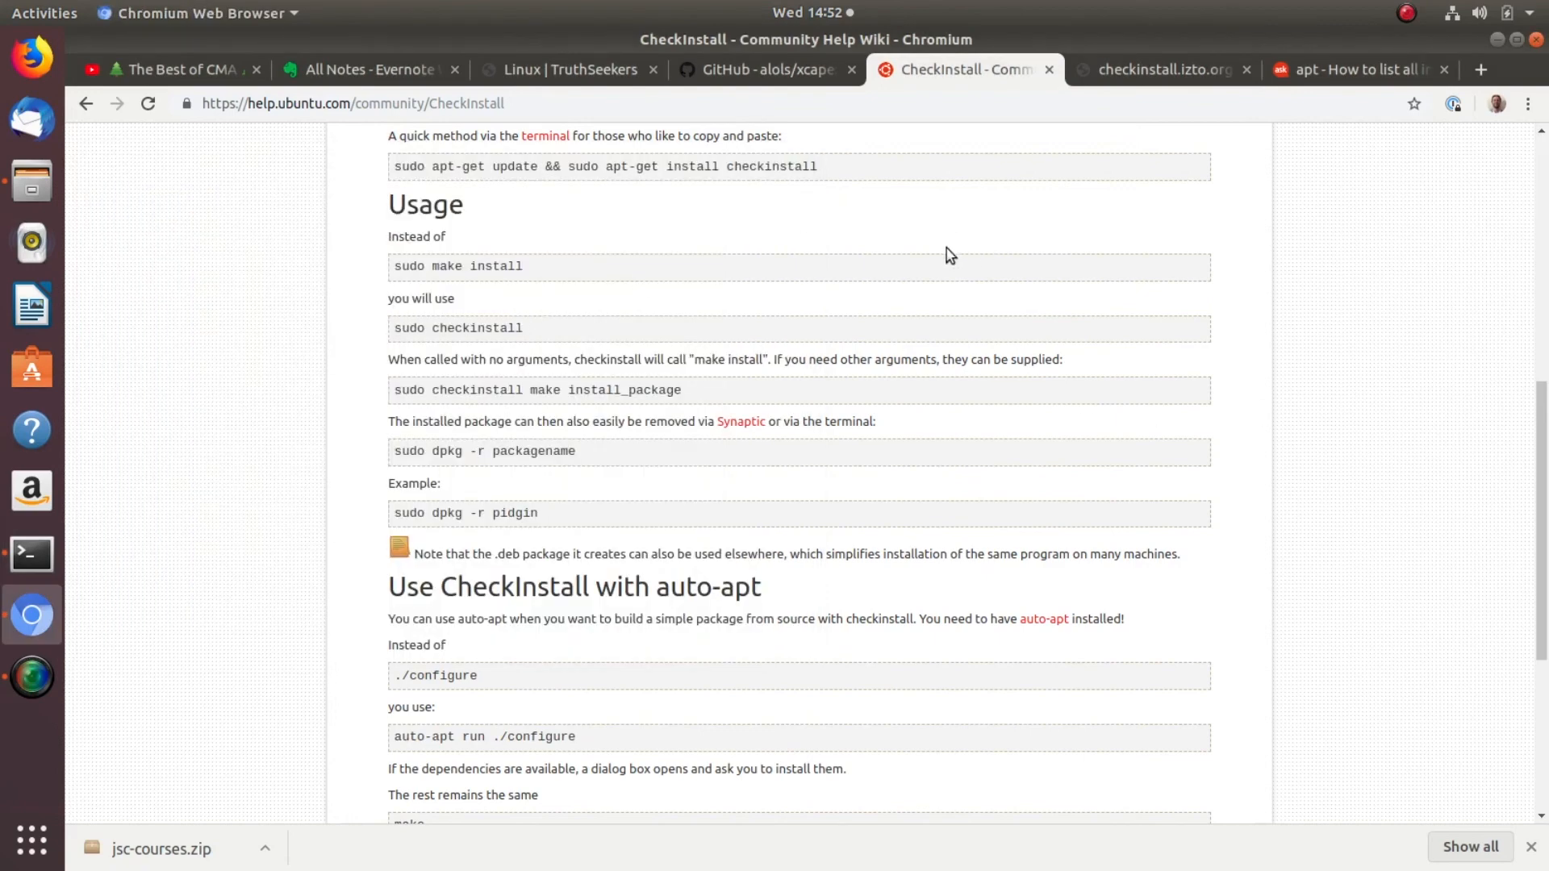
pyautogui.moveTo(772, 218)
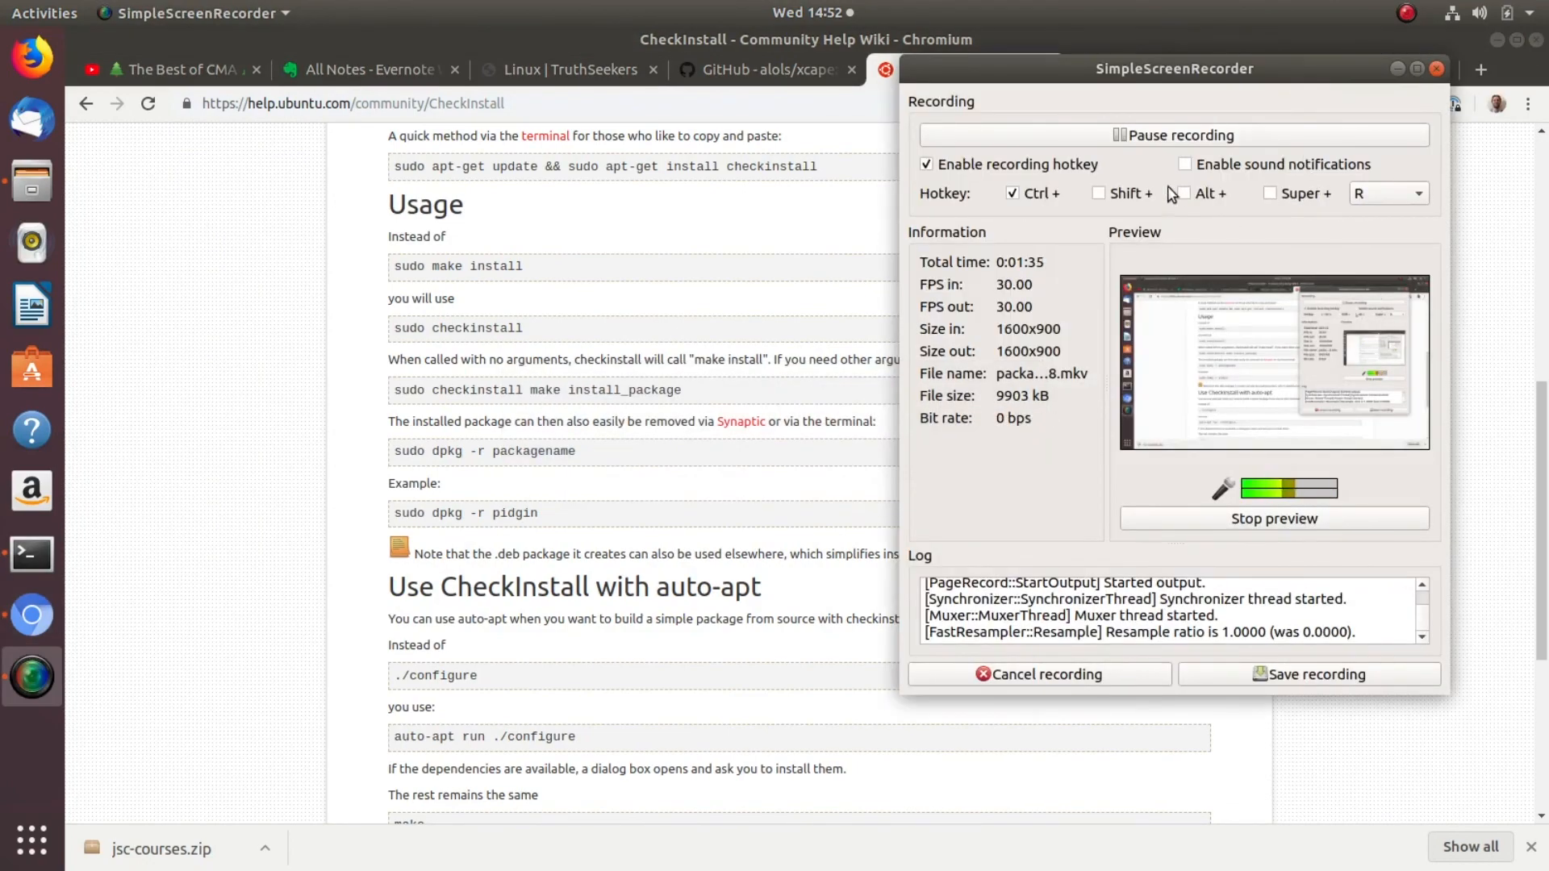
pyautogui.moveTo(1174, 149)
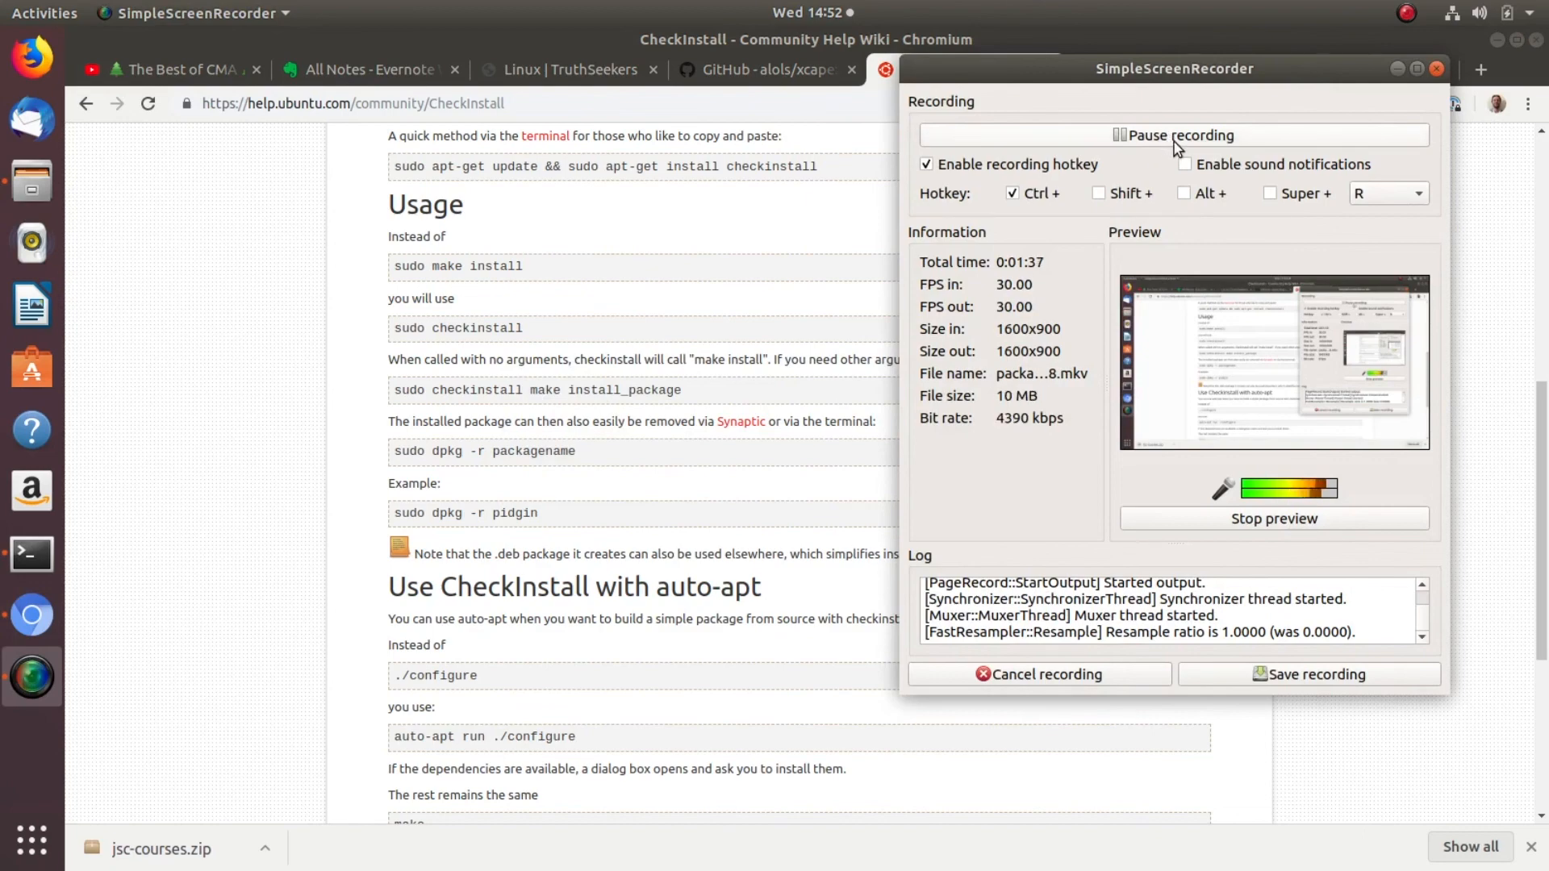
pyautogui.moveTo(1302, 165)
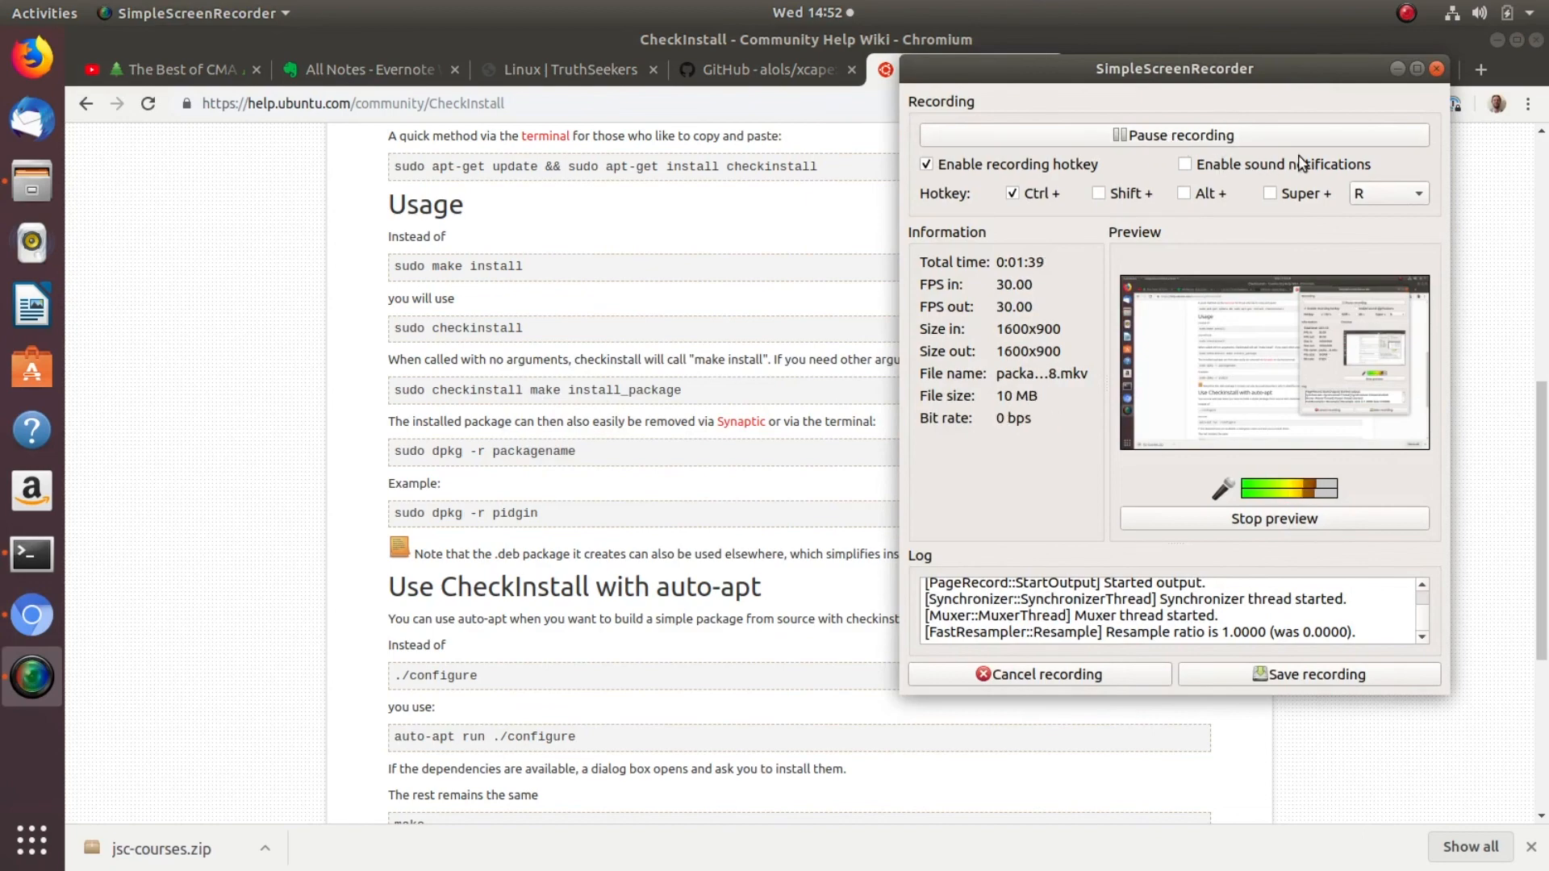
pyautogui.moveTo(1255, 147)
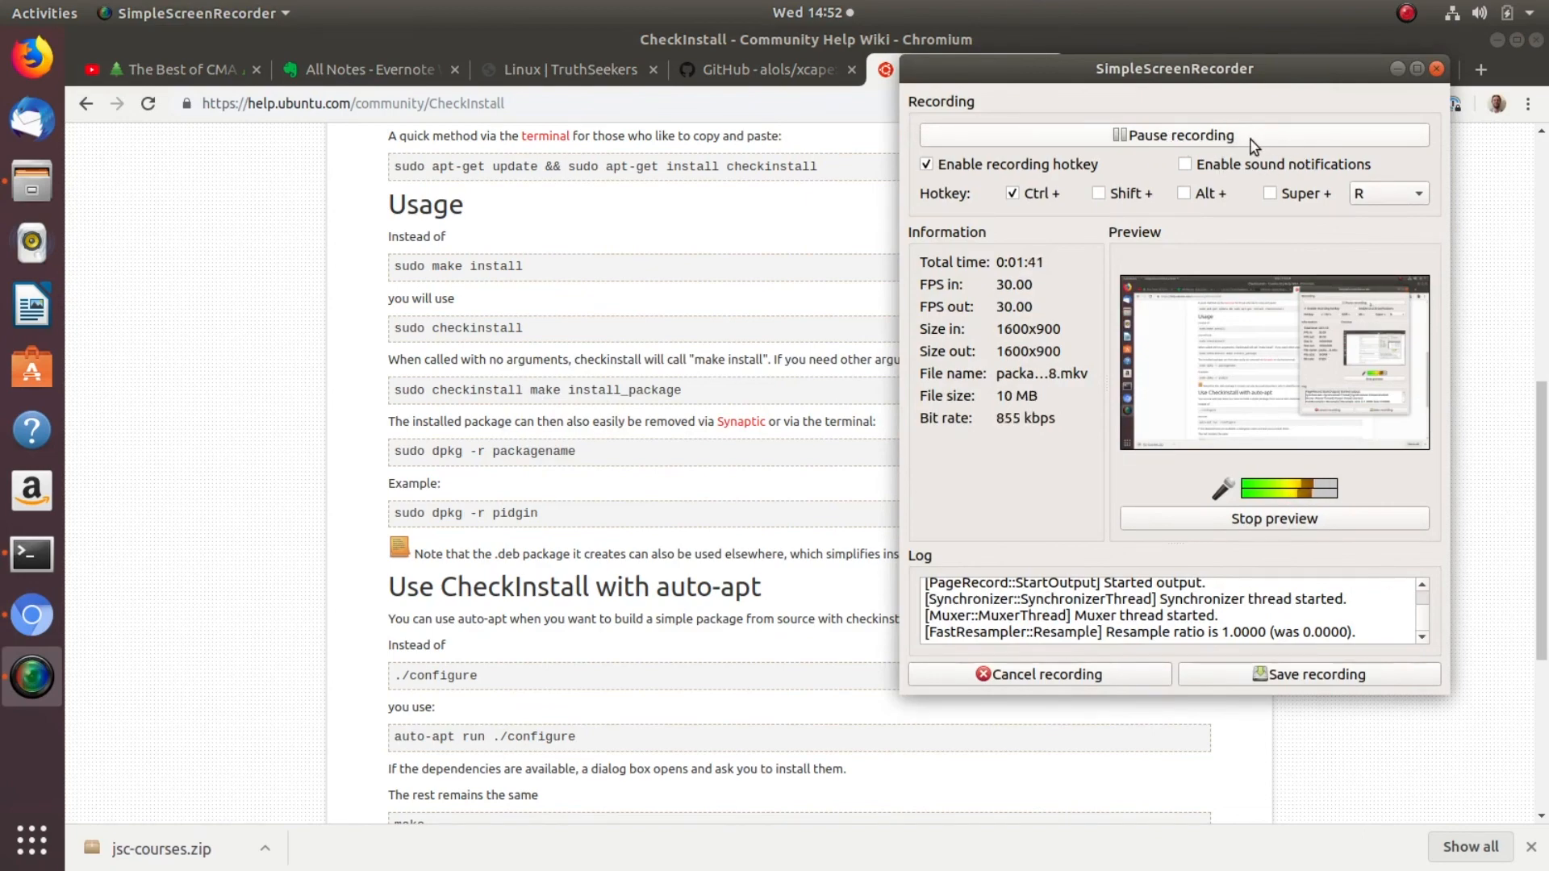